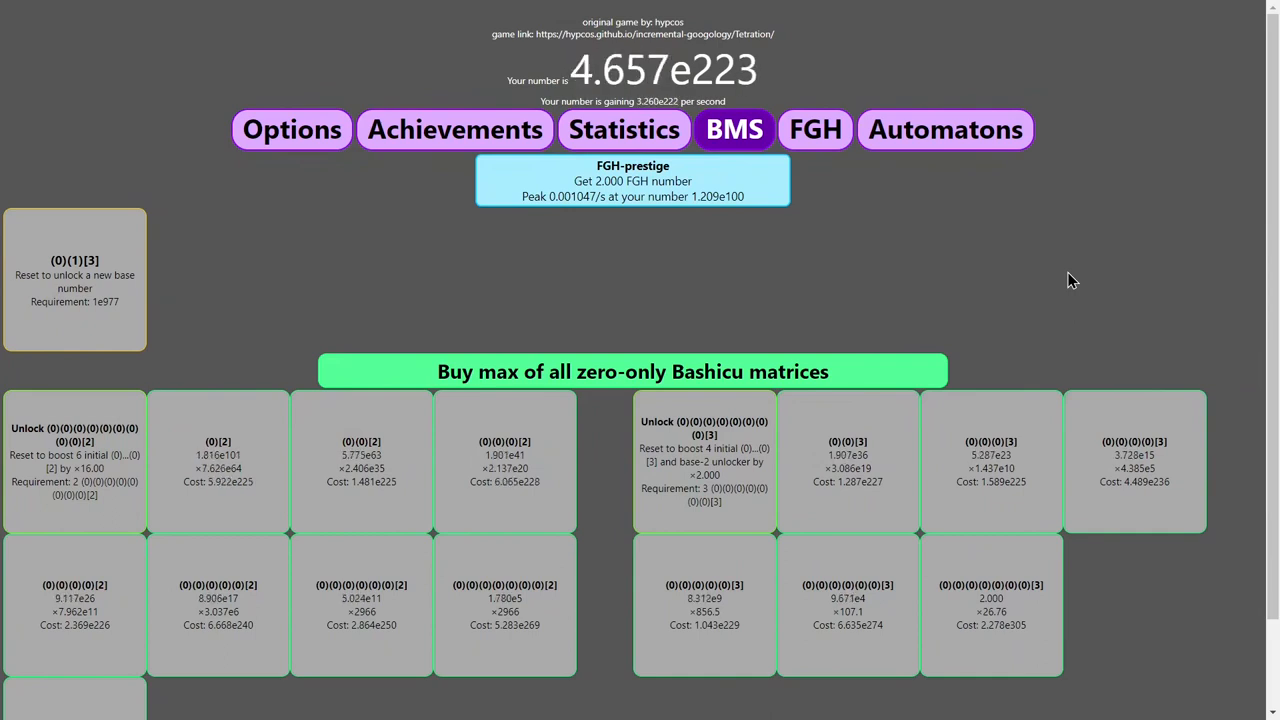
mouse_move(844, 140)
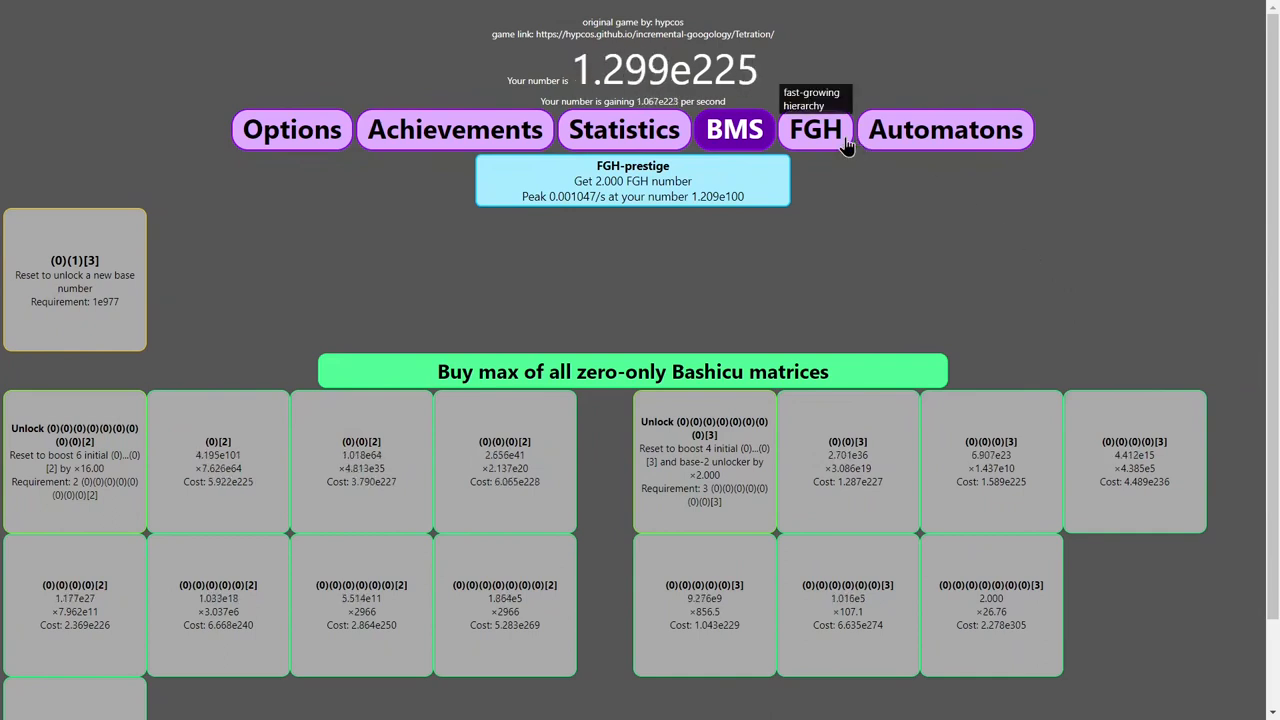
Buy the first FGH item for 24 FGH number, raising it to level 2 and leaving 3.
click(816, 128)
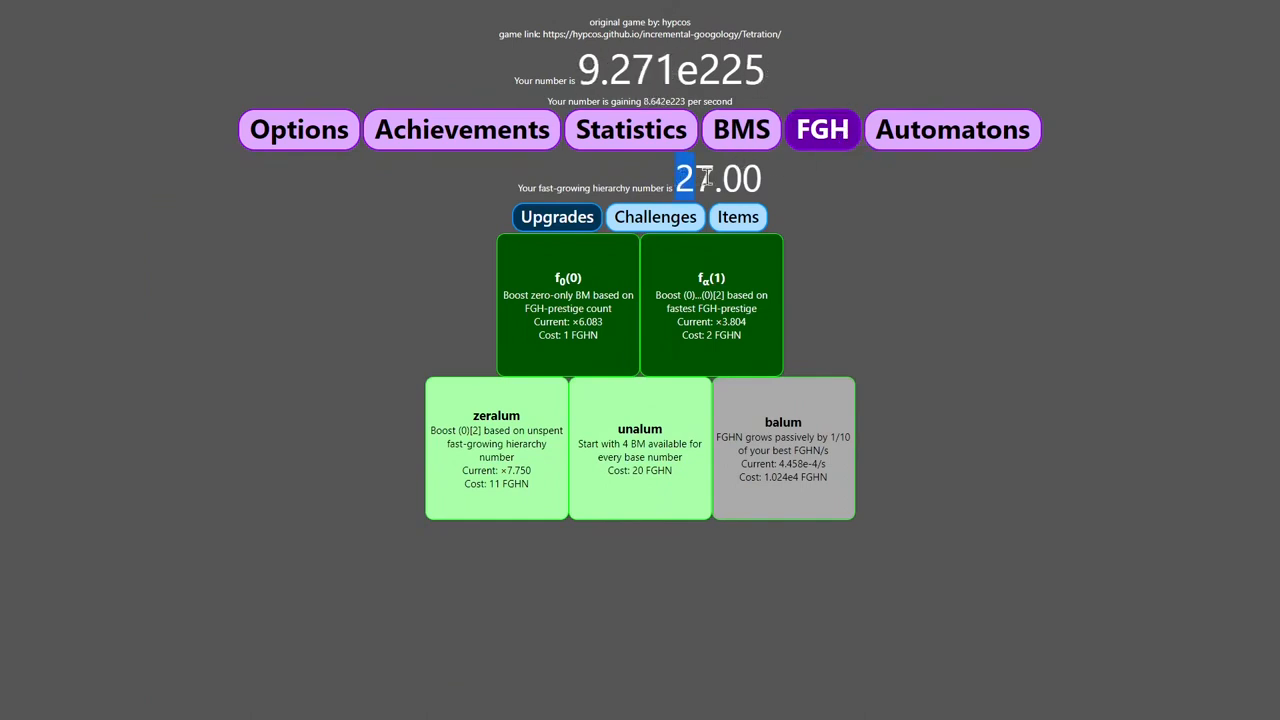
click(738, 216)
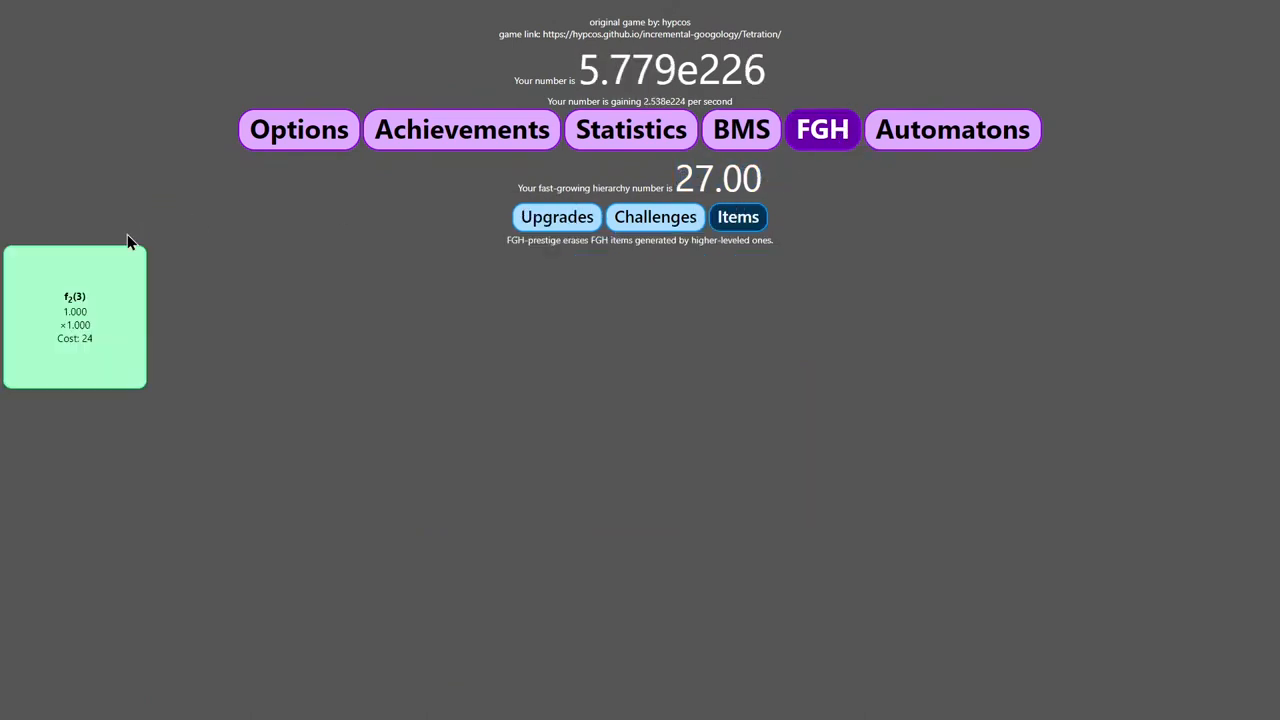
click(76, 316)
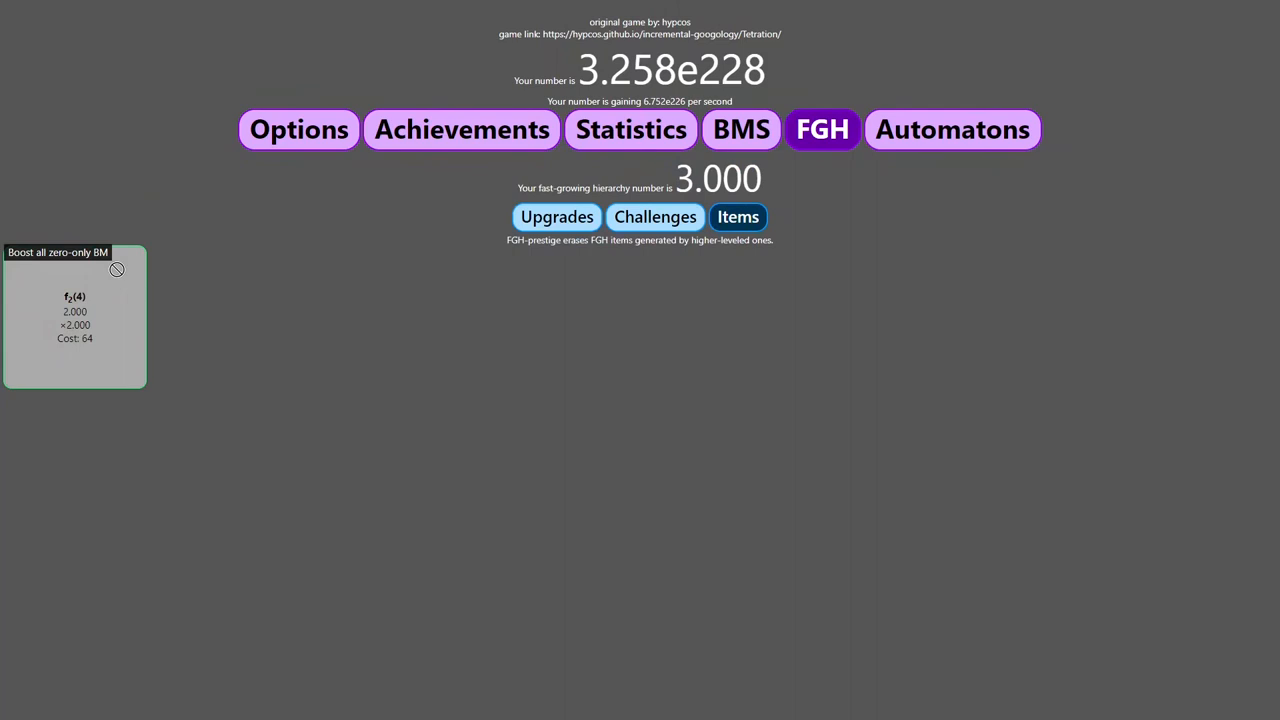
mouse_move(788, 88)
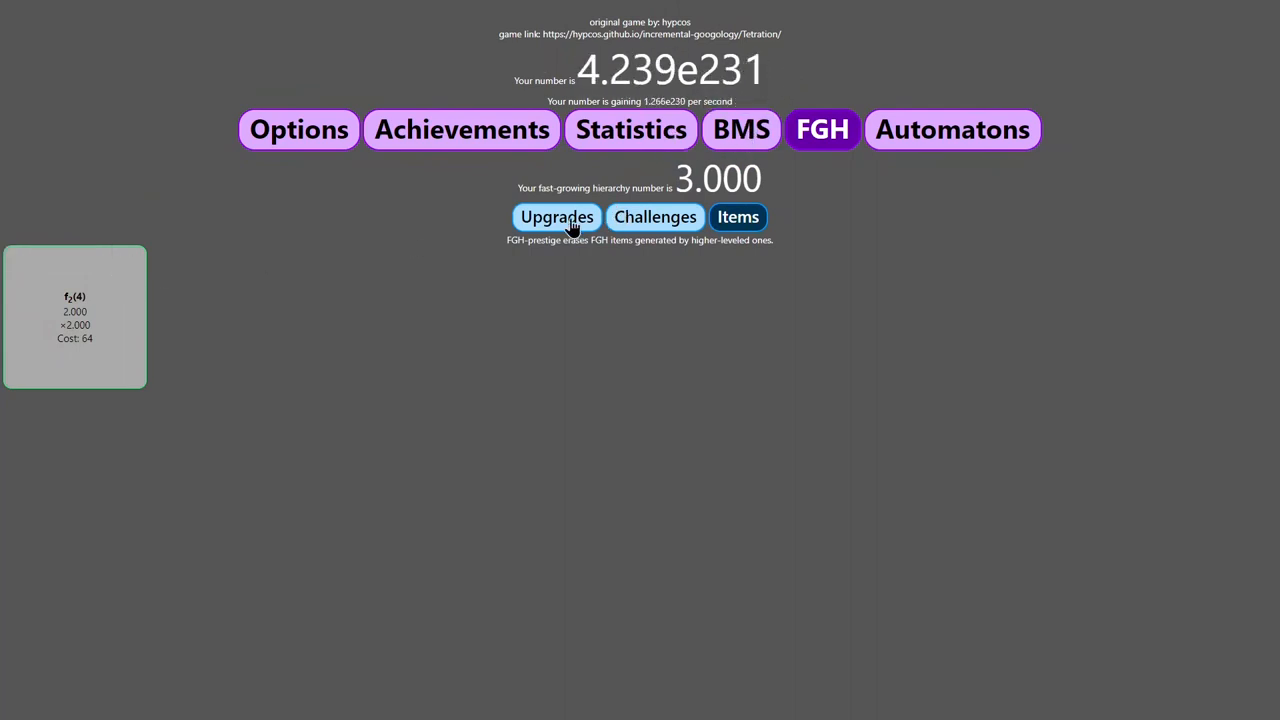
Check the options page, then unlock another Bashicu matrix to keep the number climbing.
click(298, 128)
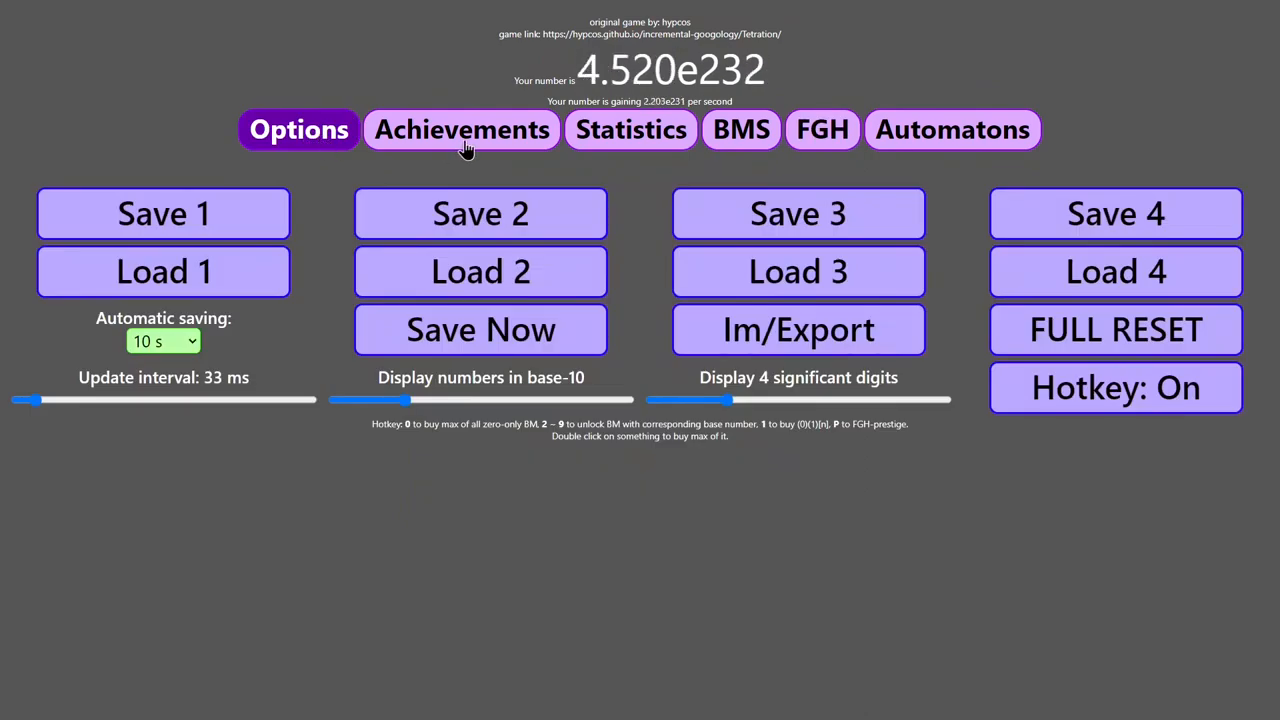
click(740, 128)
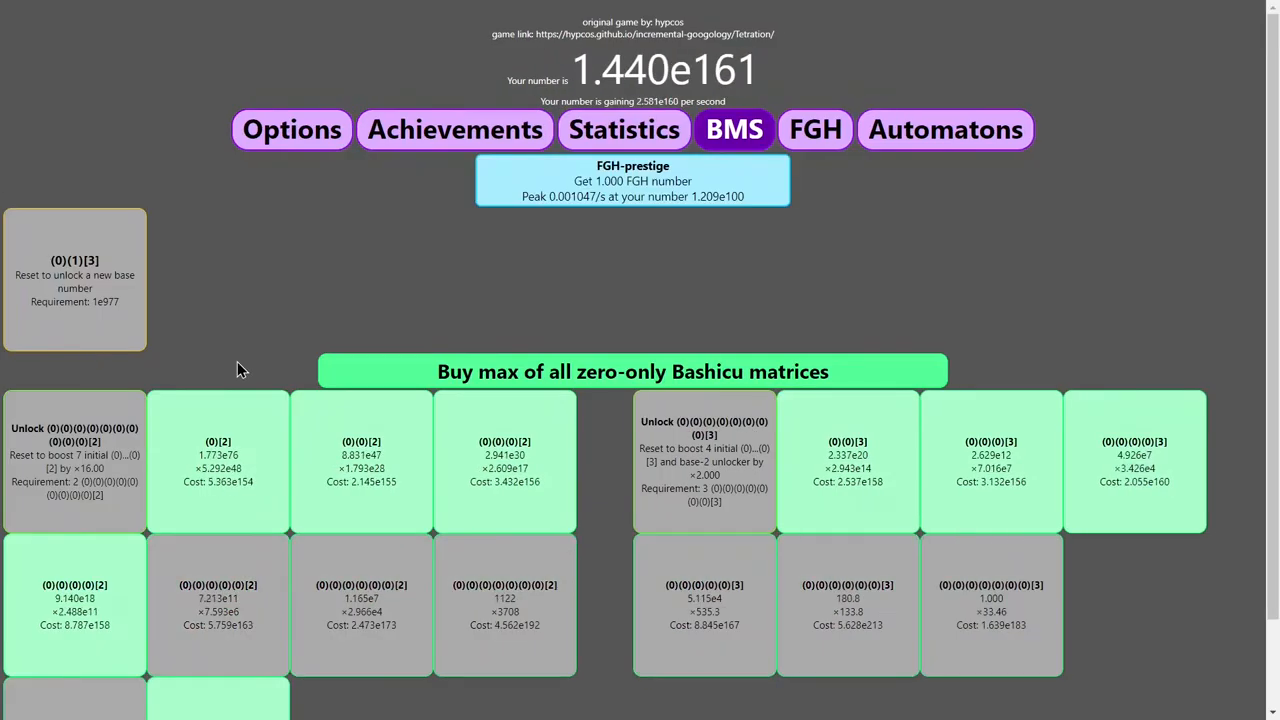
click(632, 370)
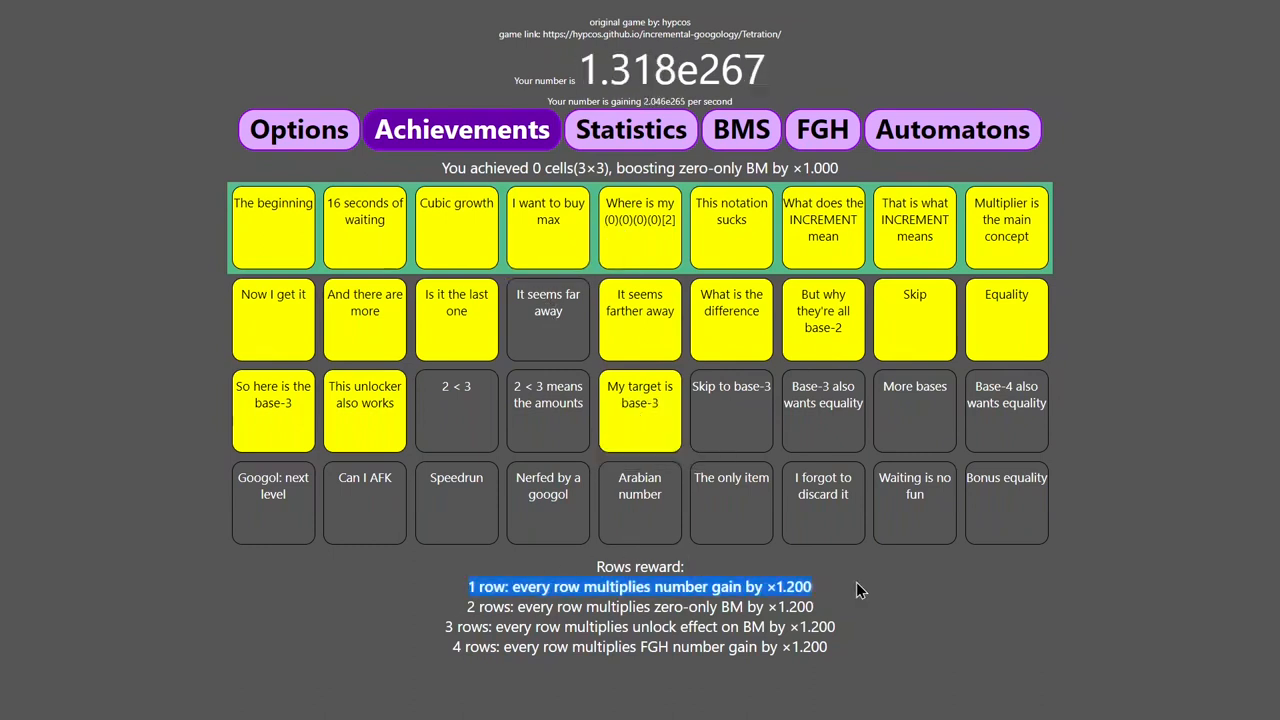
mouse_move(464, 600)
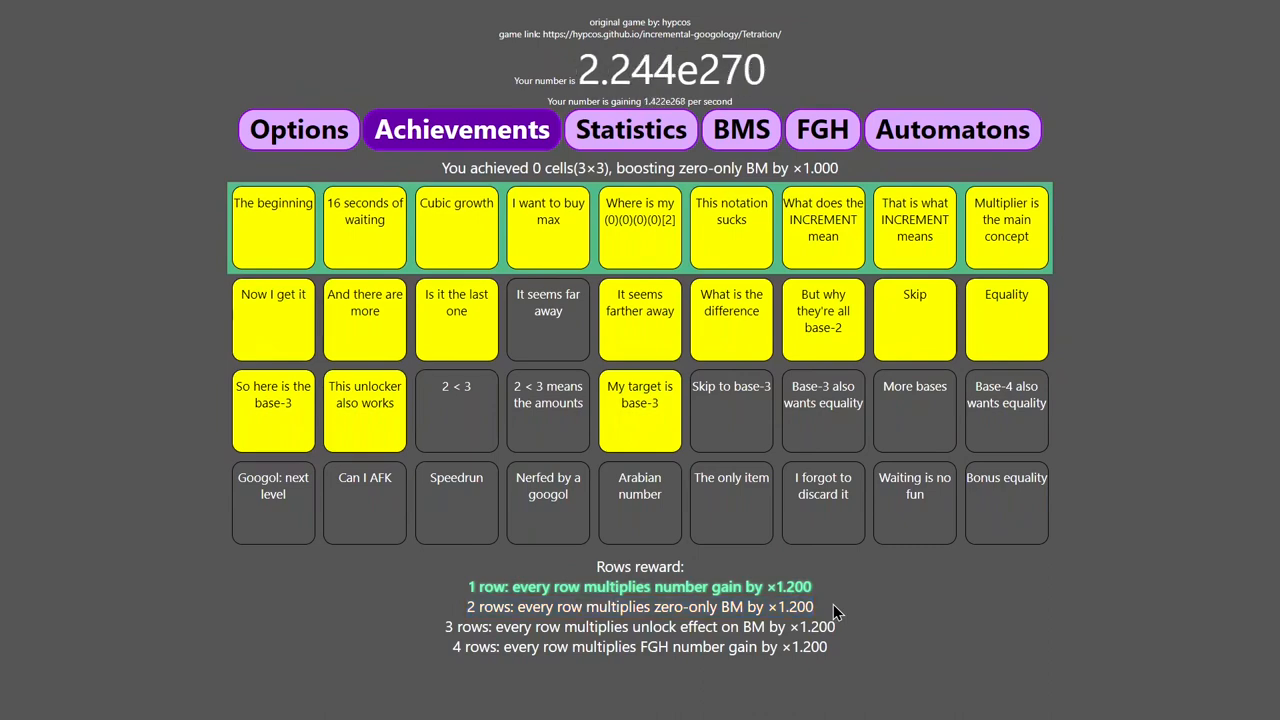
mouse_move(462, 600)
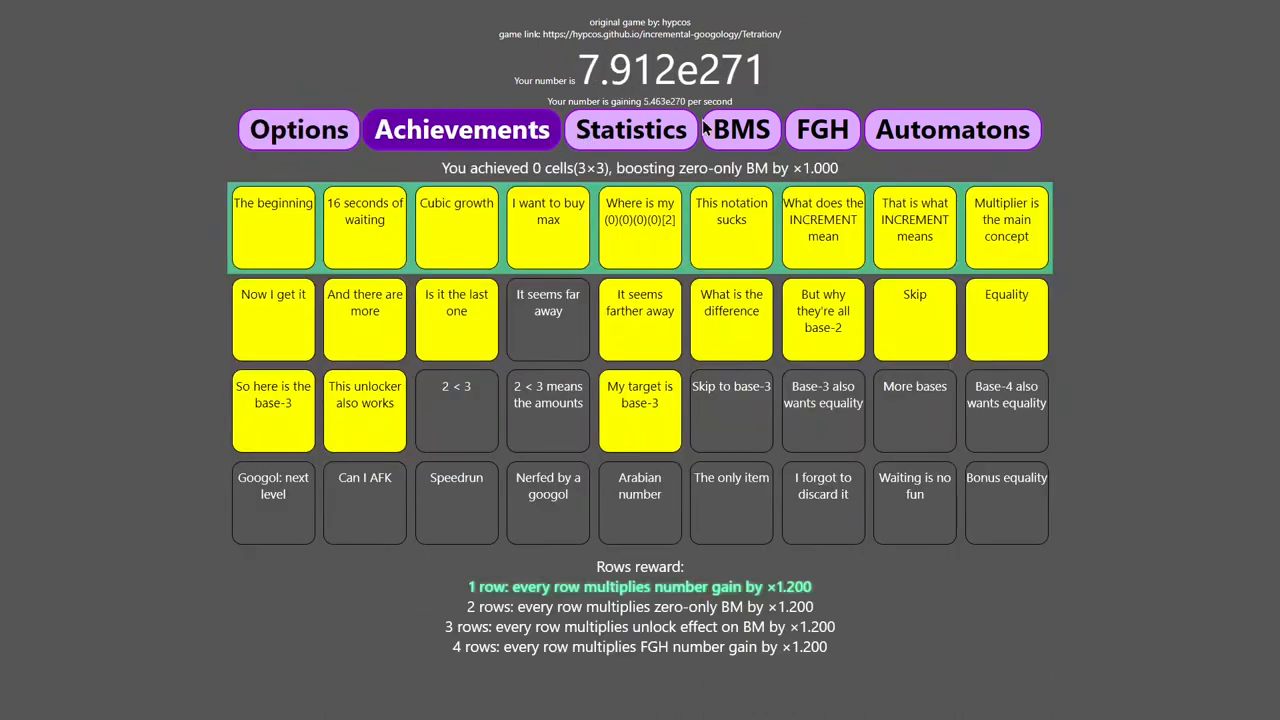
click(740, 128)
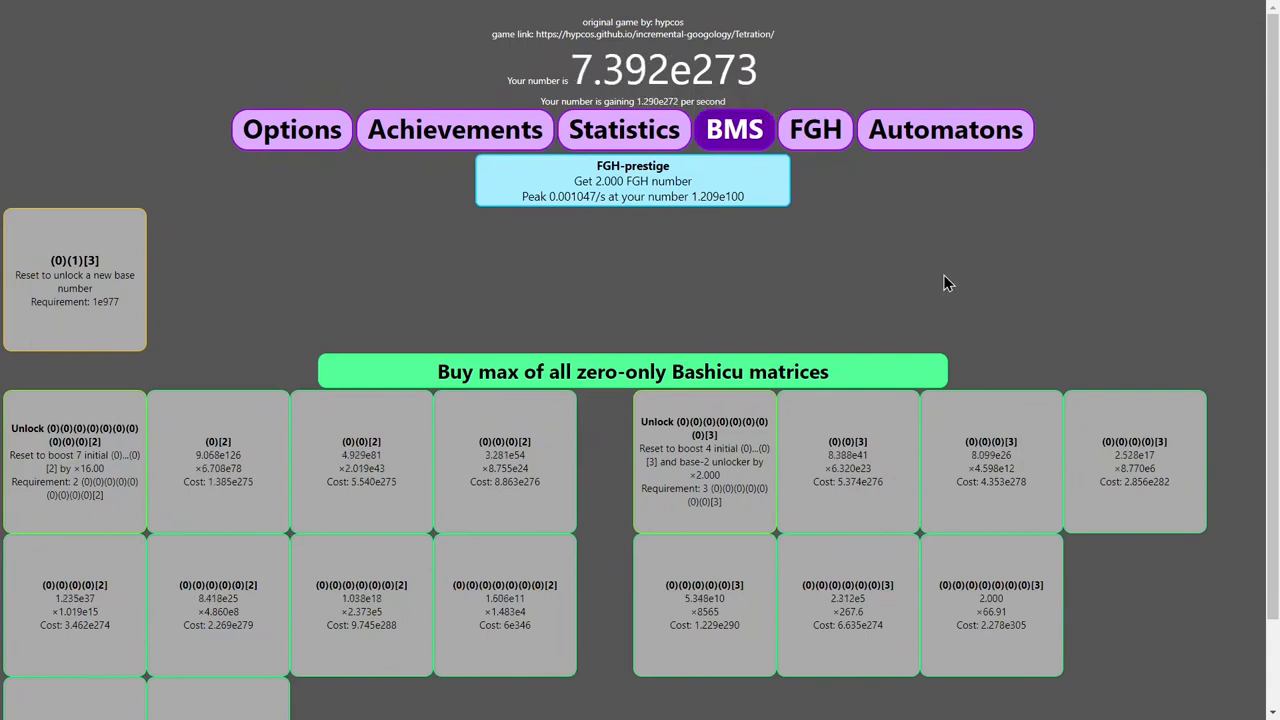
mouse_move(964, 292)
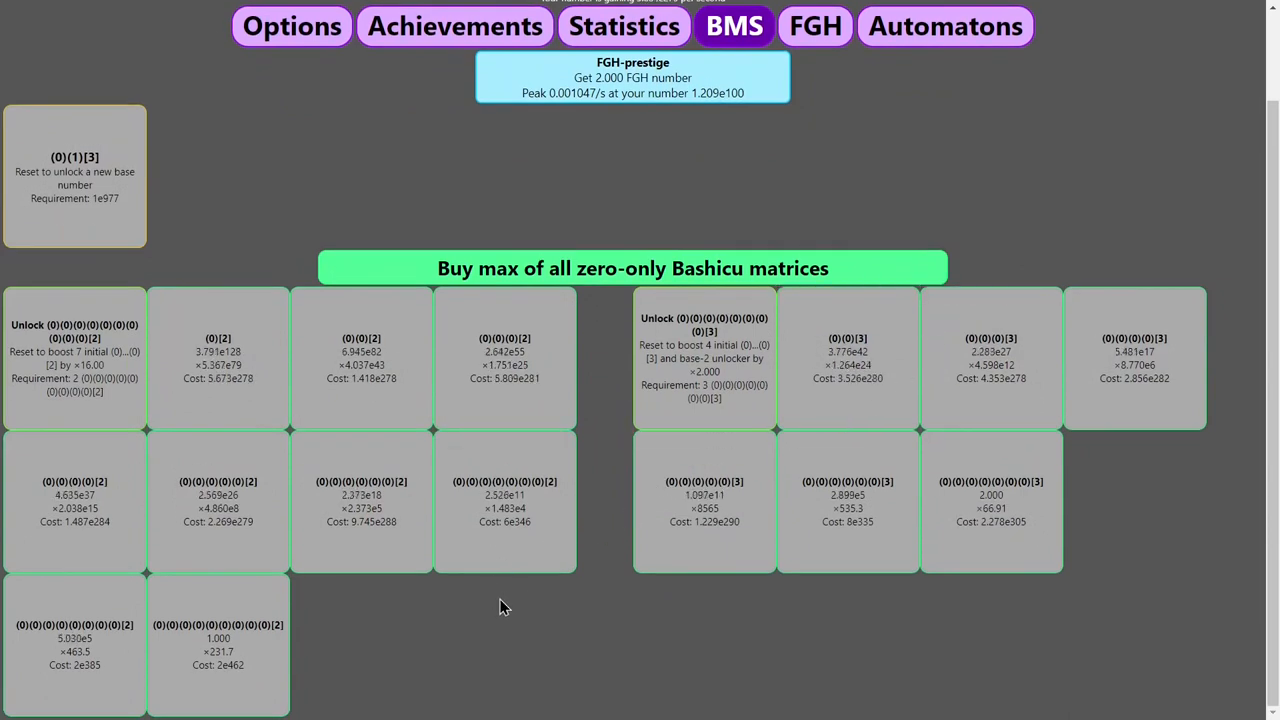
scroll(up, 3)
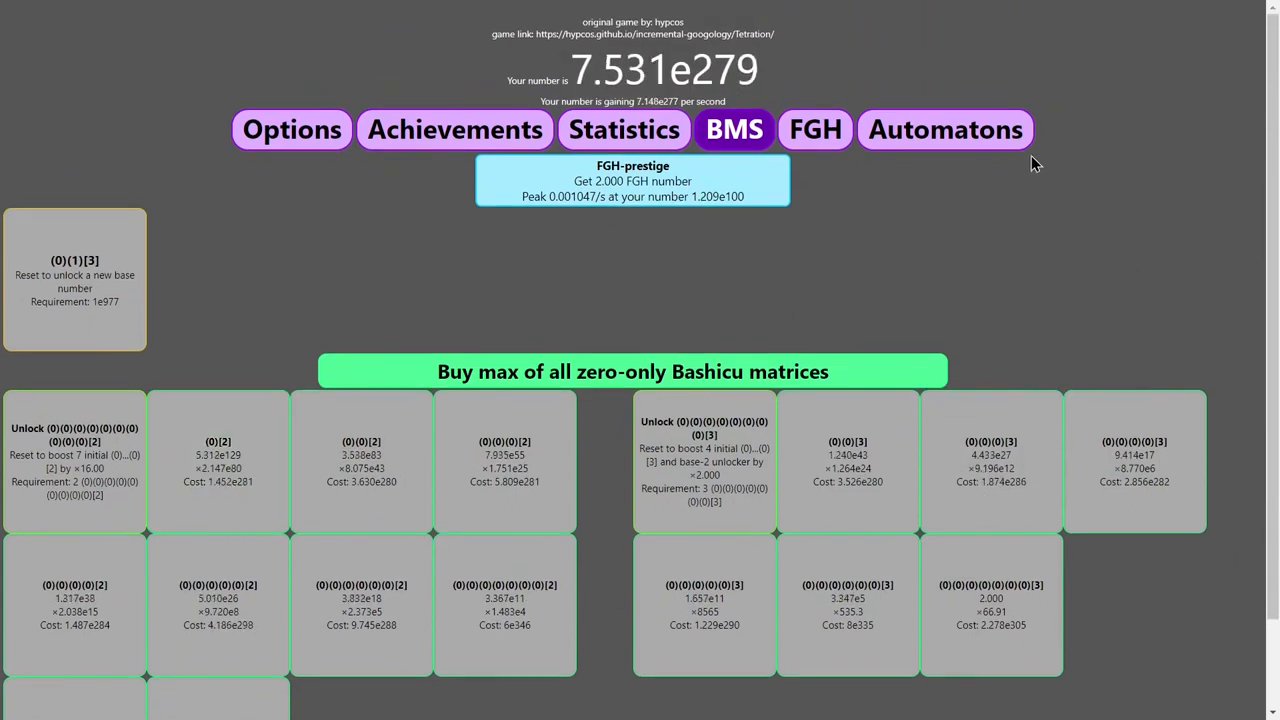
click(624, 128)
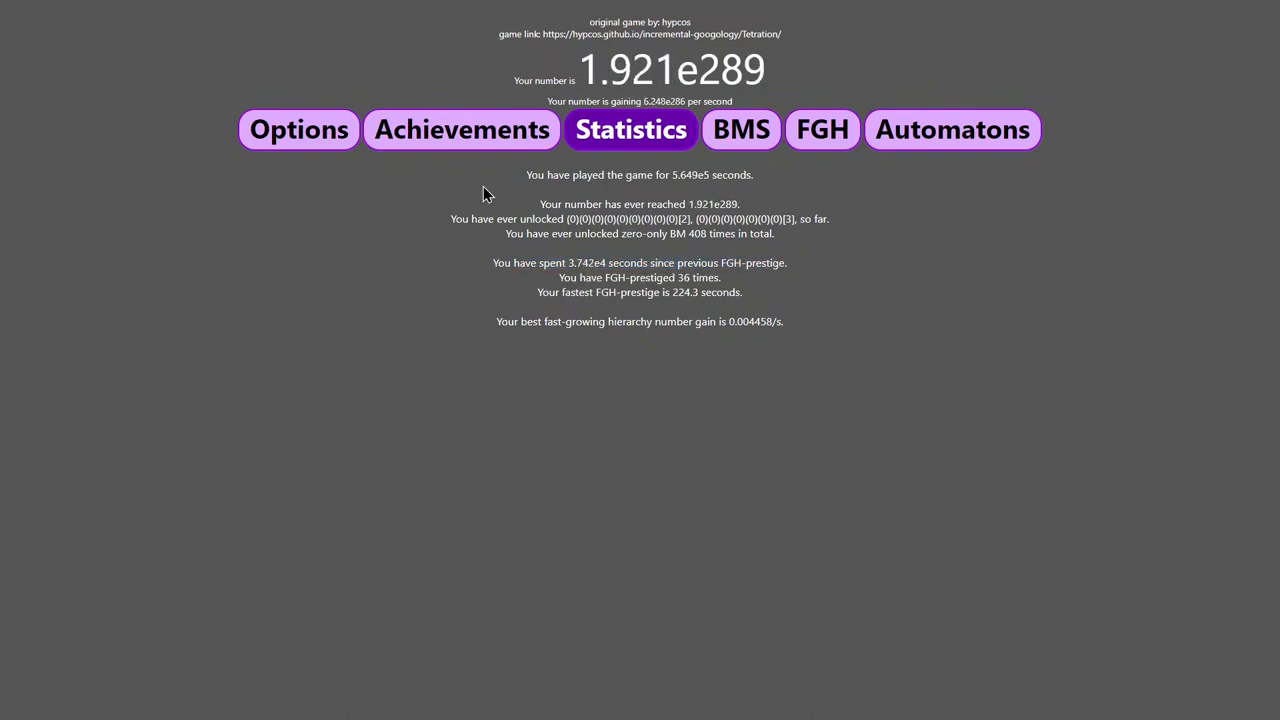
mouse_move(672, 256)
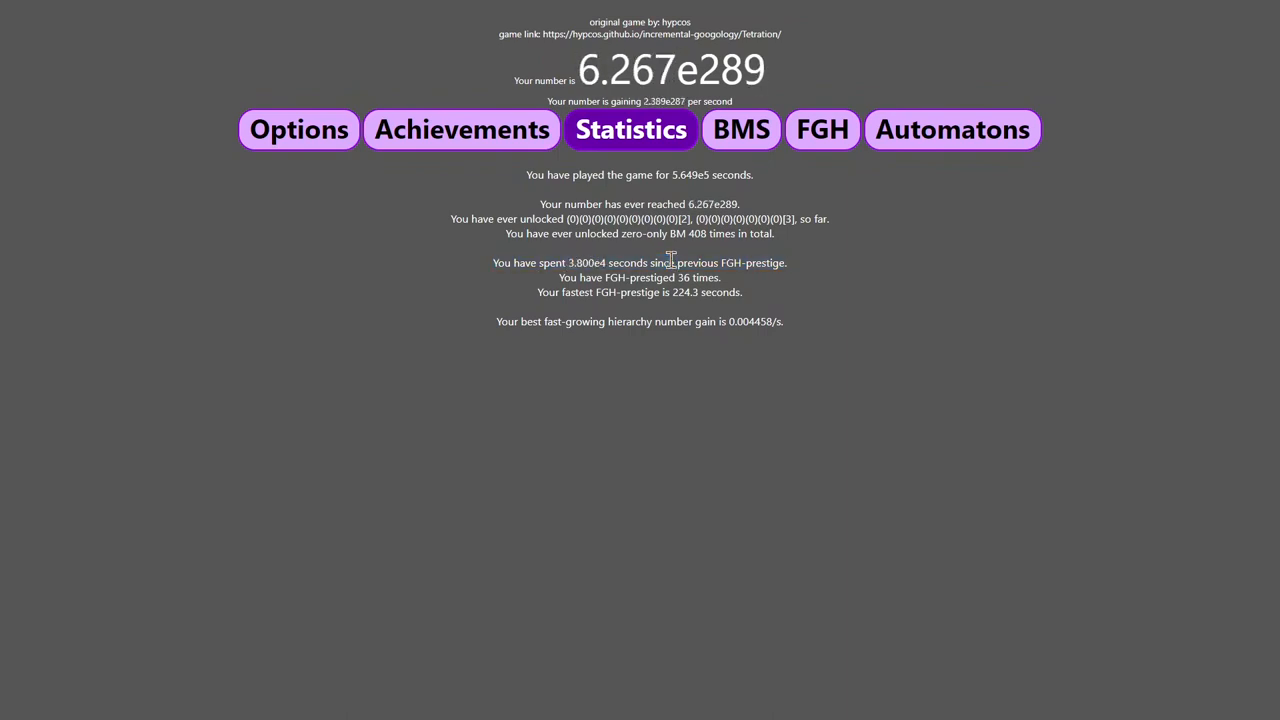
mouse_move(656, 316)
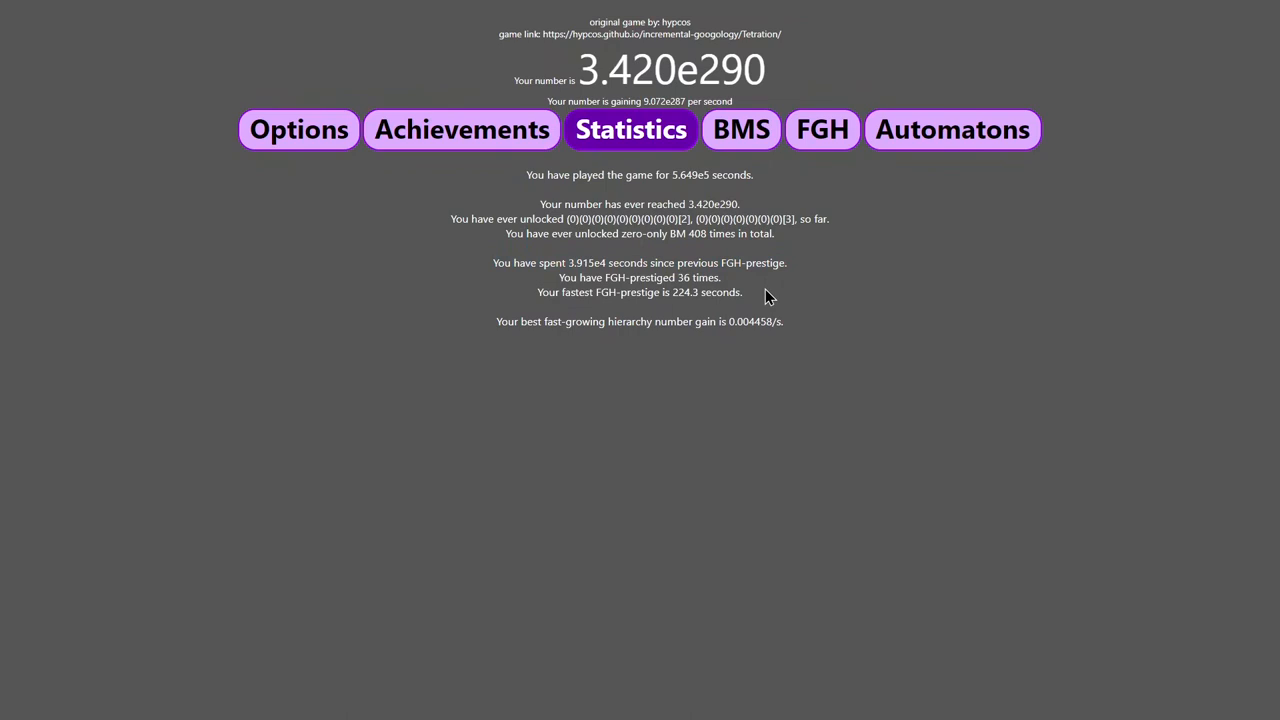
mouse_move(520, 296)
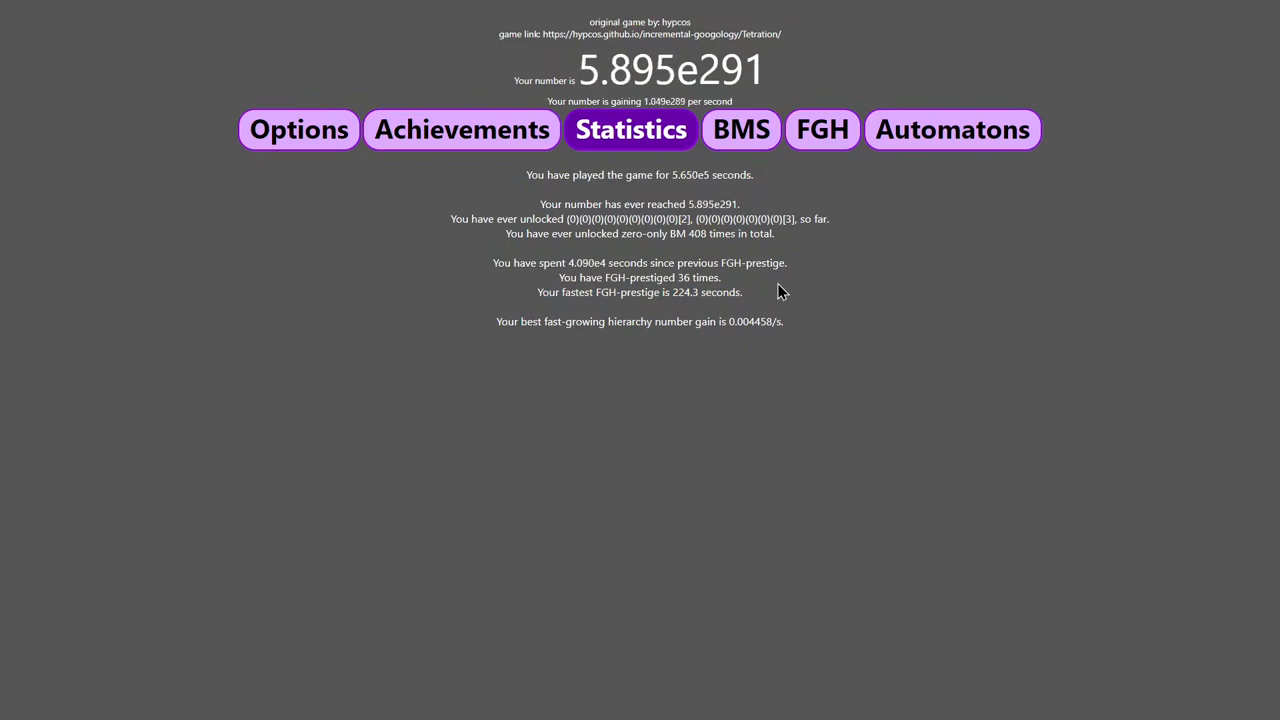
mouse_move(784, 168)
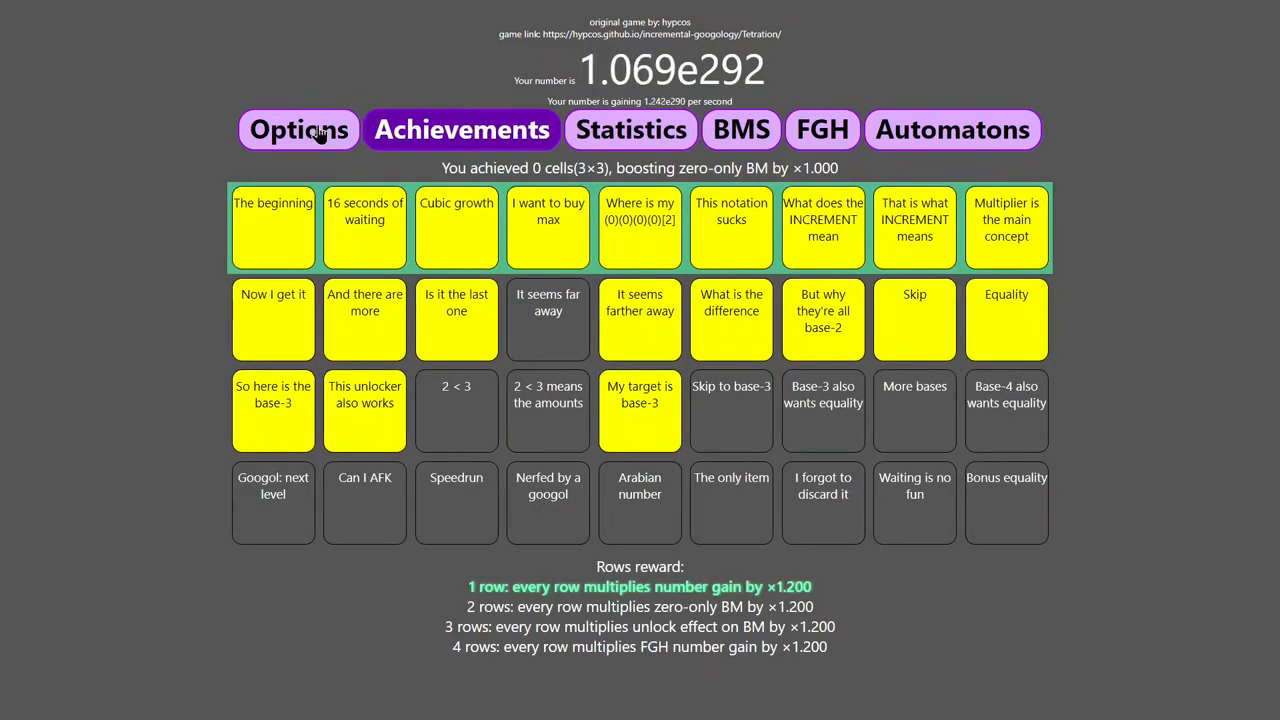
Buy matrices until 'It seems far away' unlocks, completing the second achievement row's ×1.200 reward.
click(736, 128)
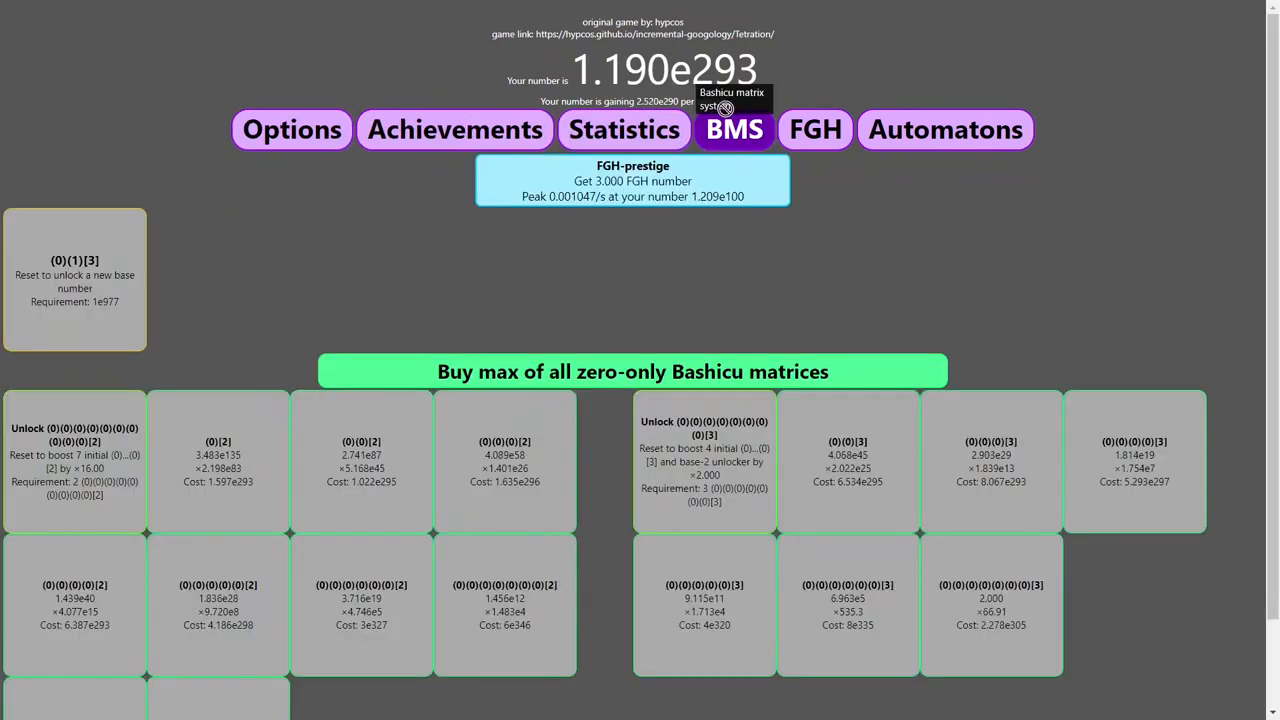
click(292, 128)
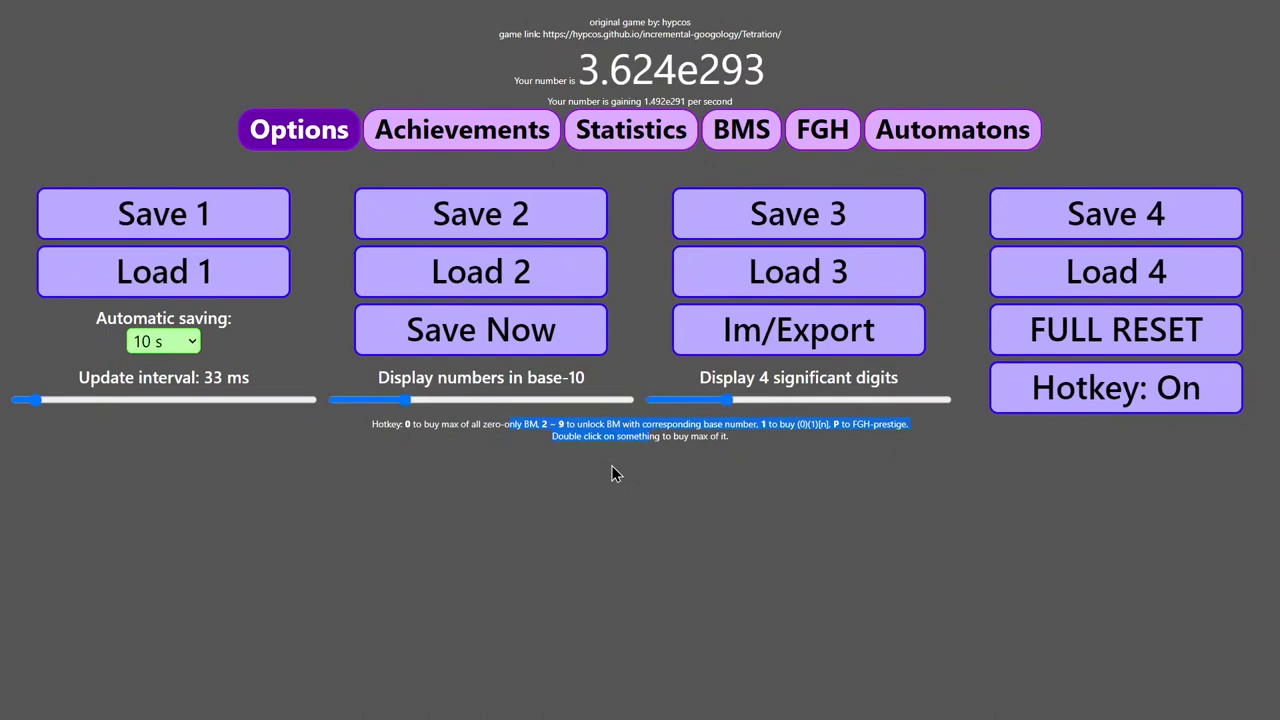
mouse_move(822, 130)
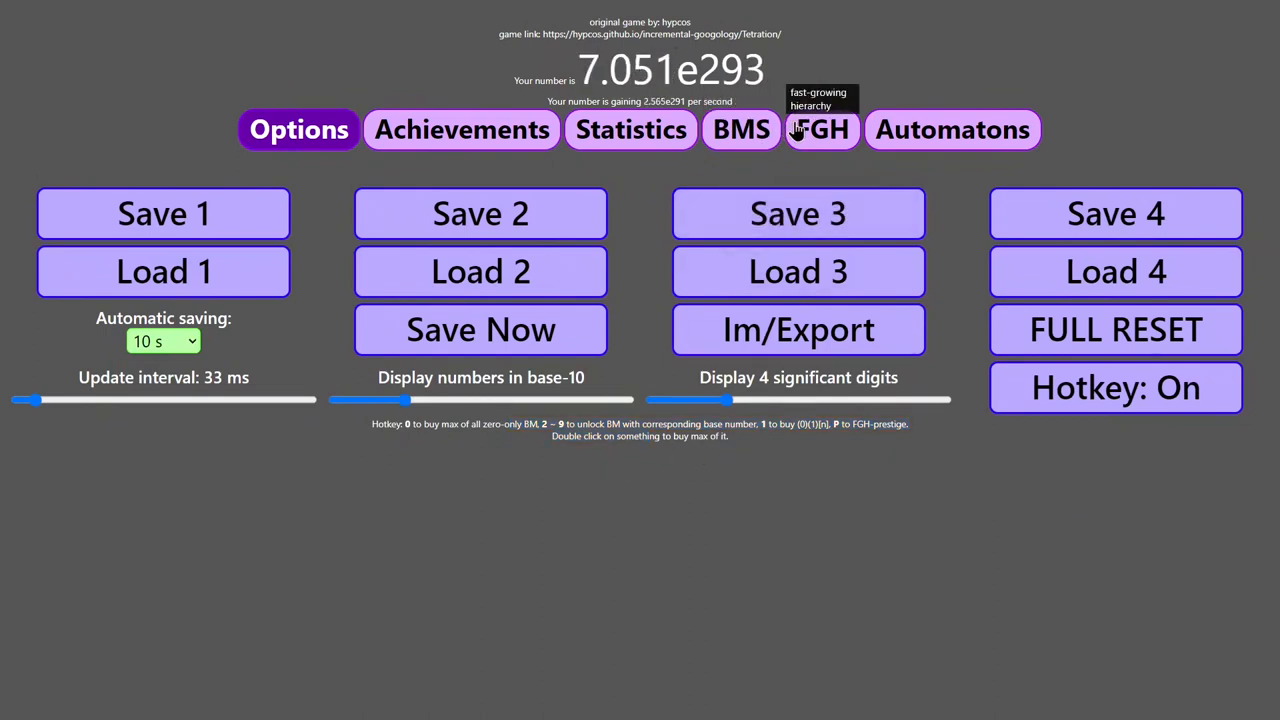
mouse_move(838, 122)
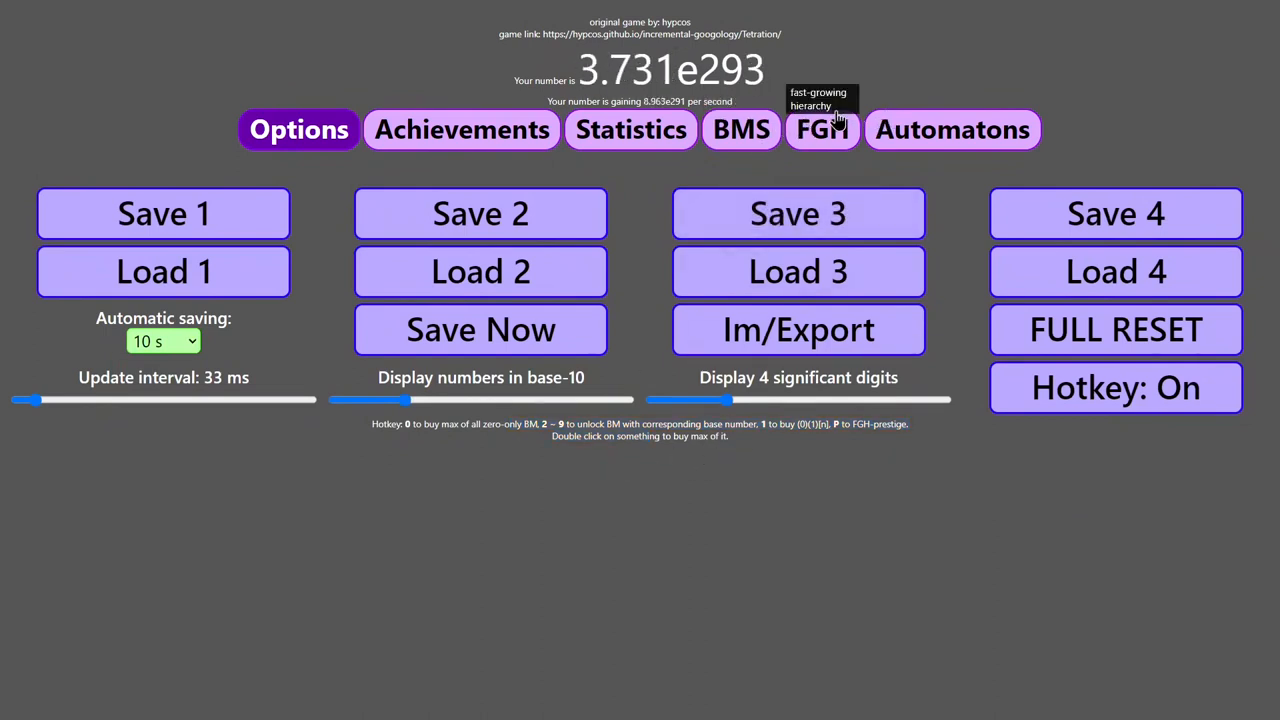
click(740, 128)
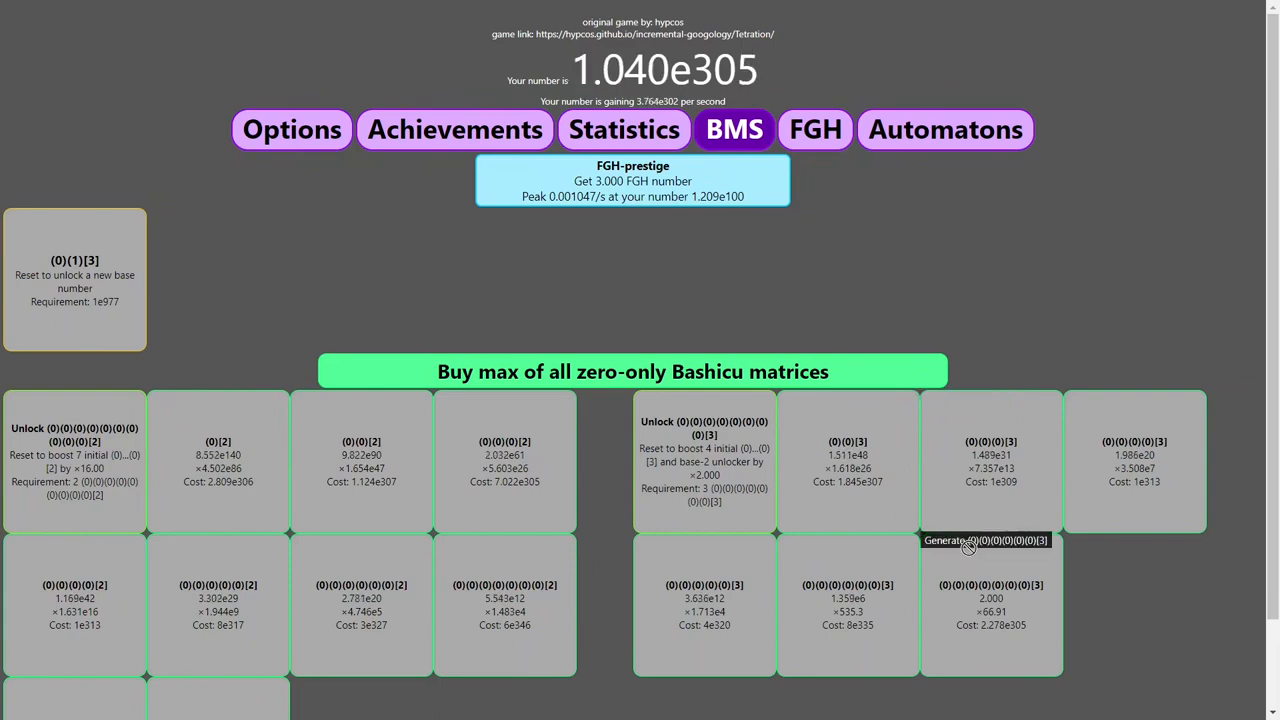
mouse_move(704, 496)
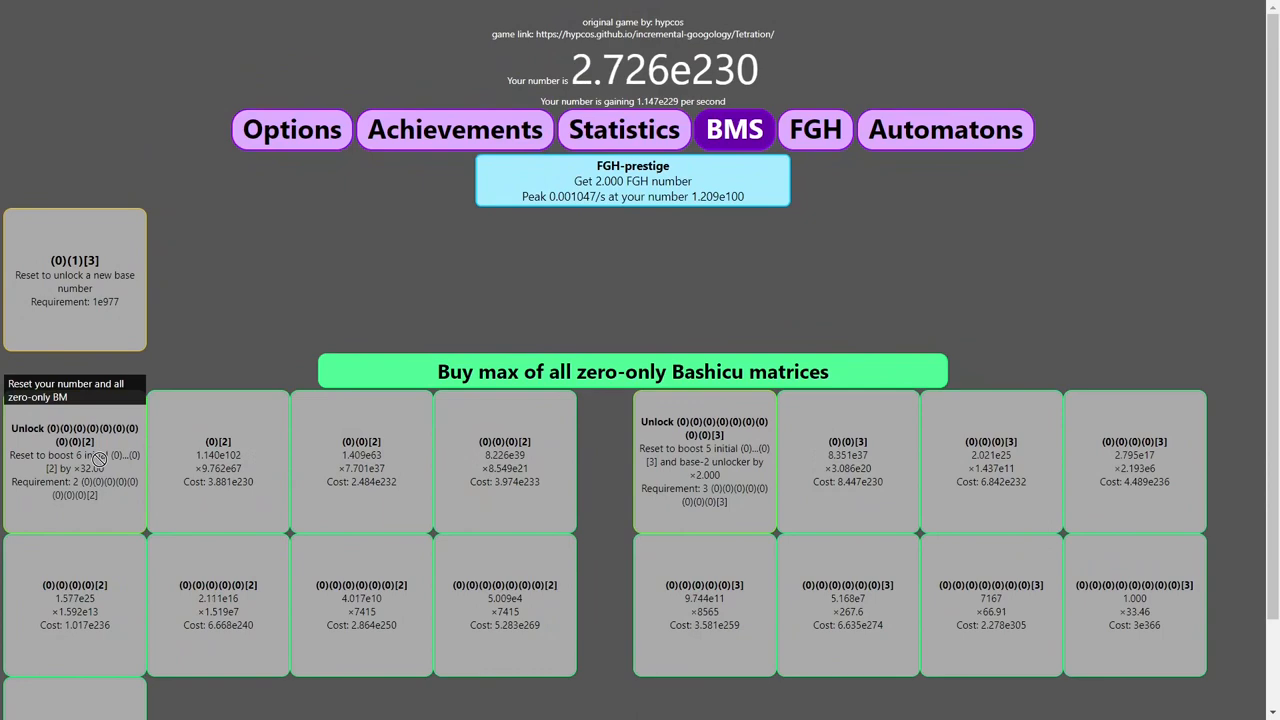
click(456, 128)
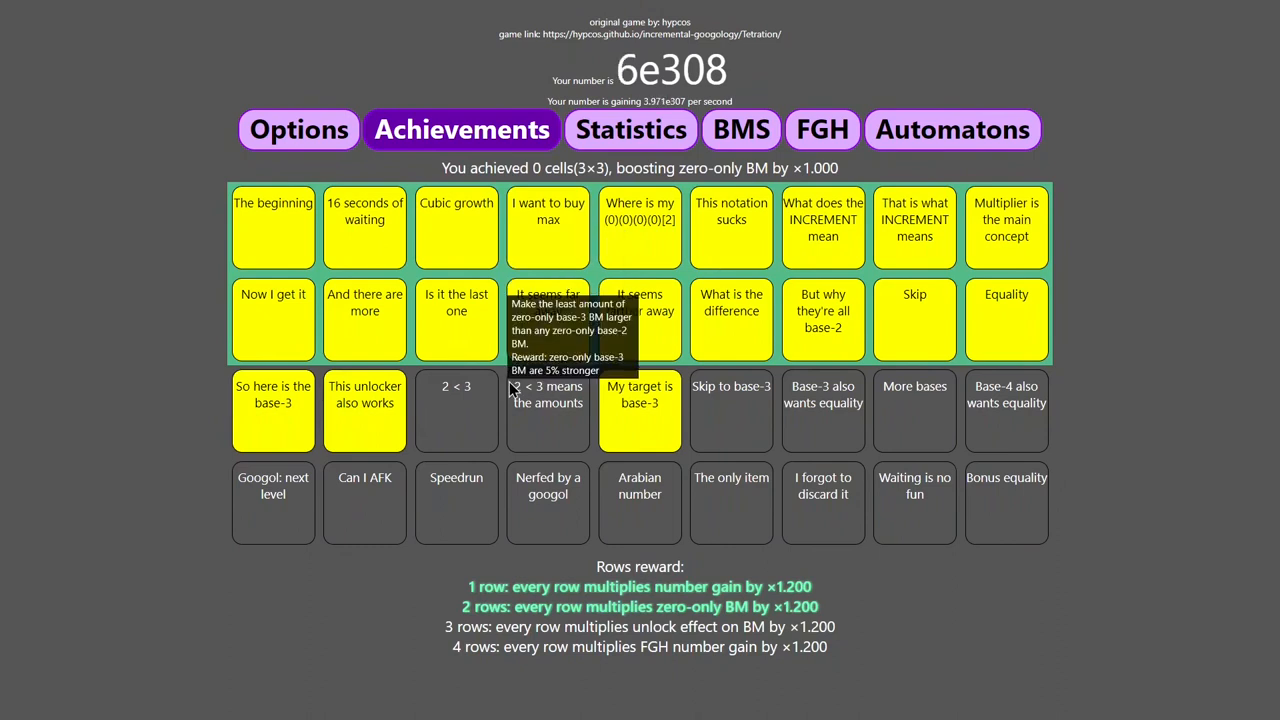
mouse_move(548, 210)
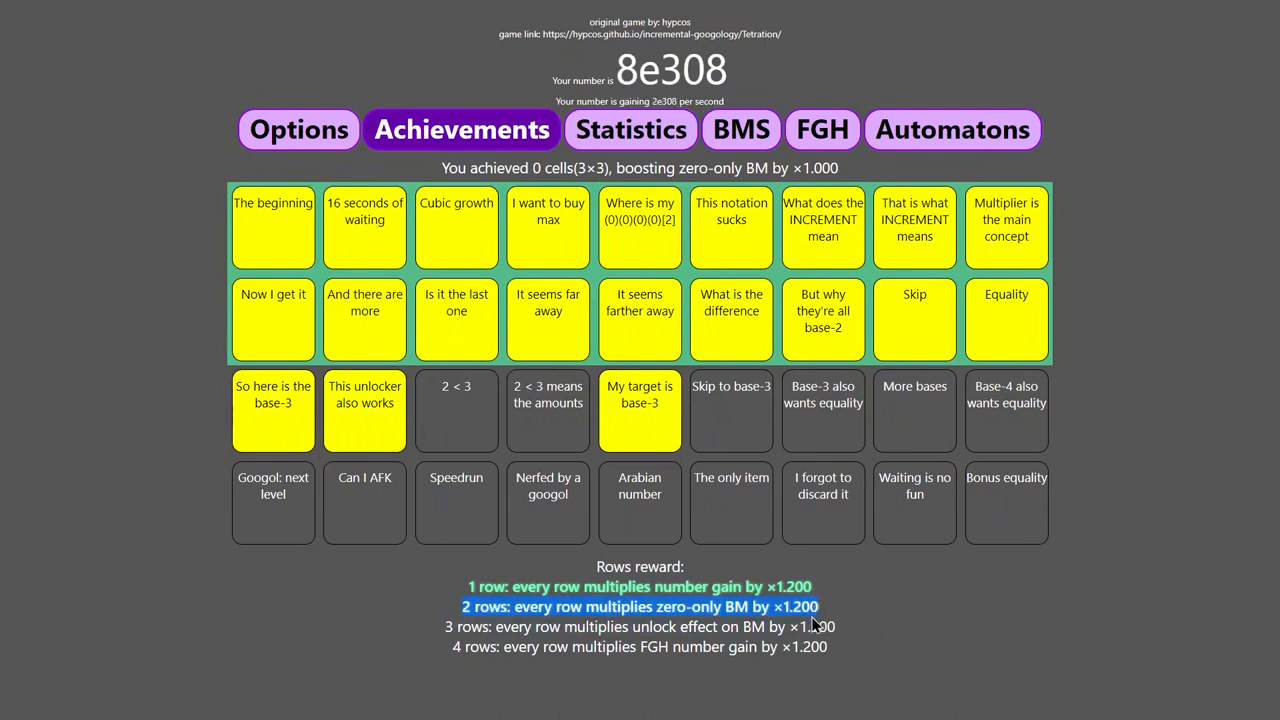
Raise the significant-digits setting from 4 to 6 and view the Statistics with the new precision.
click(298, 128)
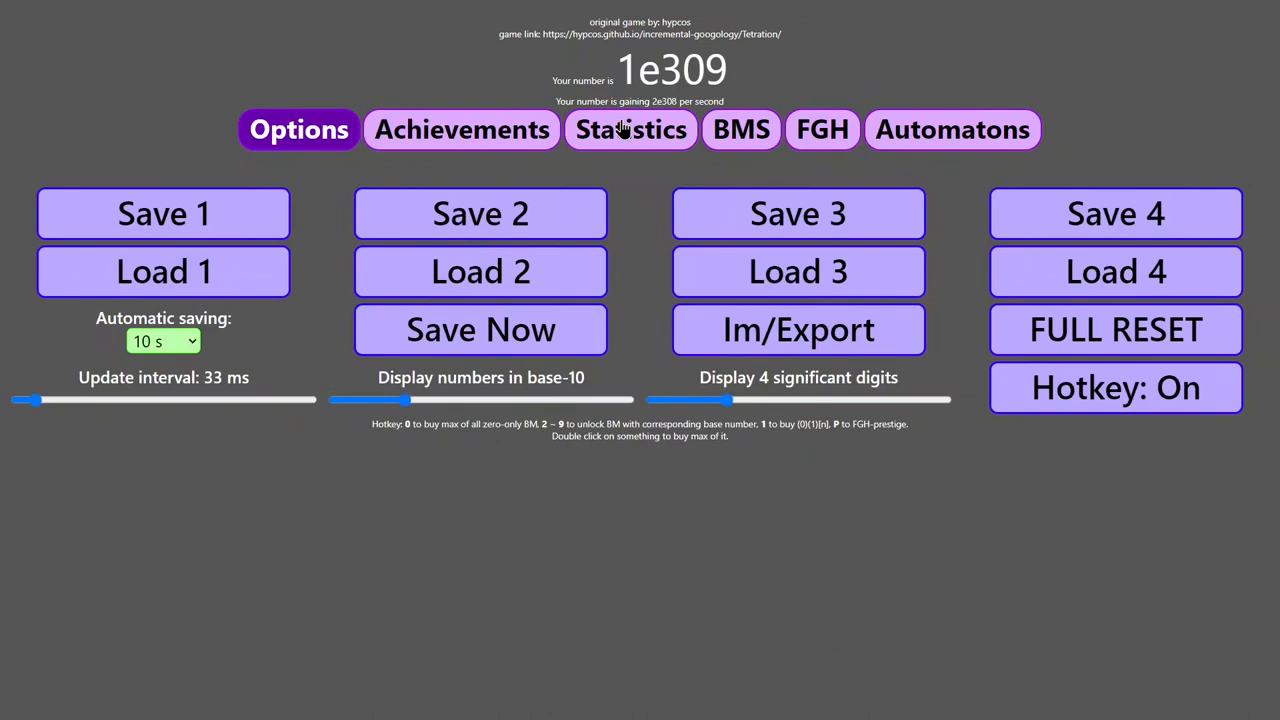
click(460, 128)
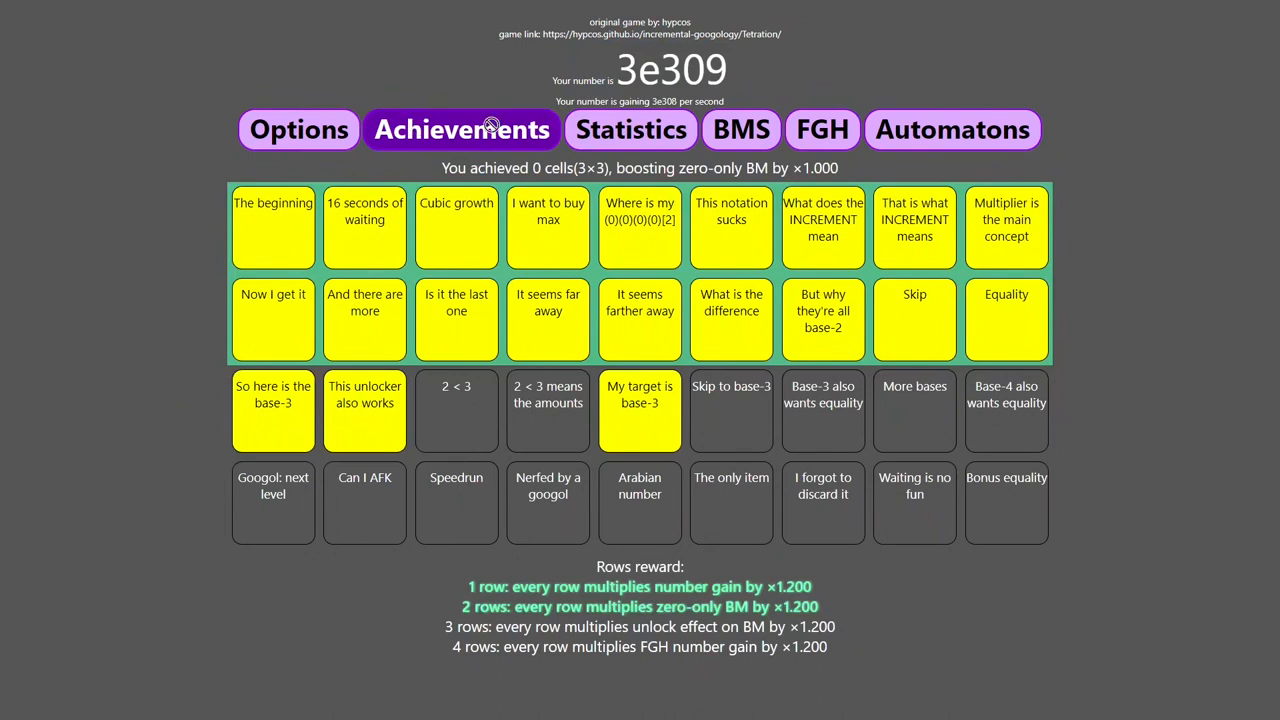
click(298, 128)
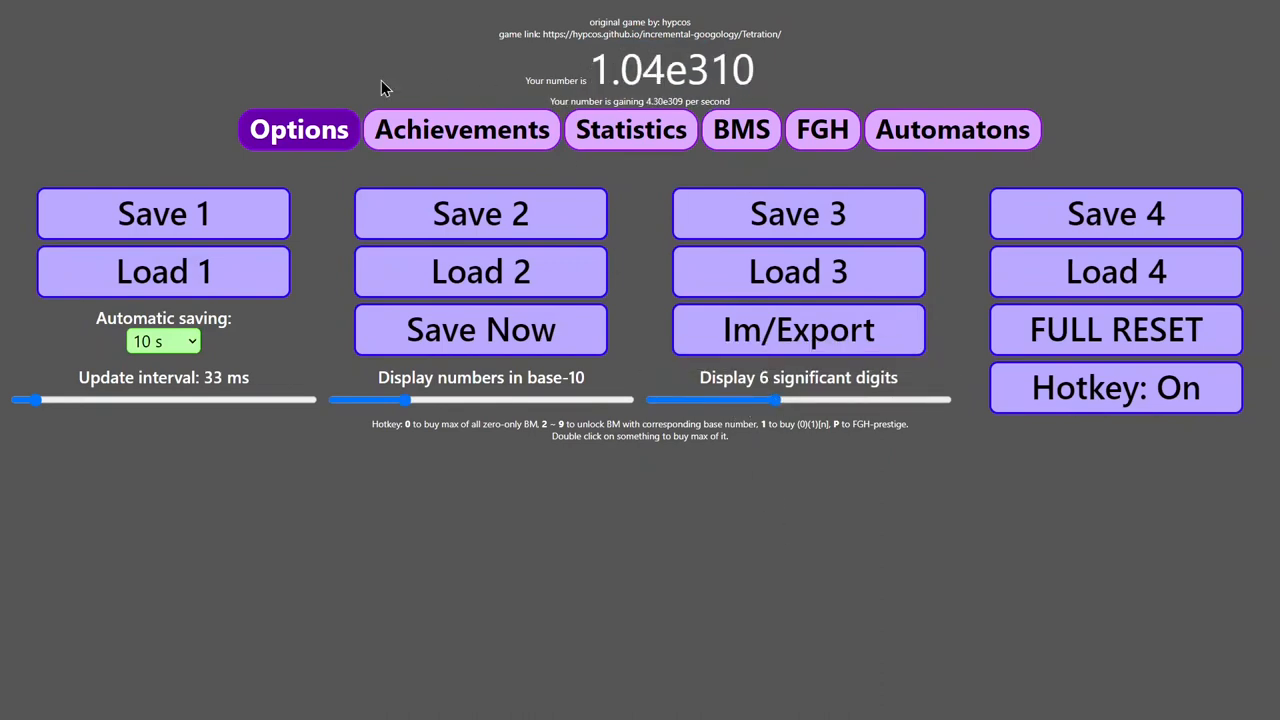
click(630, 128)
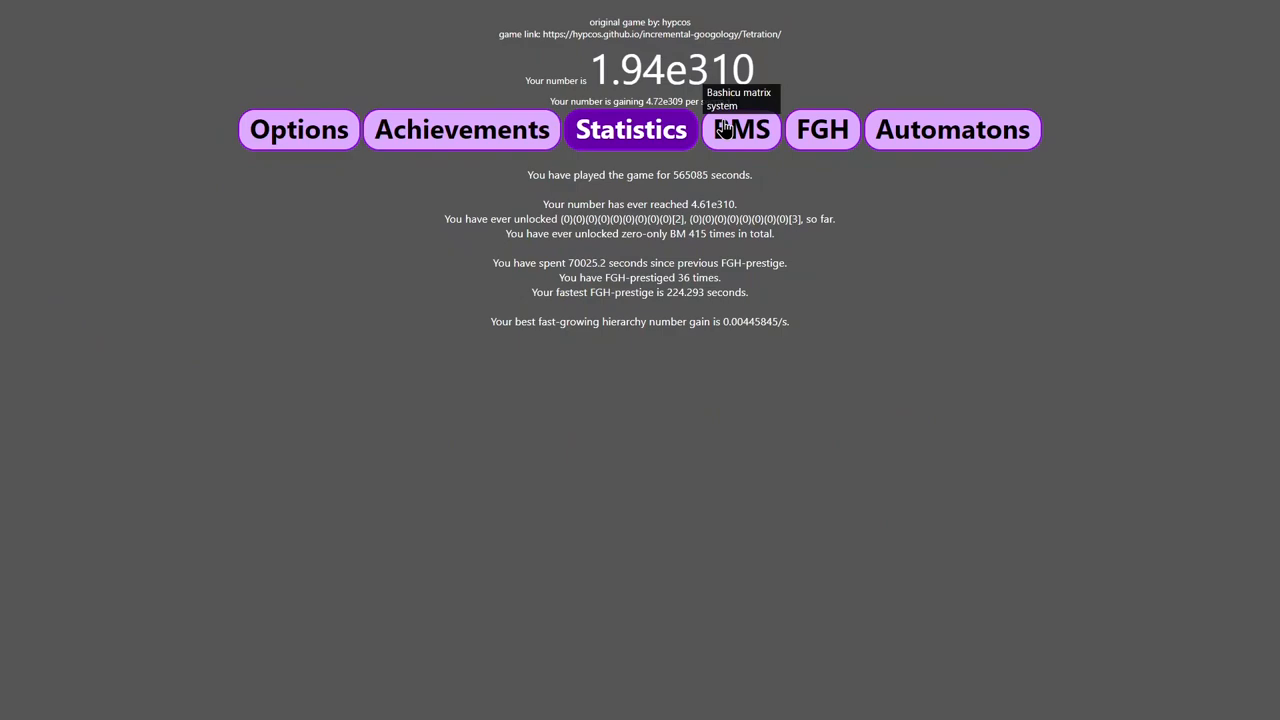
click(740, 128)
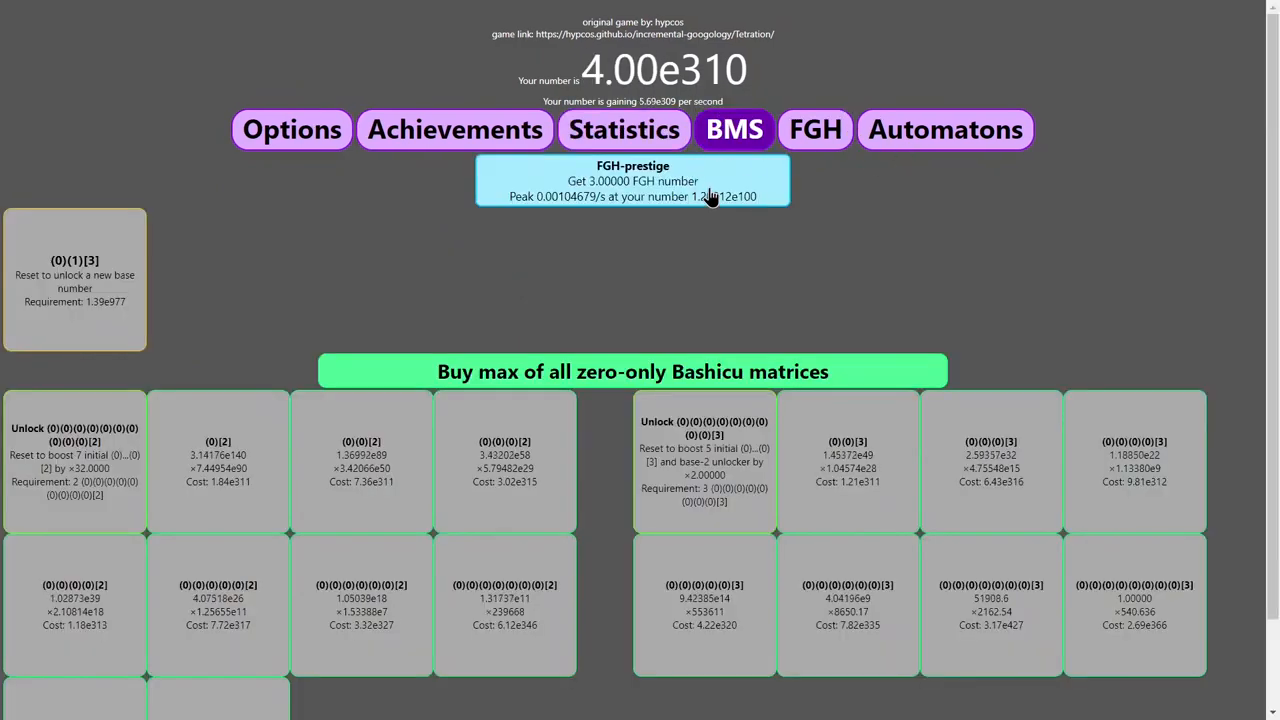
click(456, 128)
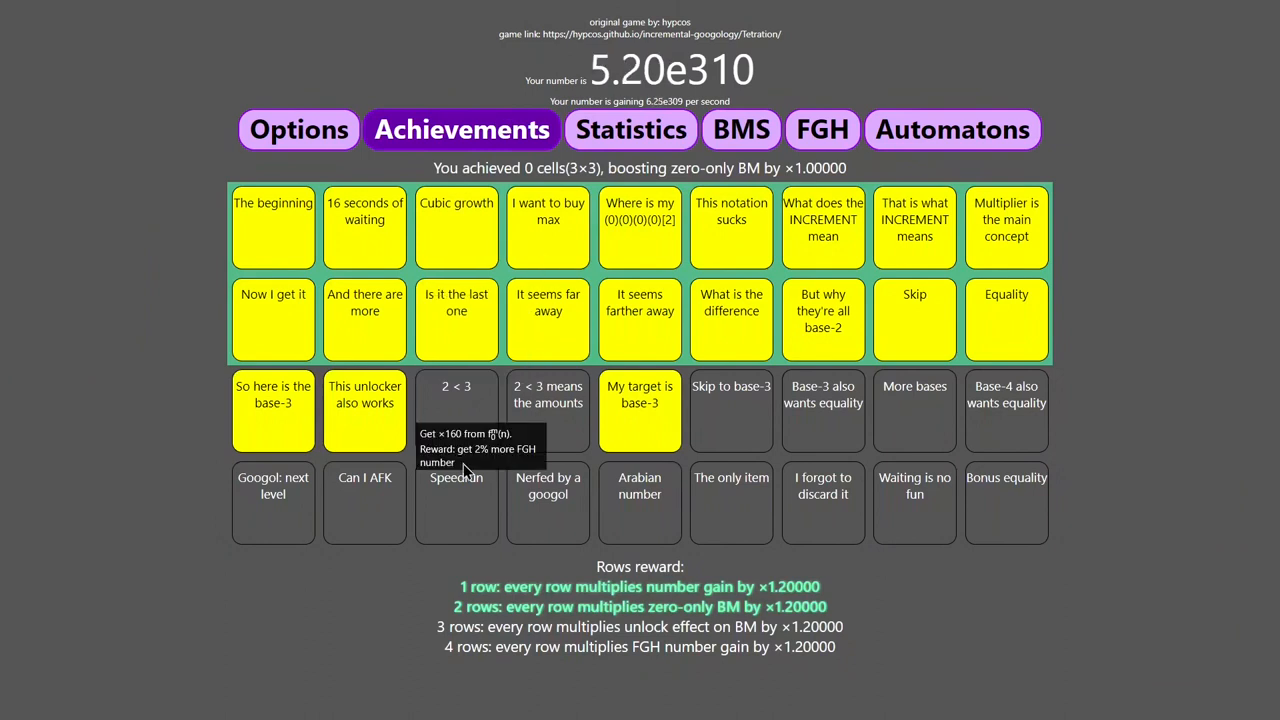
mouse_move(456, 410)
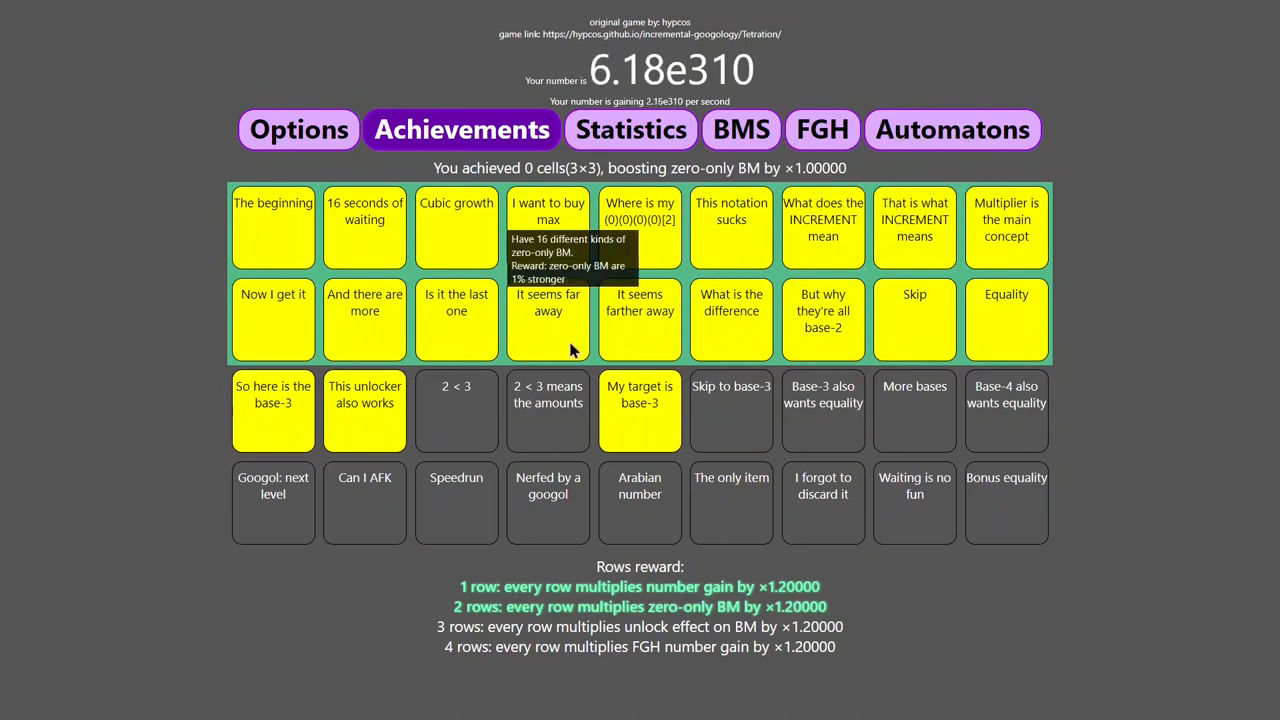
mouse_move(848, 516)
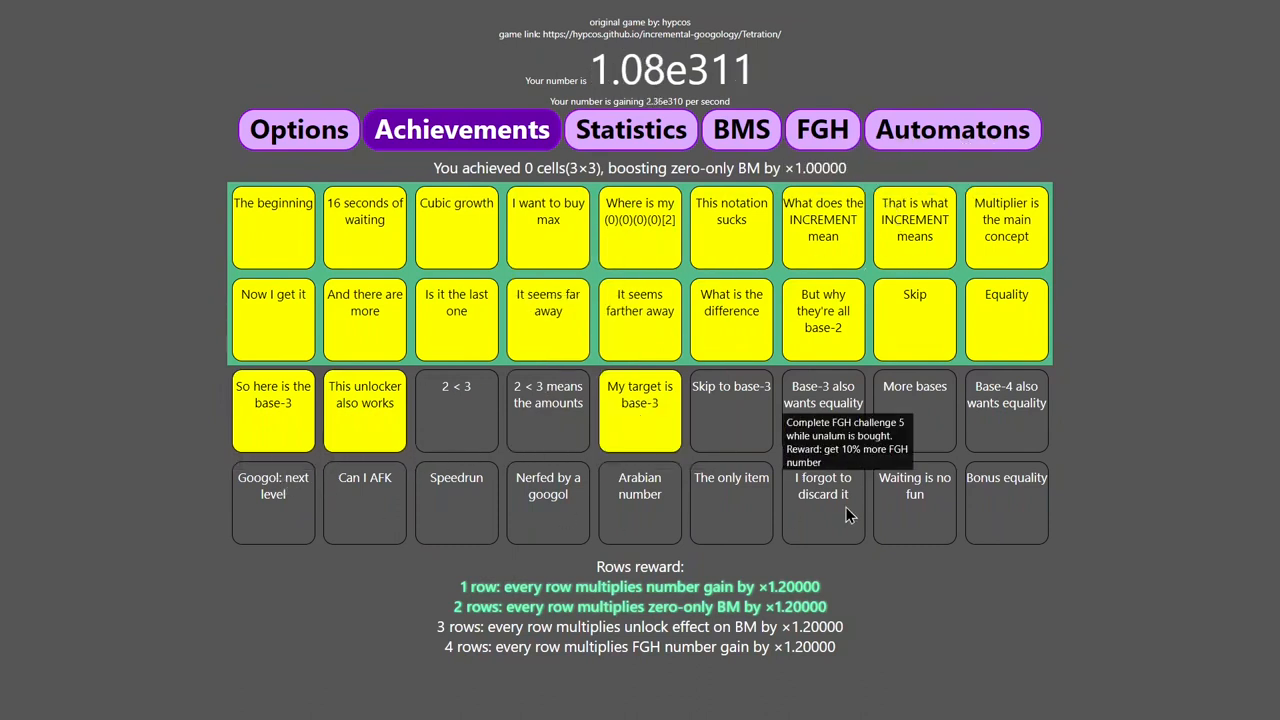
mouse_move(1020, 504)
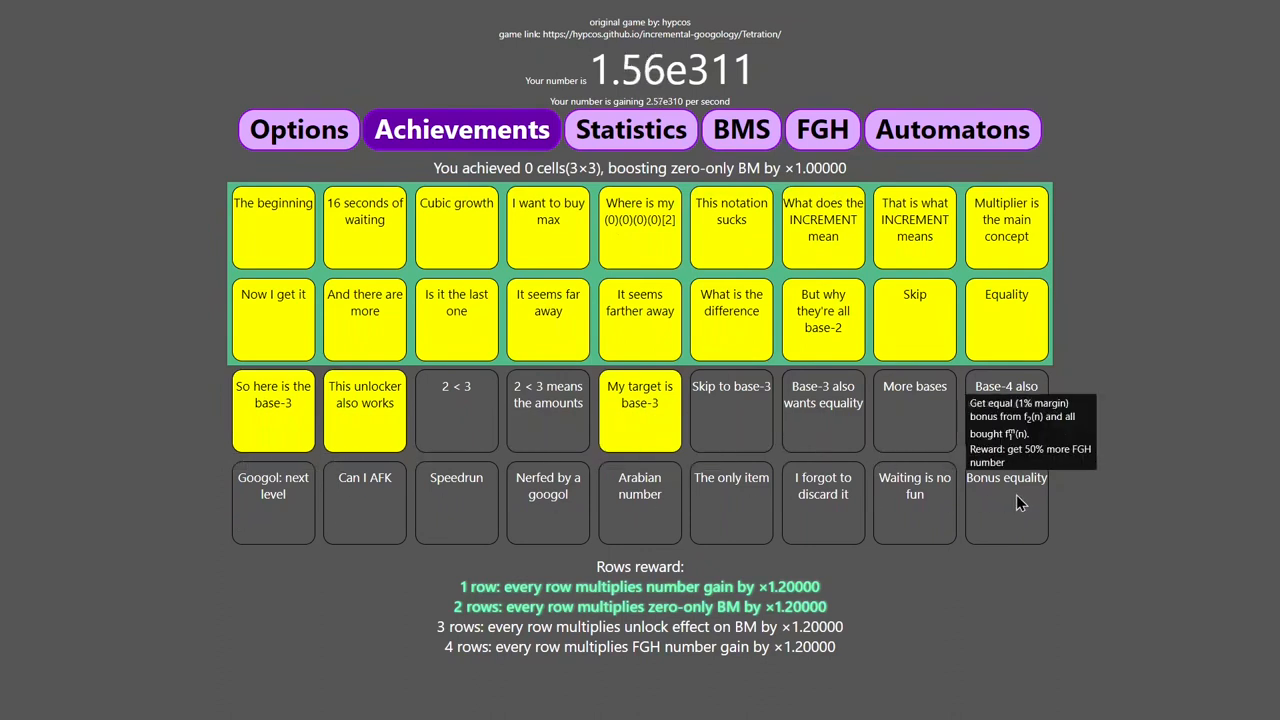
mouse_move(1150, 488)
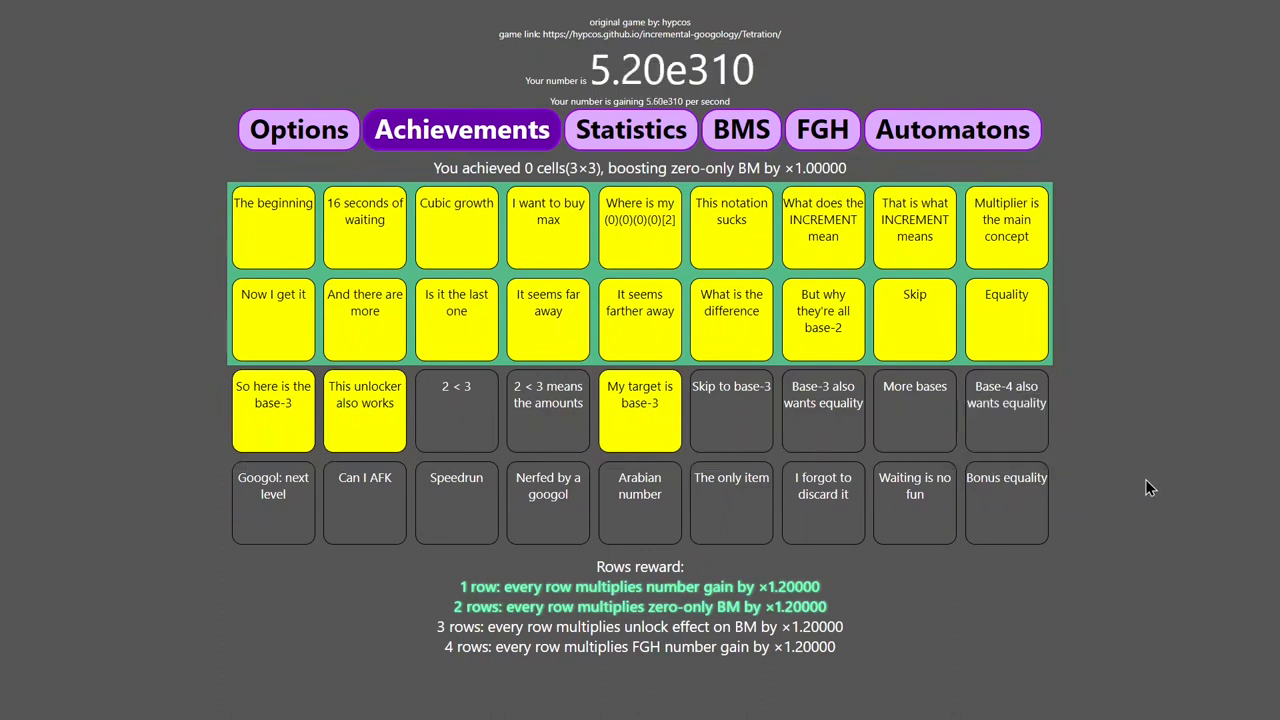
mouse_move(1080, 498)
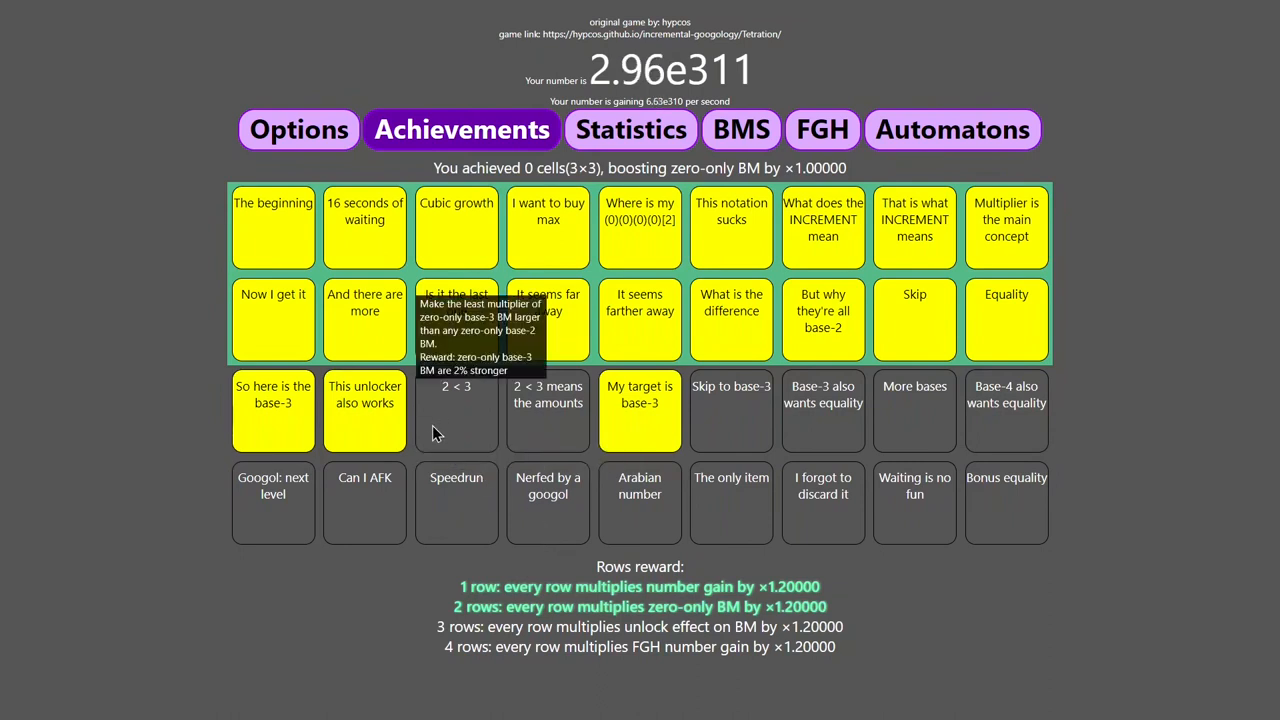
mouse_move(732, 390)
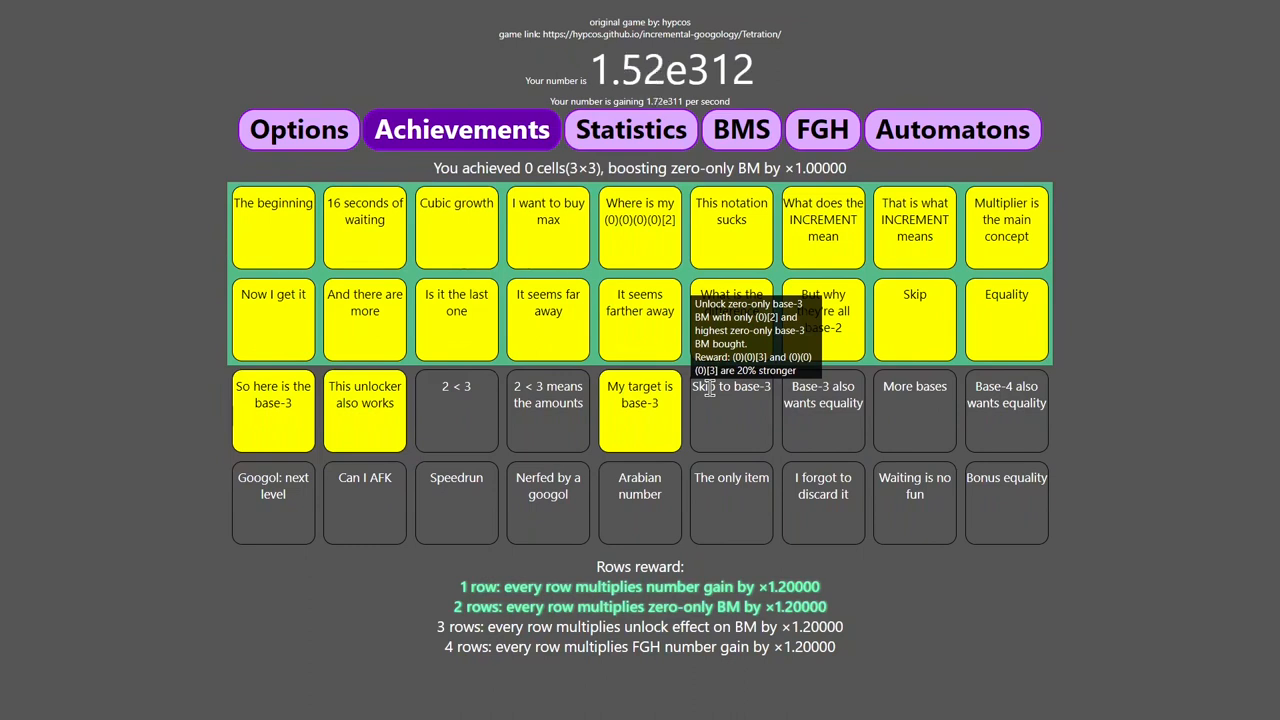
Review options and achievements, then unlock another zero-only base-2 matrix on the BMS screen.
click(298, 128)
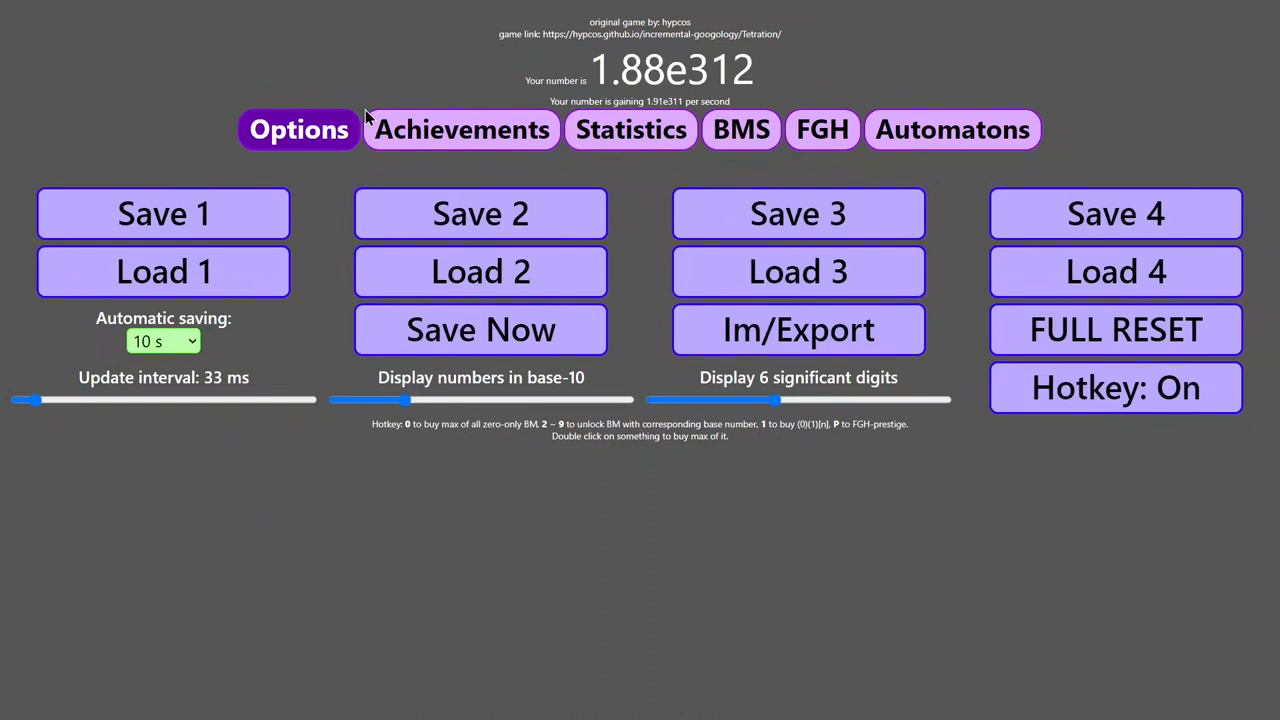
click(460, 128)
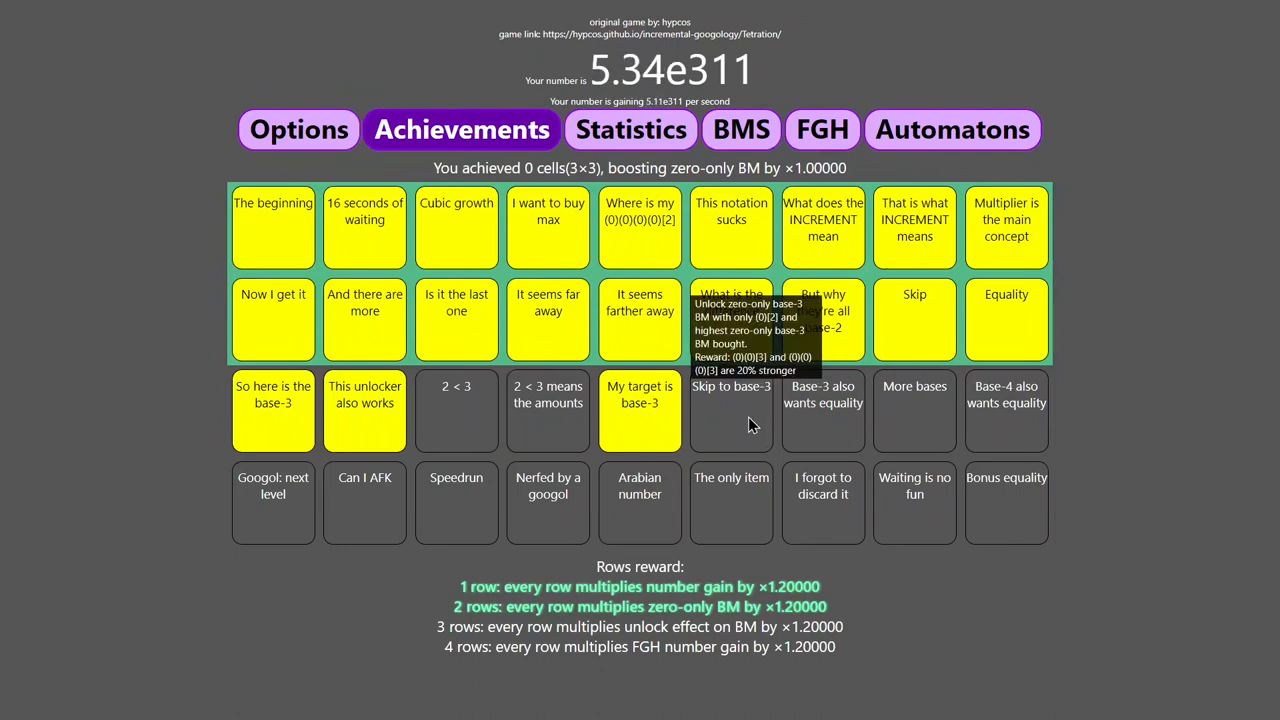
click(740, 128)
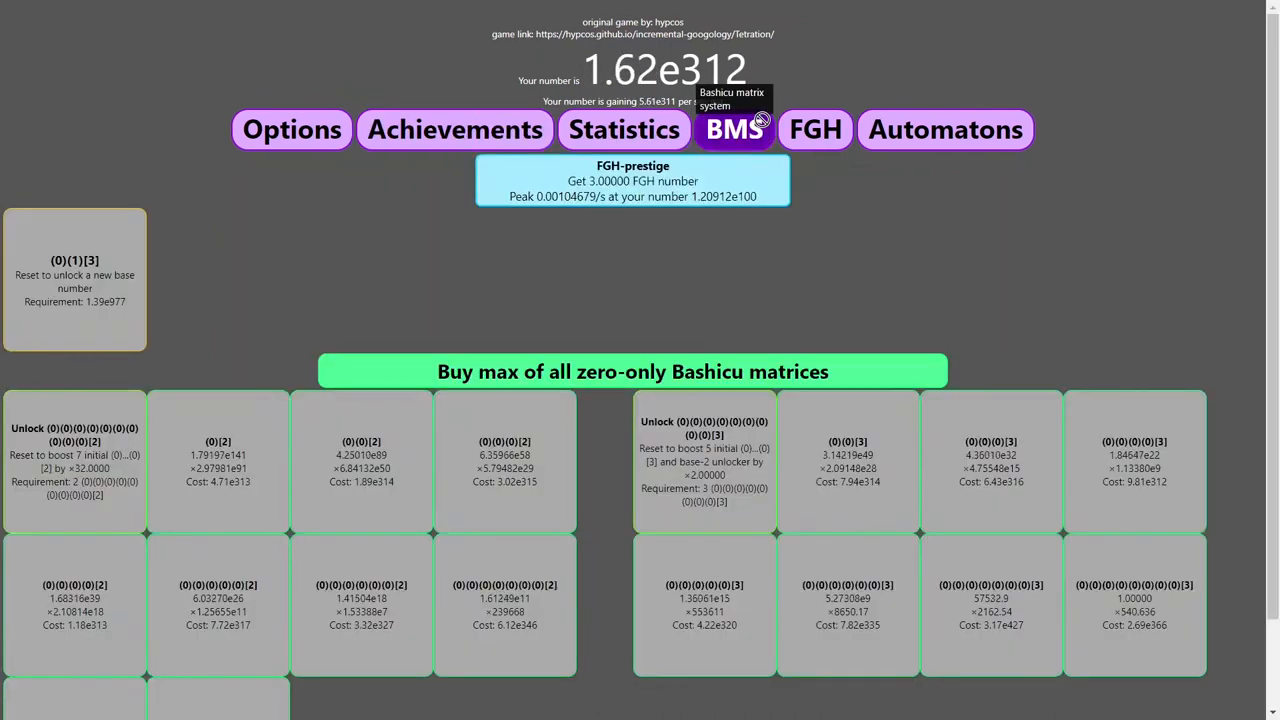
click(632, 180)
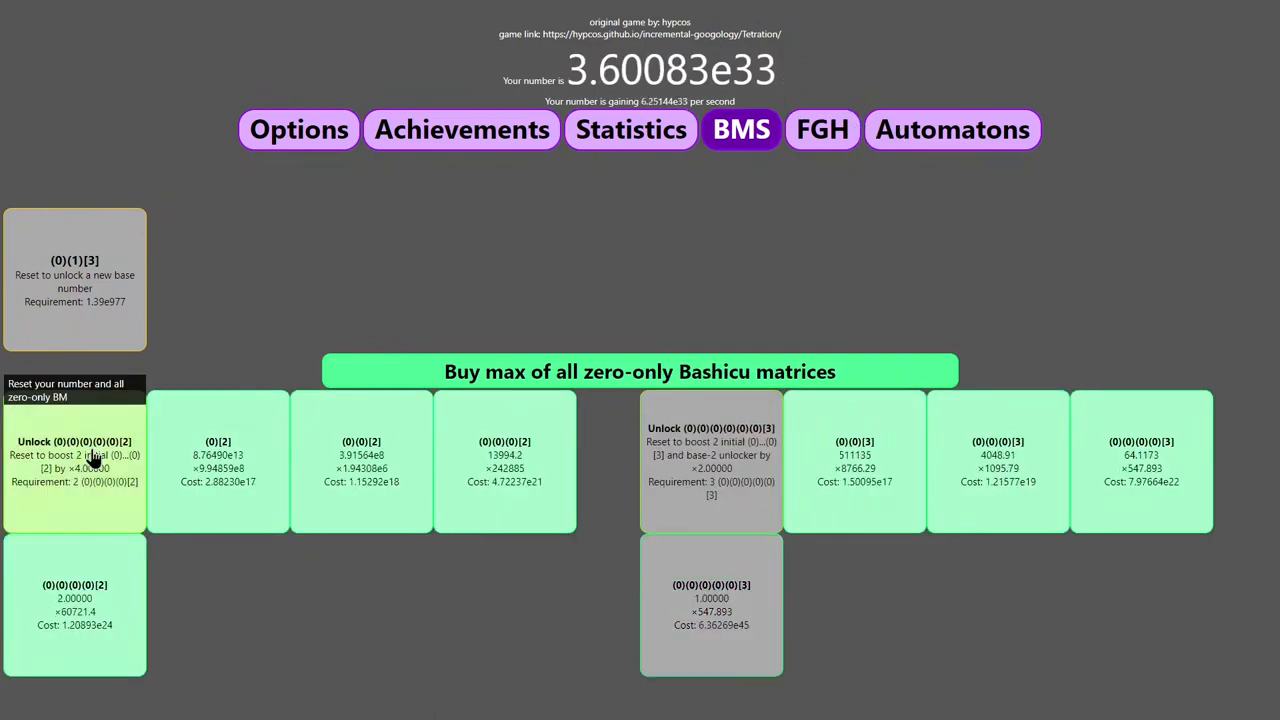
click(640, 370)
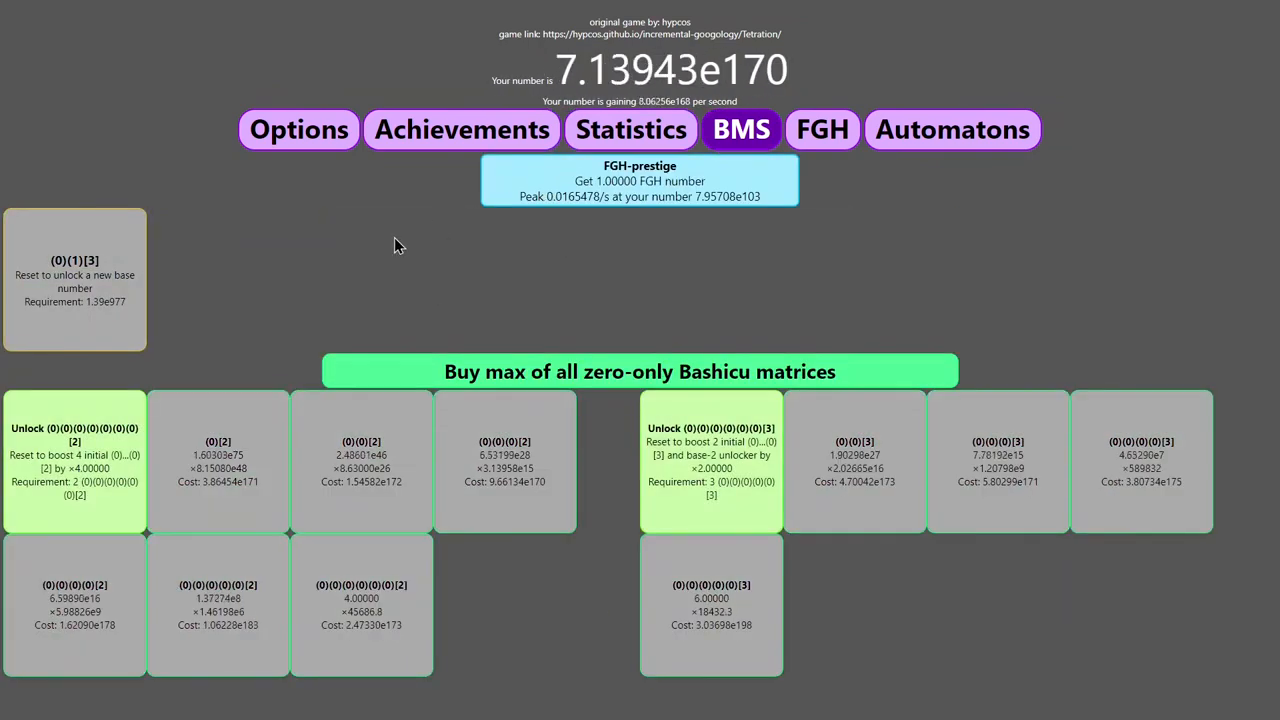
FGH-prestige repeatedly to reach 51 prestiges, confirming the 34.35-second fastest in Statistics.
click(640, 180)
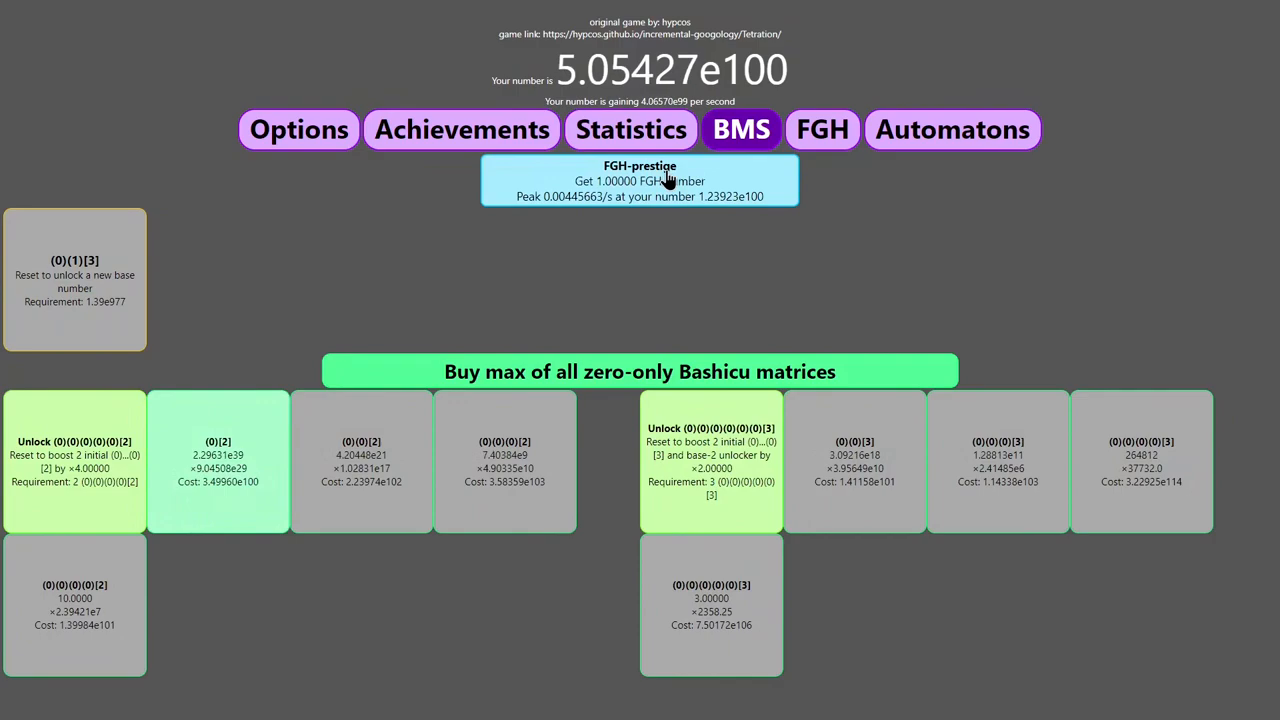
click(640, 180)
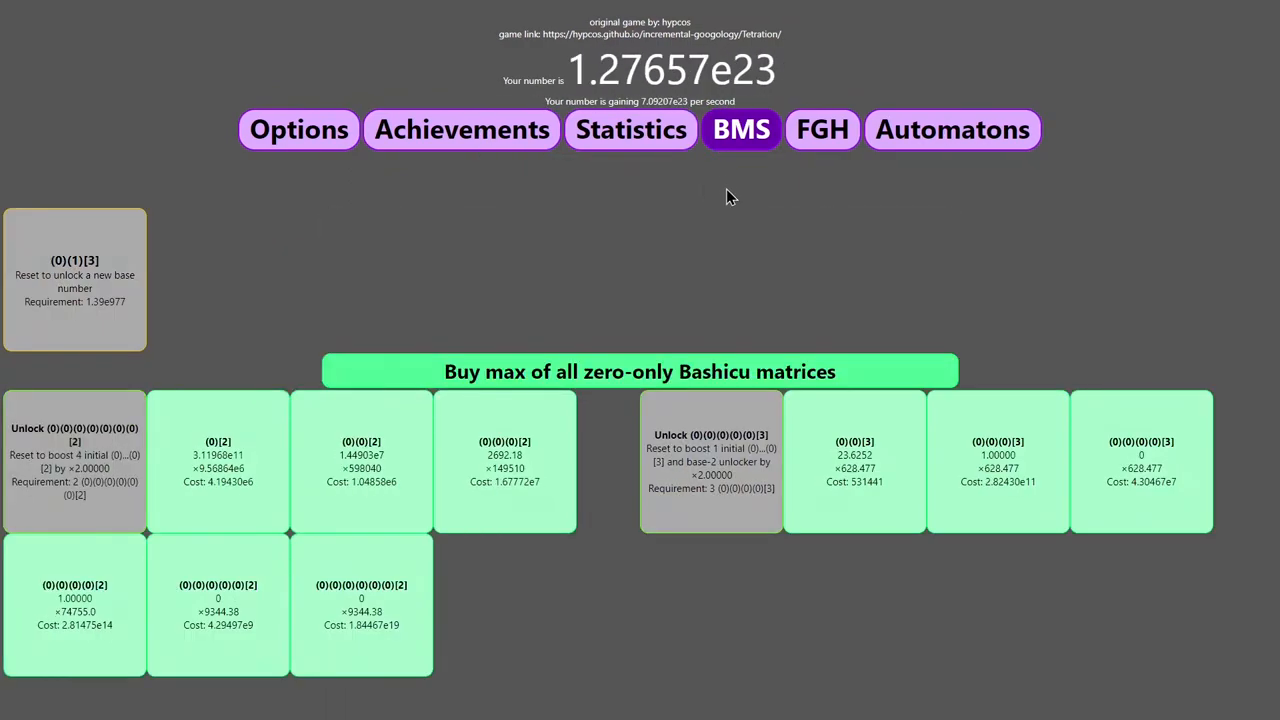
click(640, 370)
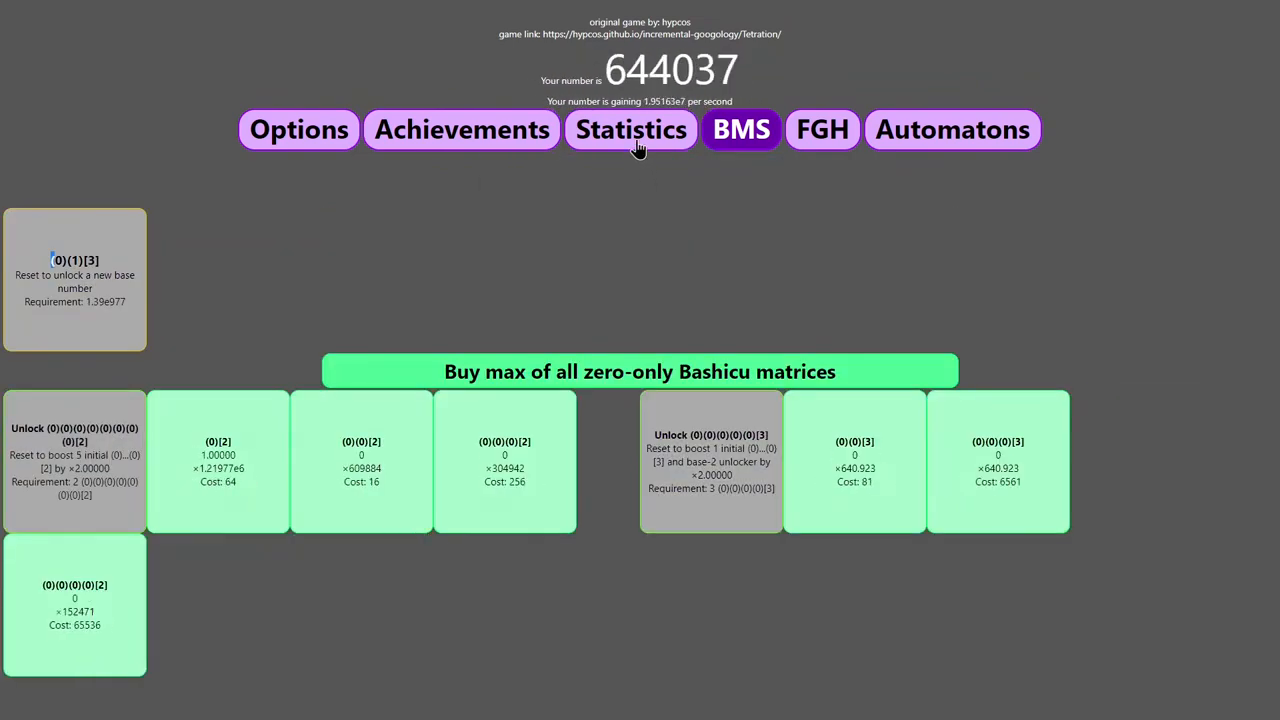
click(630, 128)
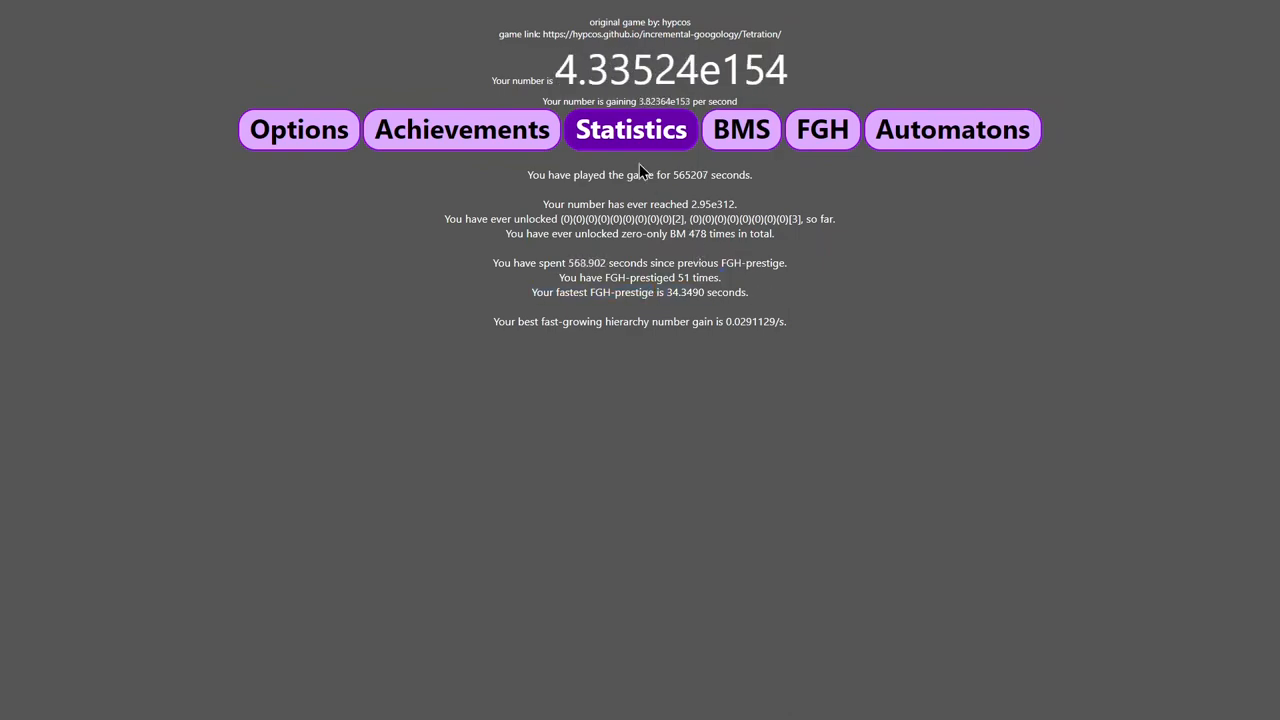
click(298, 128)
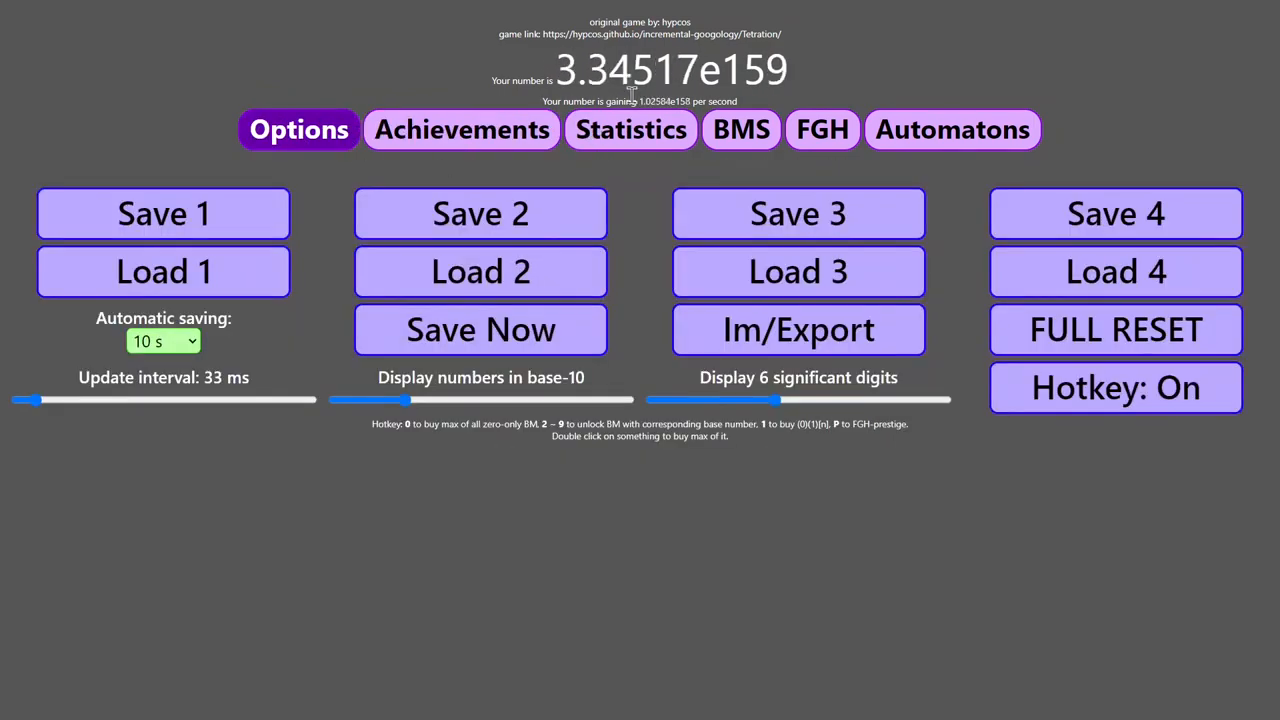
Review the FGH upgrades and achievement rewards, then return to the Bashicu matrices for a fresh run.
click(822, 128)
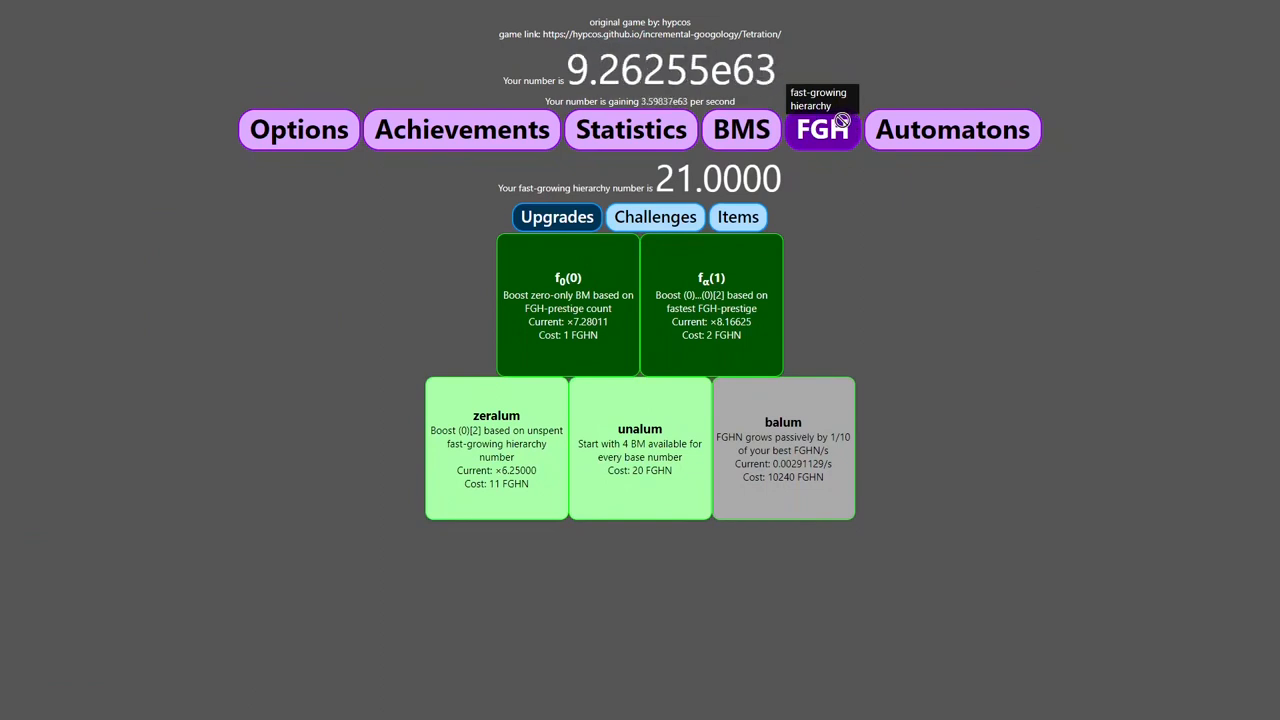
mouse_move(298, 656)
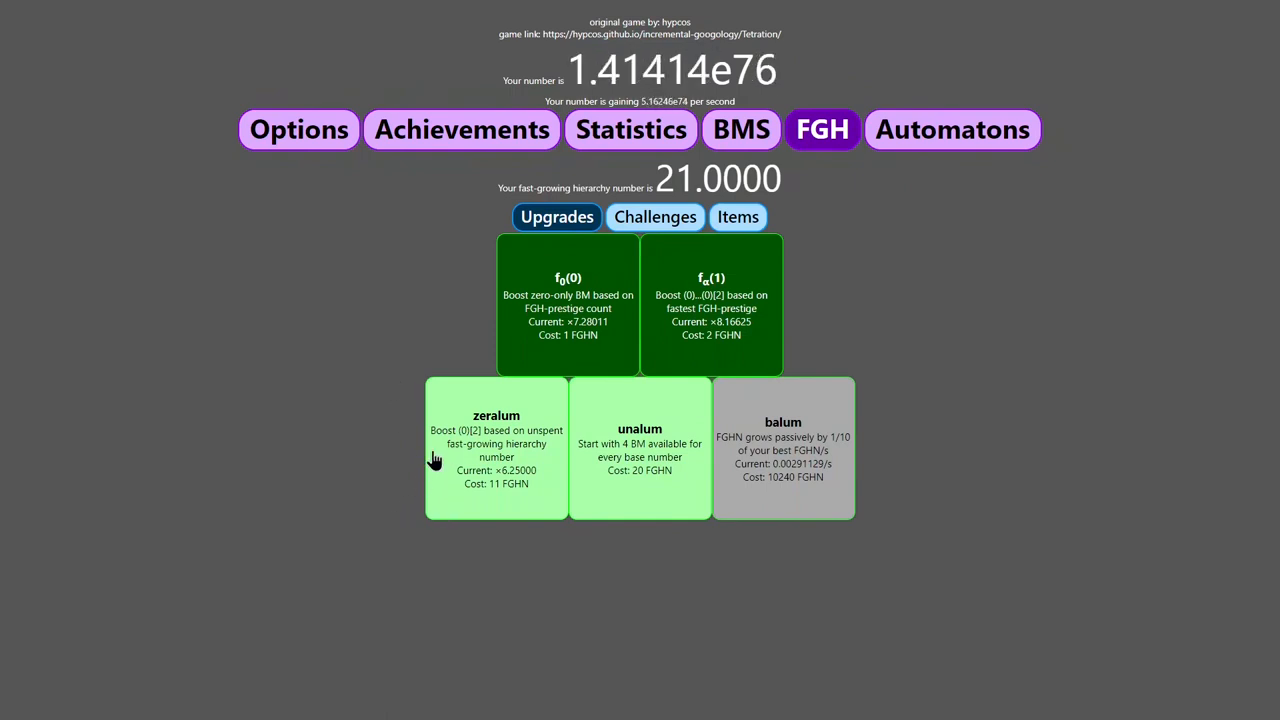
mouse_move(458, 418)
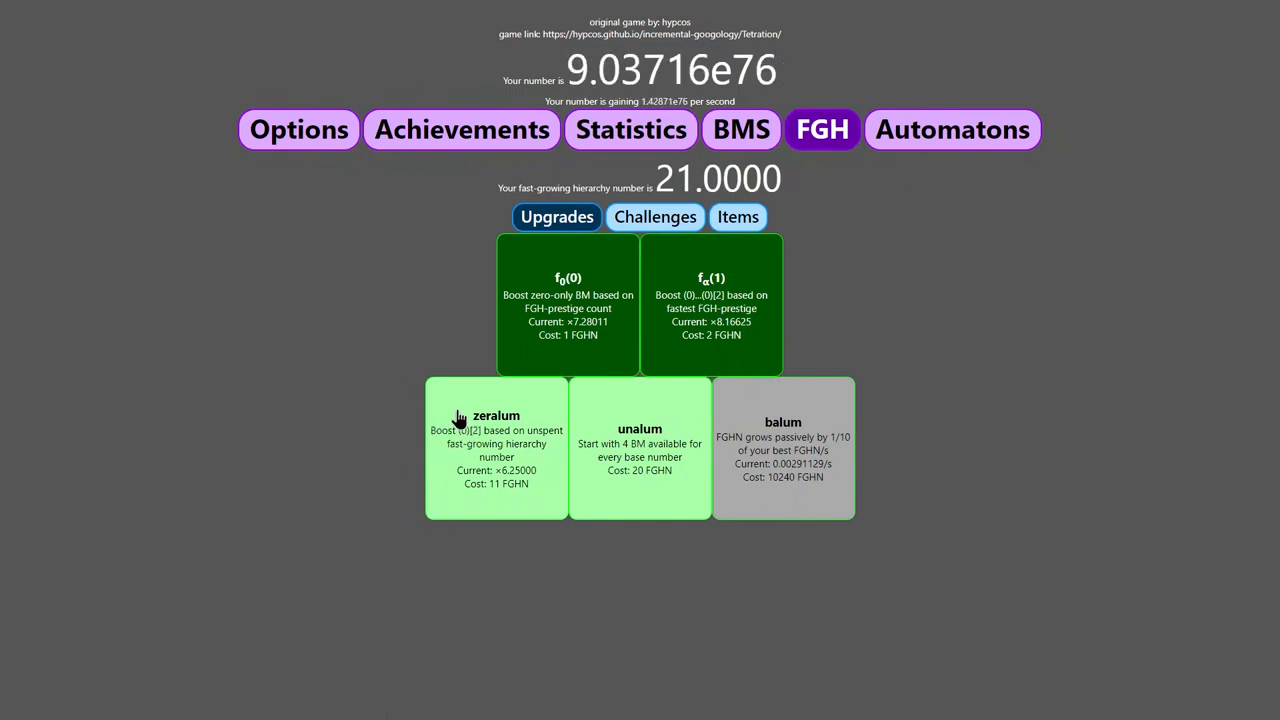
click(460, 128)
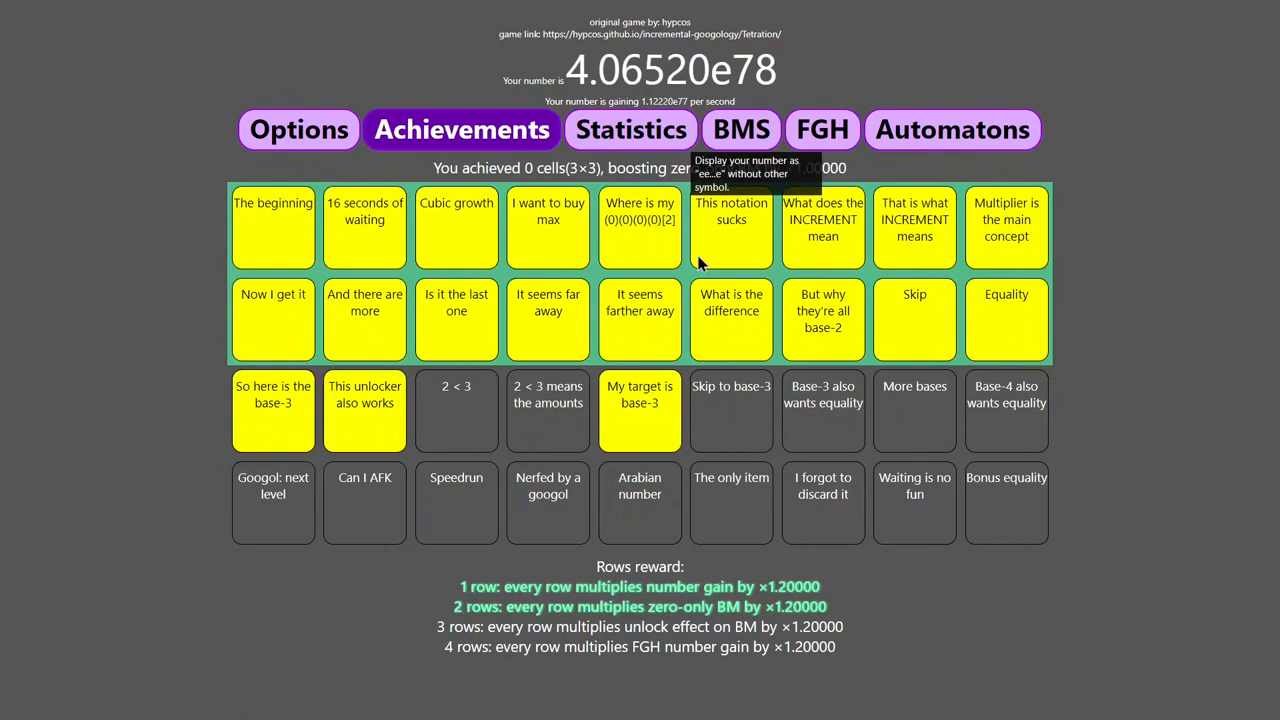
mouse_move(824, 420)
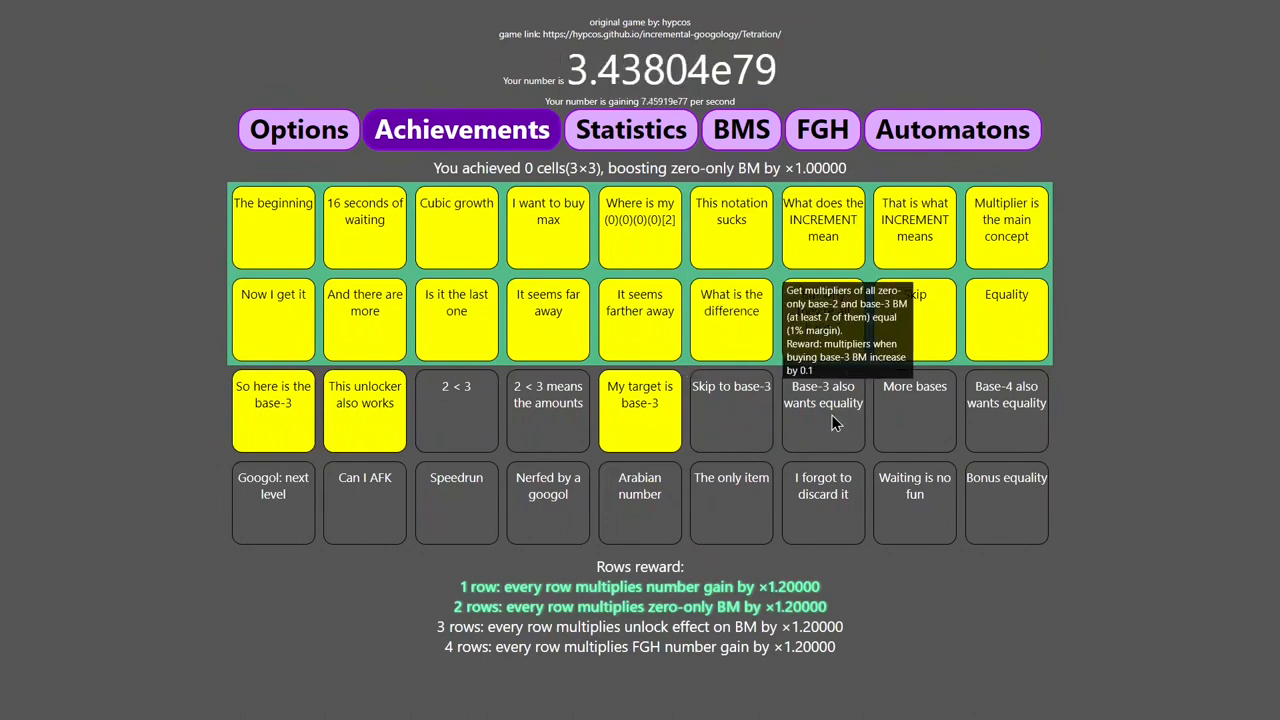
mouse_move(584, 364)
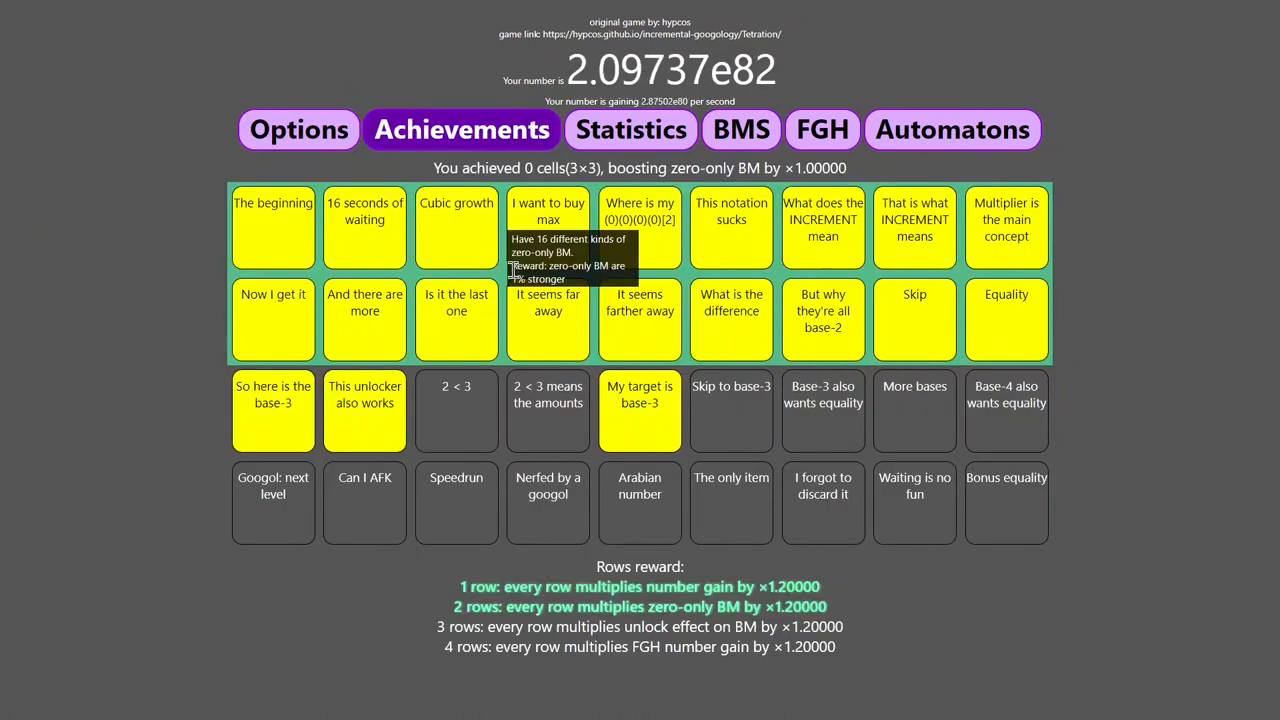
click(740, 128)
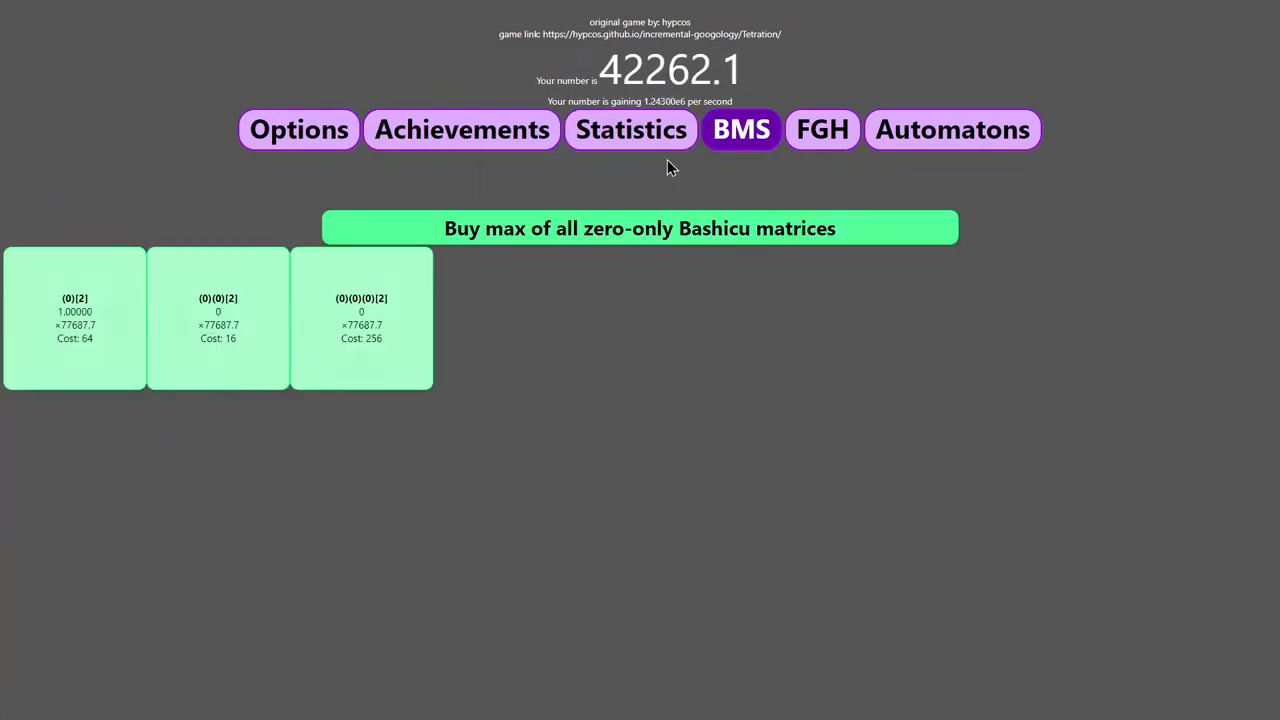
Buy matrices and FGH-prestige once, checking the prestige statistics and achievements afterwards.
click(640, 228)
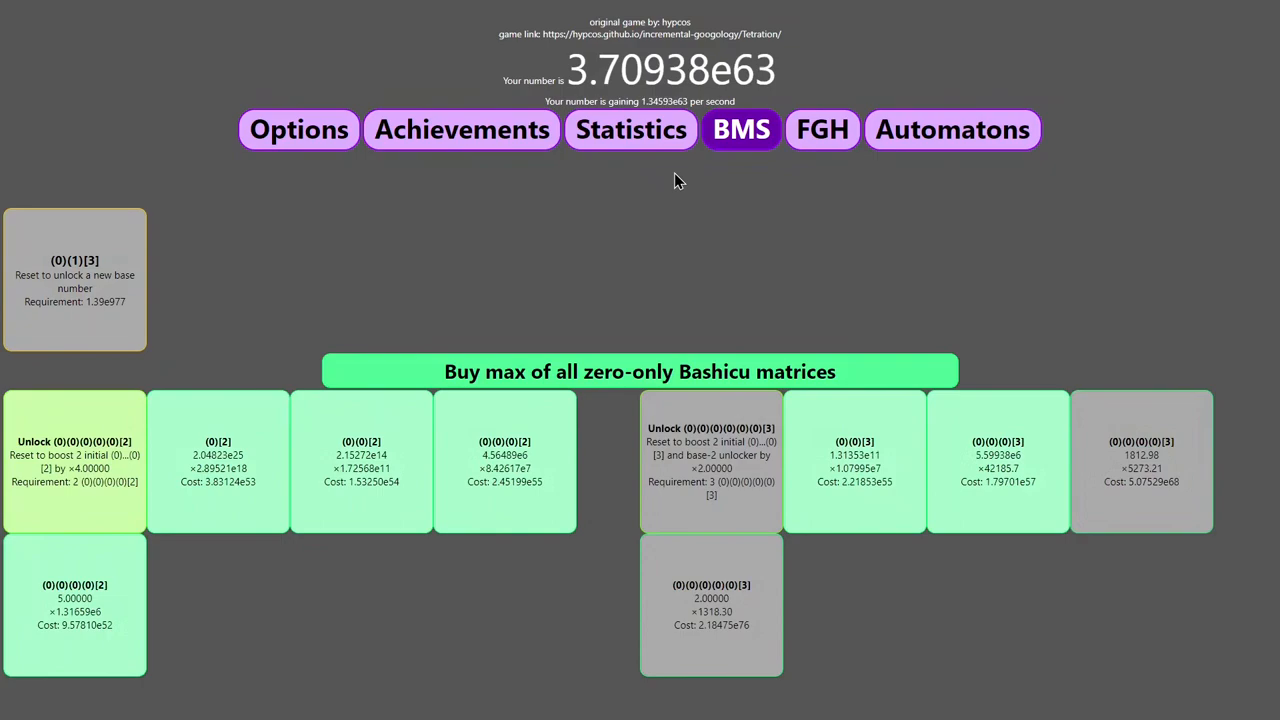
click(640, 370)
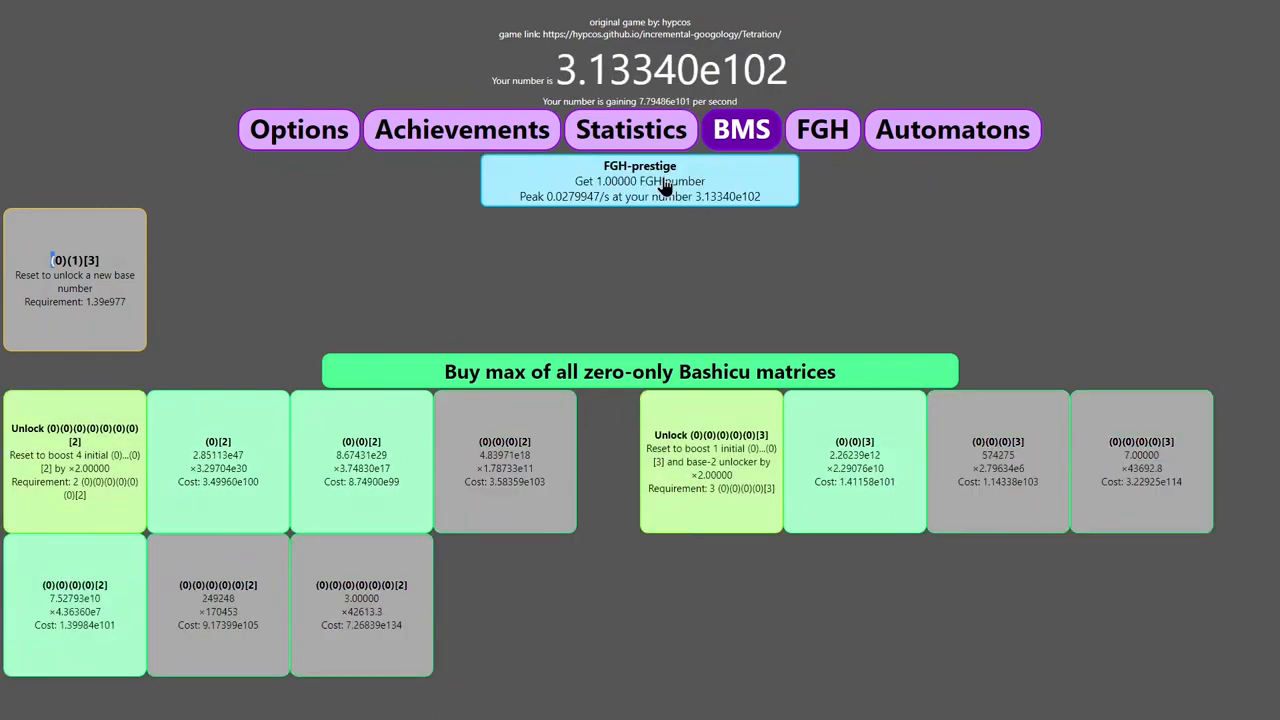
click(640, 180)
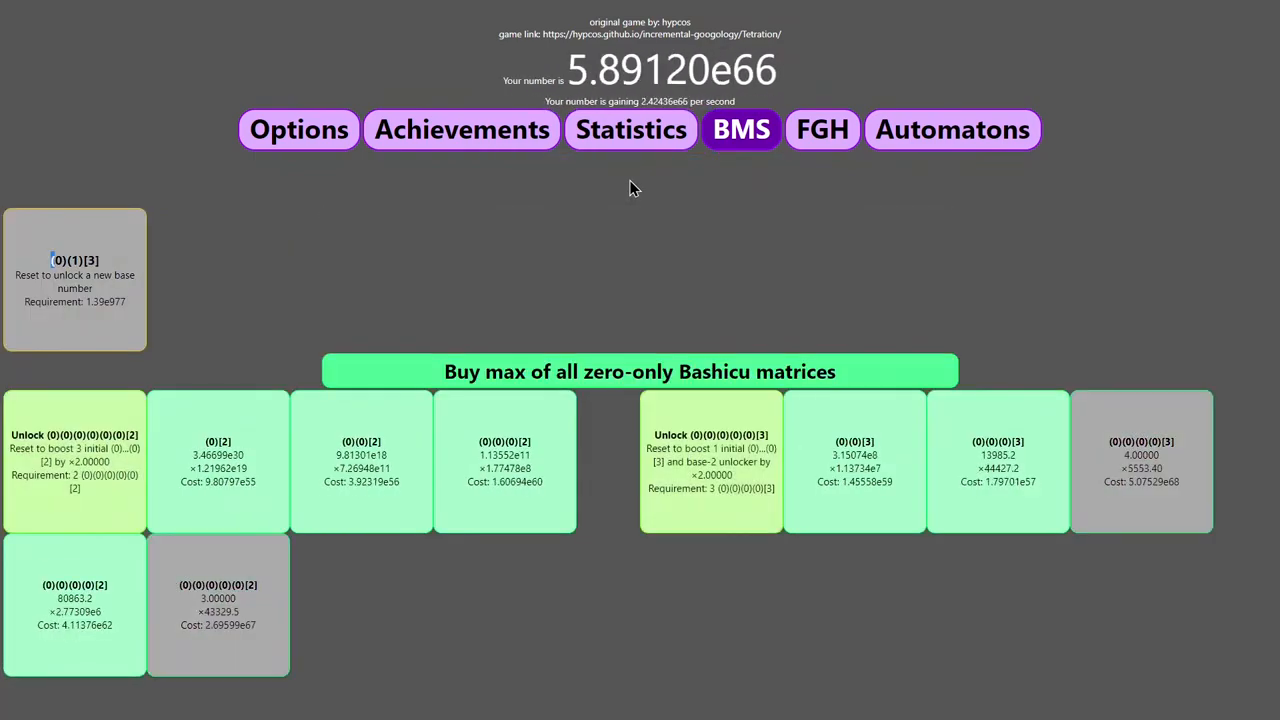
click(630, 128)
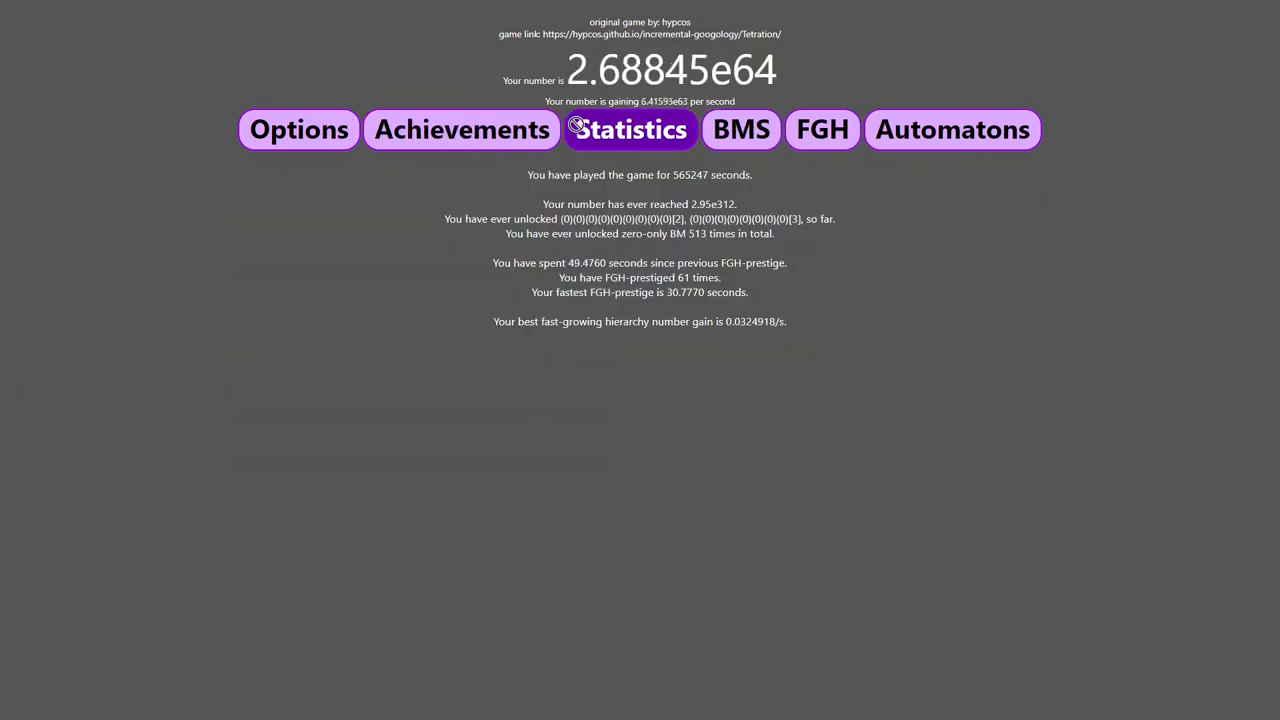
click(462, 128)
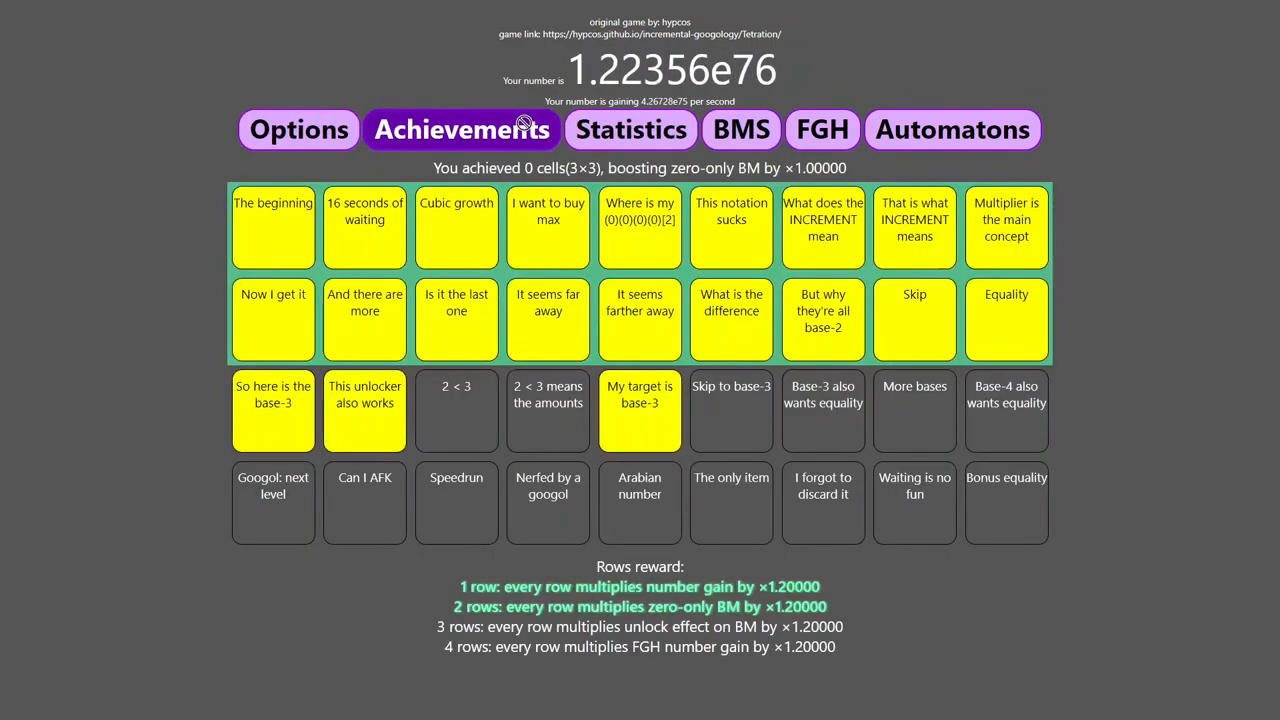
click(740, 128)
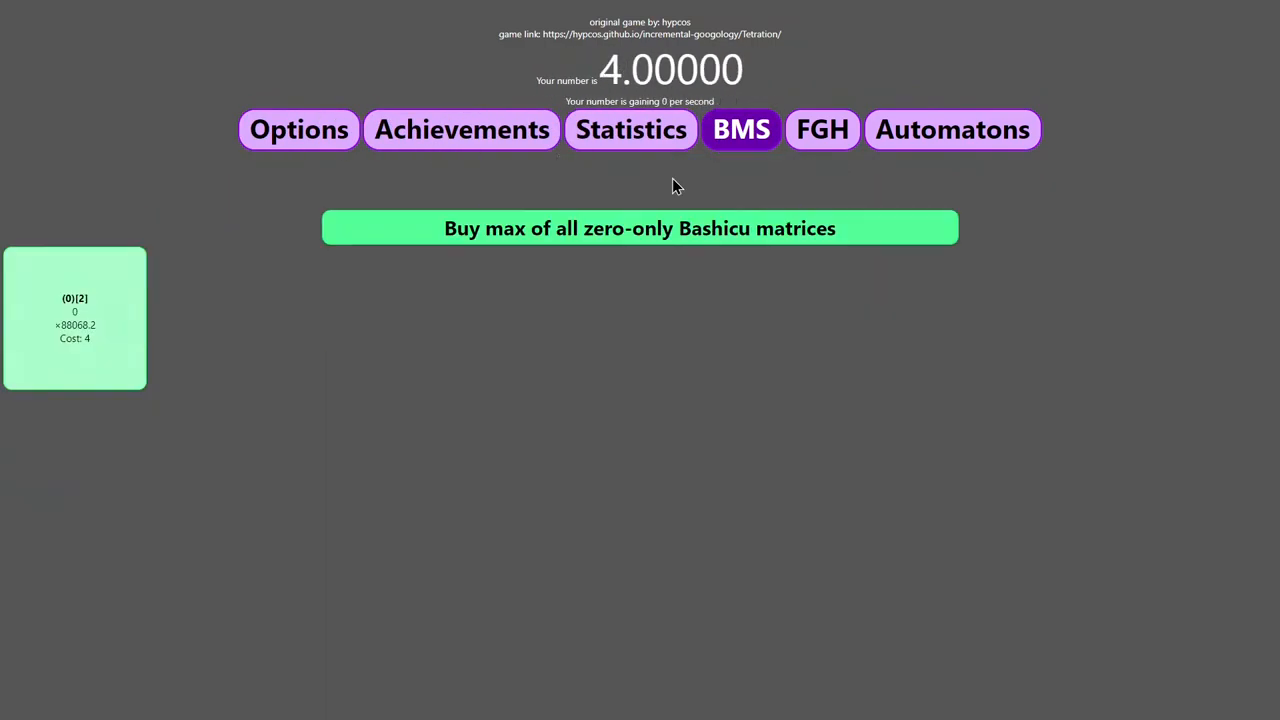
Run two more quick resets, buying max zero-only matrices each time to push the number up.
click(640, 228)
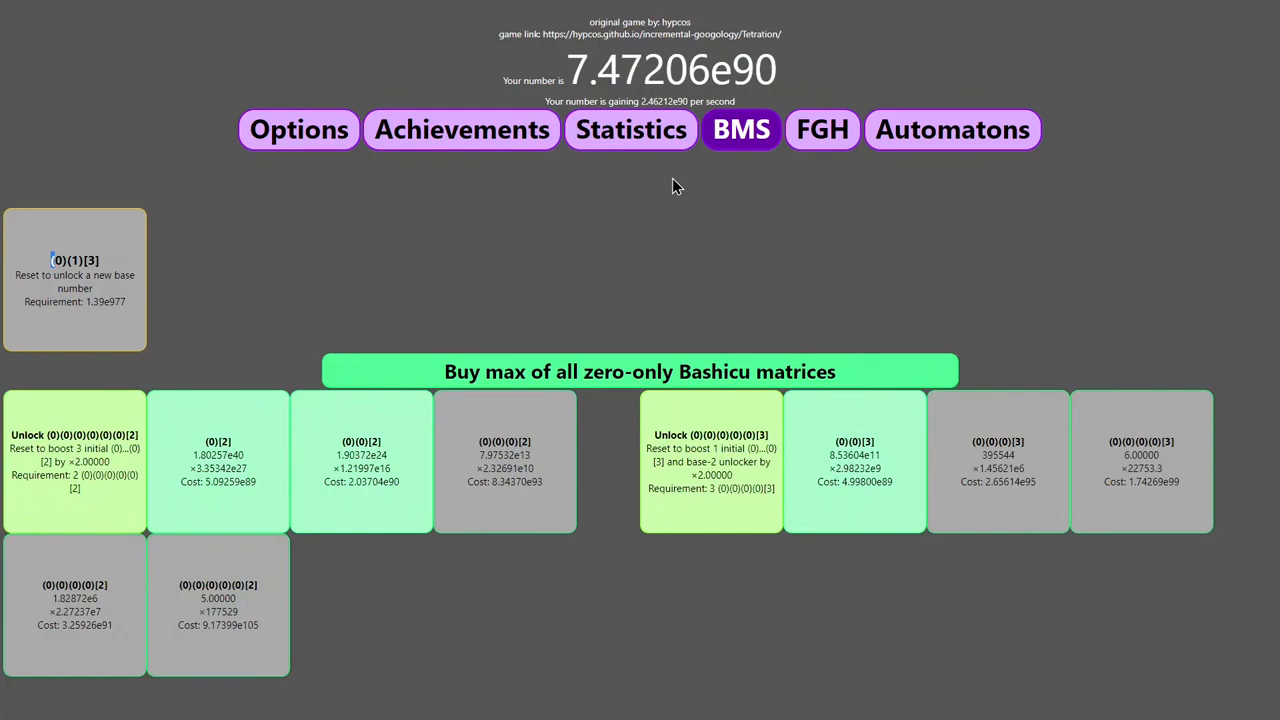
click(640, 370)
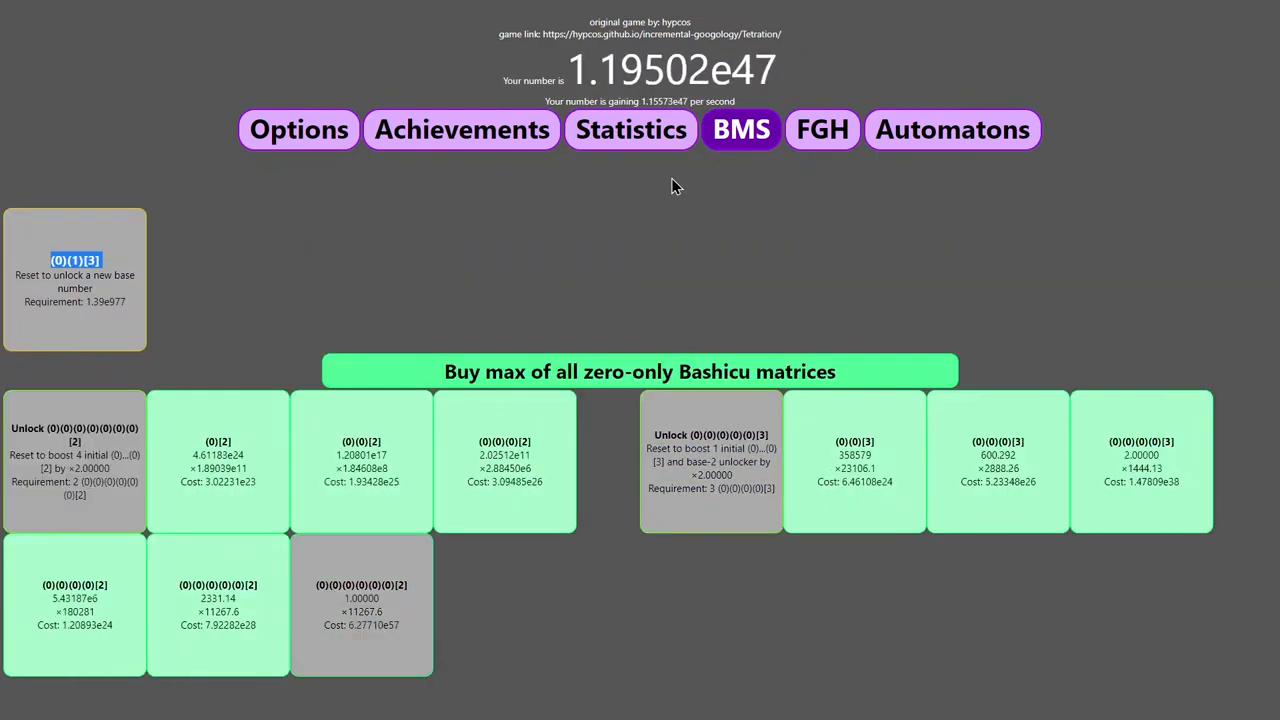
click(74, 280)
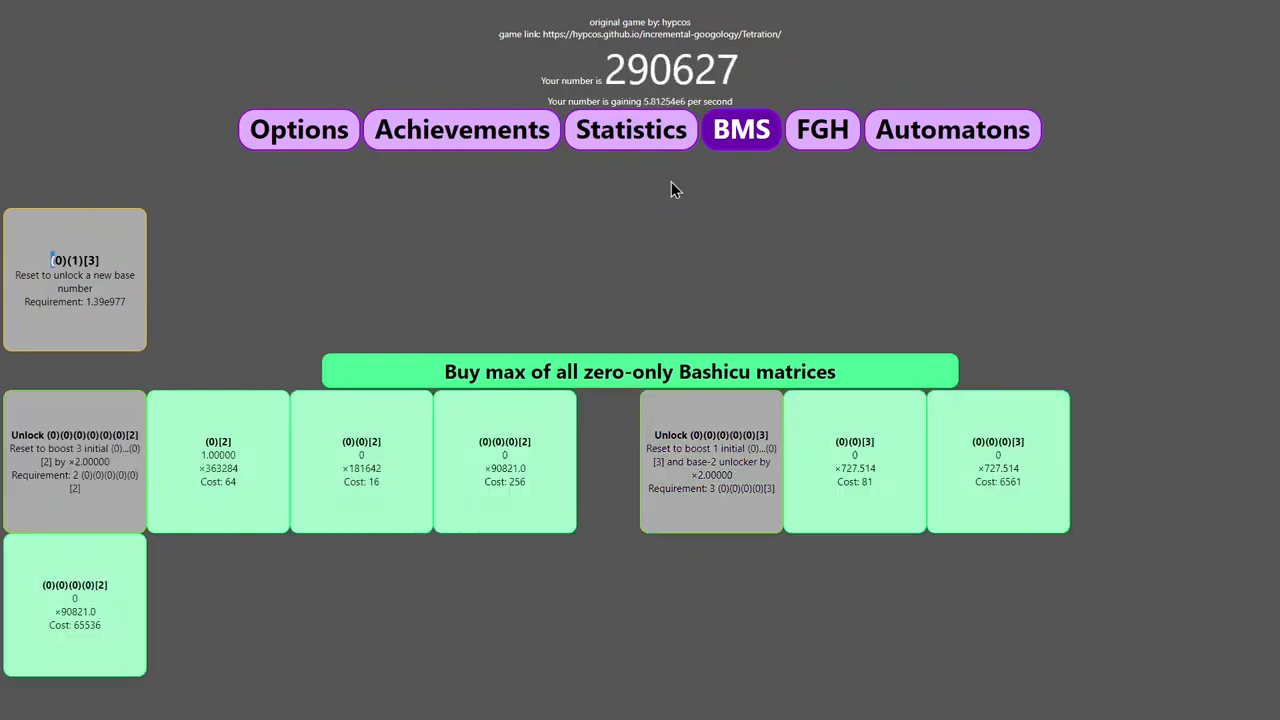
click(640, 370)
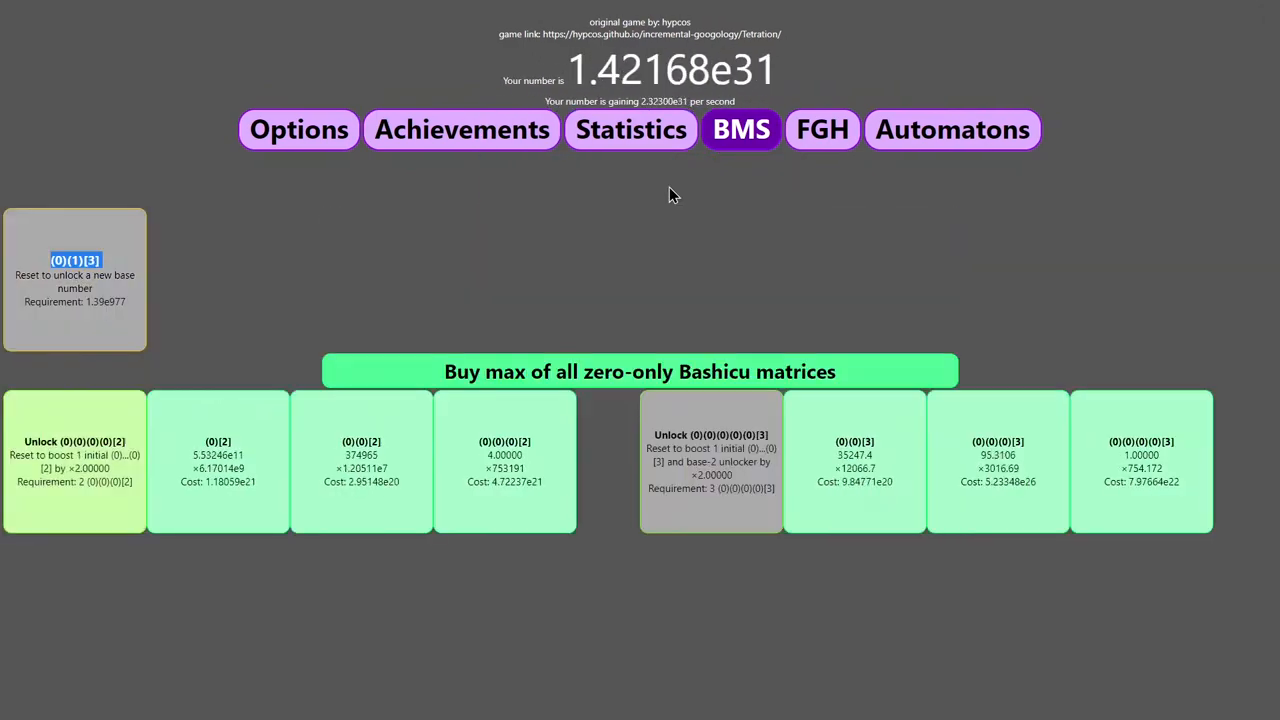
click(640, 370)
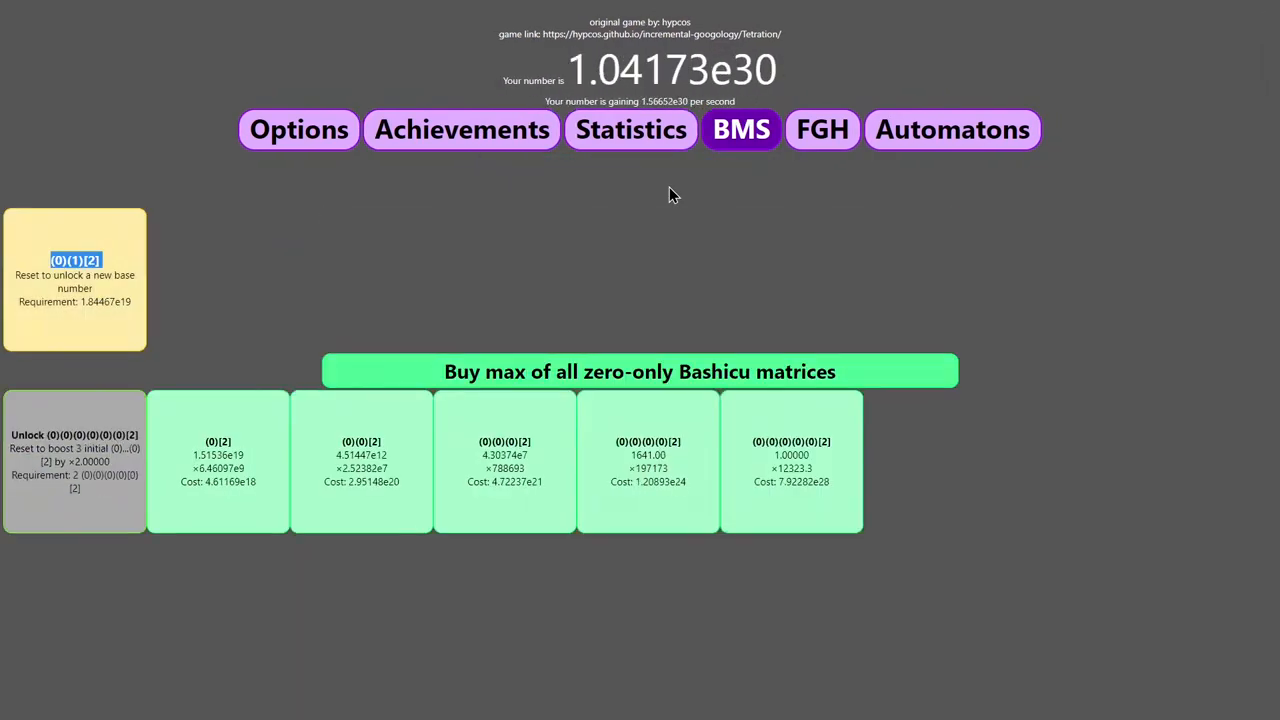
click(74, 280)
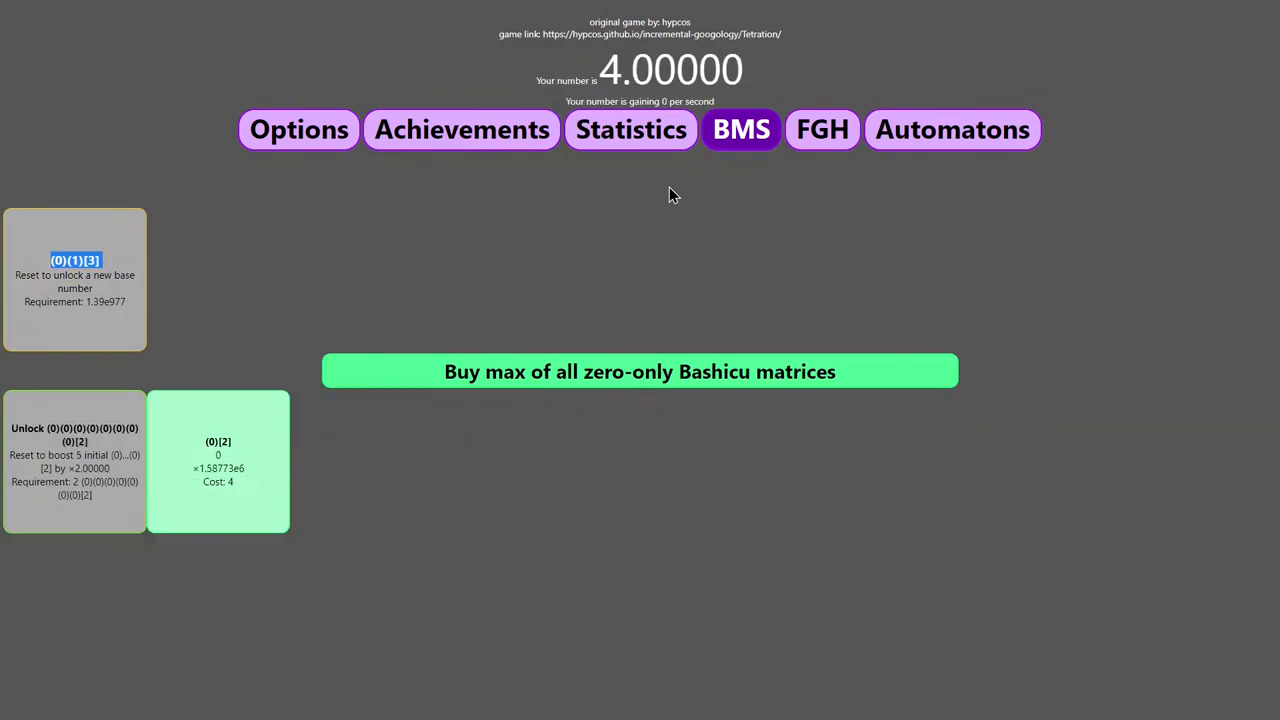
click(640, 370)
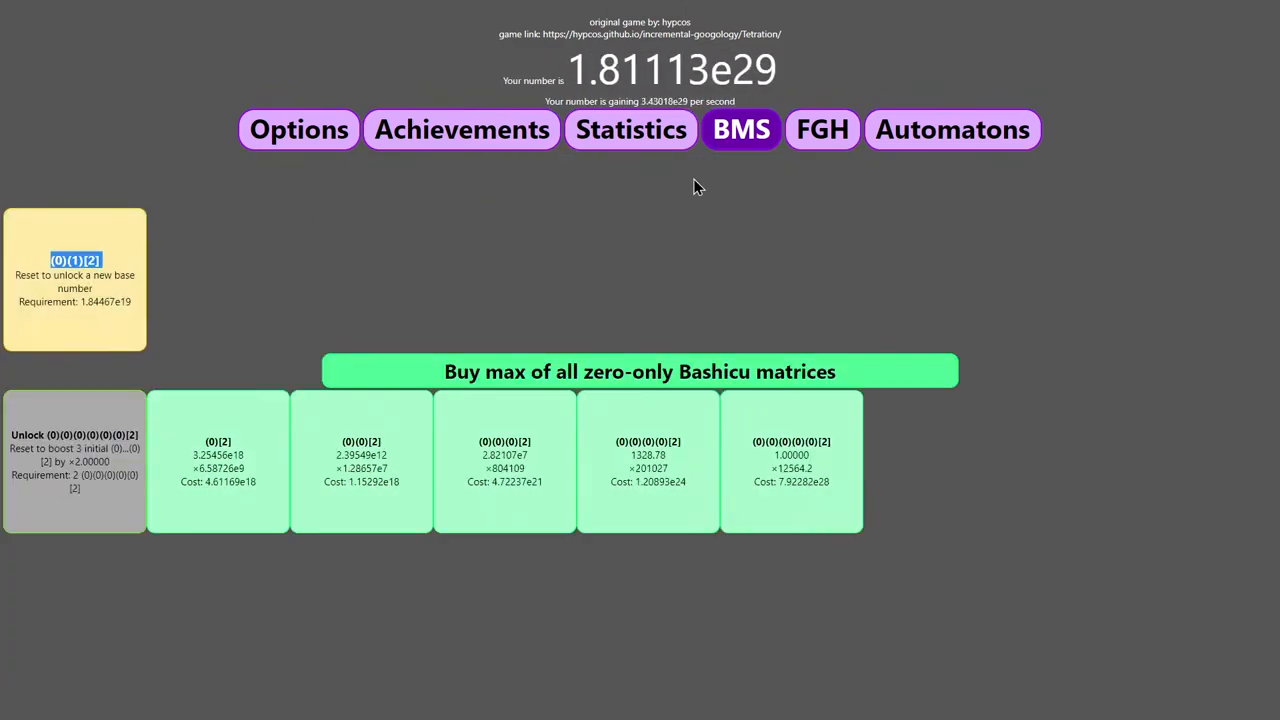
click(640, 370)
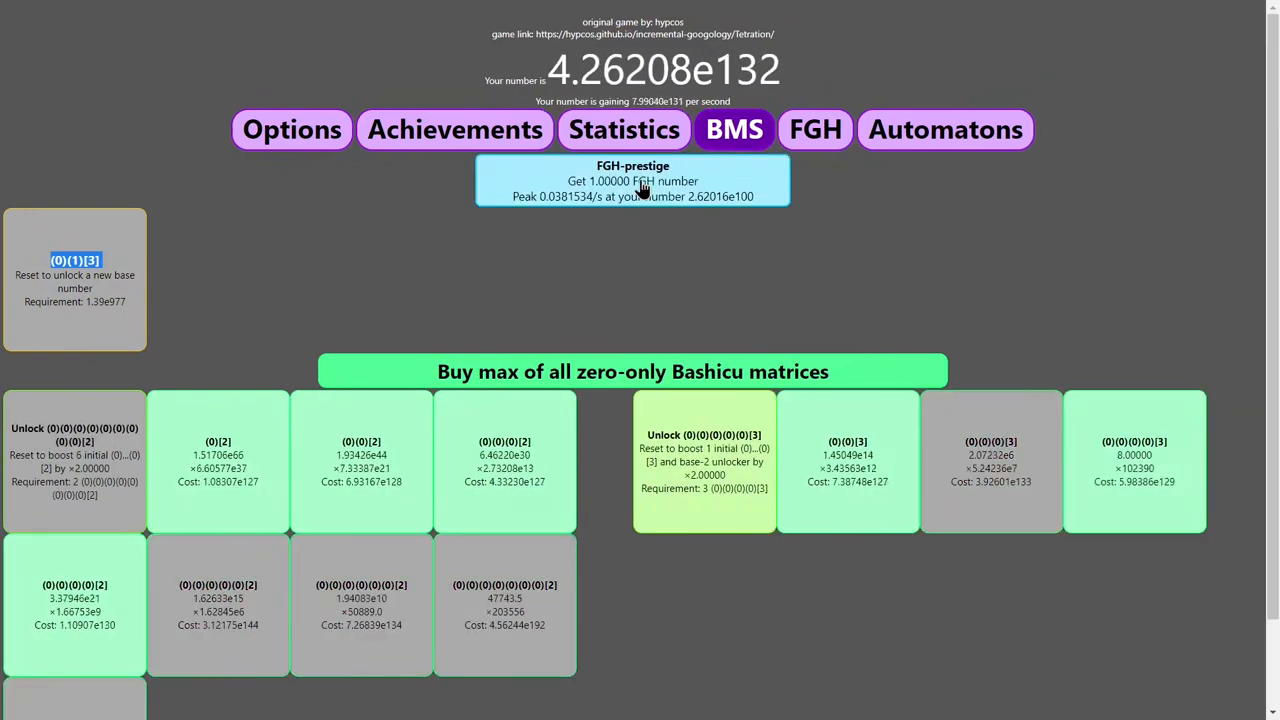
Confirm 82 FGH-prestiges with a 26.704-second fastest and the current FGH number, then return to BMS.
click(624, 128)
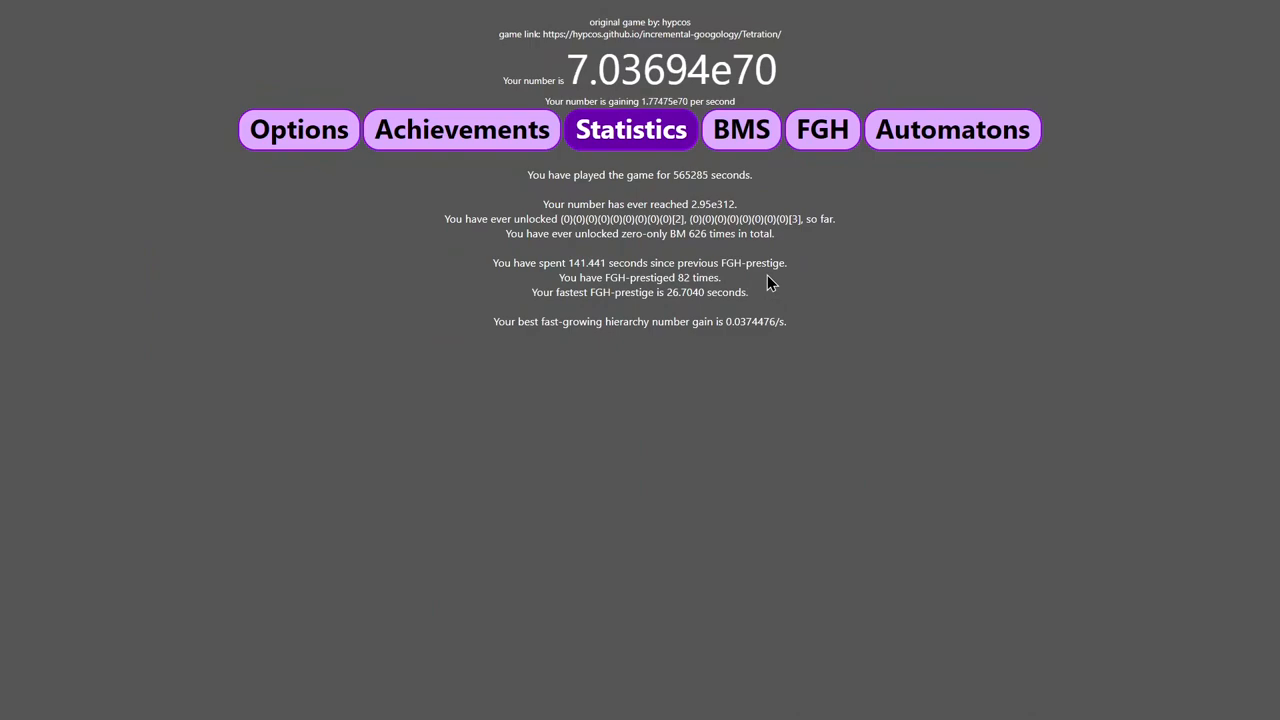
click(822, 128)
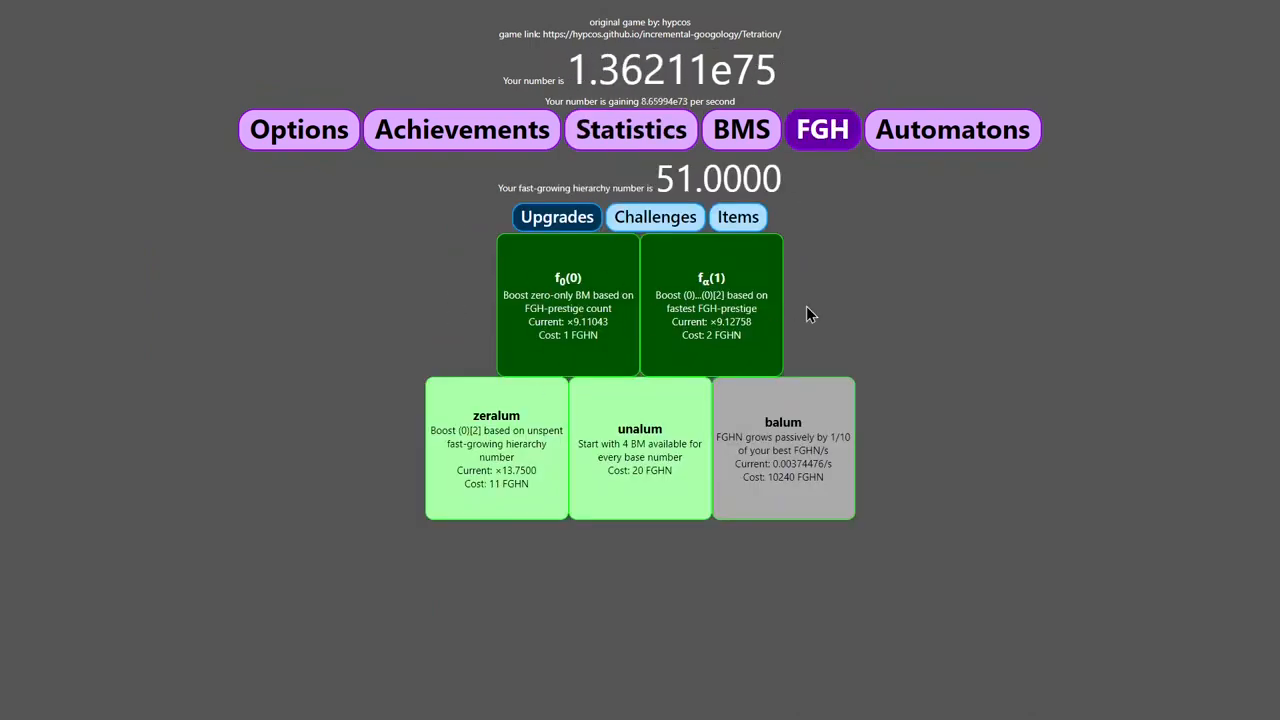
click(632, 128)
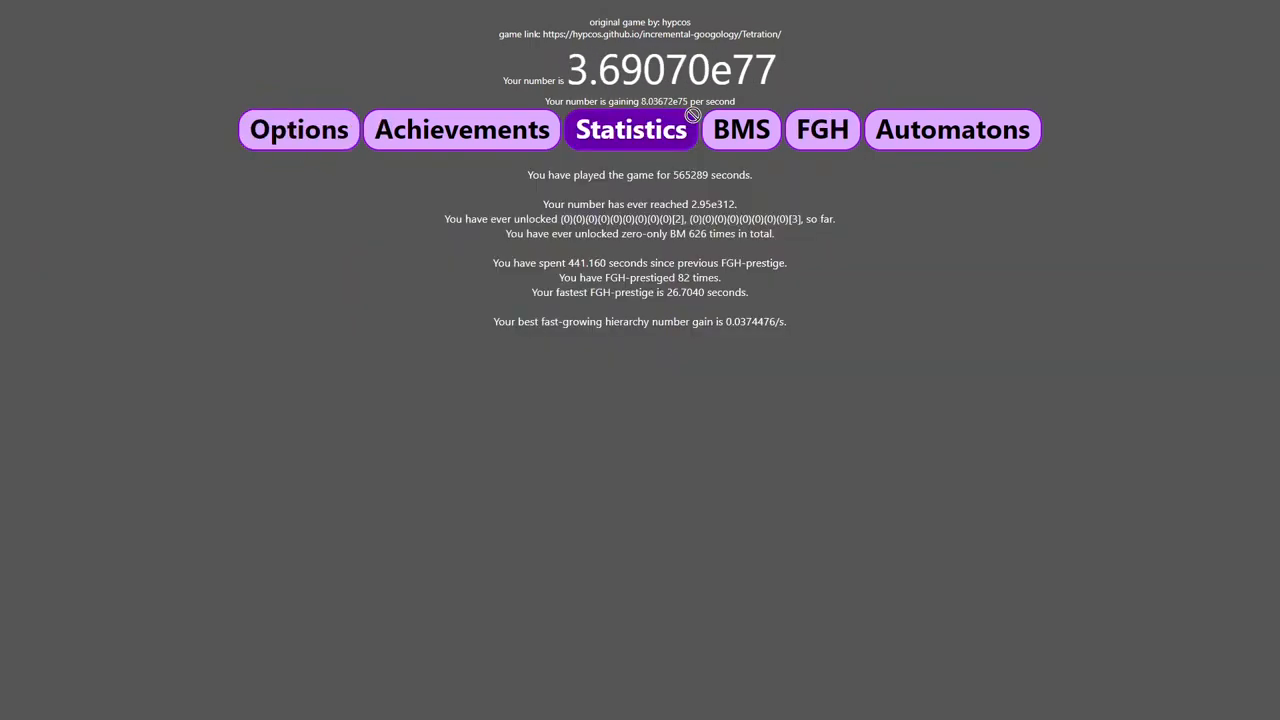
click(740, 128)
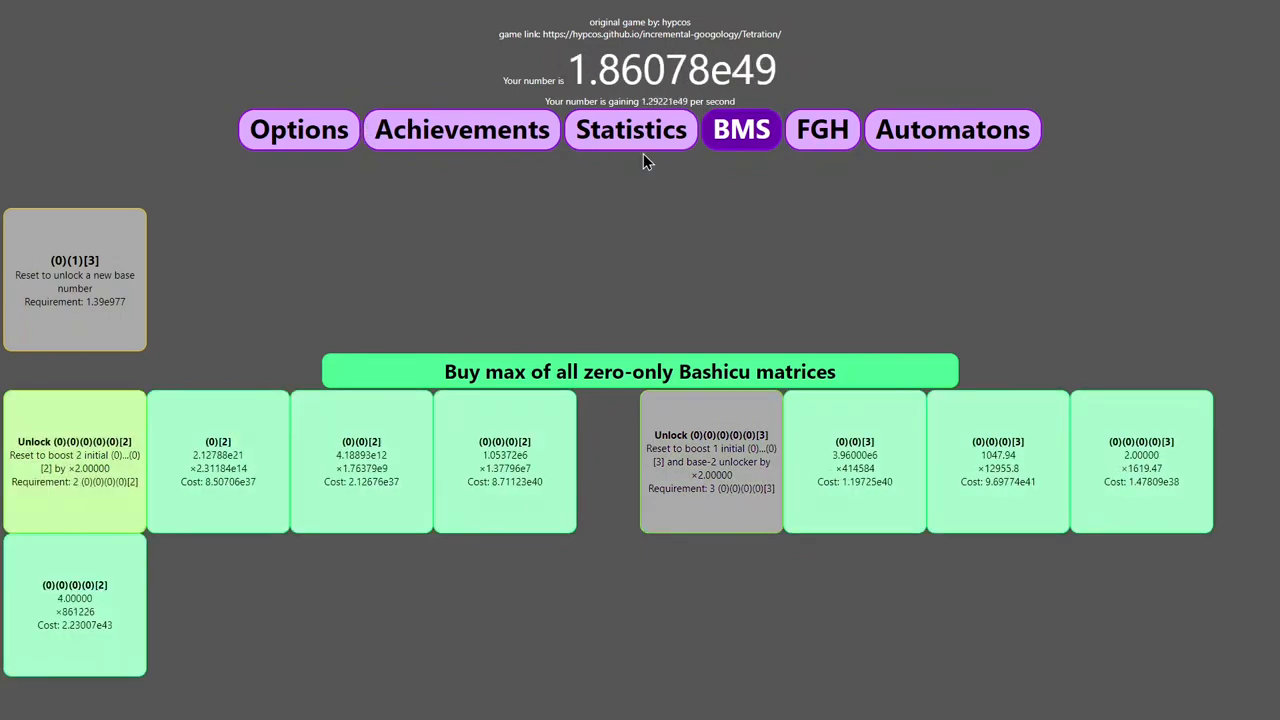
Buy the second FGH item f2(f1(2)), spending the FGH number down to 9.
click(822, 128)
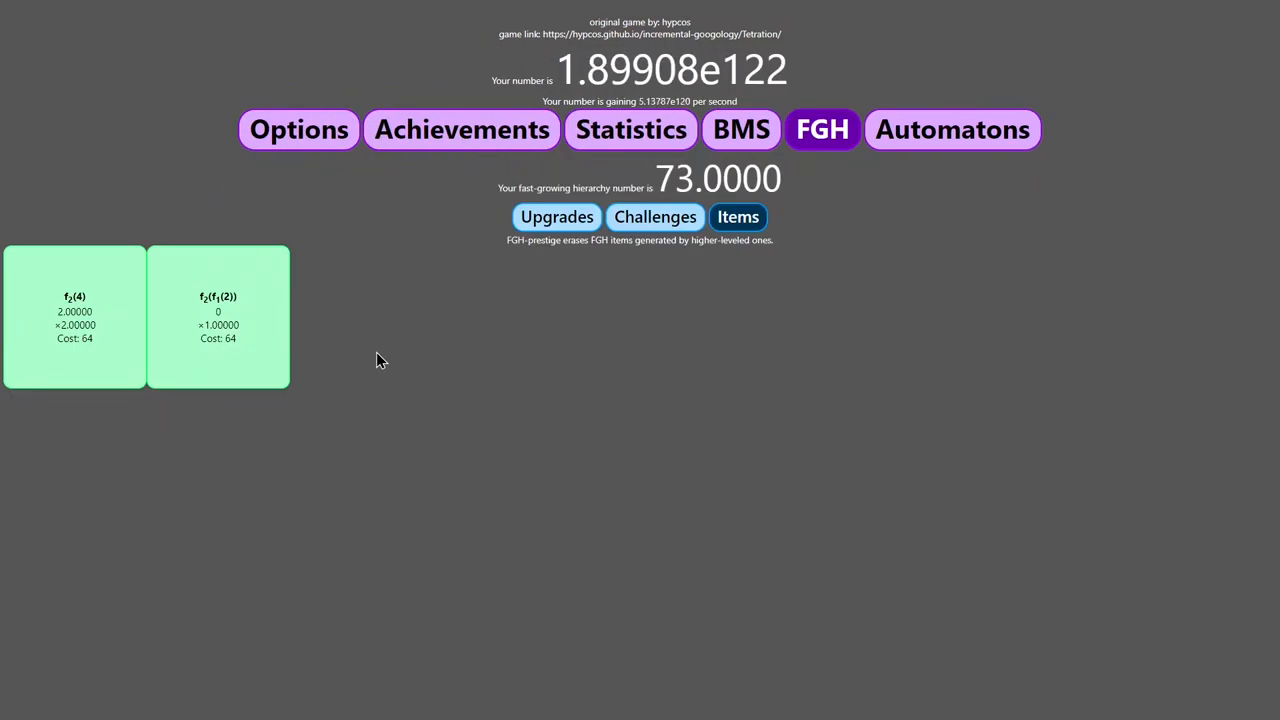
mouse_move(360, 398)
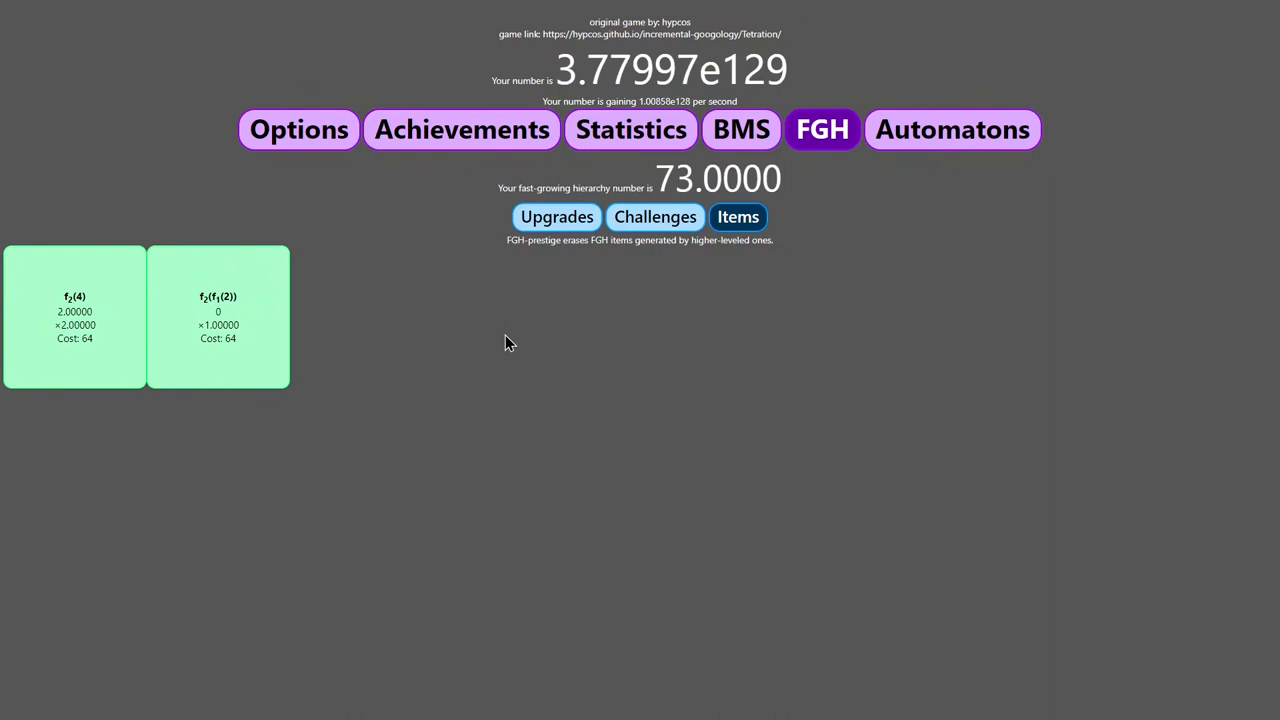
mouse_move(250, 318)
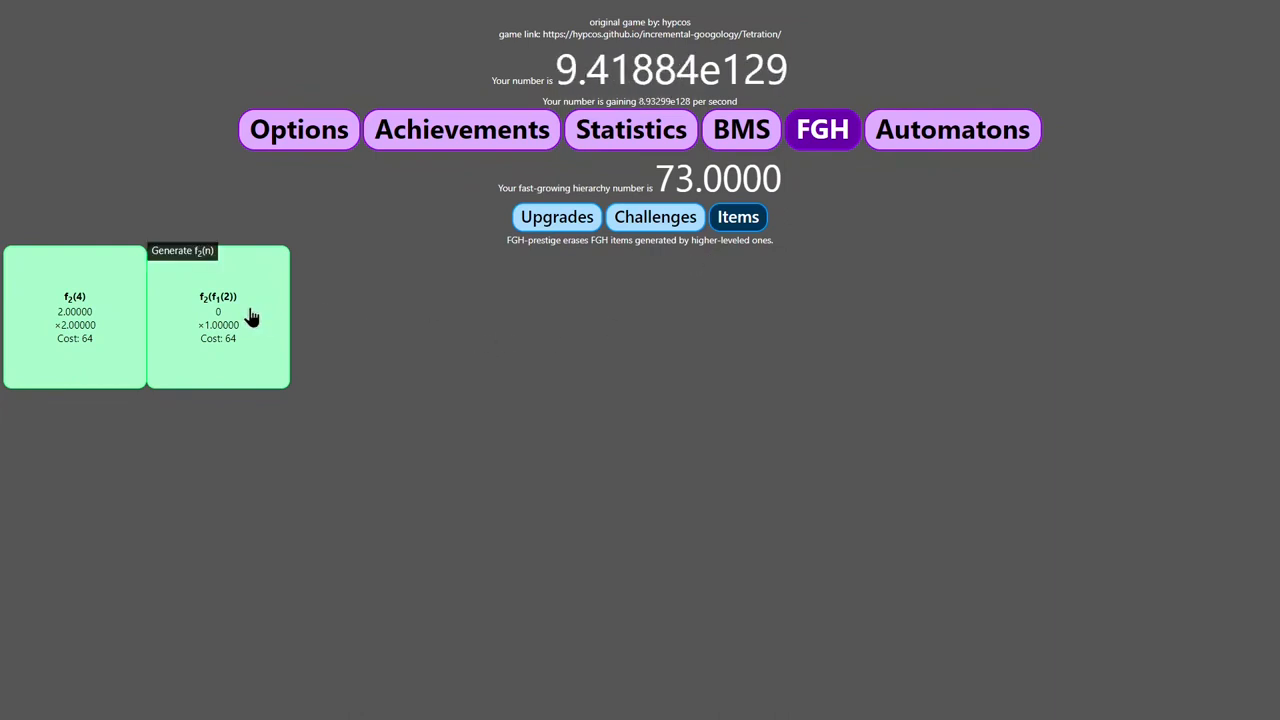
click(218, 316)
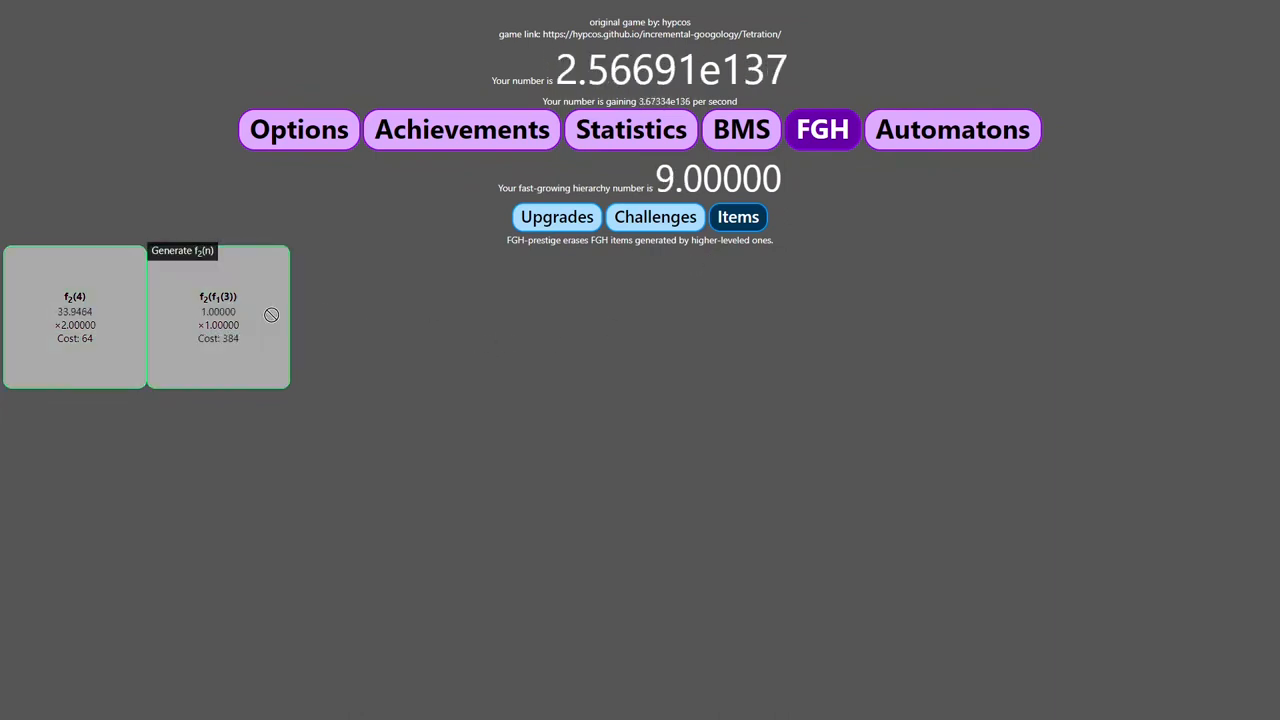
click(298, 128)
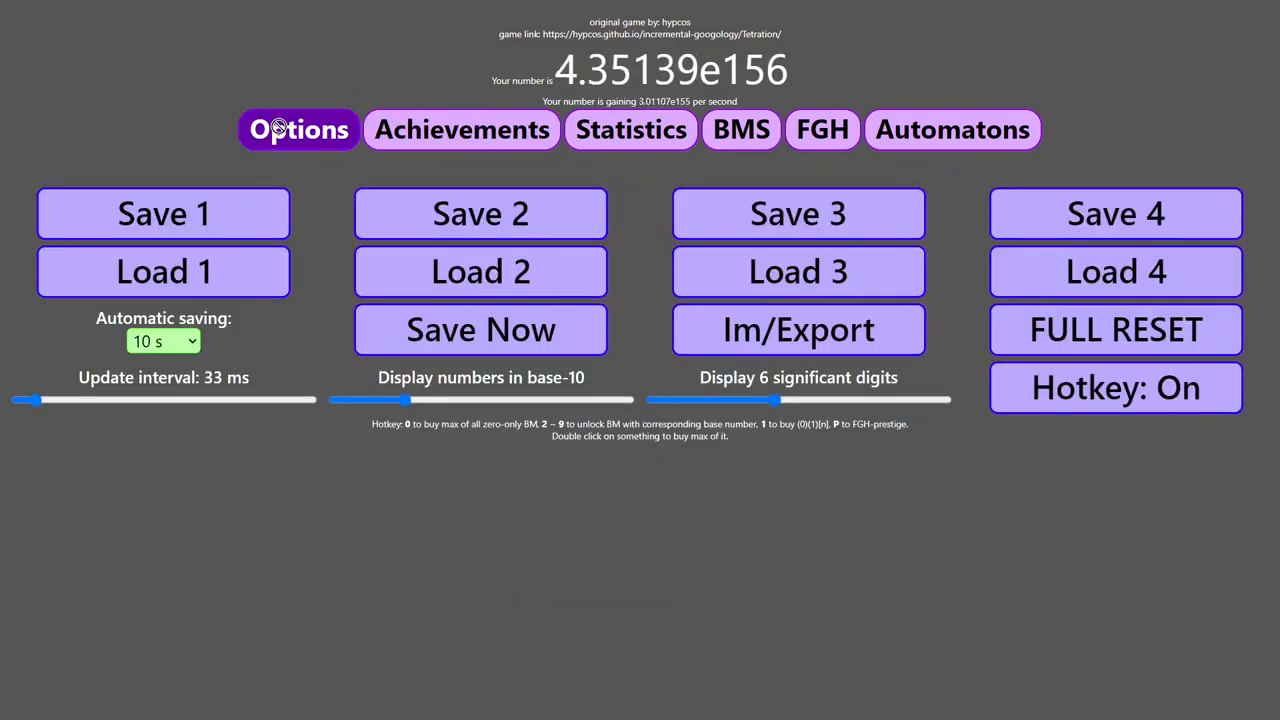
click(740, 128)
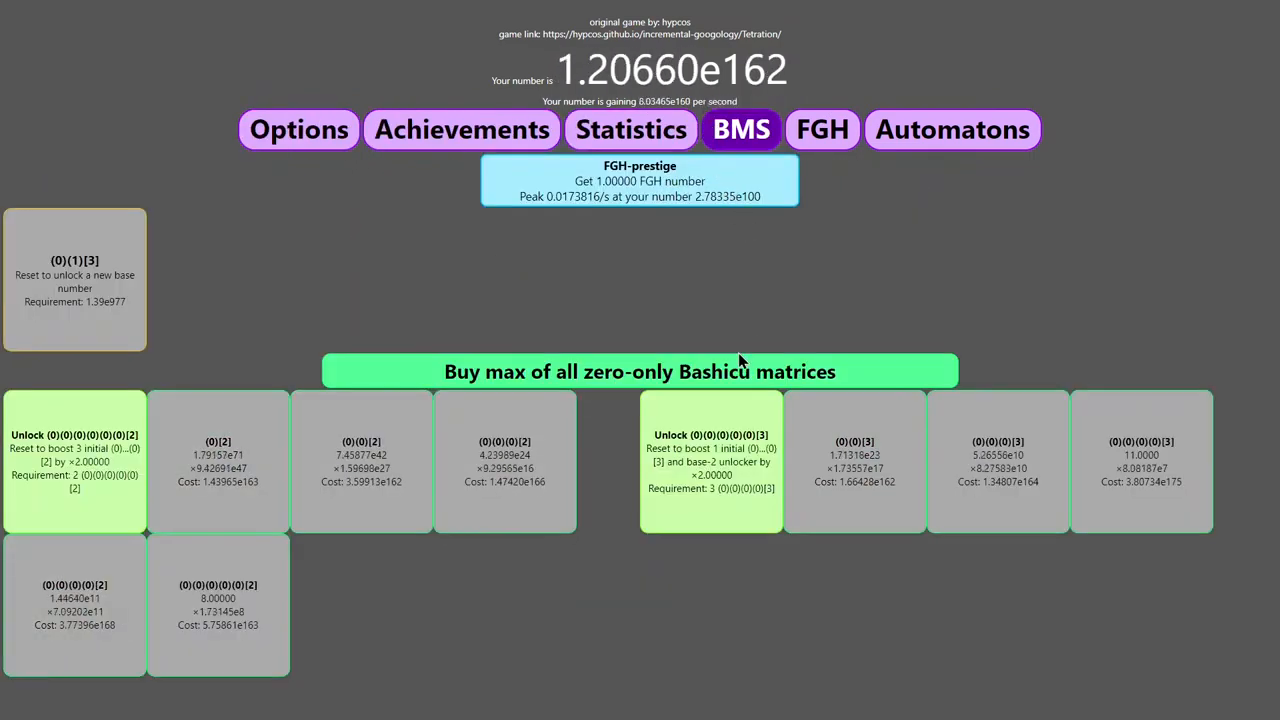
FGH-prestige again and watch the FGH number rise from 10 to 11.
click(640, 180)
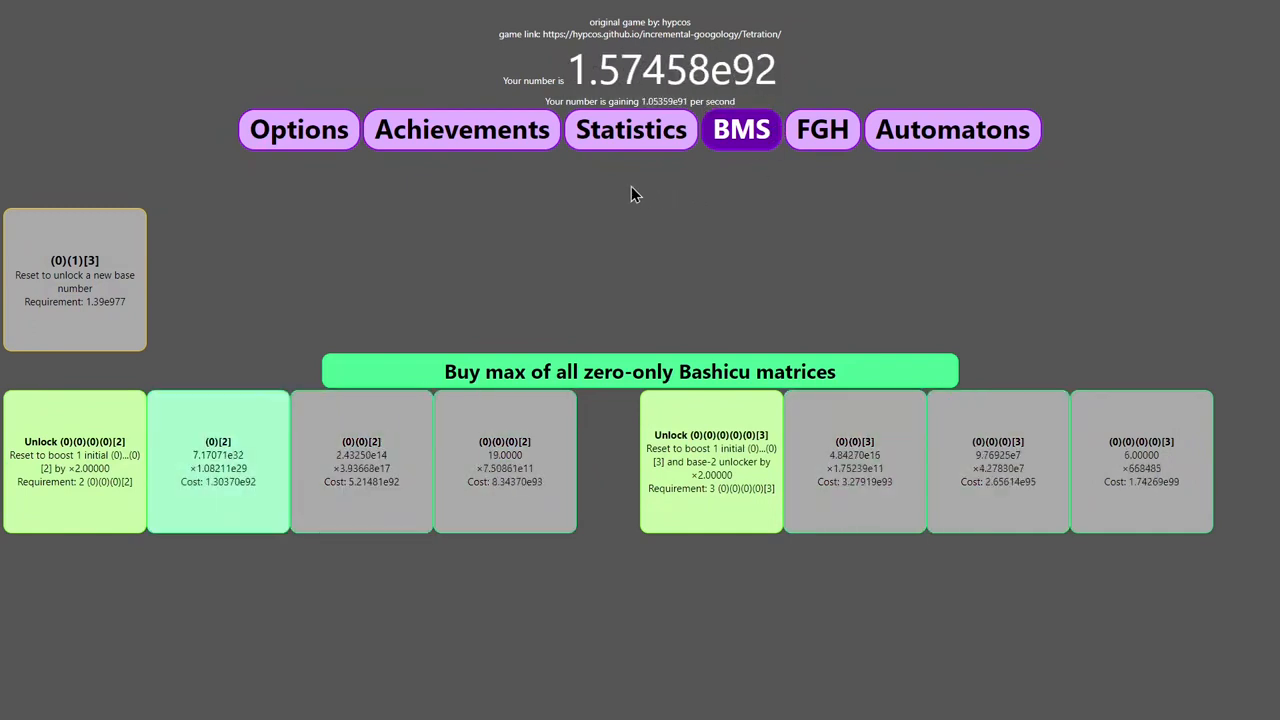
click(820, 128)
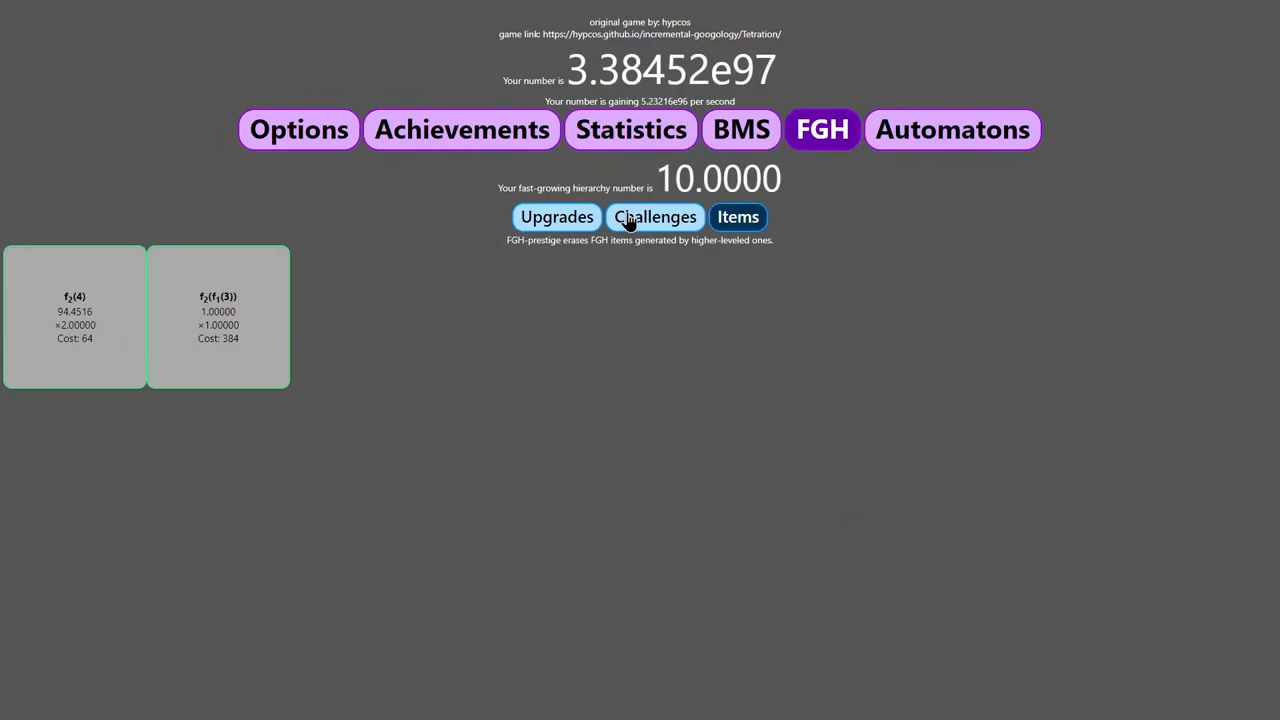
click(298, 128)
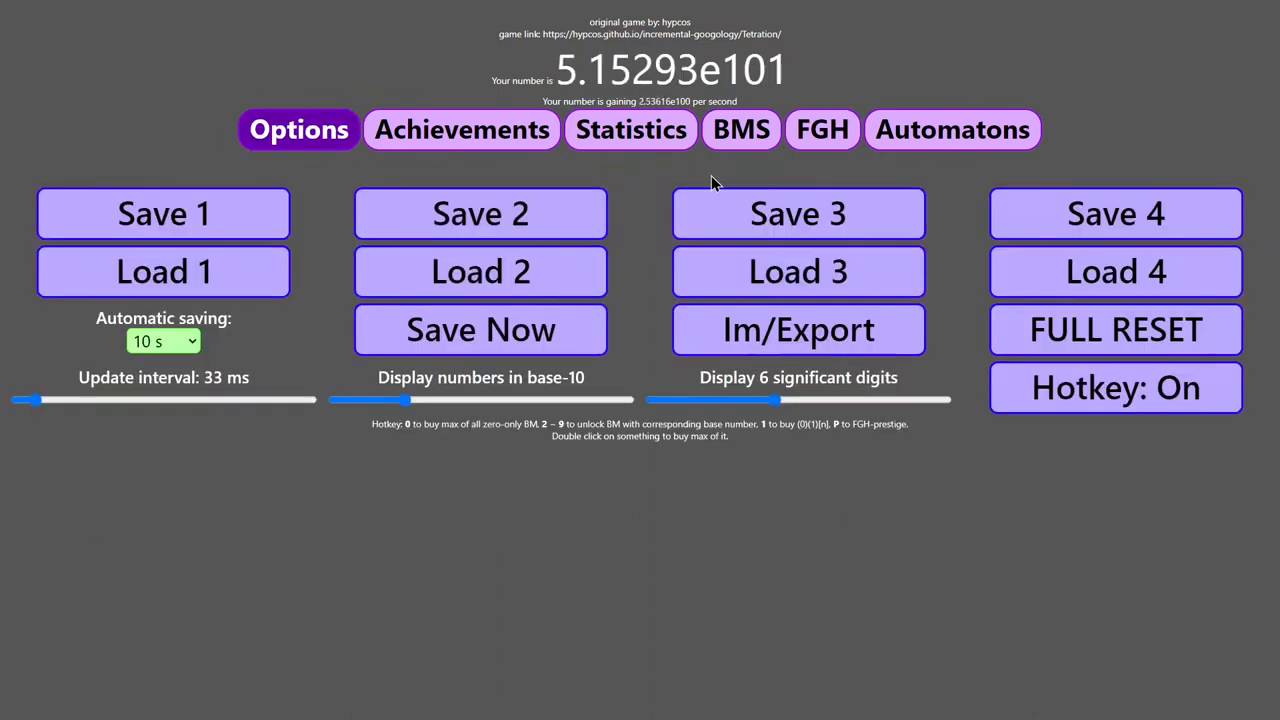
click(822, 128)
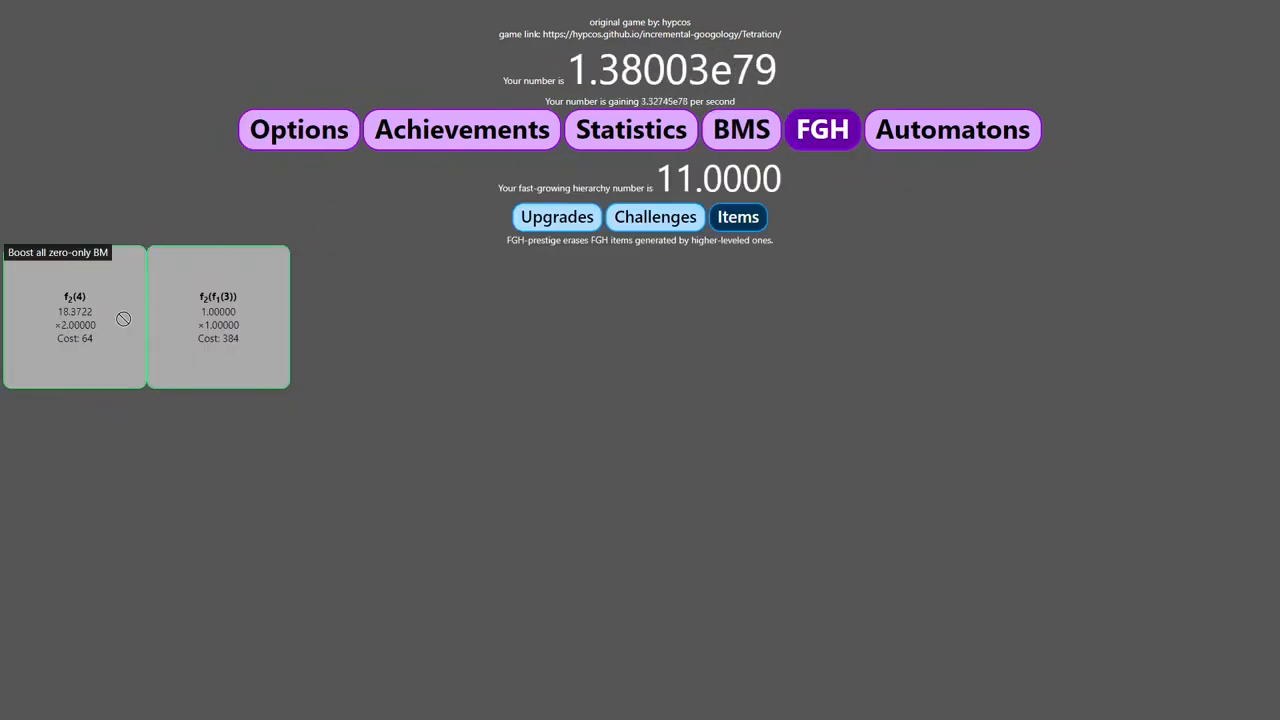
click(298, 128)
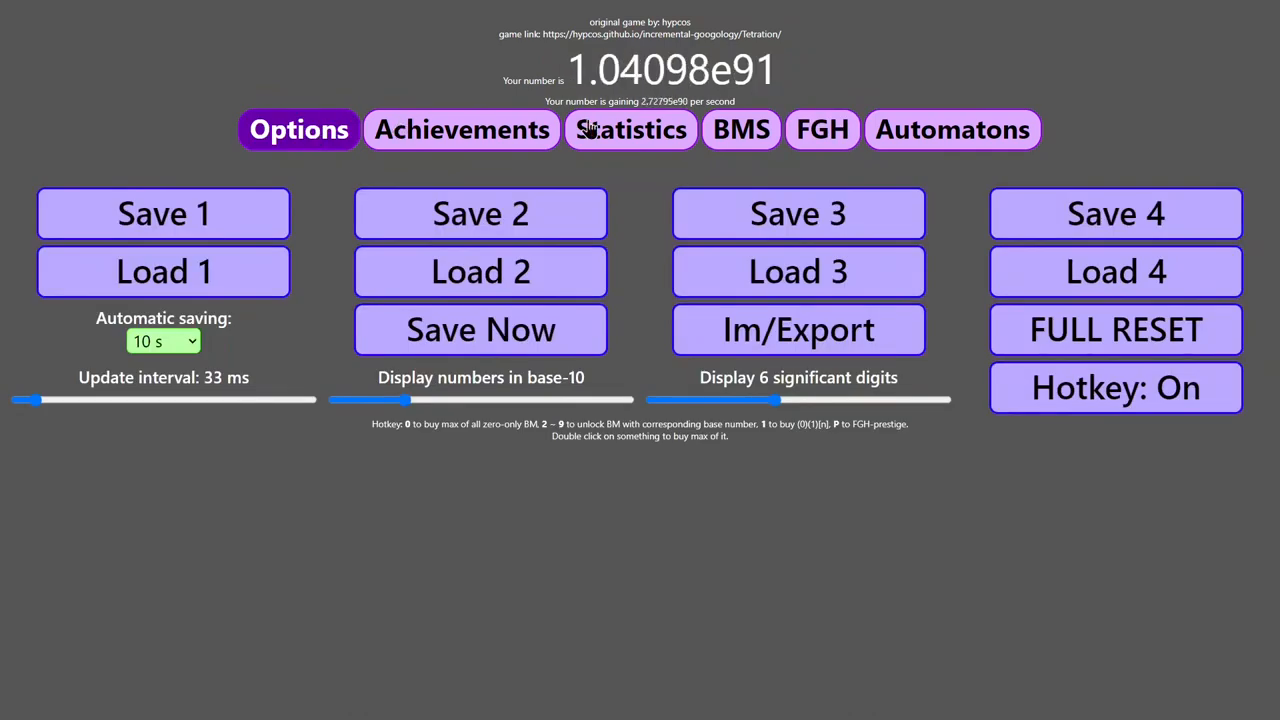
click(822, 128)
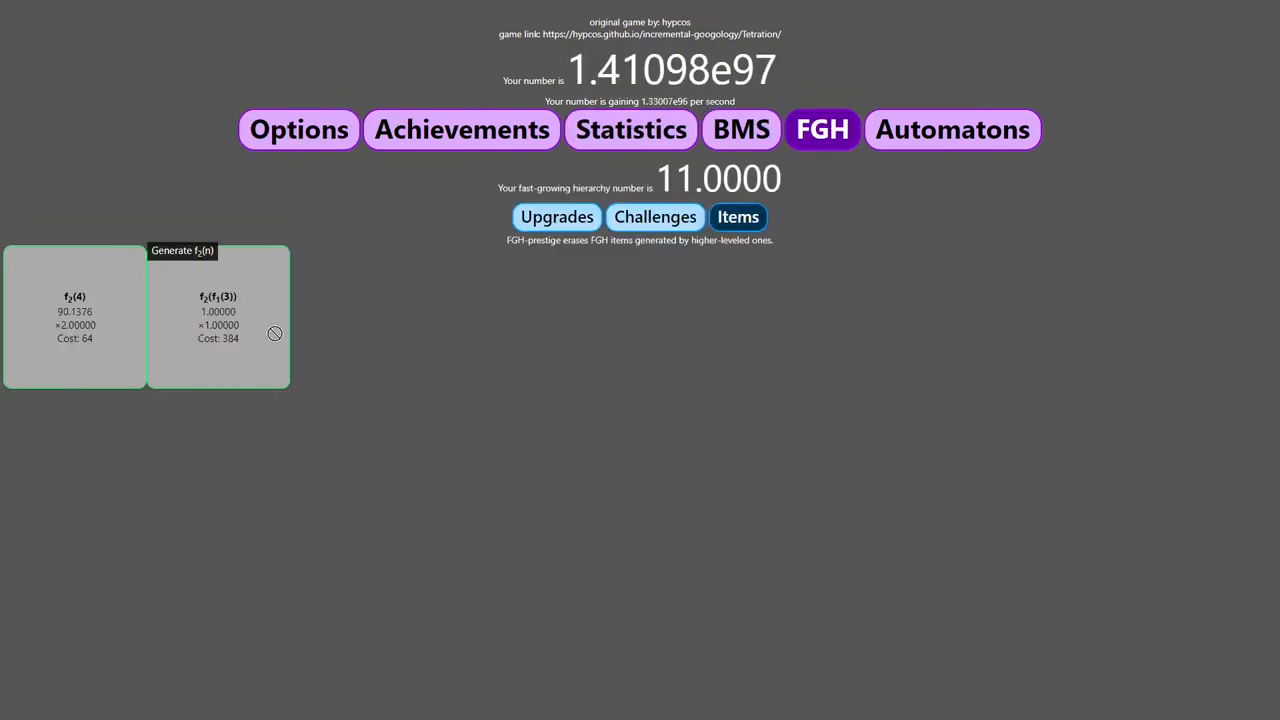
Start a run from the matrices and FGH-prestige for 3 FGH number.
click(630, 128)
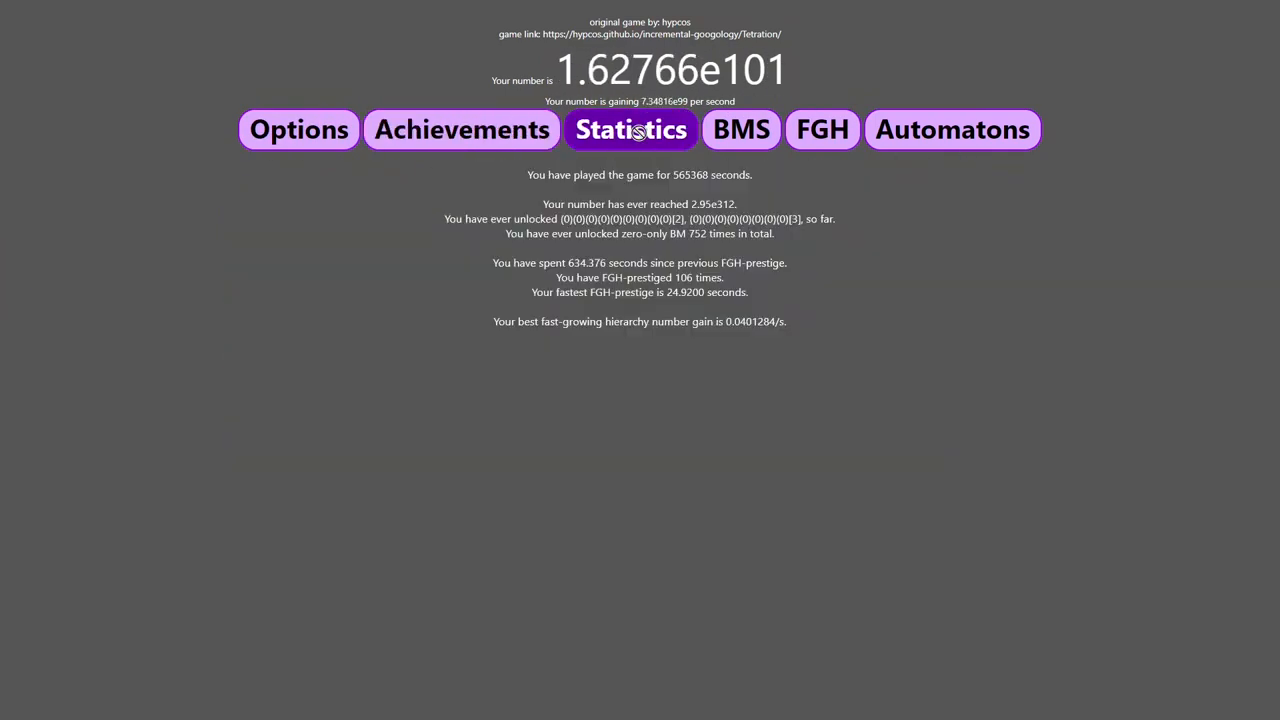
click(740, 128)
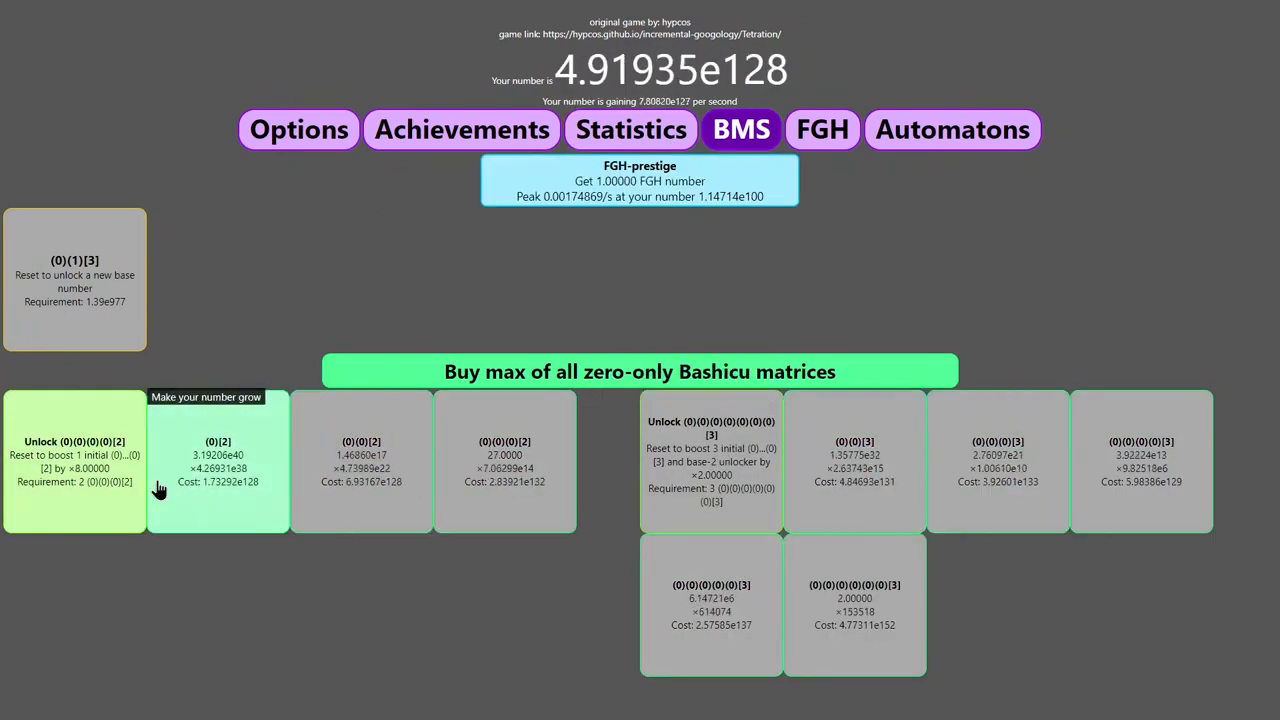
click(640, 370)
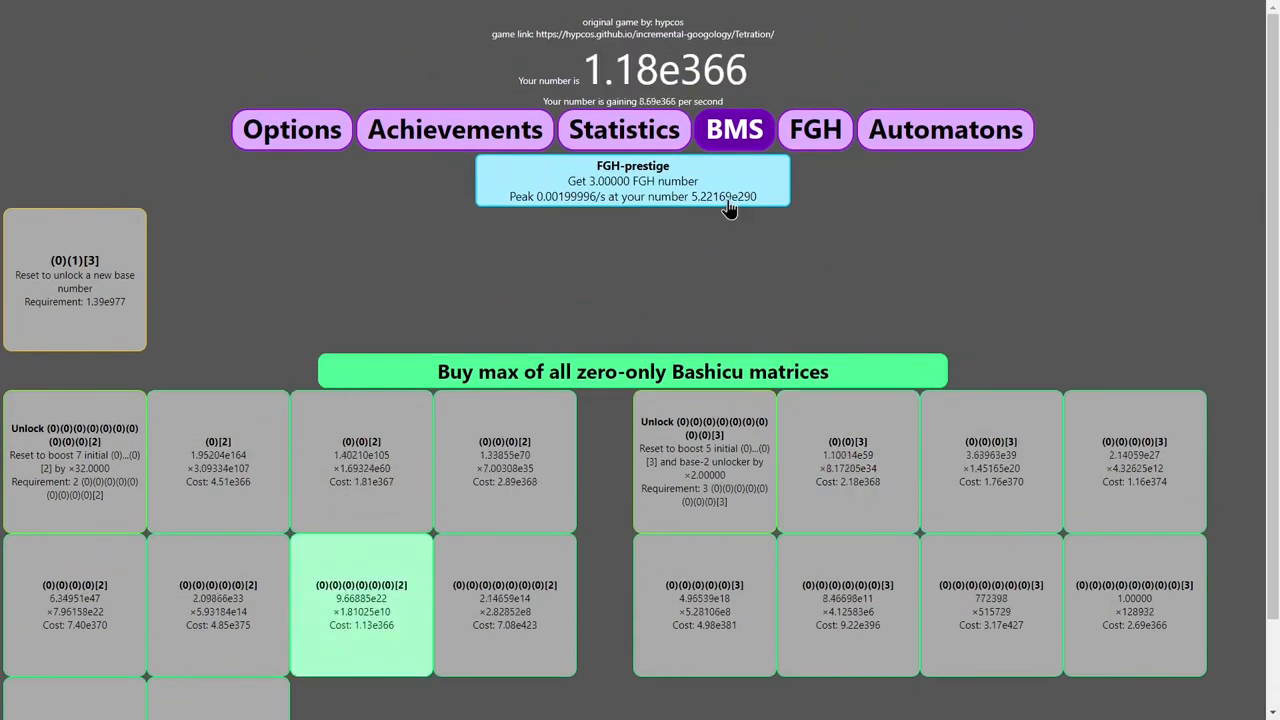
click(632, 180)
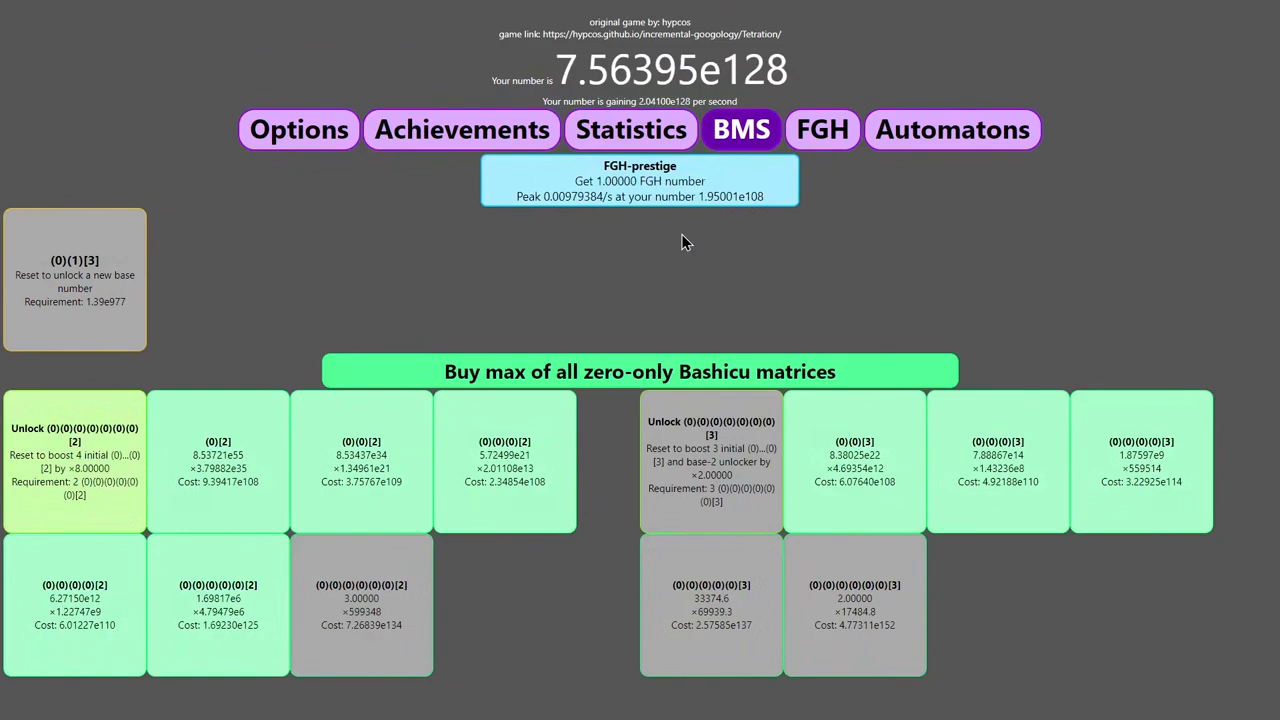
Chain several more quick FGH-prestiges until the FGH number reads 22.
click(640, 180)
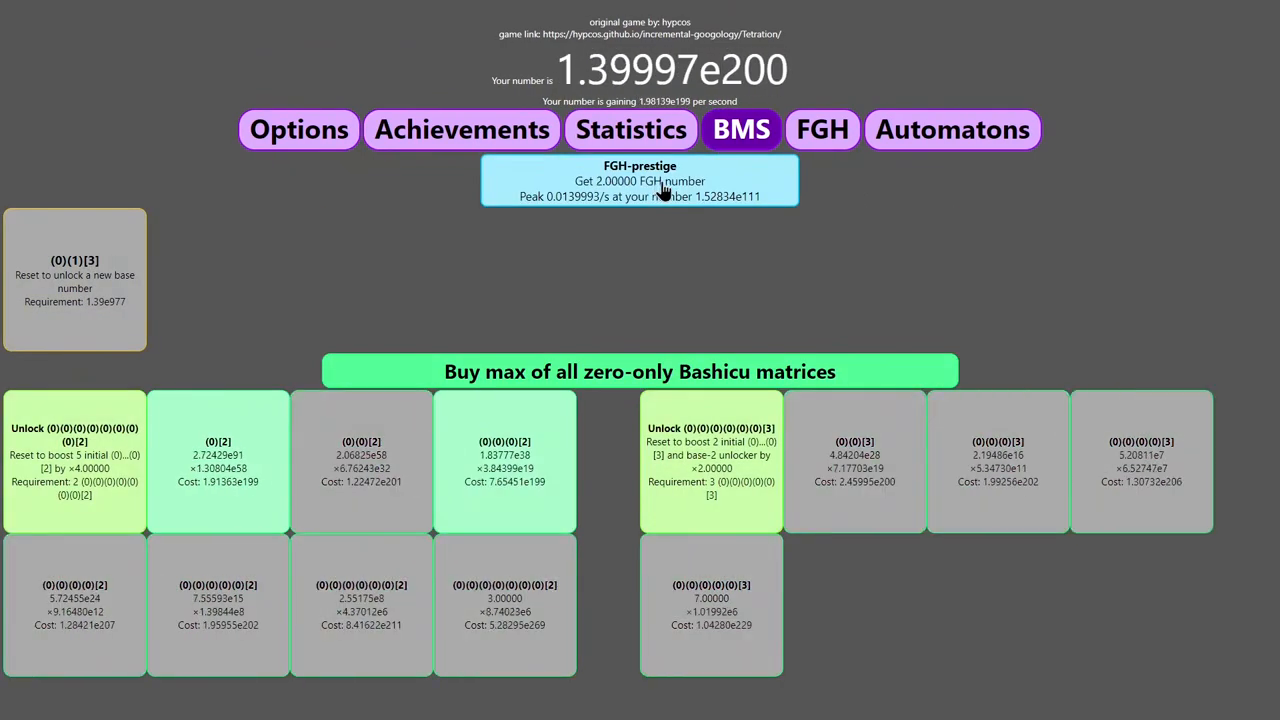
click(640, 180)
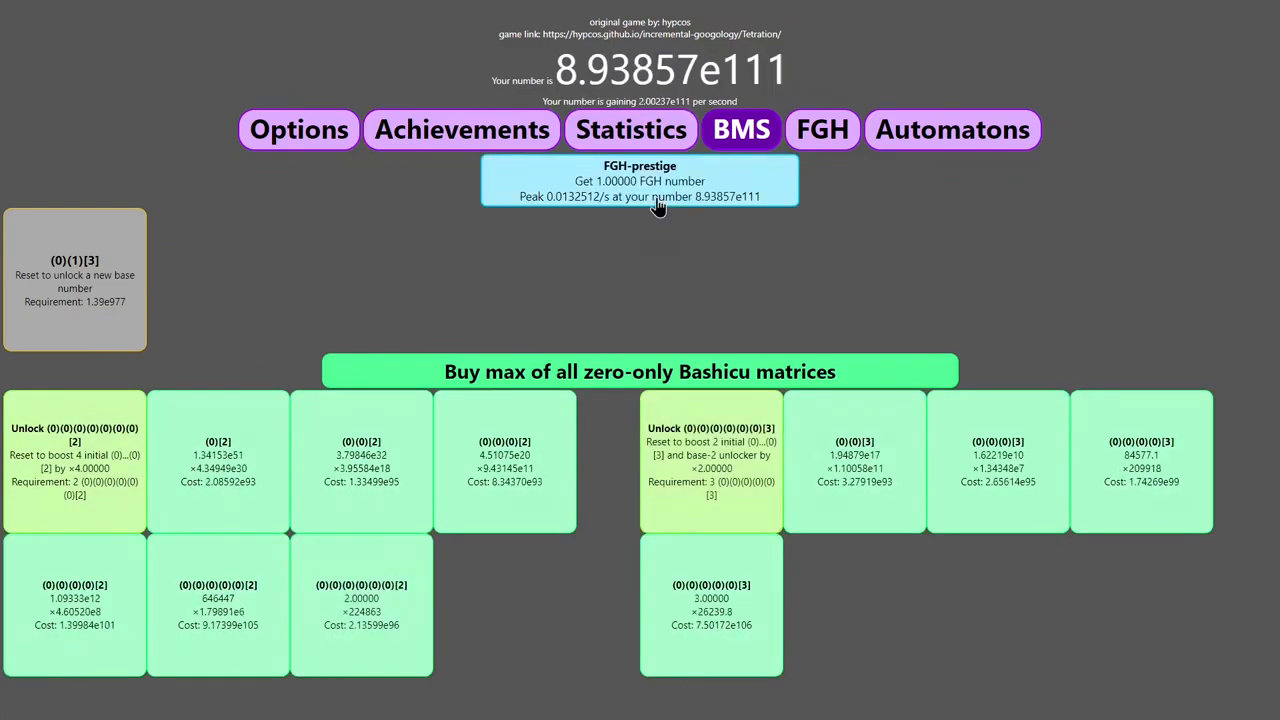
click(640, 180)
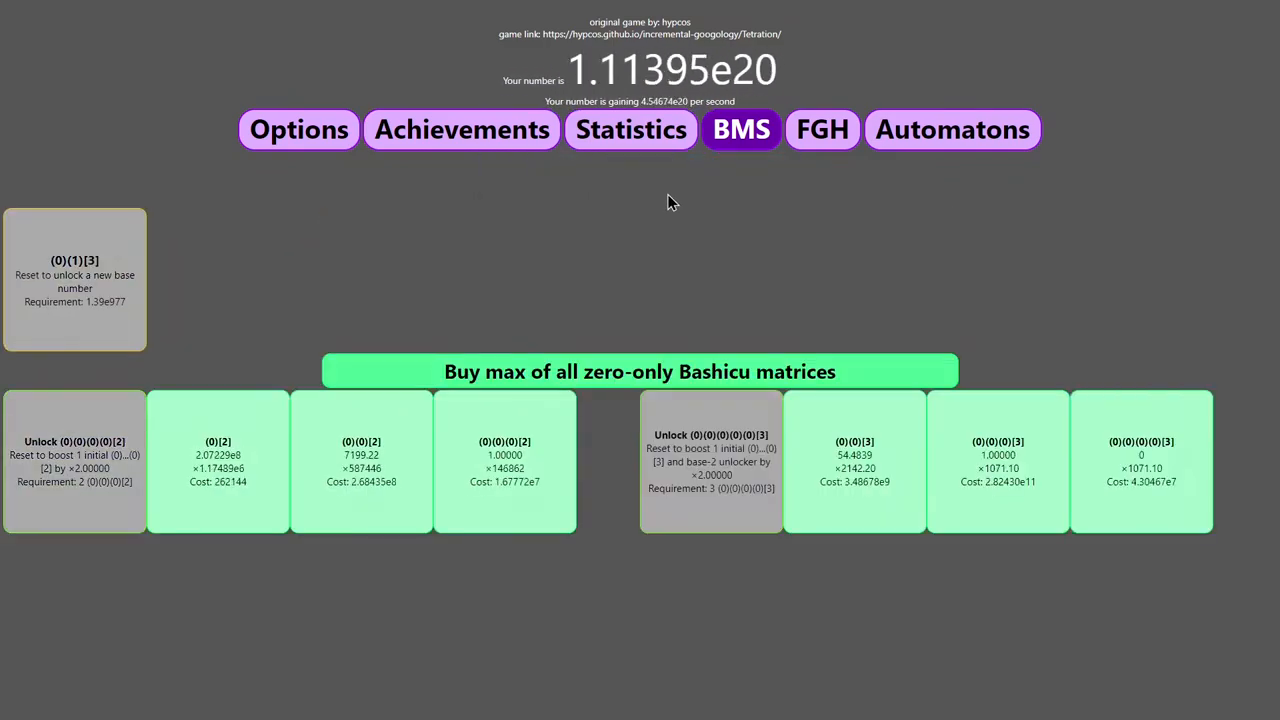
click(820, 128)
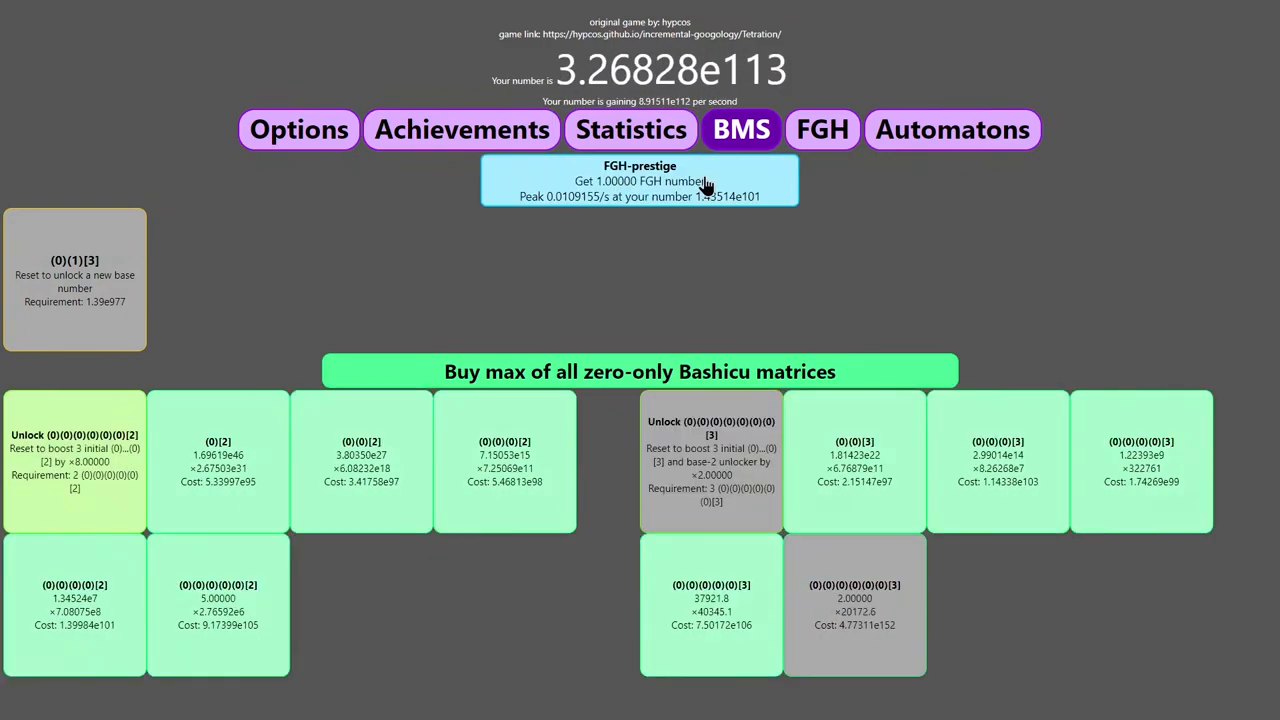
click(820, 128)
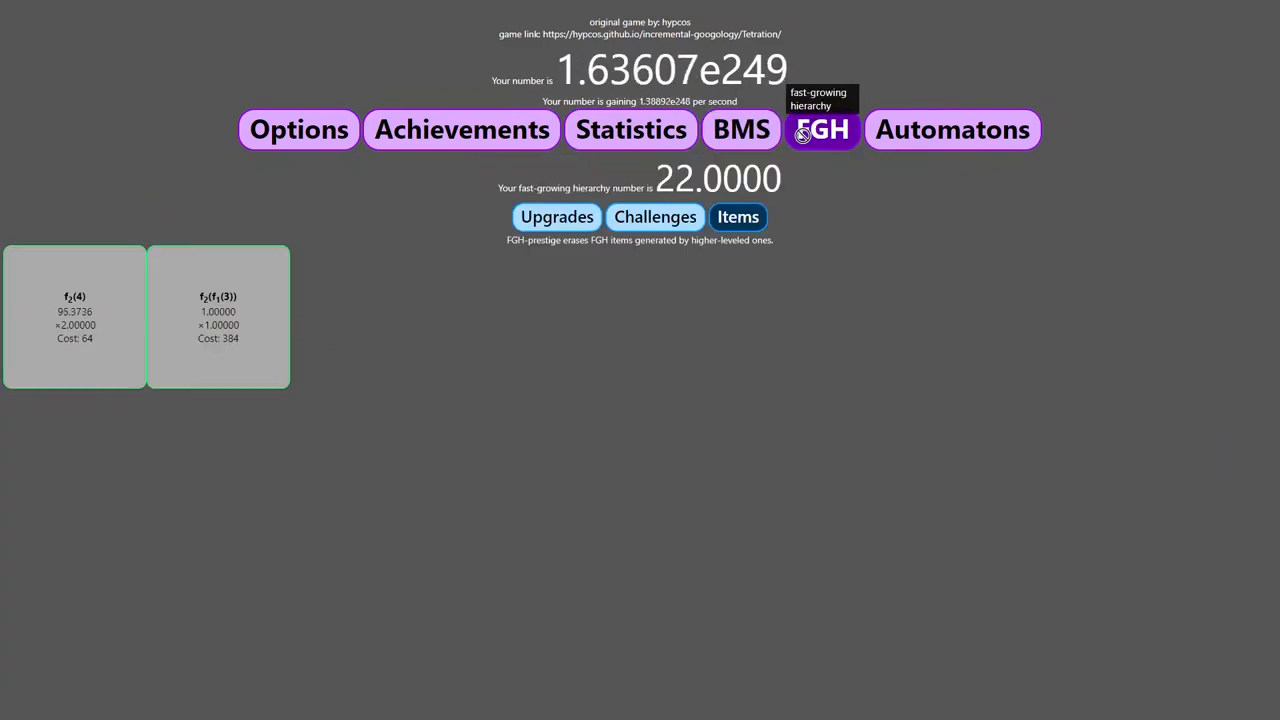
Glance at the FGH challenges, then the options, BMS, achievements and statistics screens.
click(648, 216)
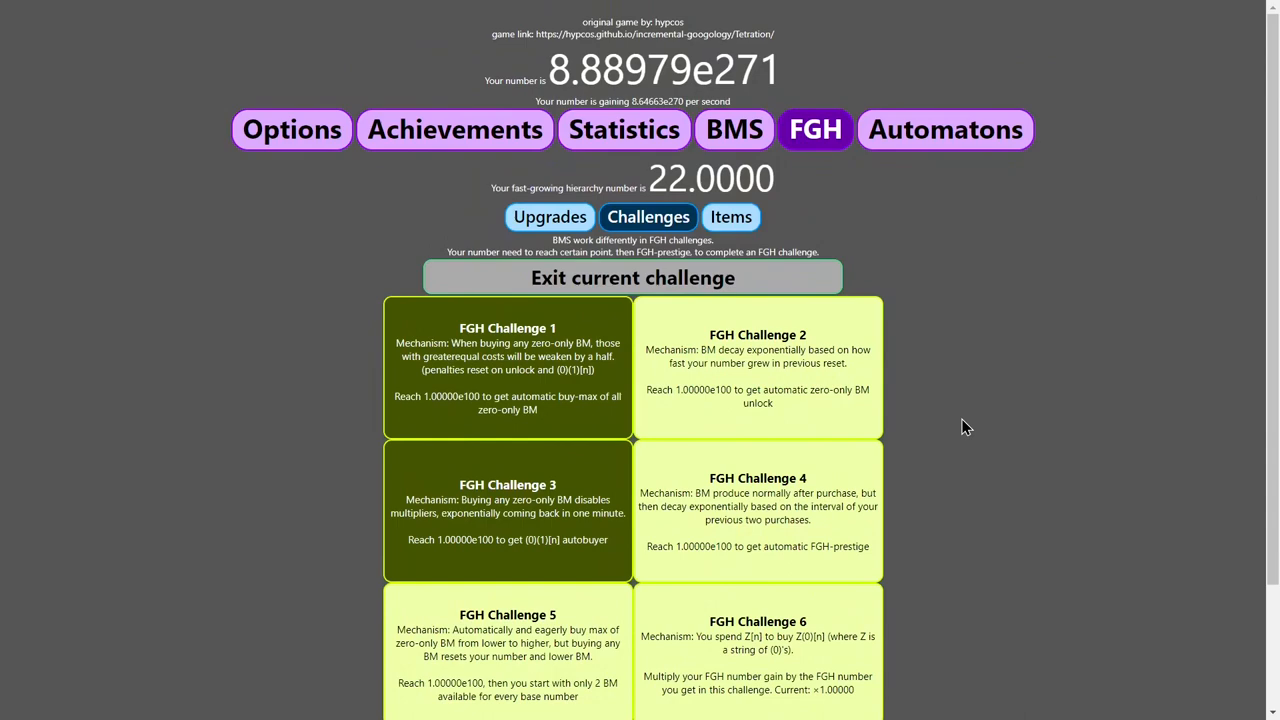
click(292, 128)
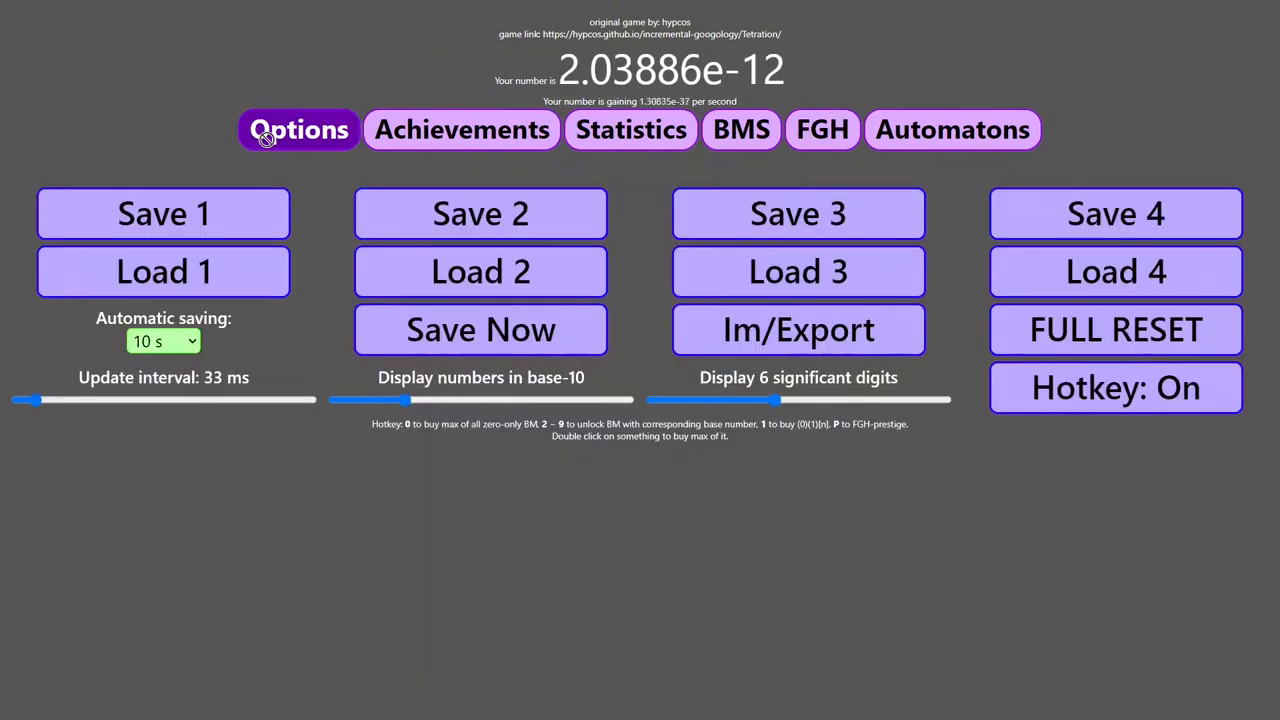
click(740, 128)
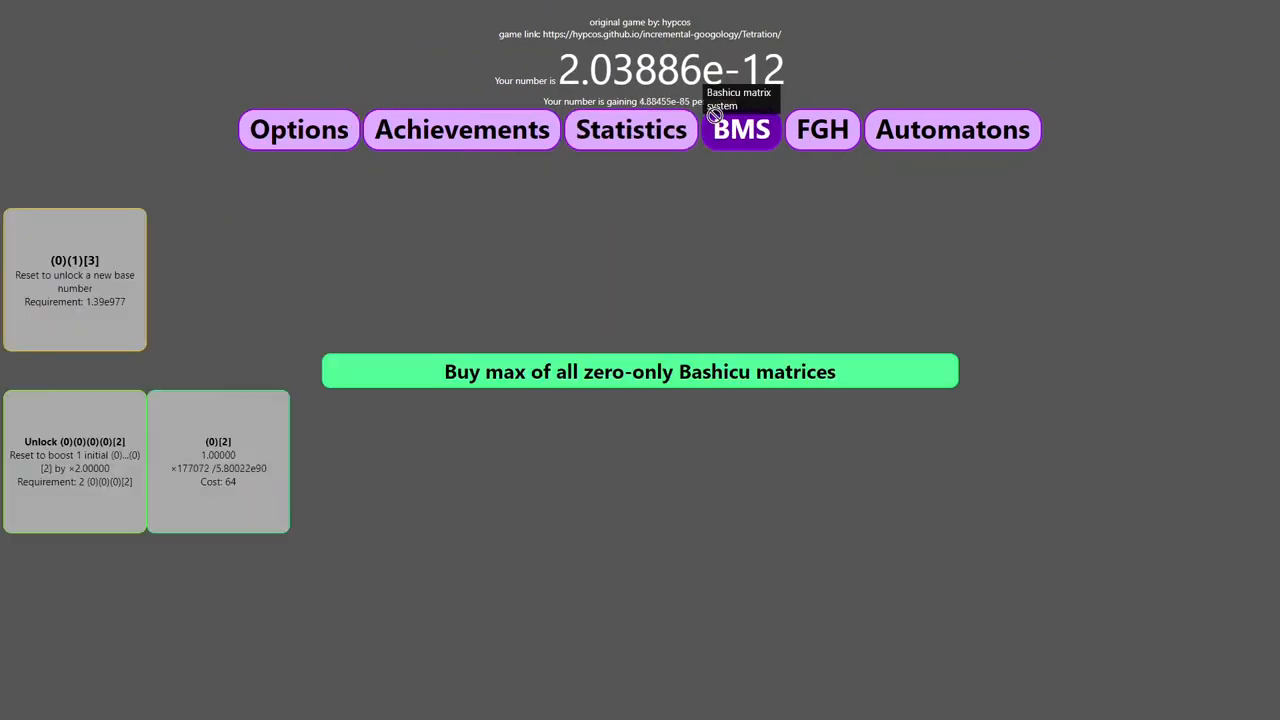
click(460, 128)
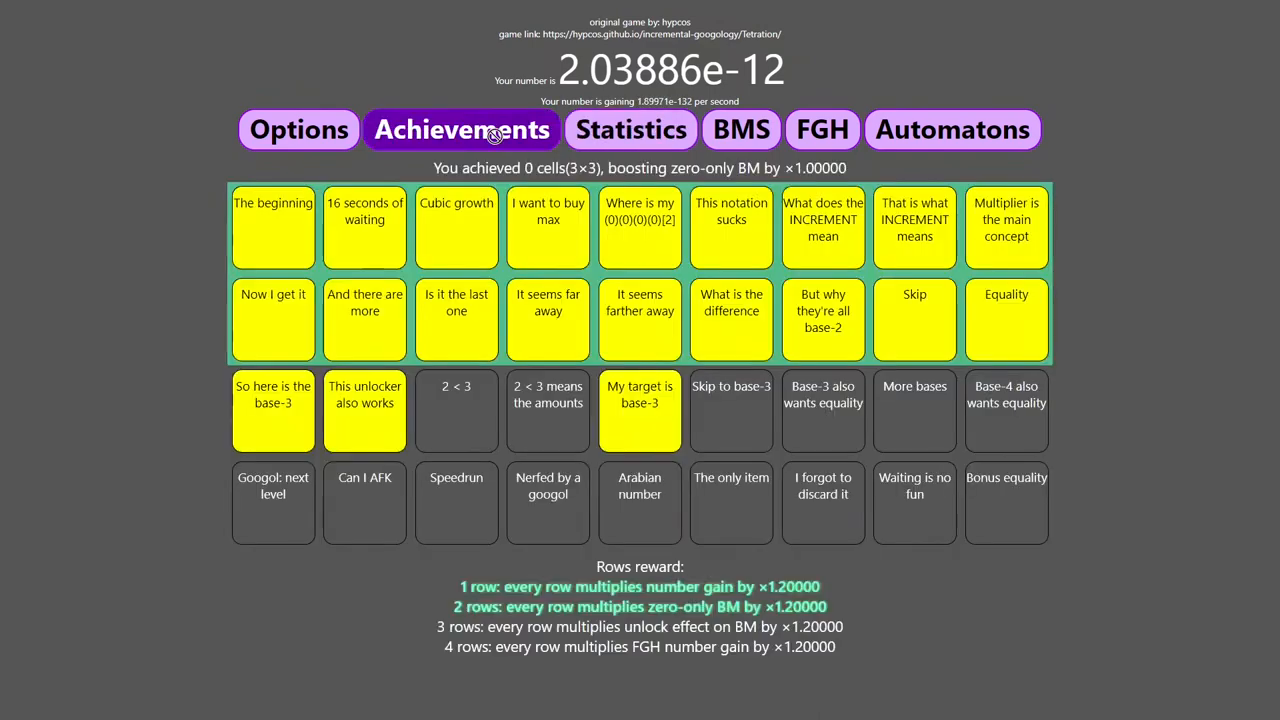
mouse_move(324, 106)
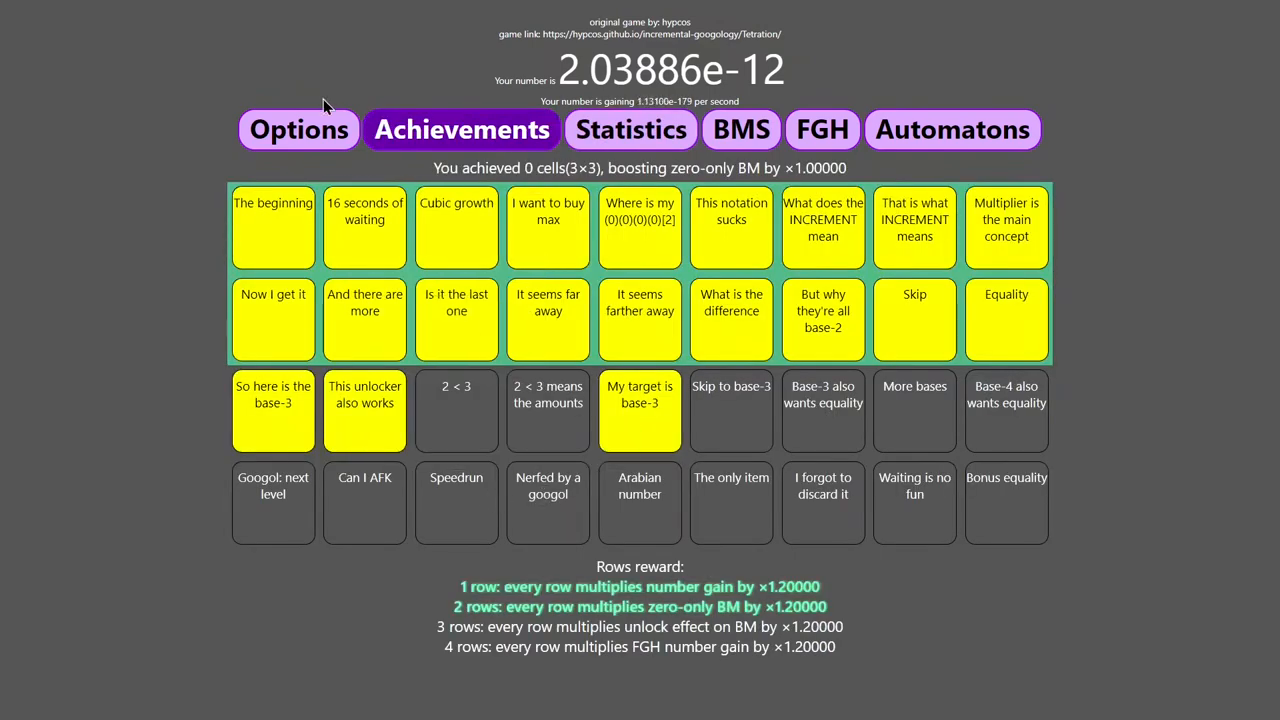
click(630, 128)
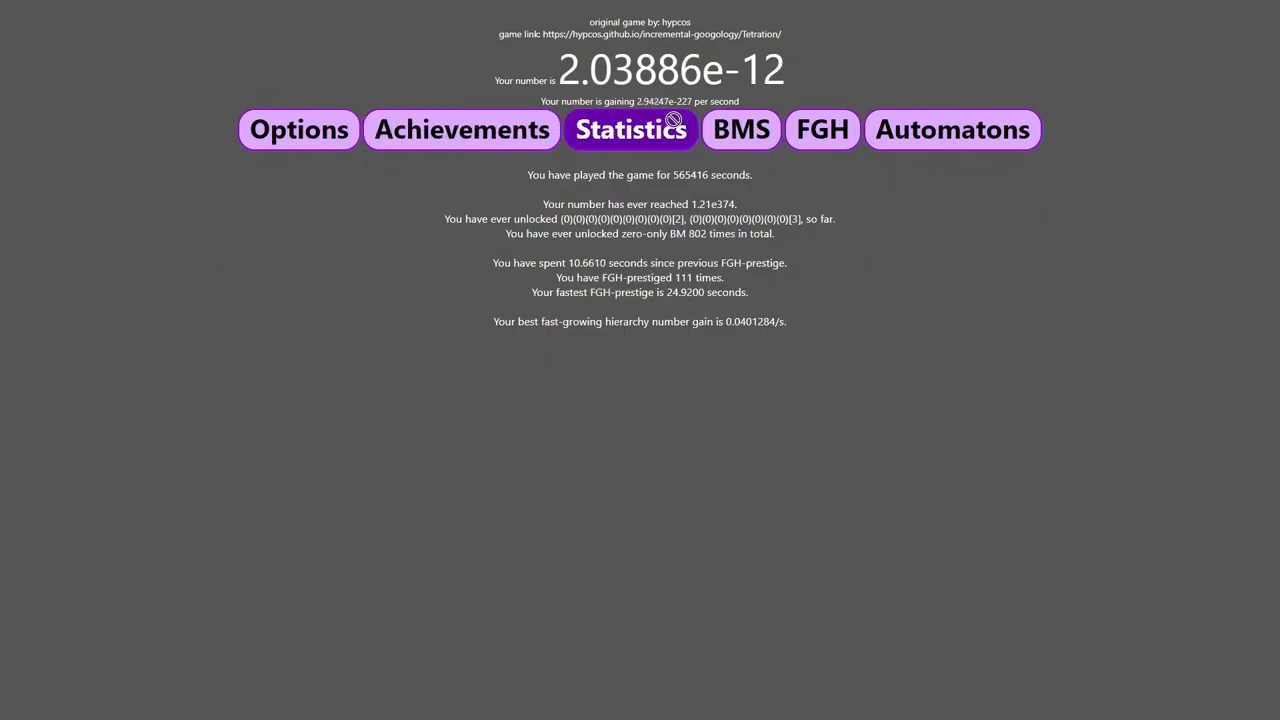
Check the automaton priority lists and achievements again, finishing on the FGH challenges list.
click(952, 128)
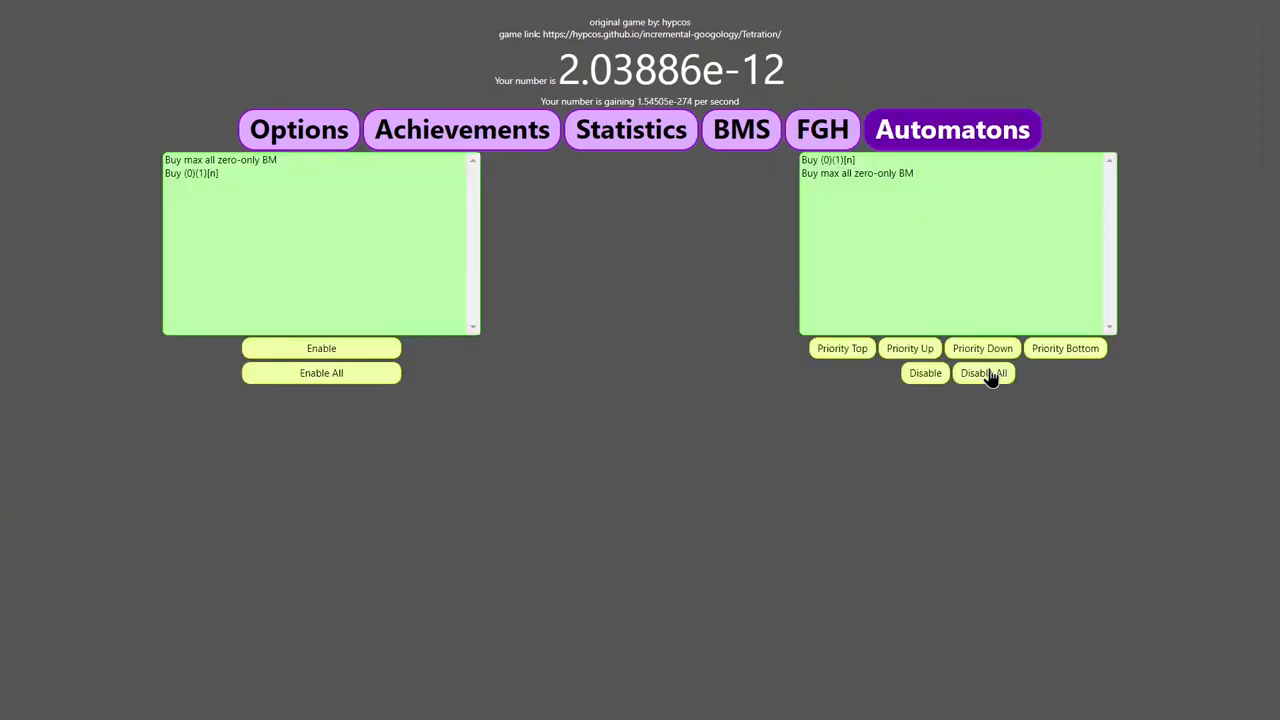
click(740, 128)
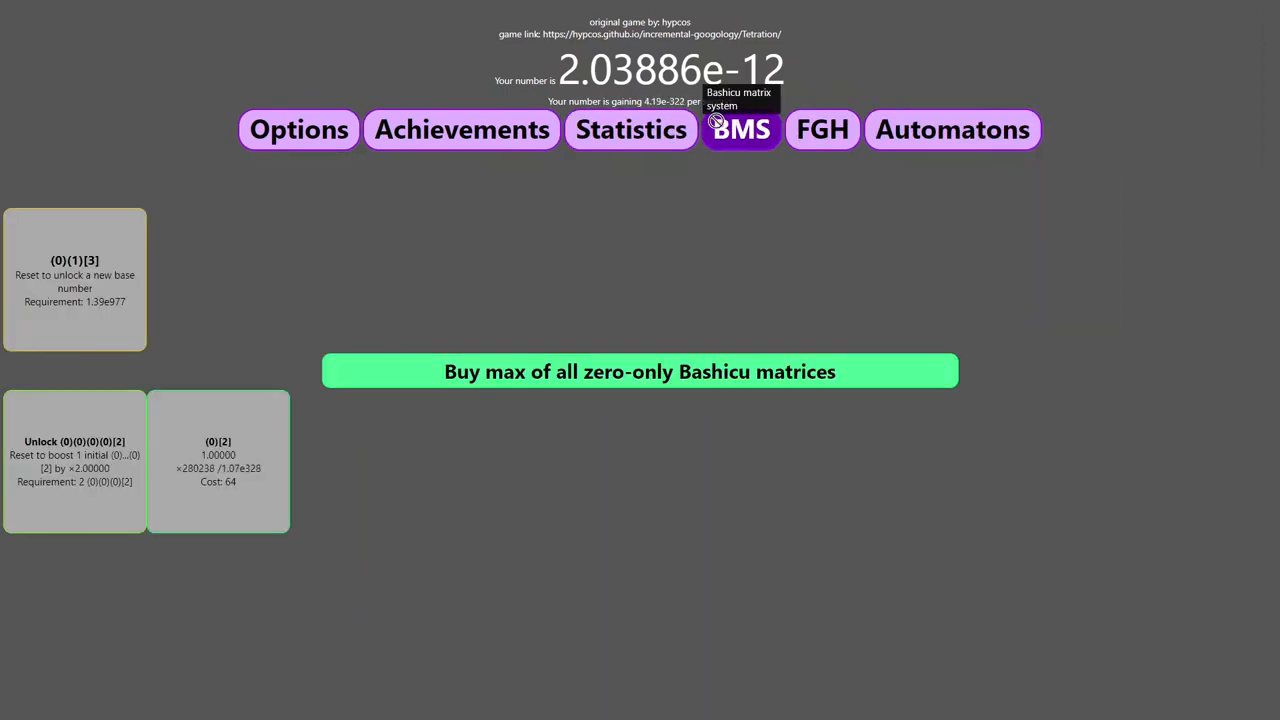
click(460, 128)
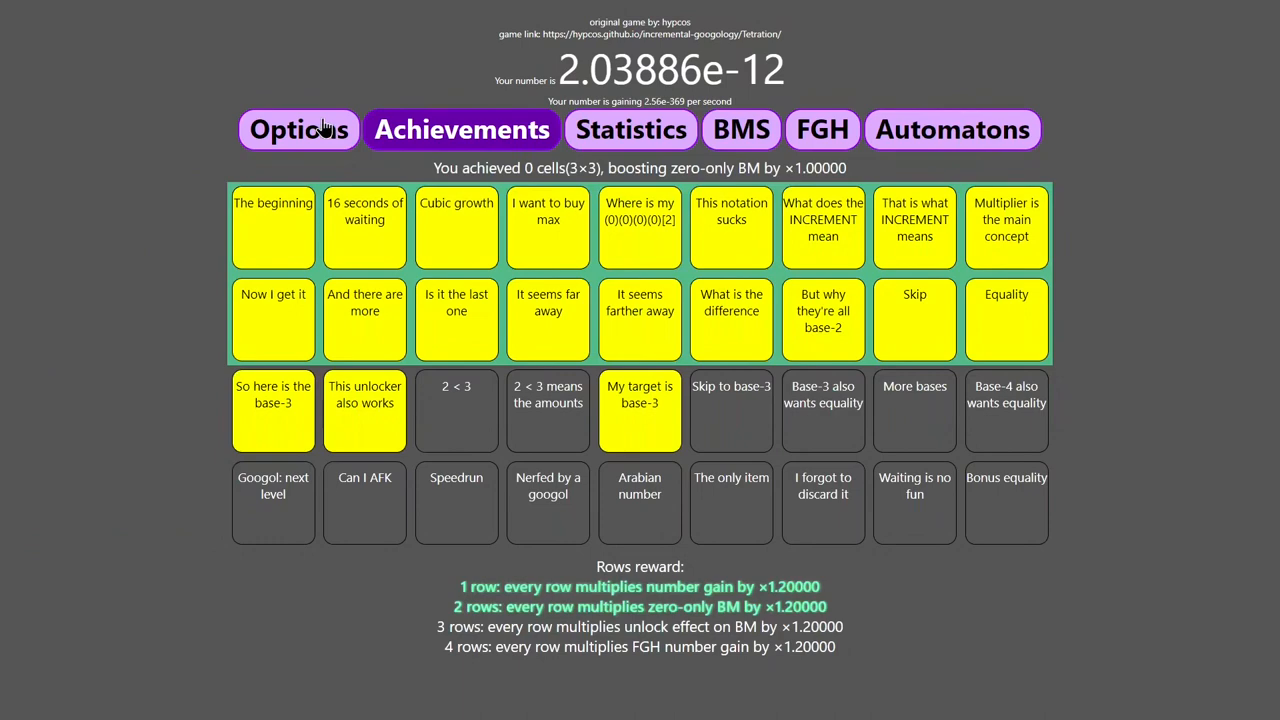
click(822, 128)
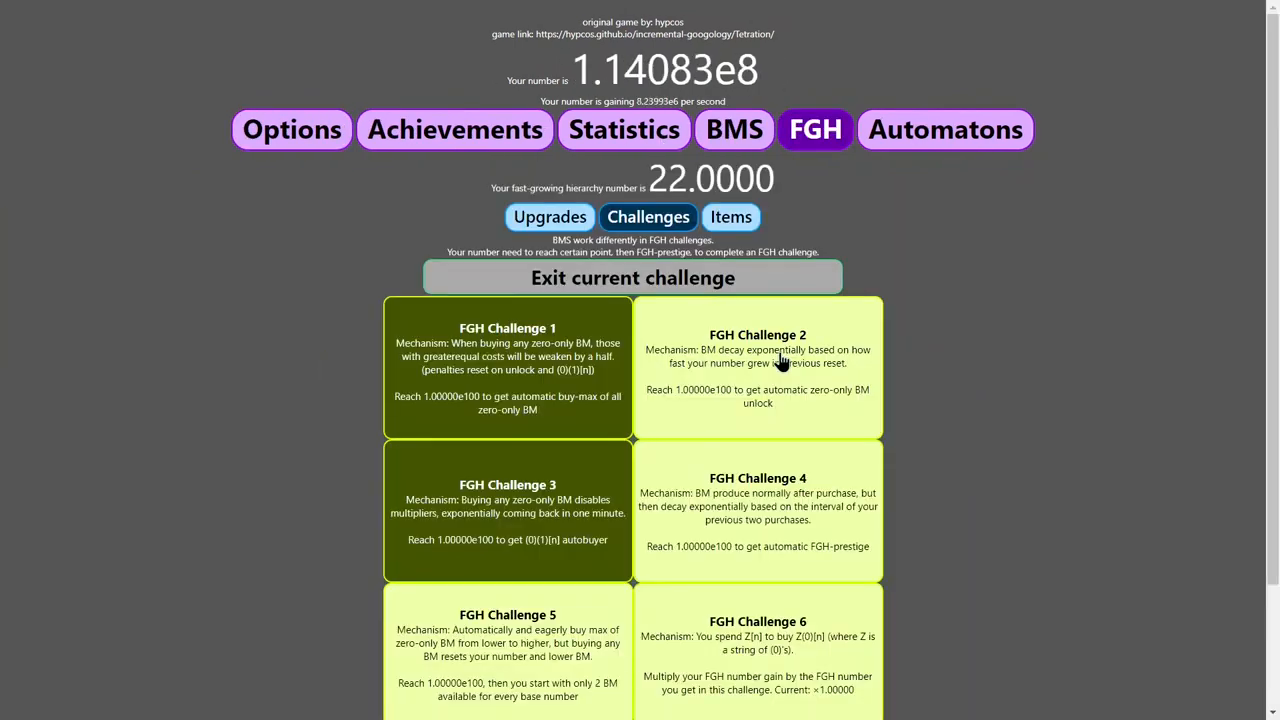
Restart the run, buy the first (0)(2) matrix and max out all zero-only matrices.
click(292, 128)
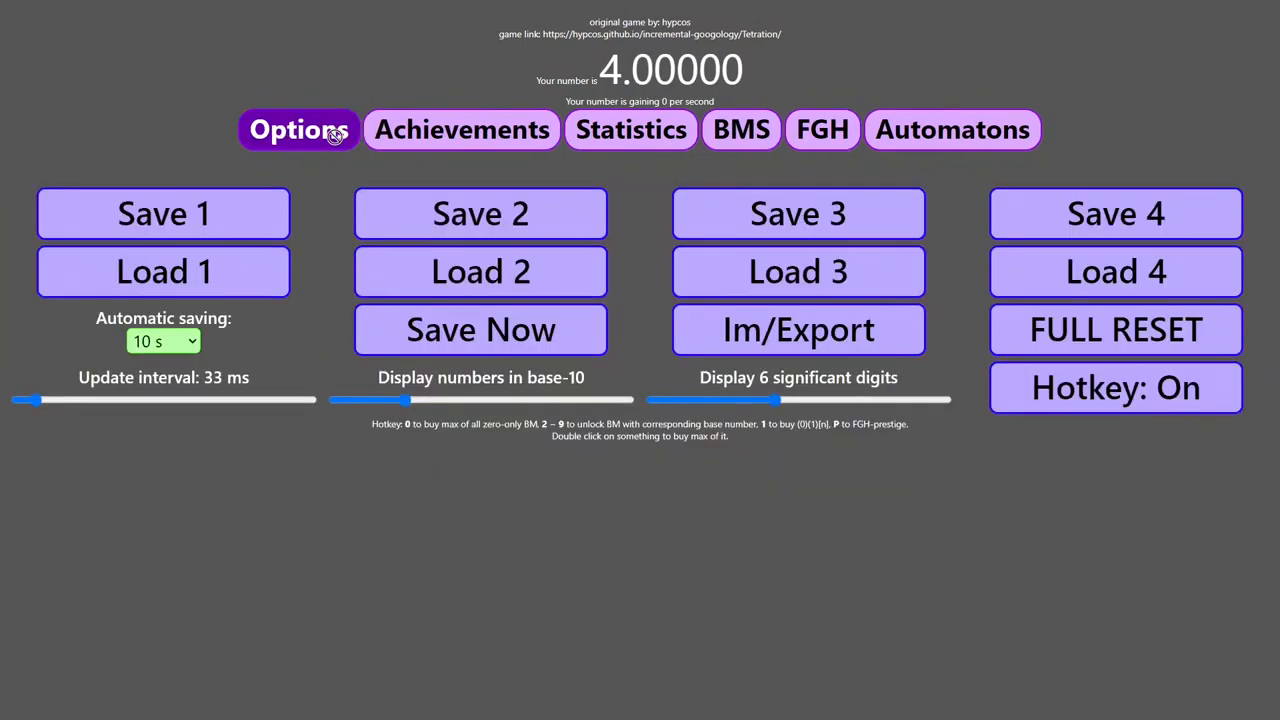
click(740, 128)
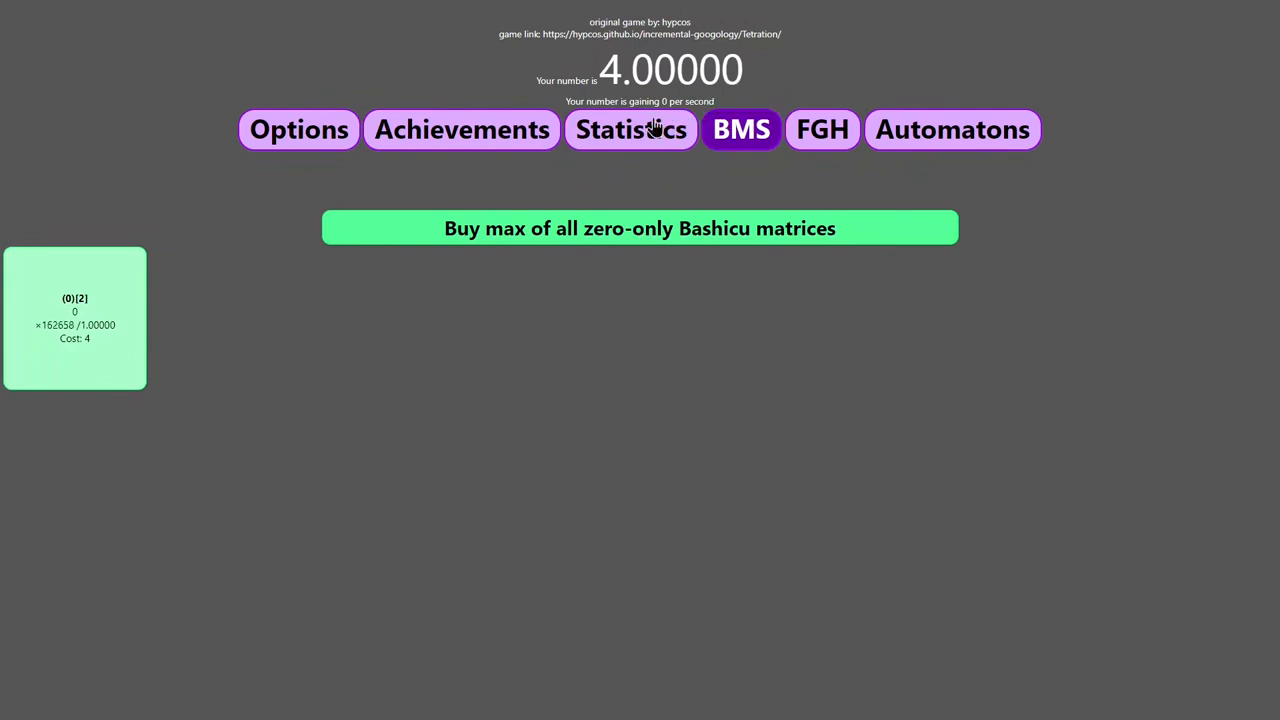
mouse_move(150, 362)
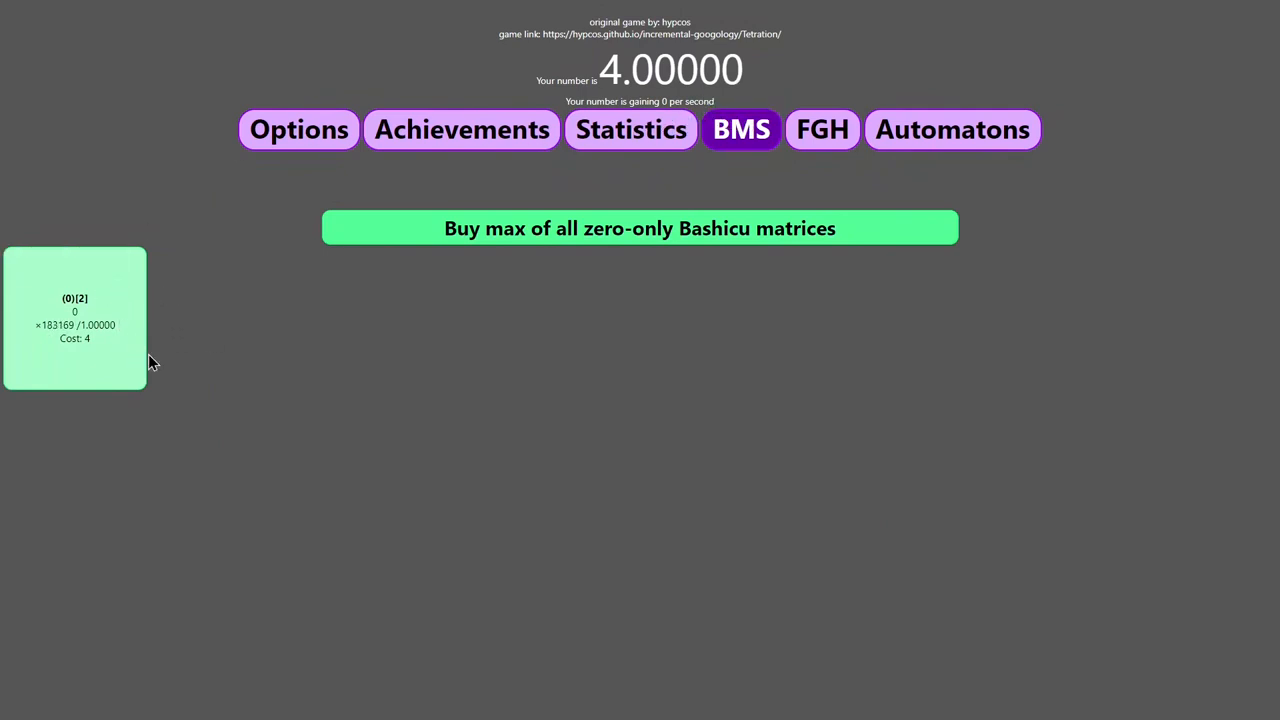
click(640, 228)
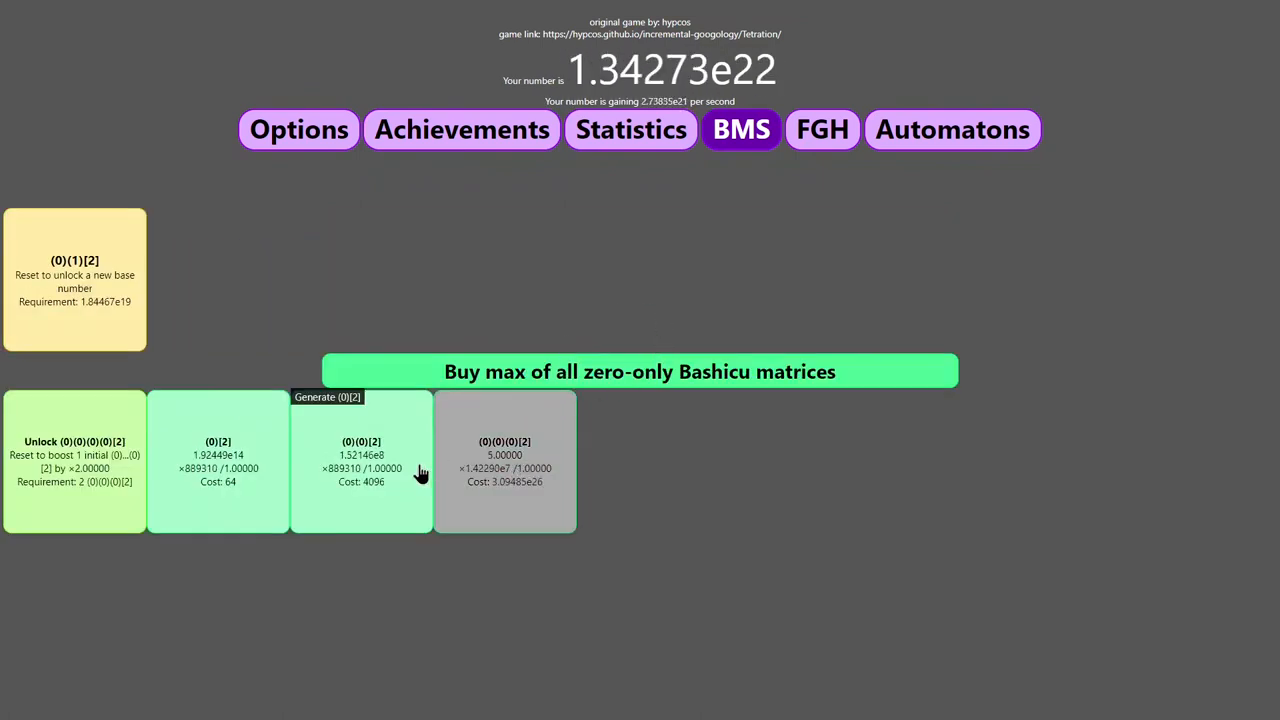
click(640, 370)
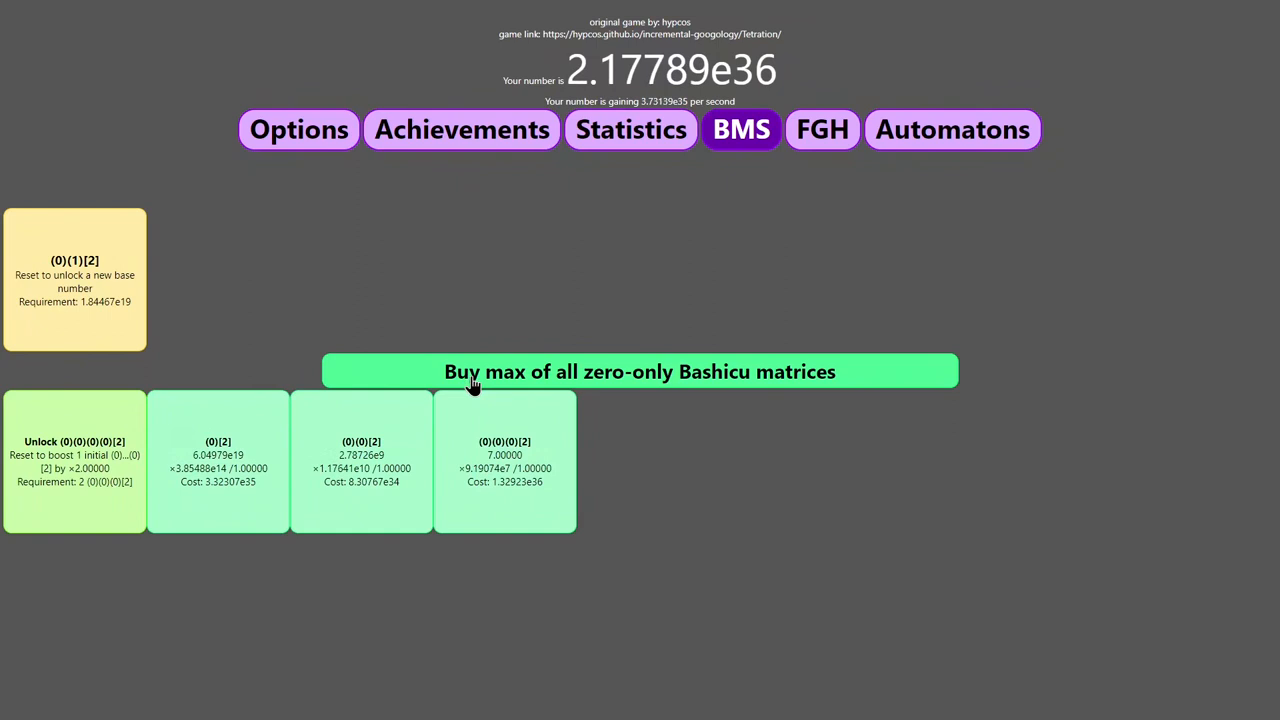
Use the unlock reset and rebuy zero-only matrices to push the number past 6e50, reaching base-3.
click(640, 370)
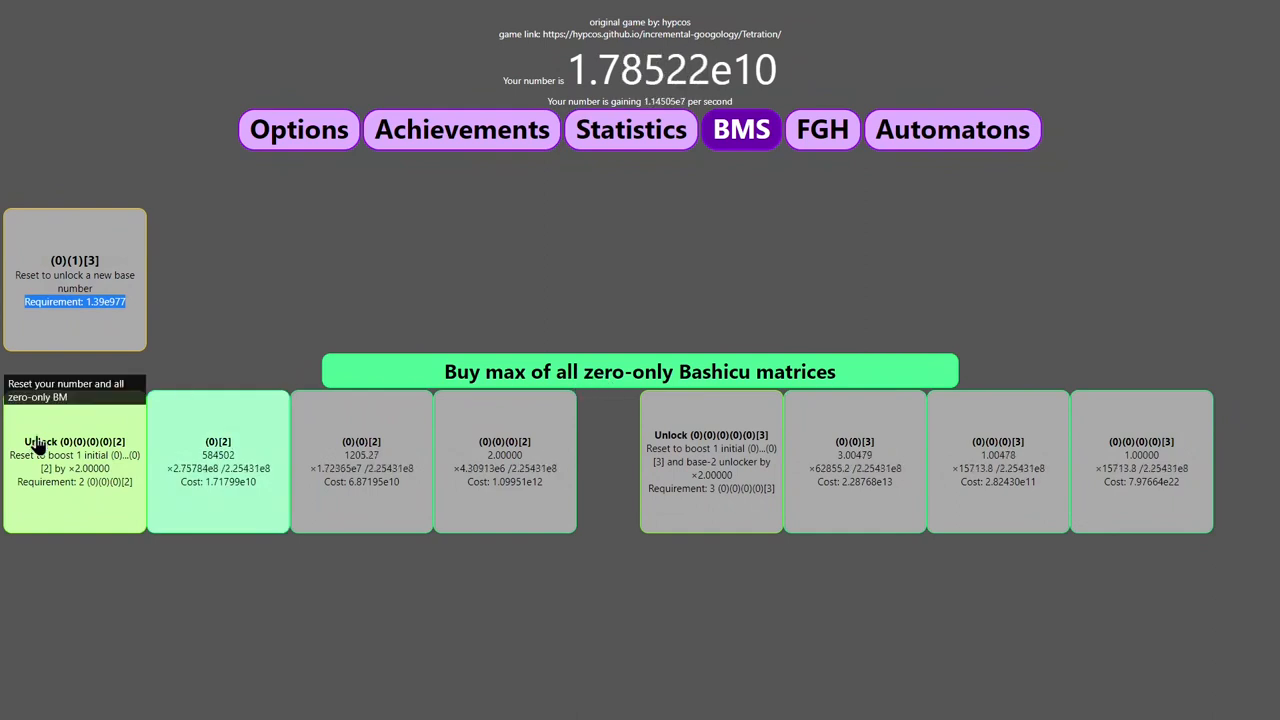
click(74, 460)
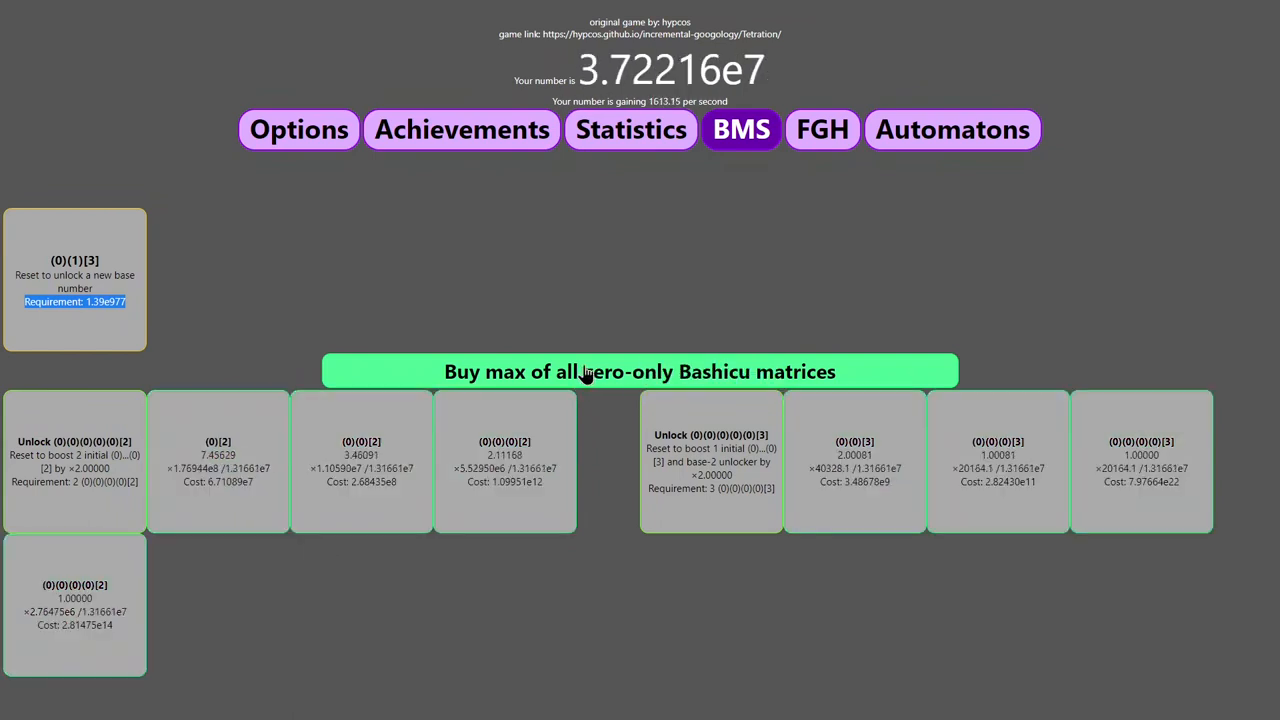
click(640, 370)
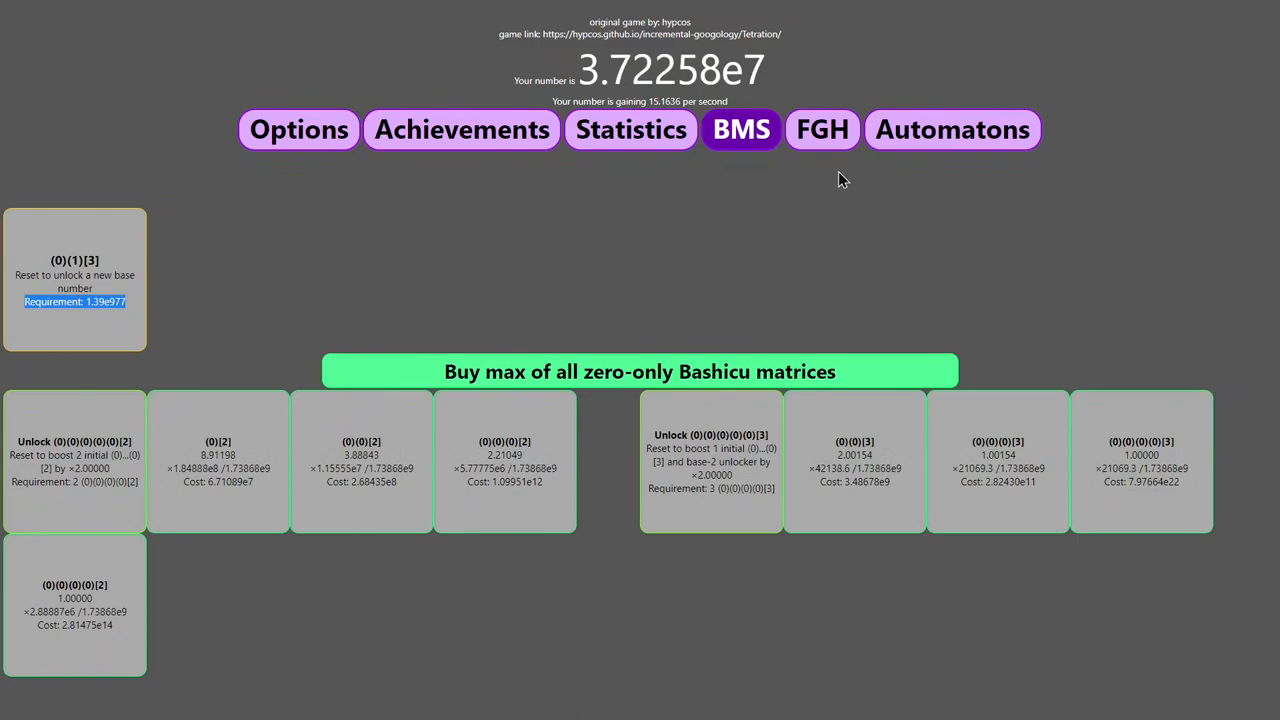
click(822, 128)
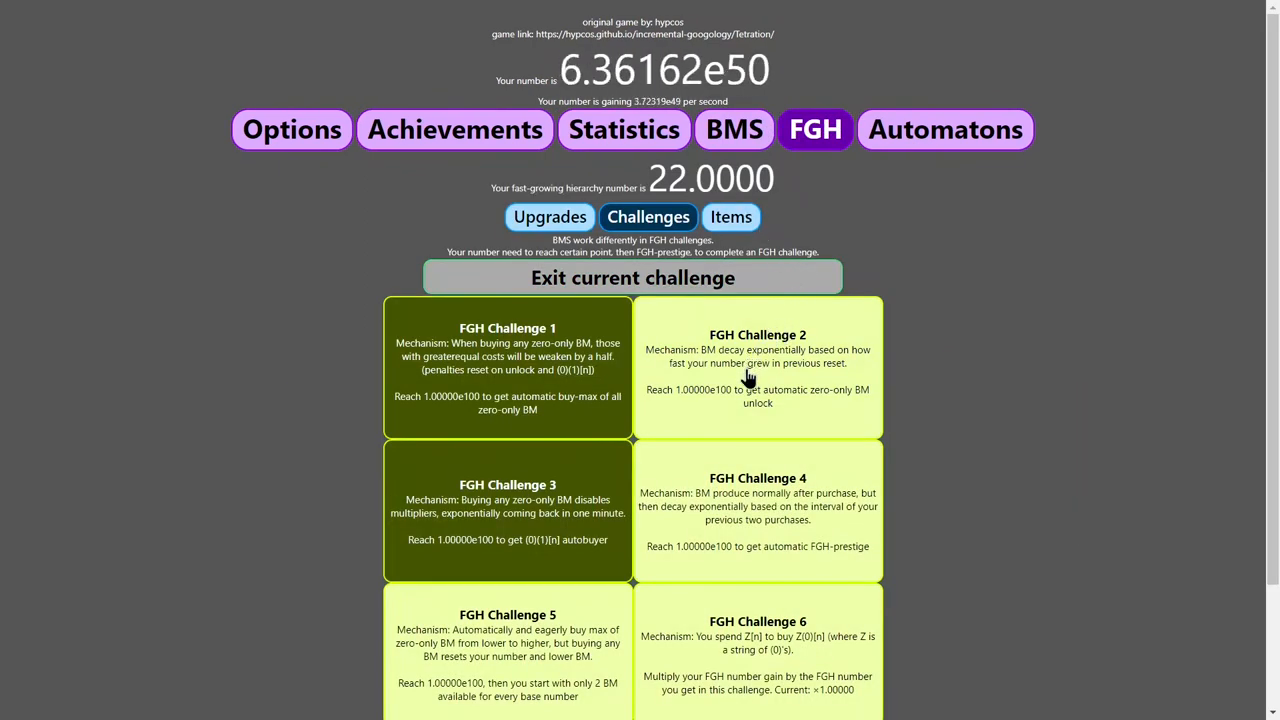
Scroll the FGH Challenges list to read Challenge 4's description.
scroll(down, 3)
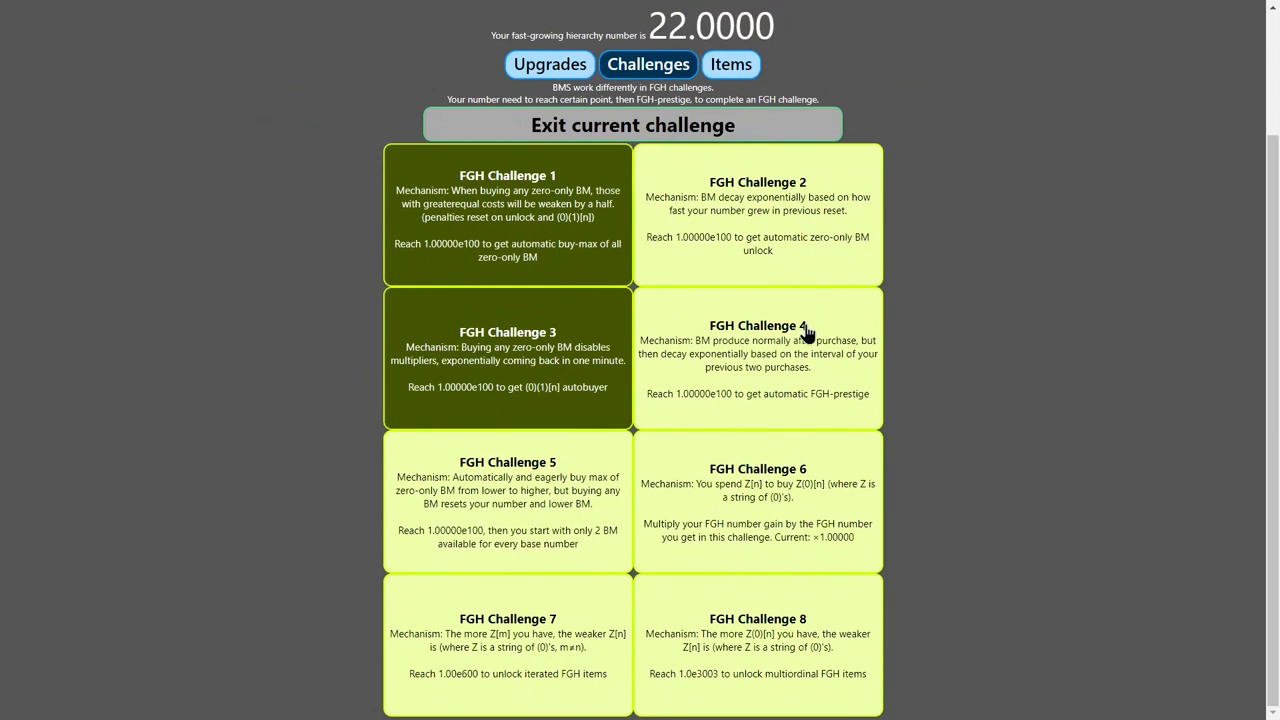
mouse_move(866, 356)
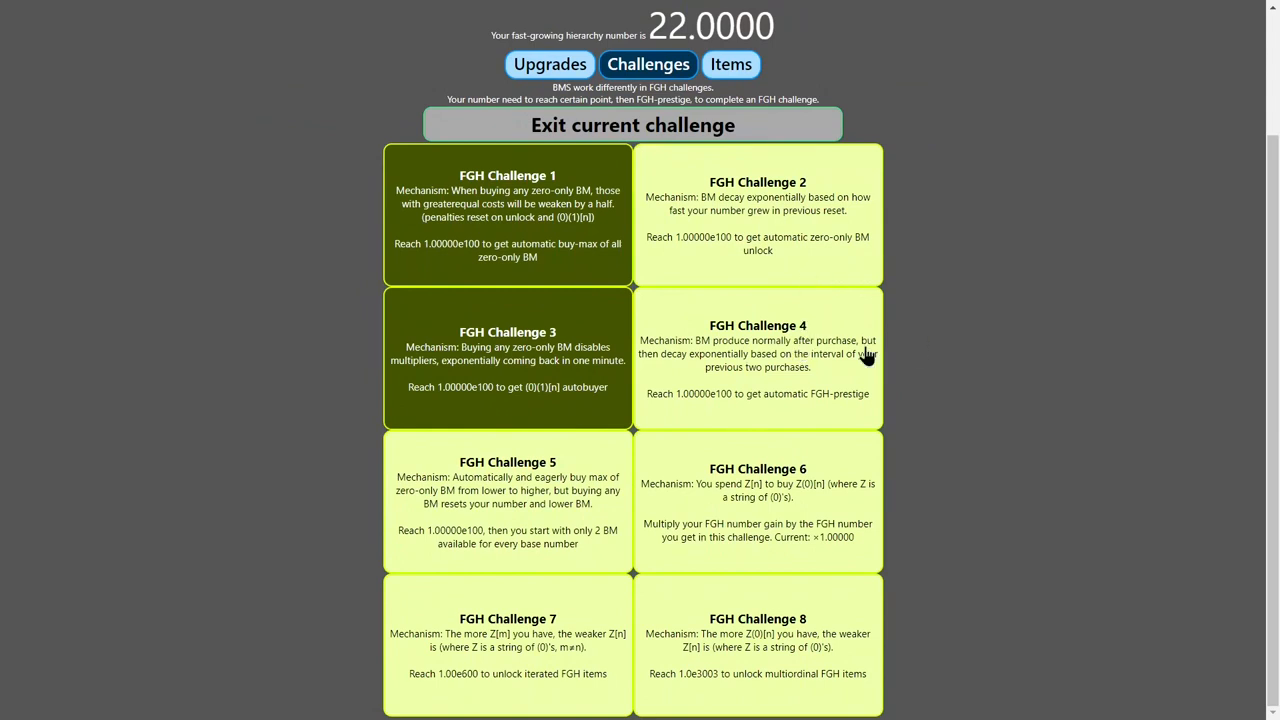
mouse_move(844, 340)
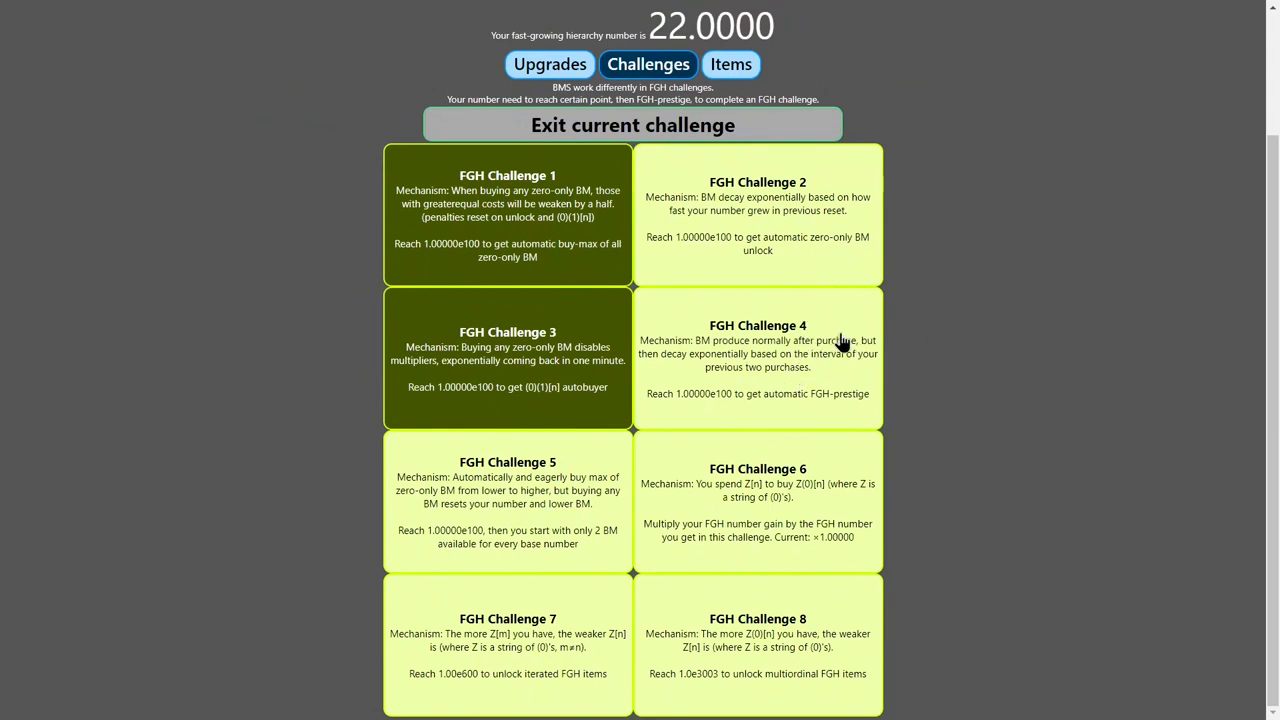
mouse_move(864, 376)
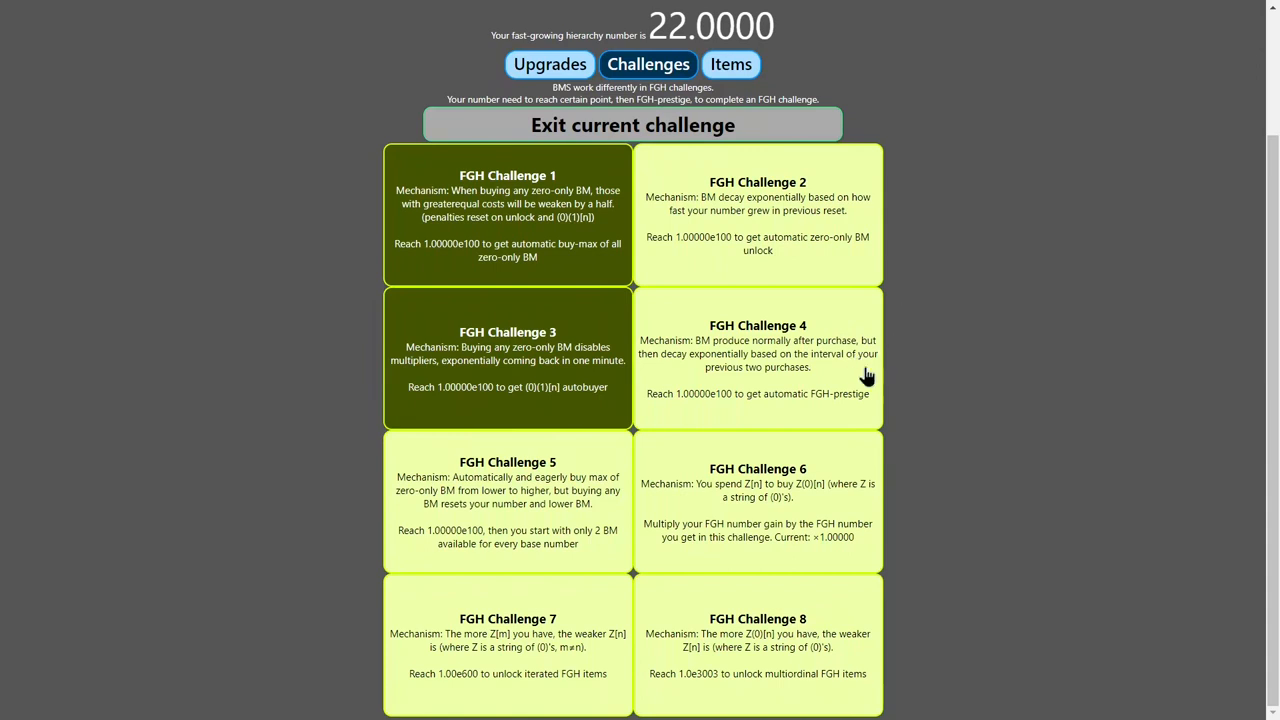
mouse_move(898, 380)
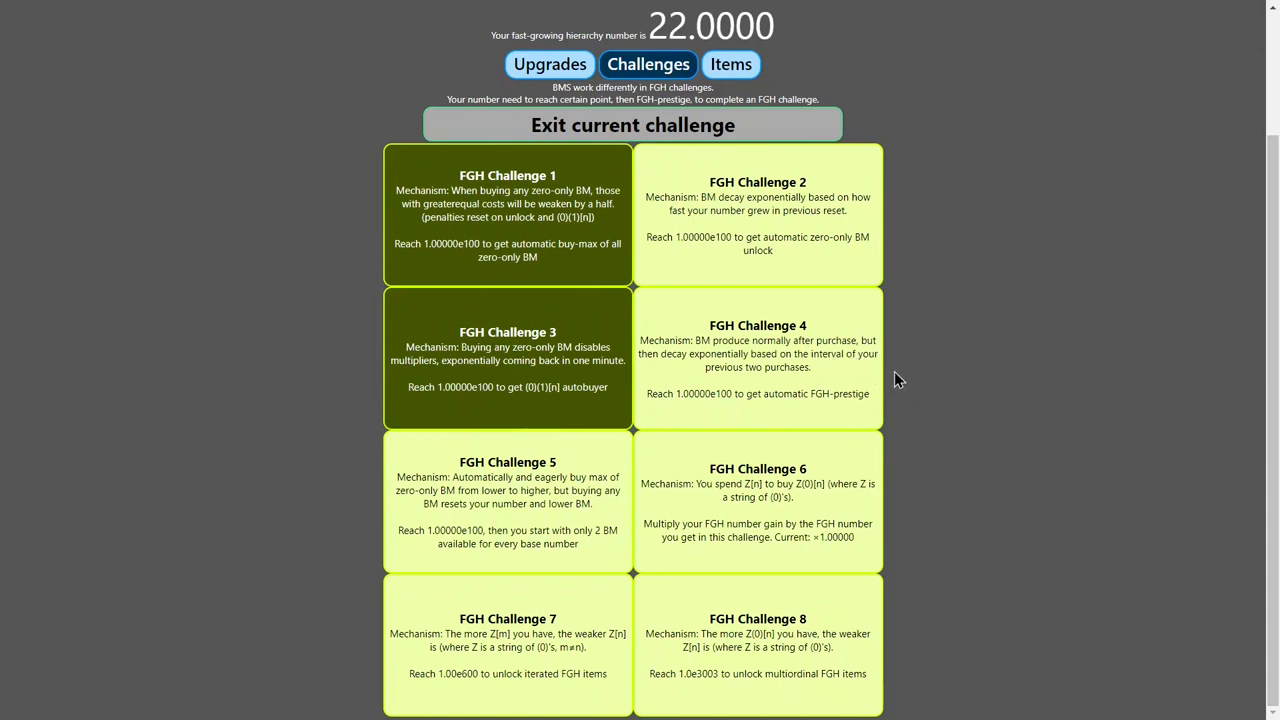
mouse_move(788, 378)
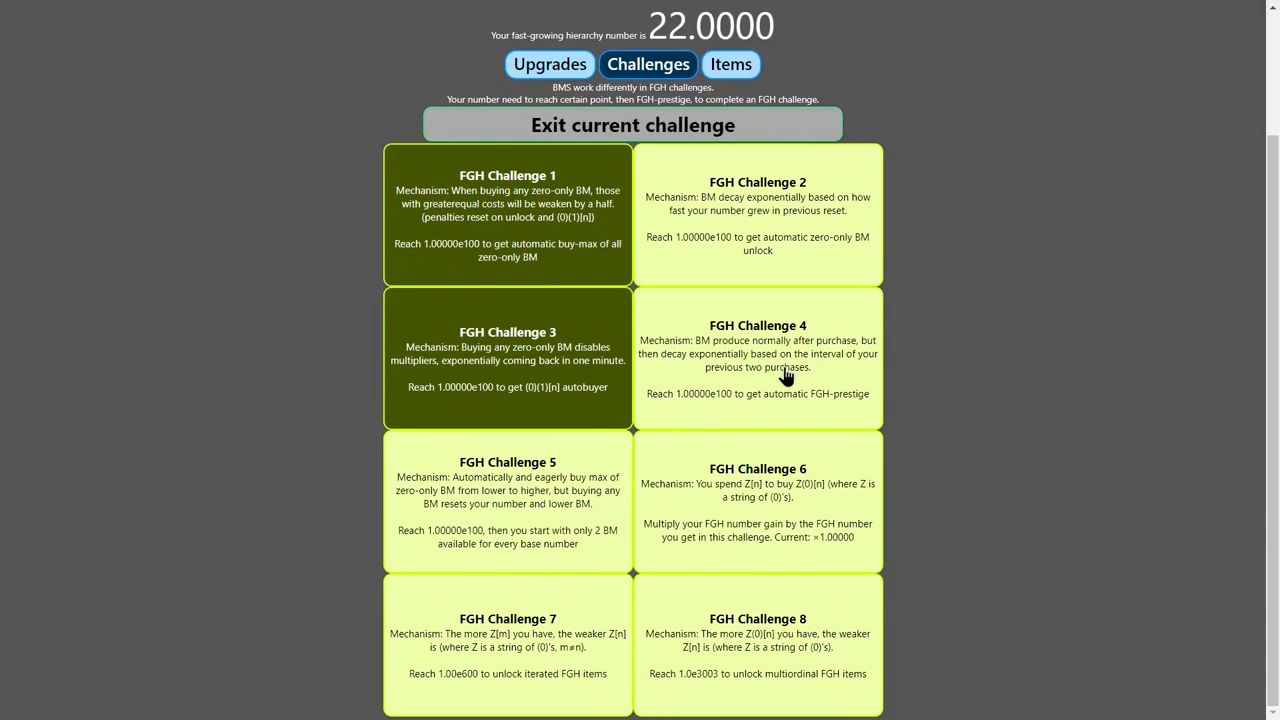
scroll(up, 3)
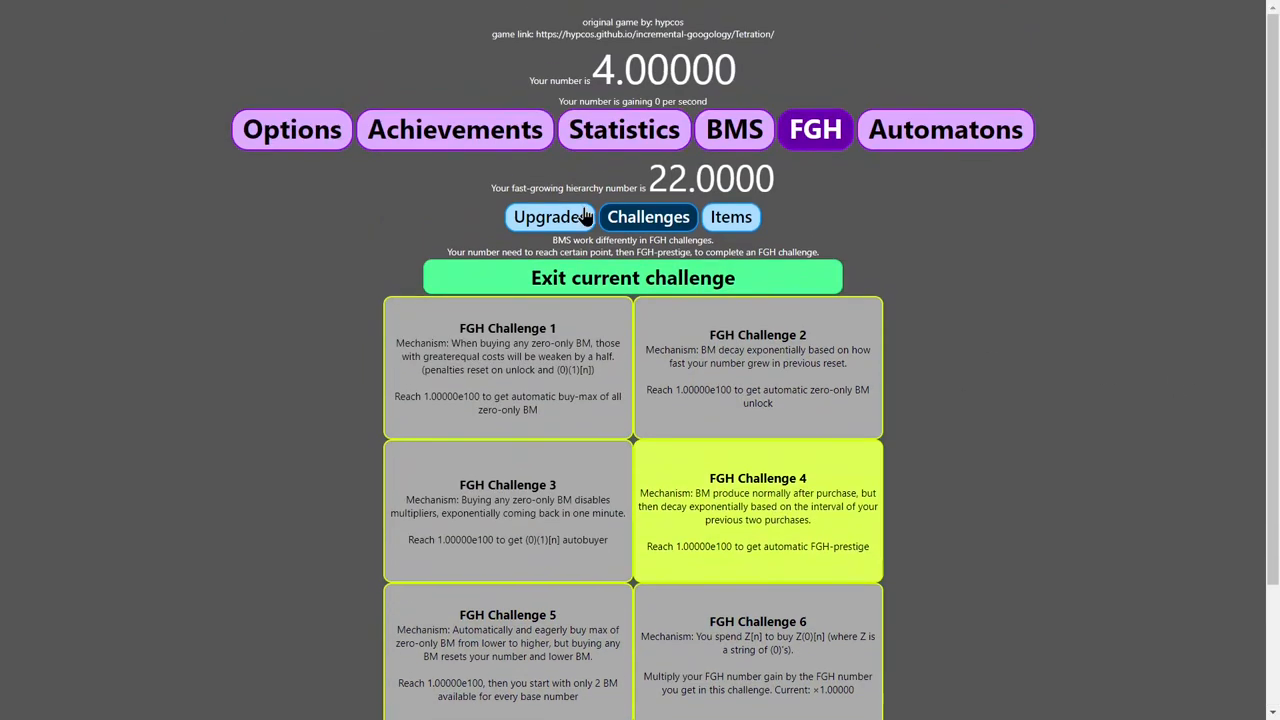
Buy max zero-only matrices inside FGH Challenge 4, checking the challenges page and statistics between buys.
click(734, 128)
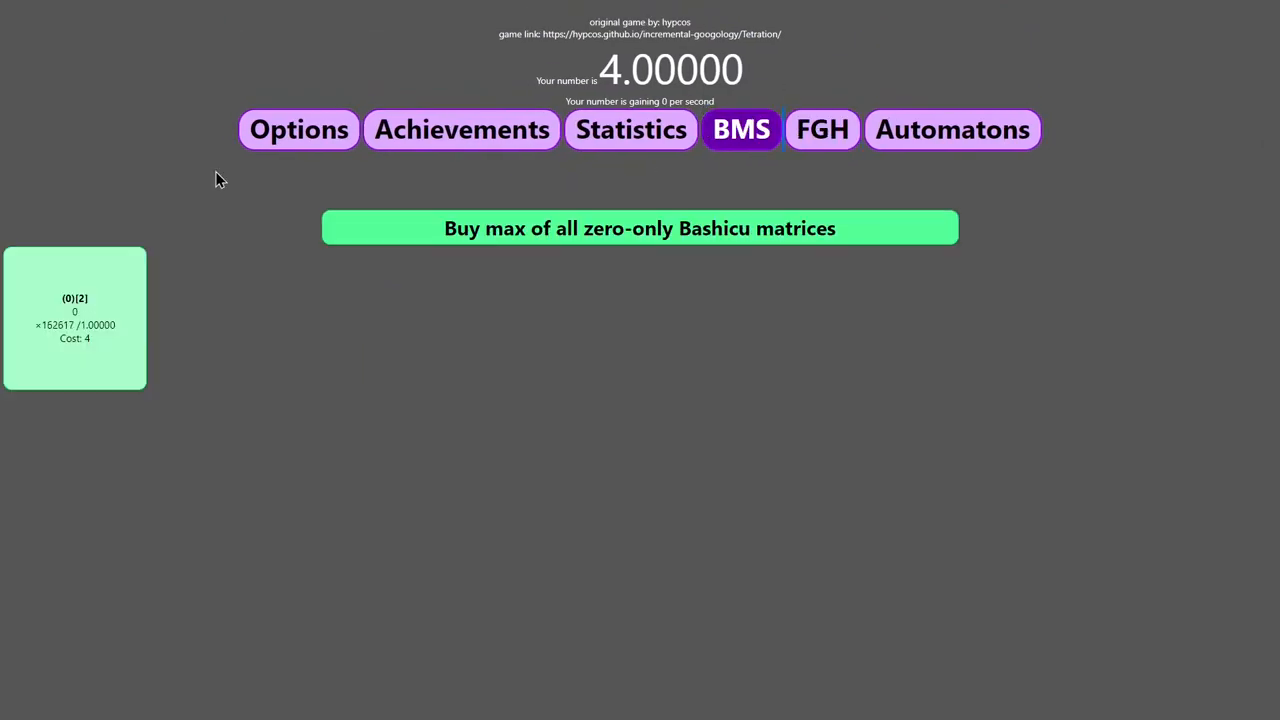
click(640, 228)
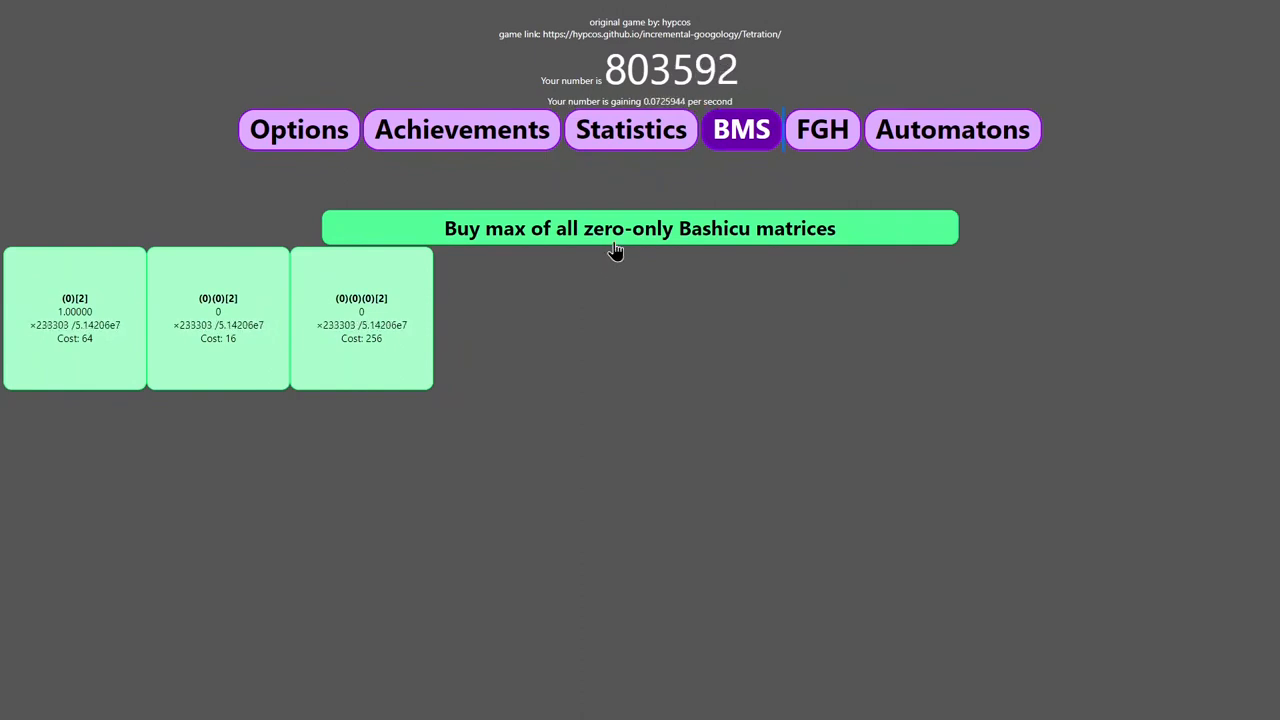
click(640, 228)
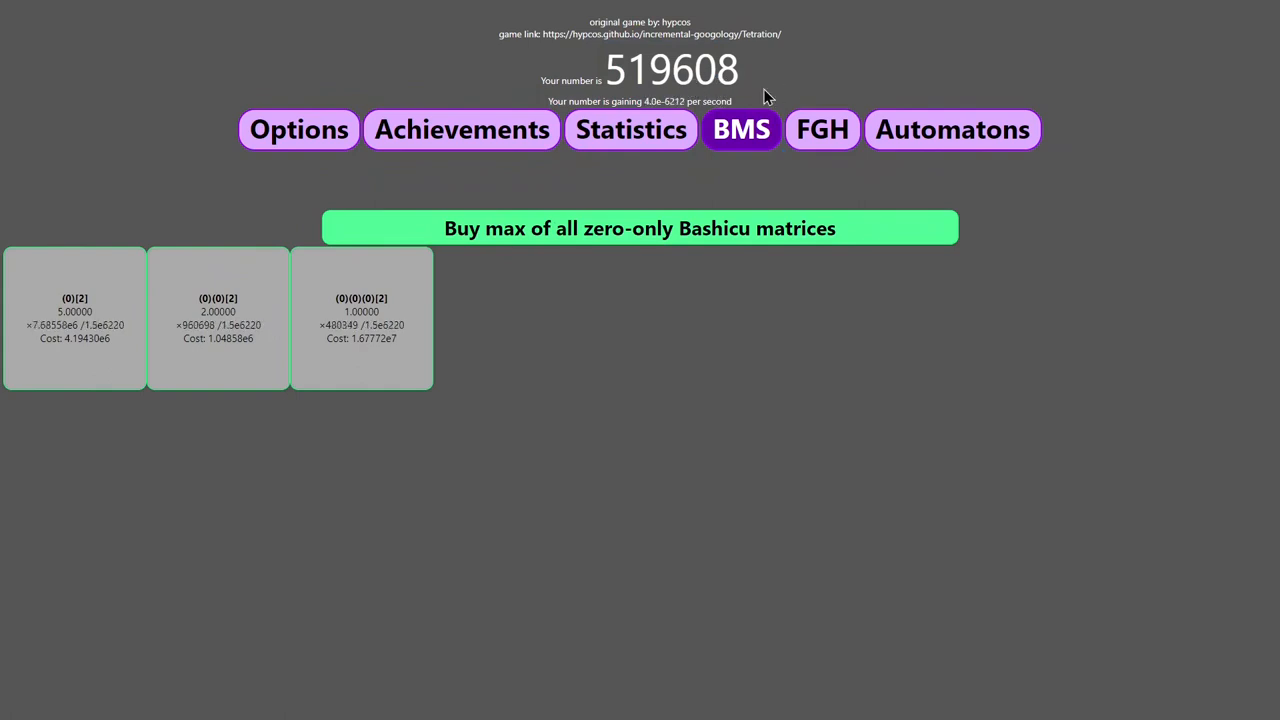
click(820, 128)
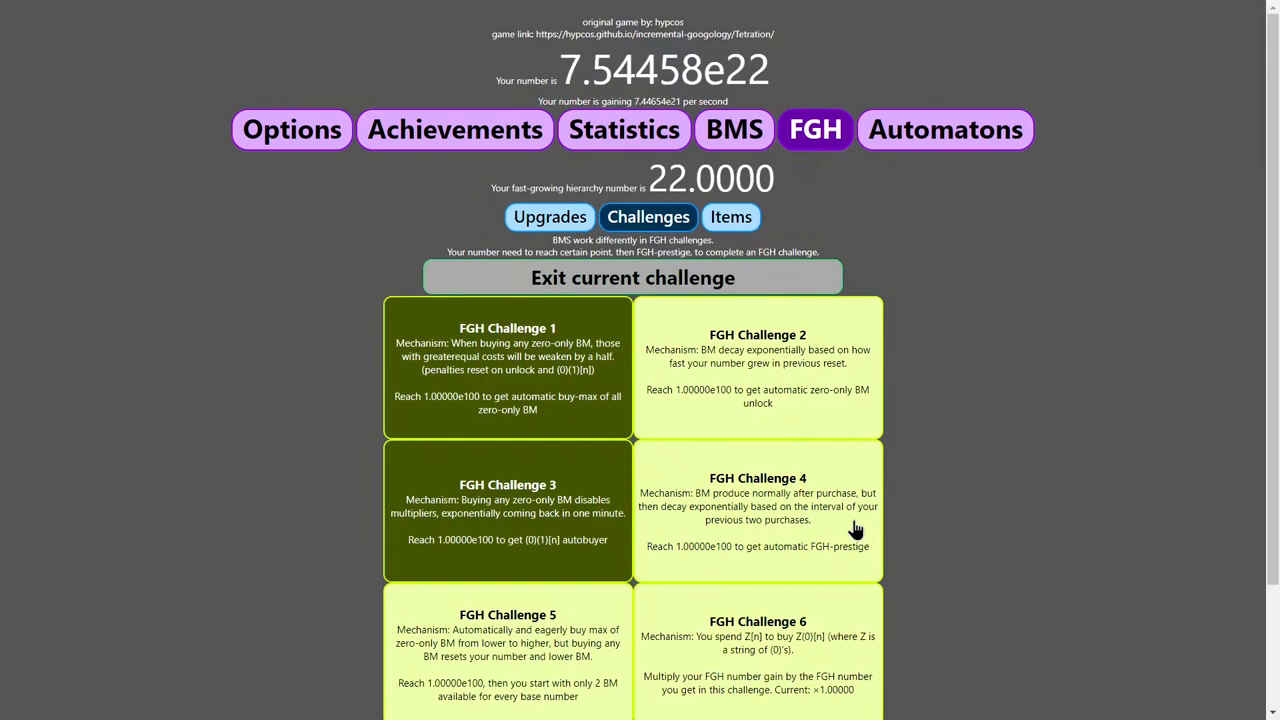
click(630, 128)
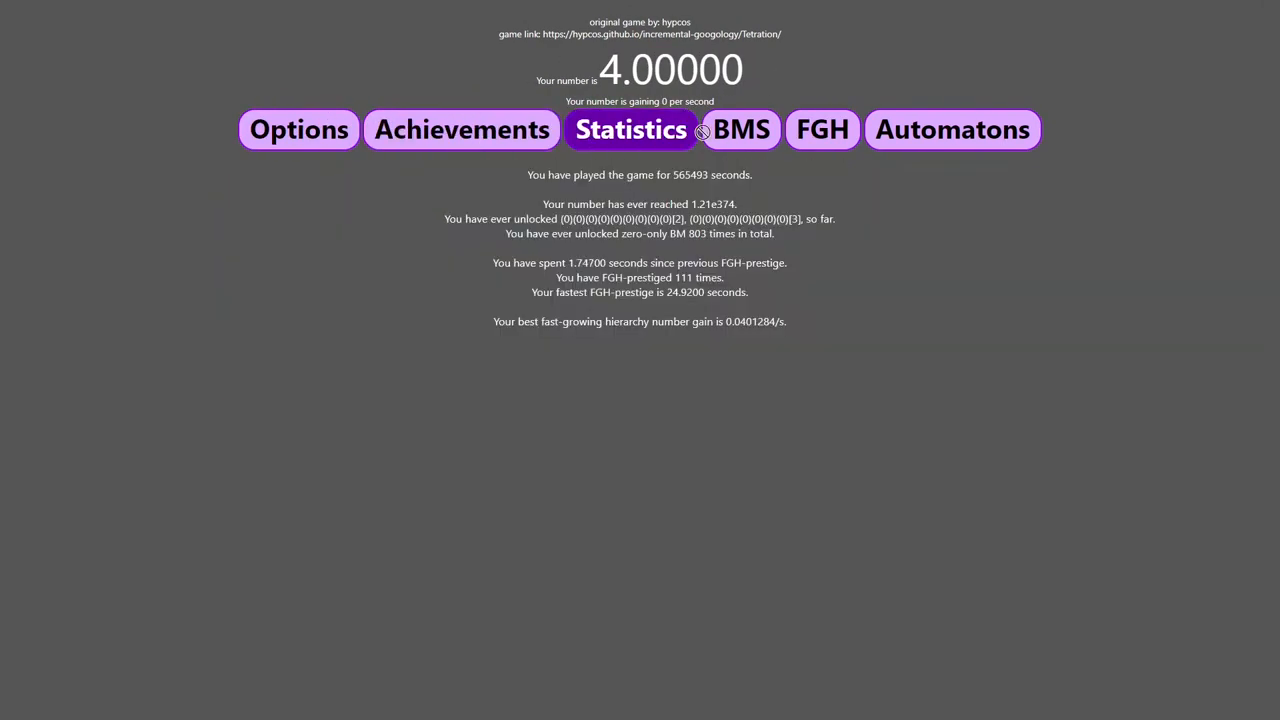
click(740, 128)
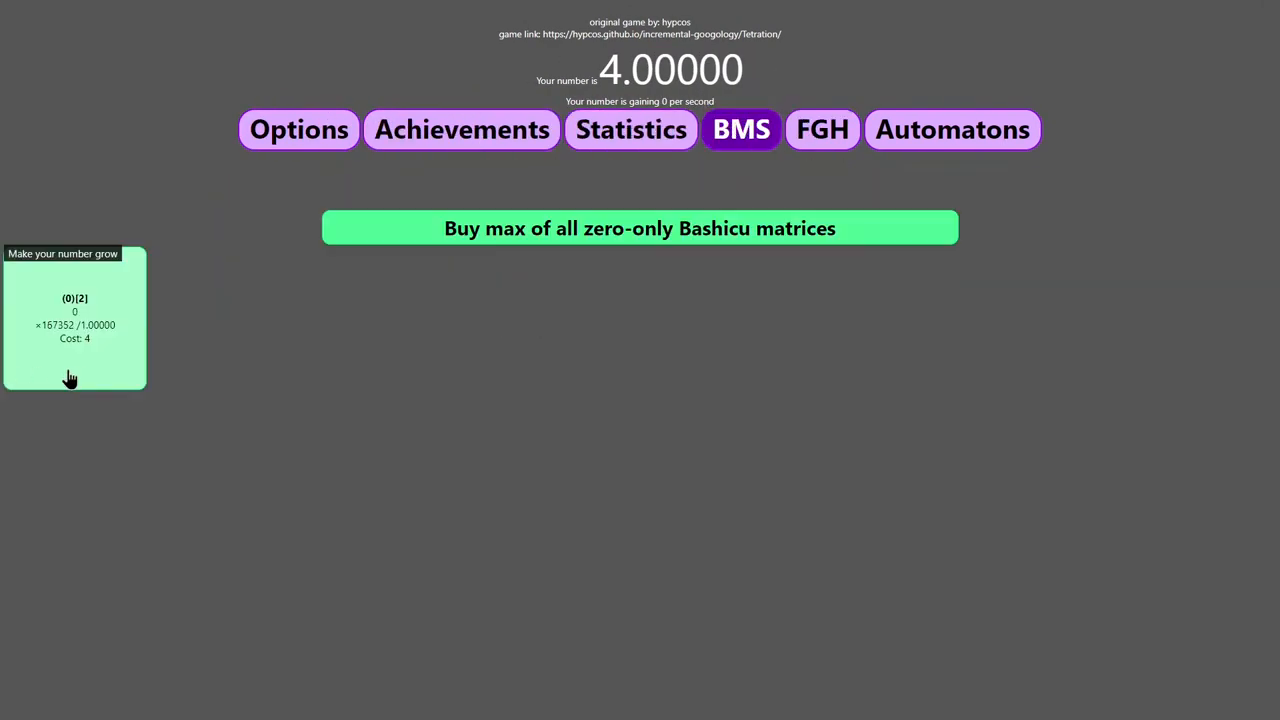
click(640, 228)
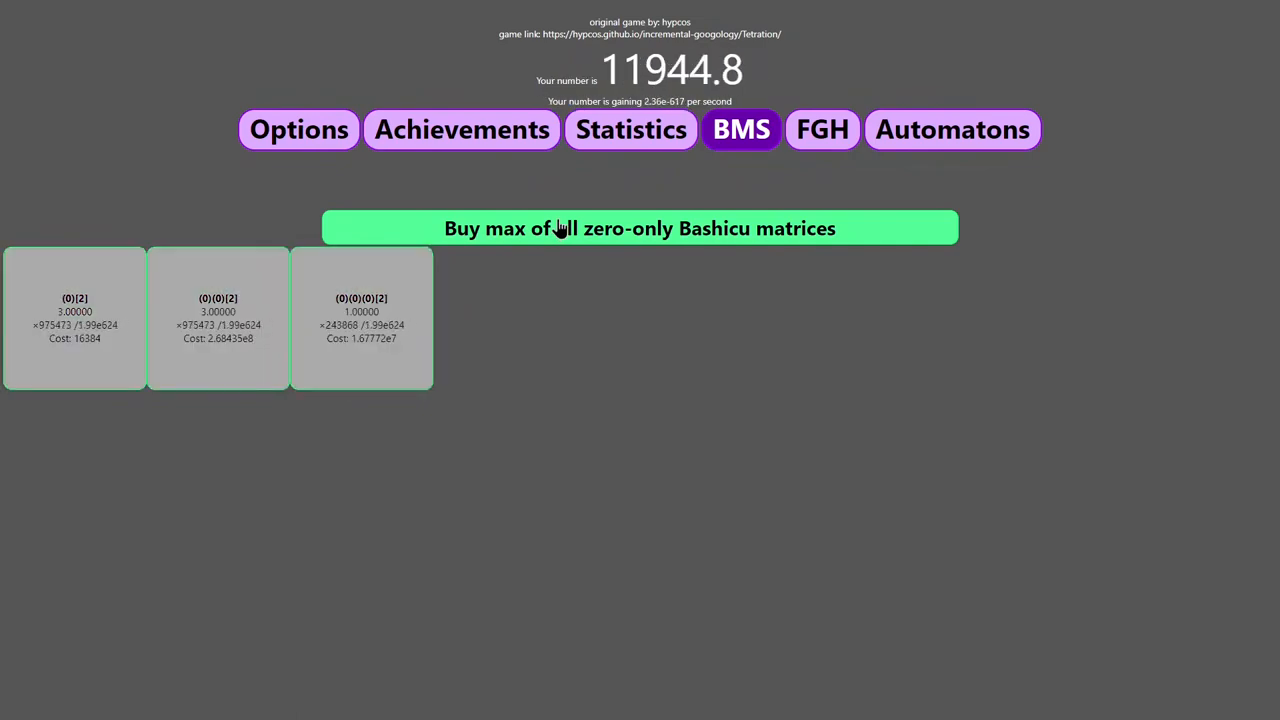
Glance over Statistics, FGH Challenges and Options, buy another zero-only matrix, then recheck the challenge.
click(632, 128)
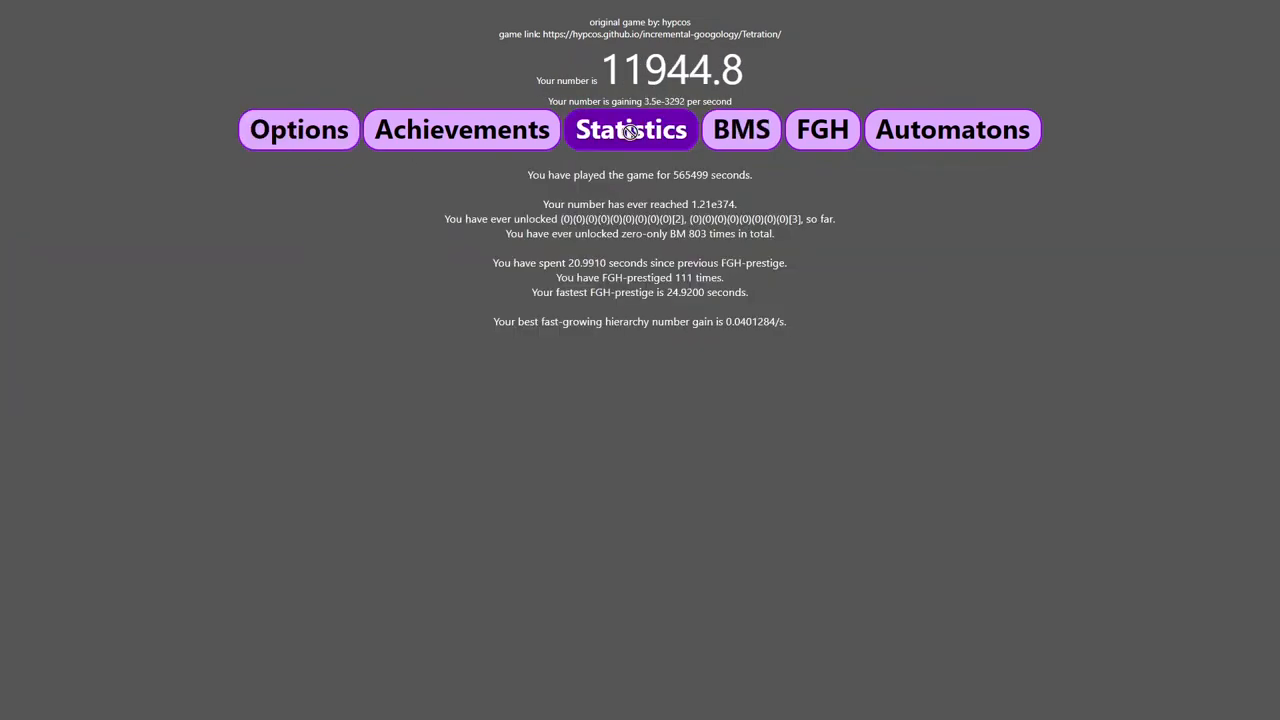
click(820, 128)
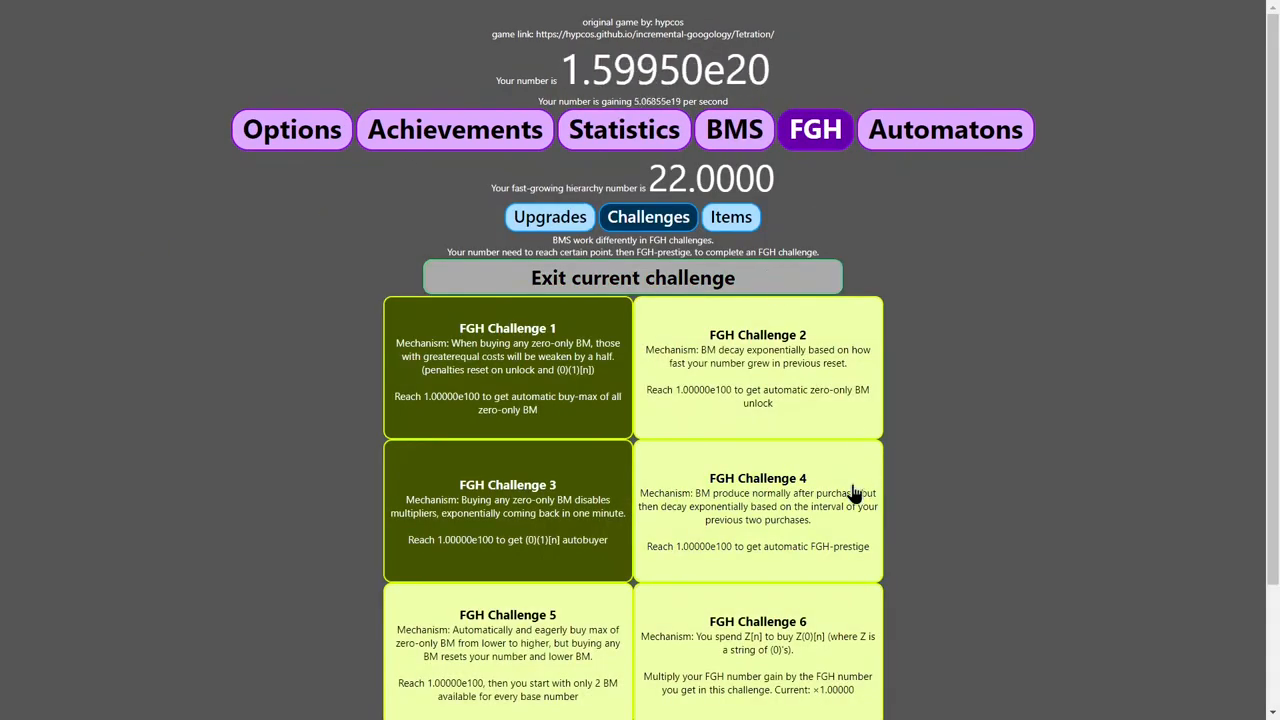
click(292, 128)
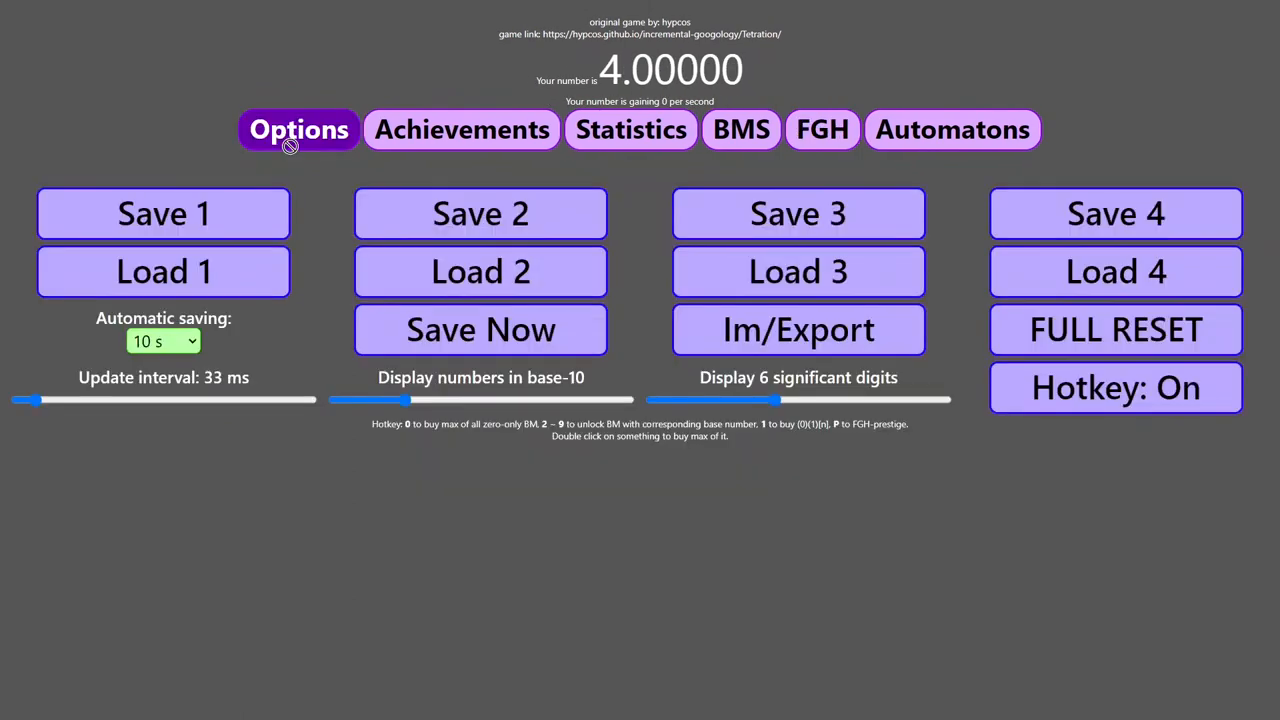
click(740, 128)
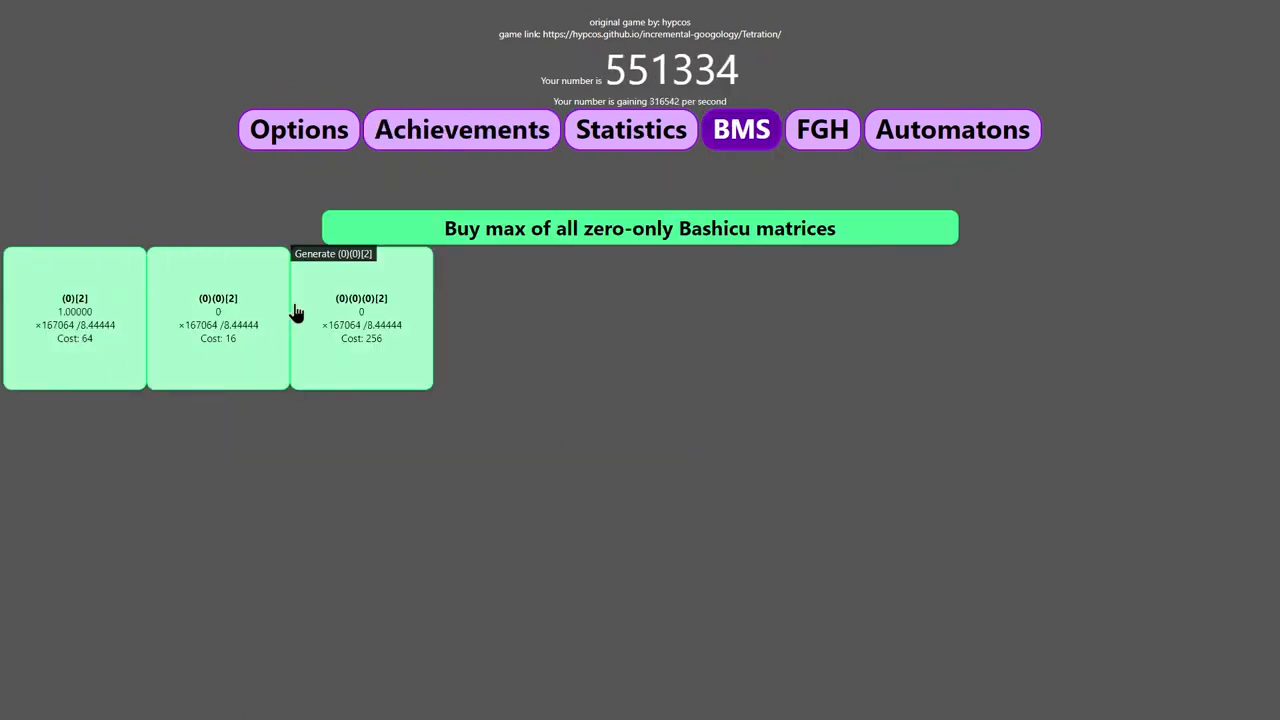
click(816, 128)
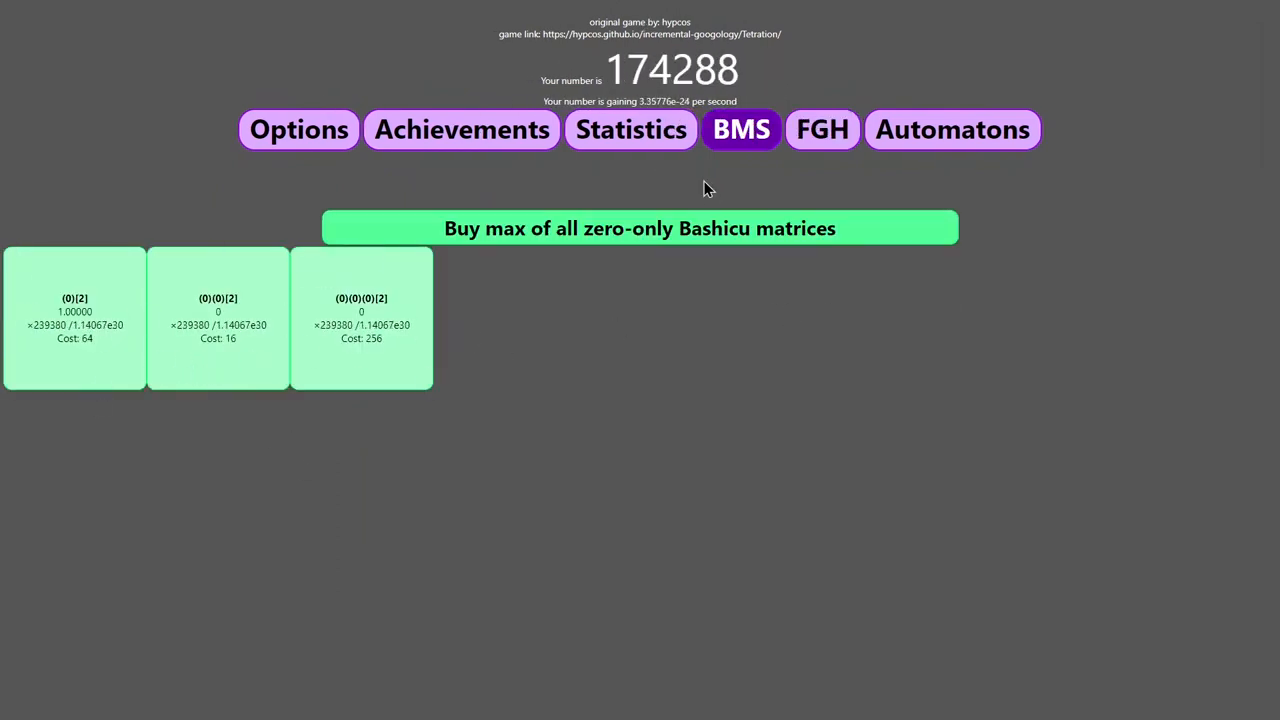
click(822, 128)
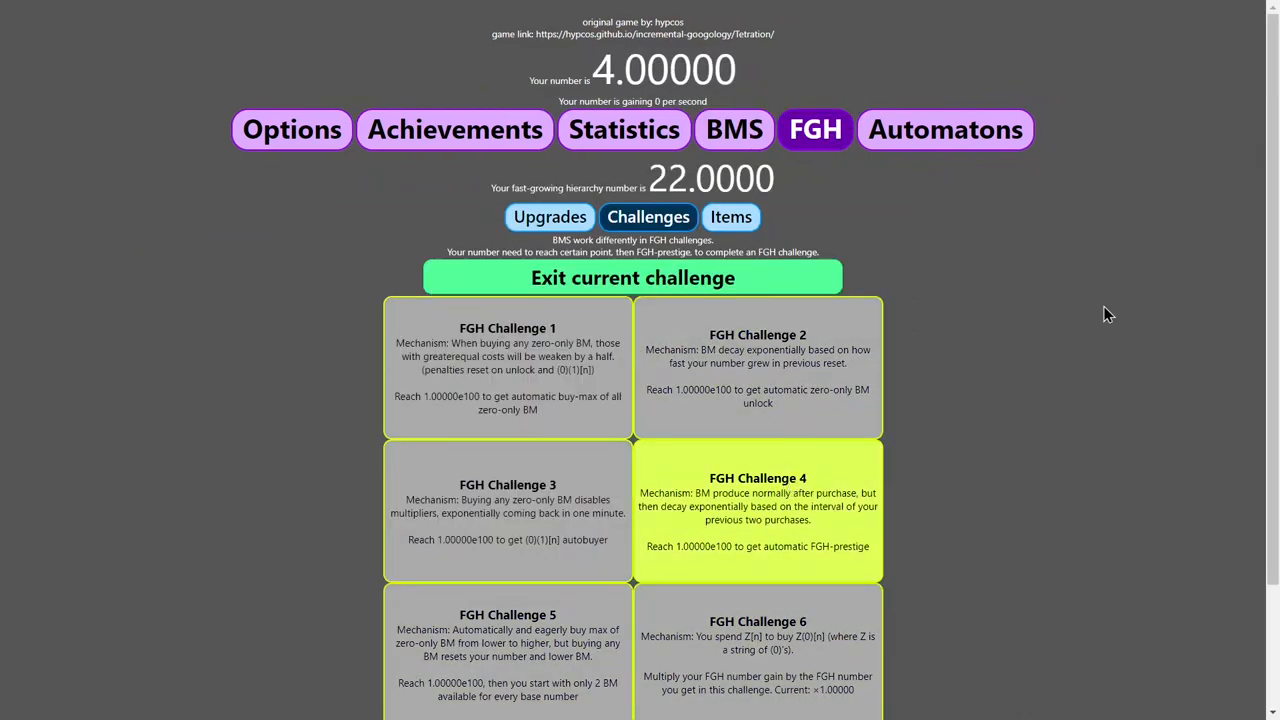
mouse_move(1090, 172)
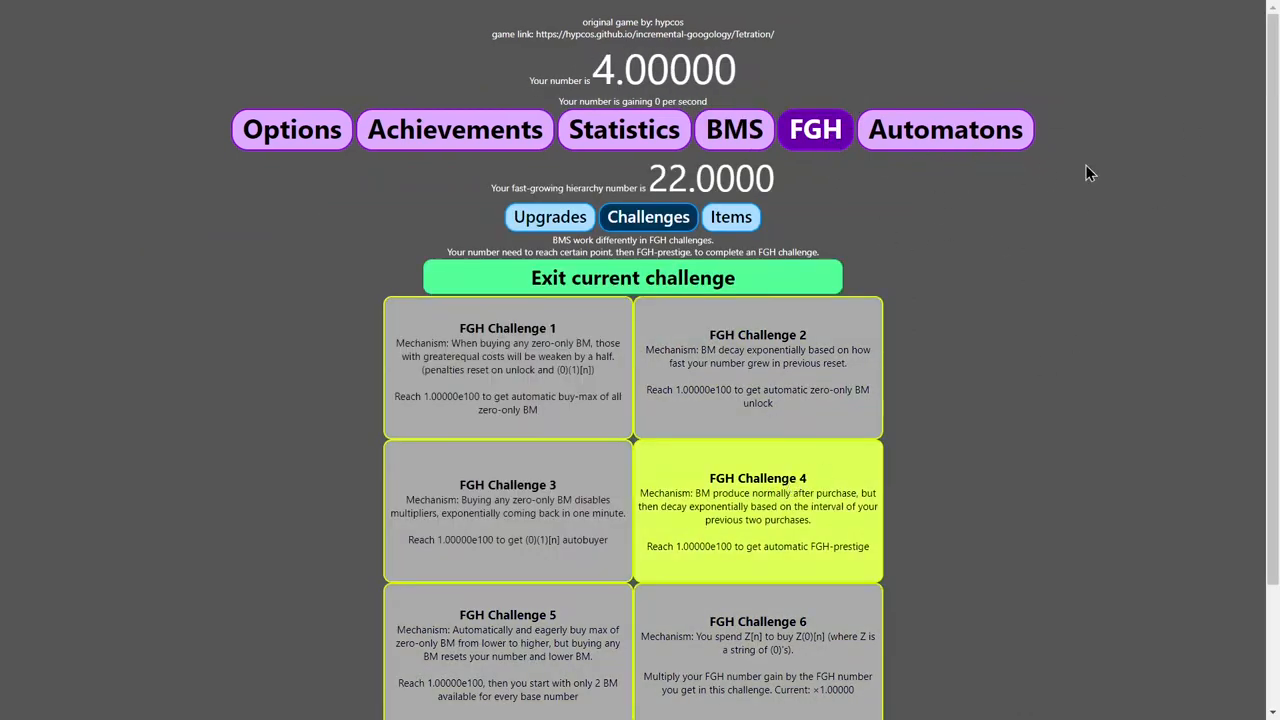
mouse_move(1036, 180)
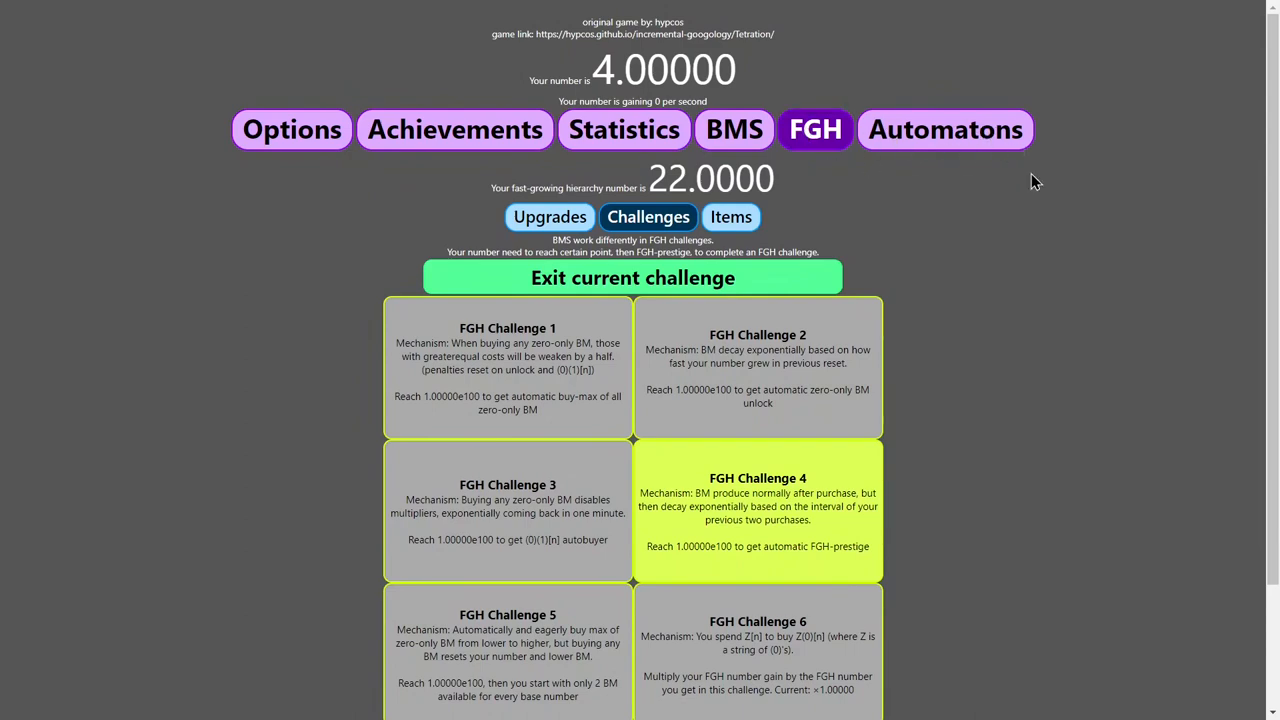
Review FGH upgrades and achievements, then buy max zero-only matrices to about 2.53e6 and check the running challenge.
click(550, 216)
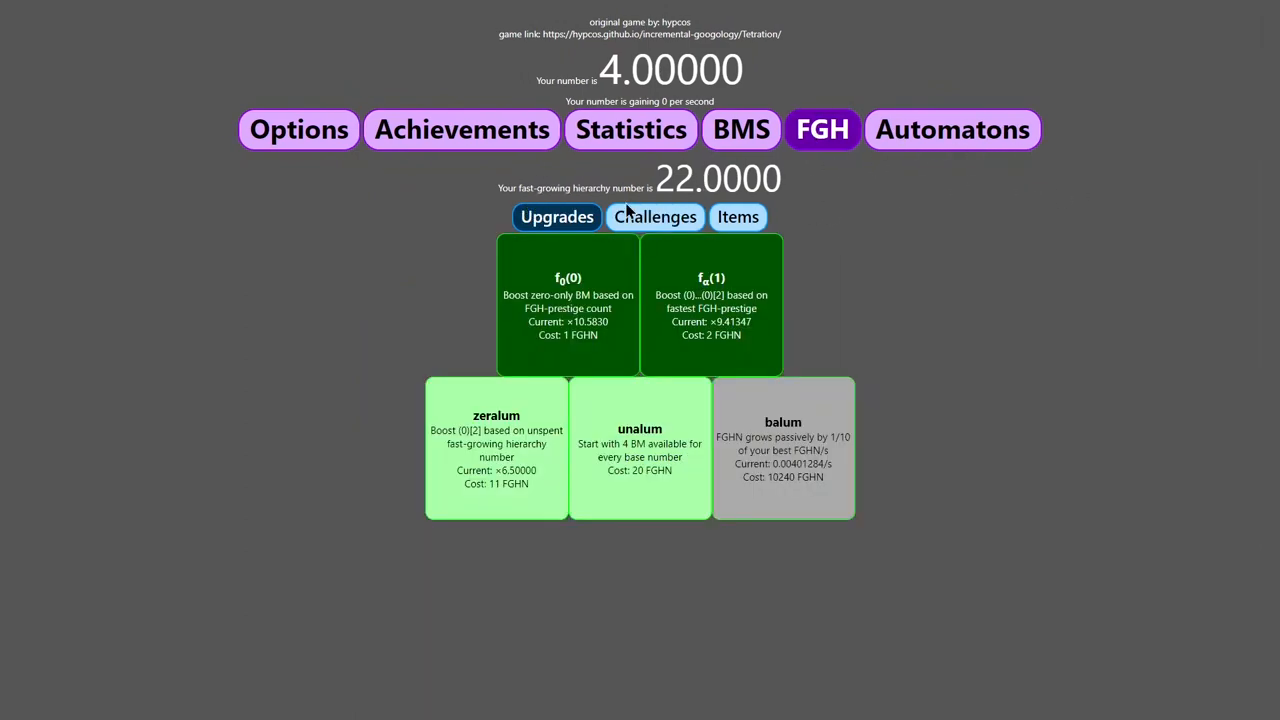
click(460, 128)
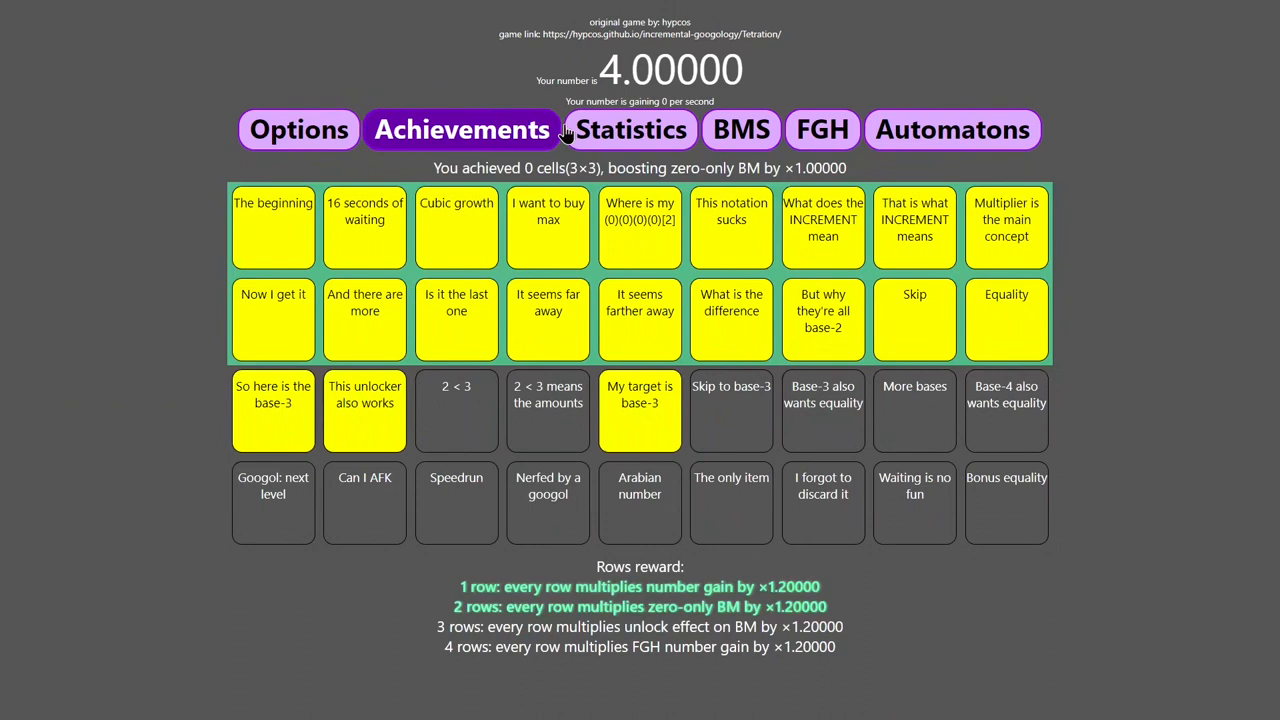
click(740, 128)
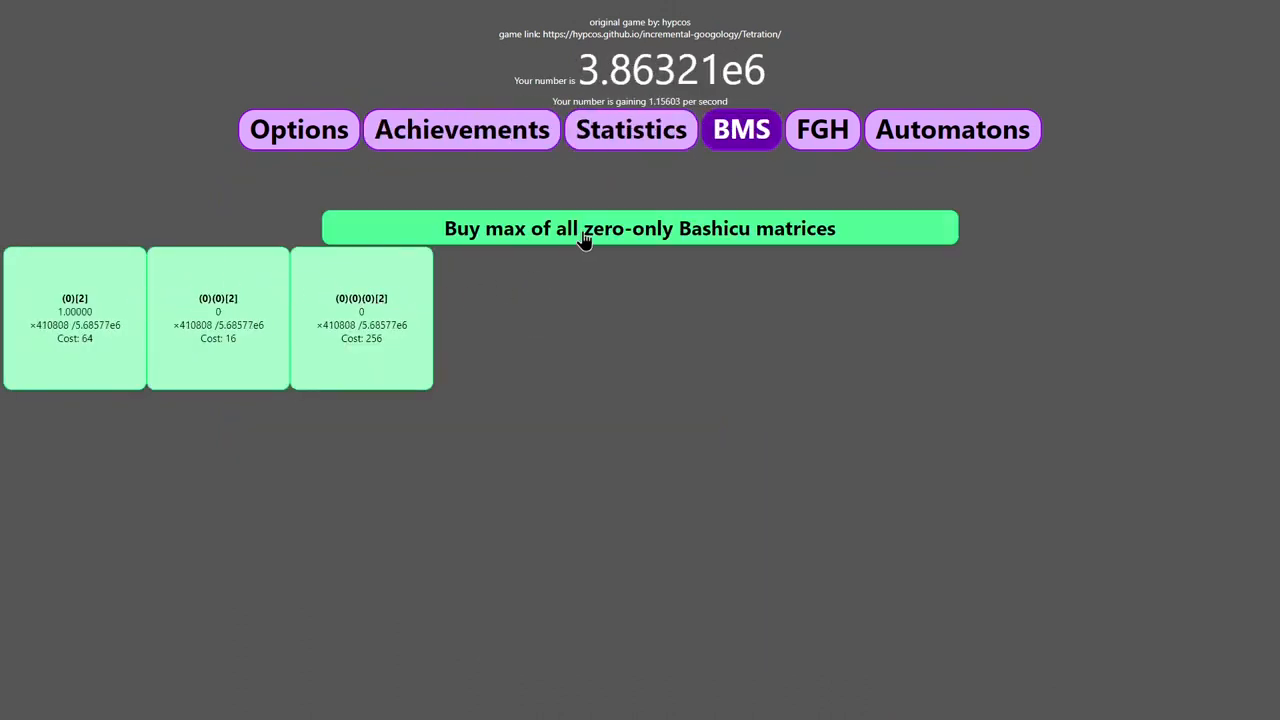
click(640, 228)
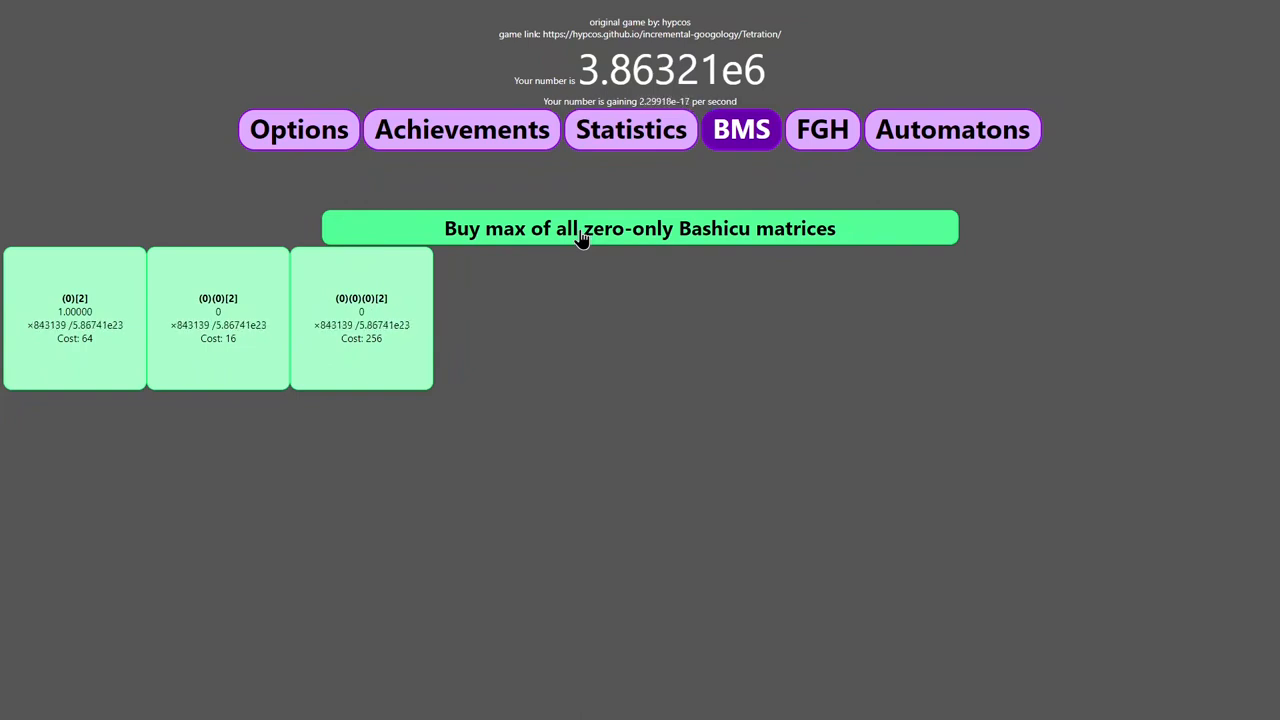
click(640, 228)
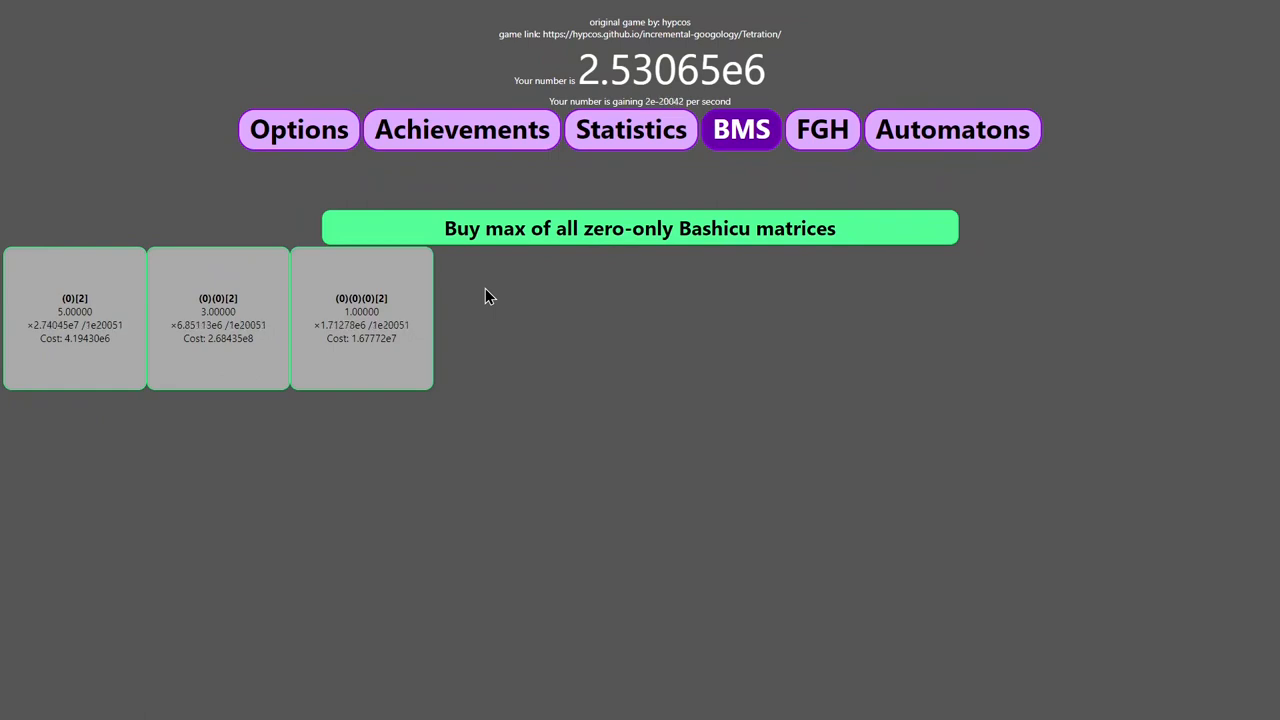
mouse_move(706, 178)
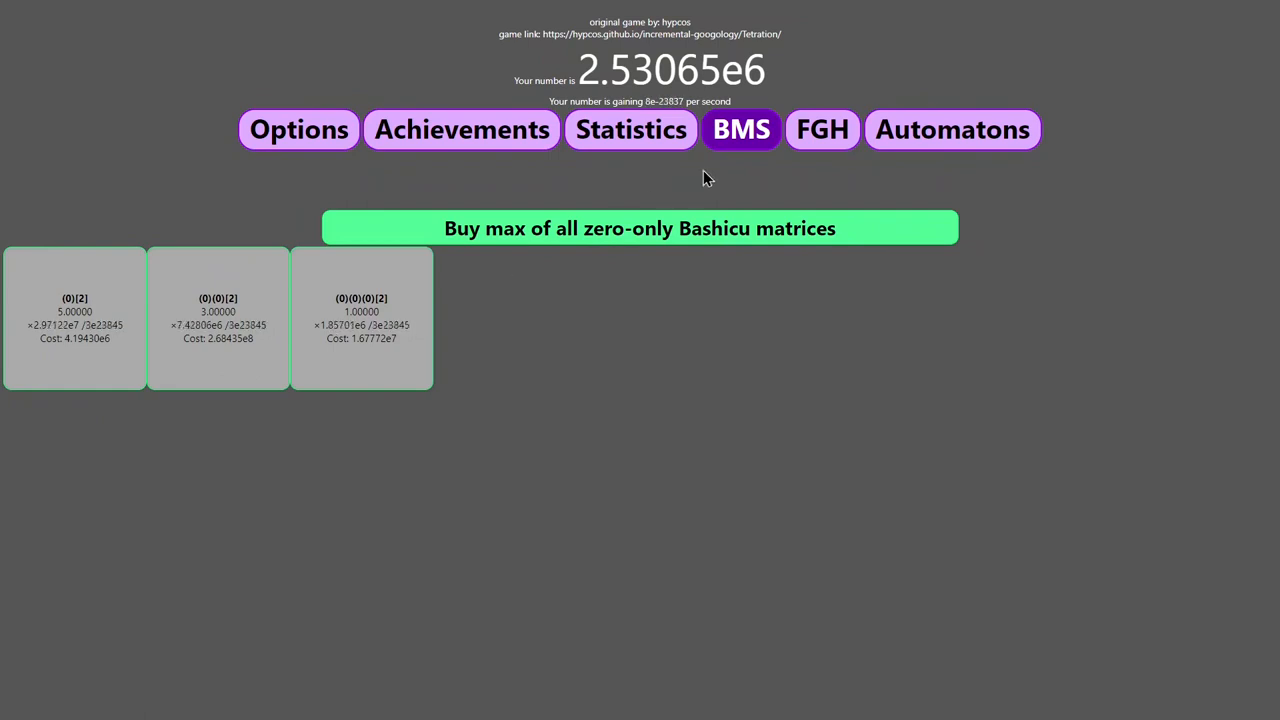
click(822, 128)
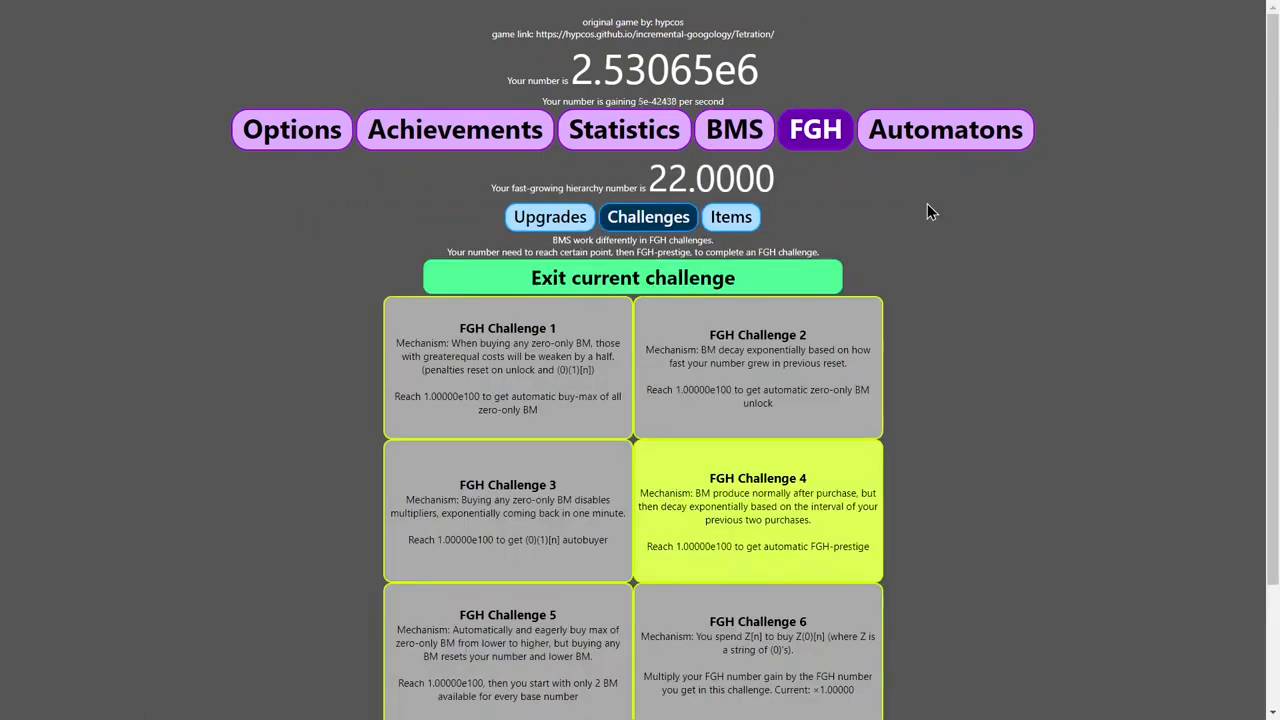
mouse_move(906, 232)
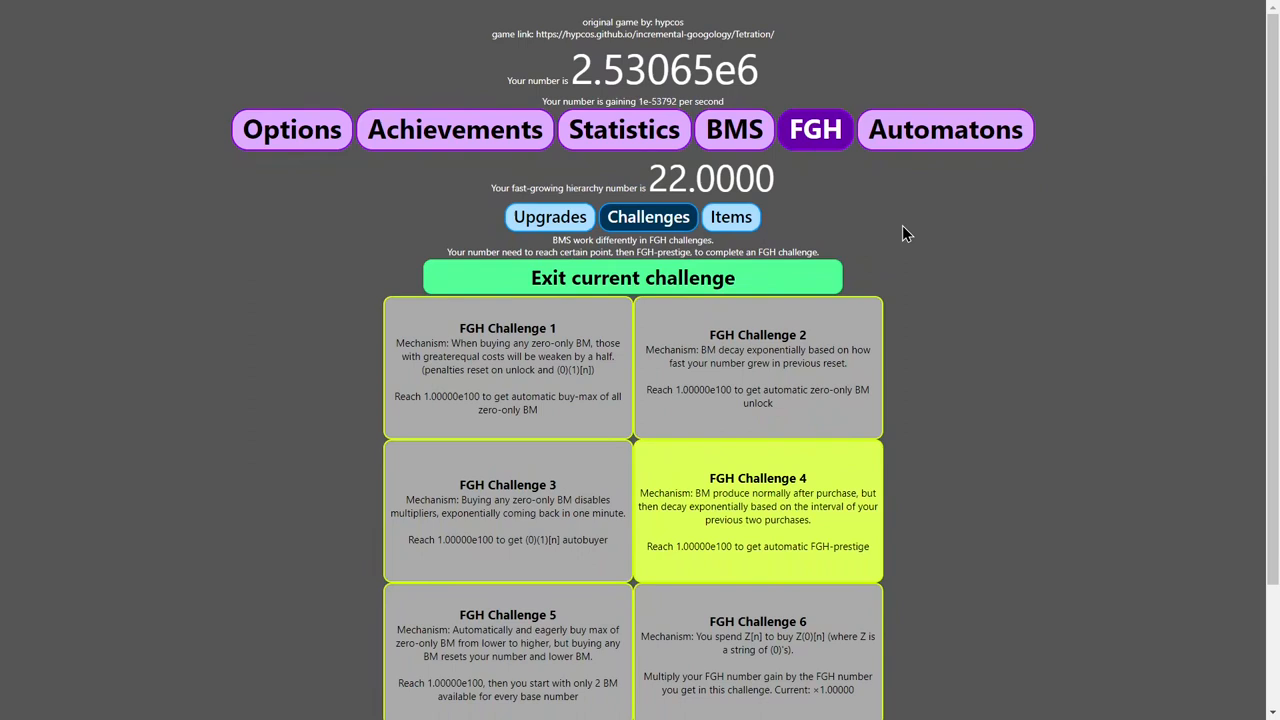
scroll(down, 3)
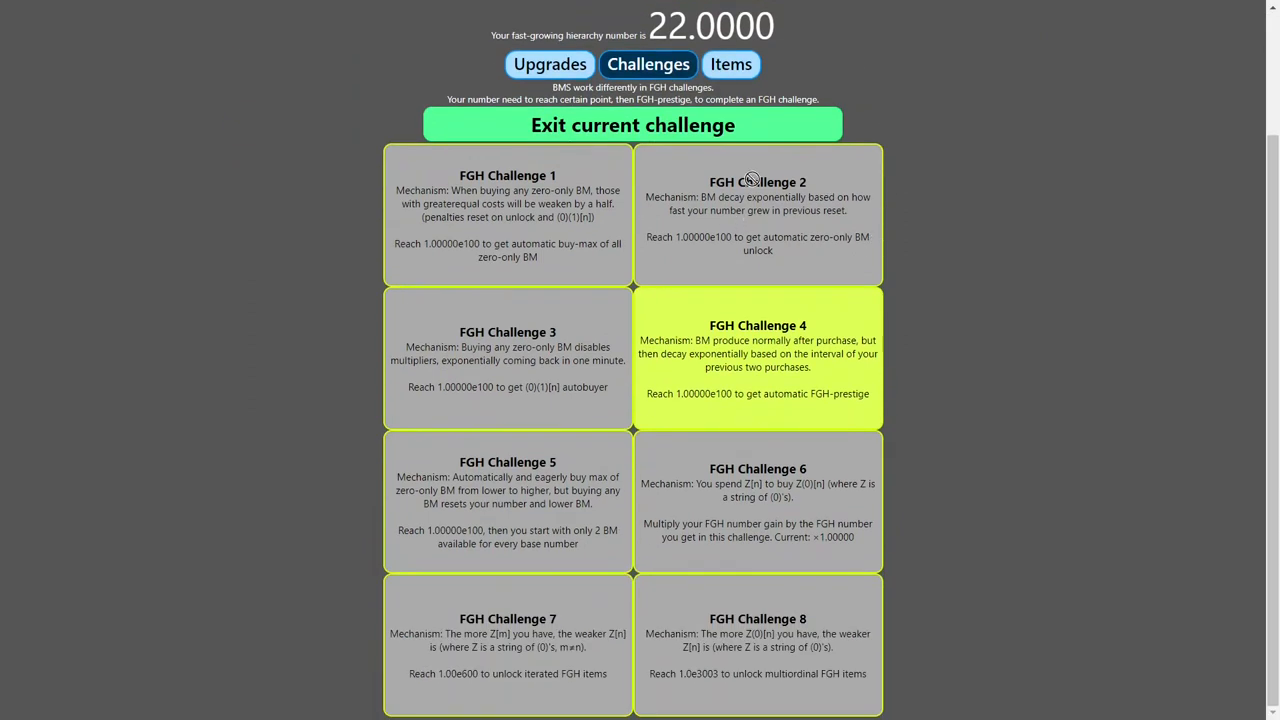
scroll(up, 3)
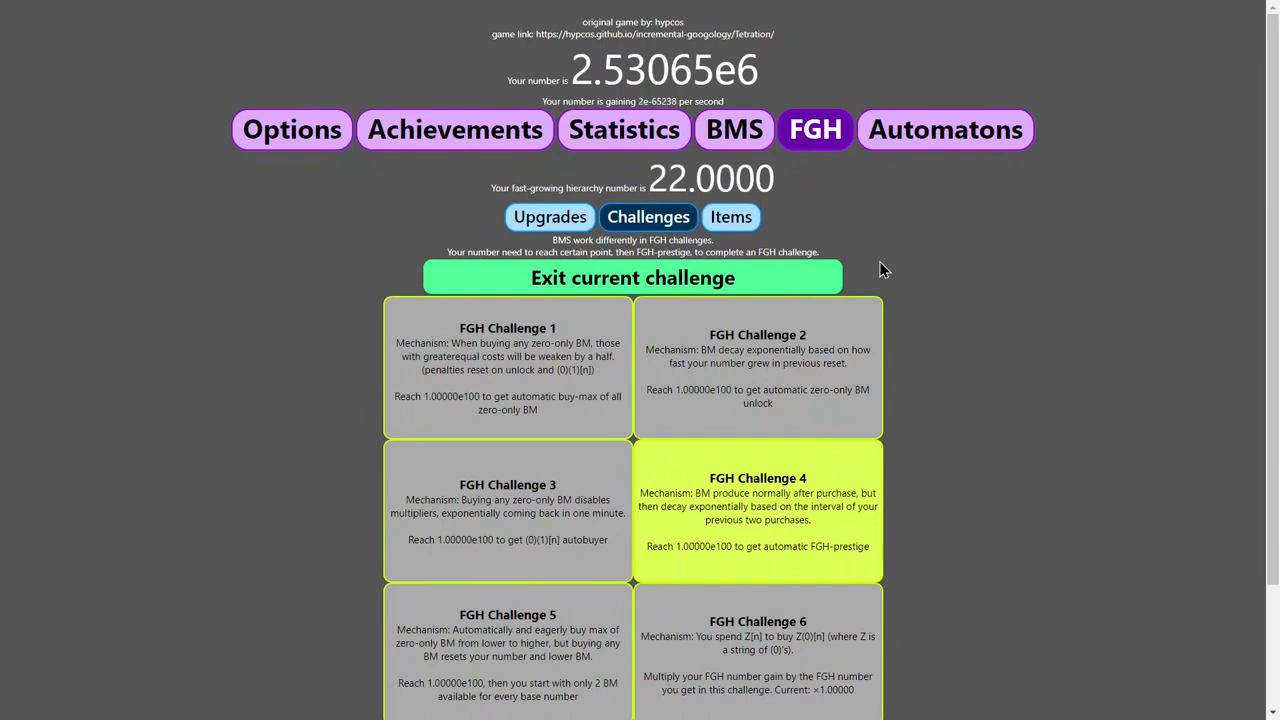
Scroll down the FGH Challenges tab toward the Exit and Challenge 5 cards.
scroll(down, 3)
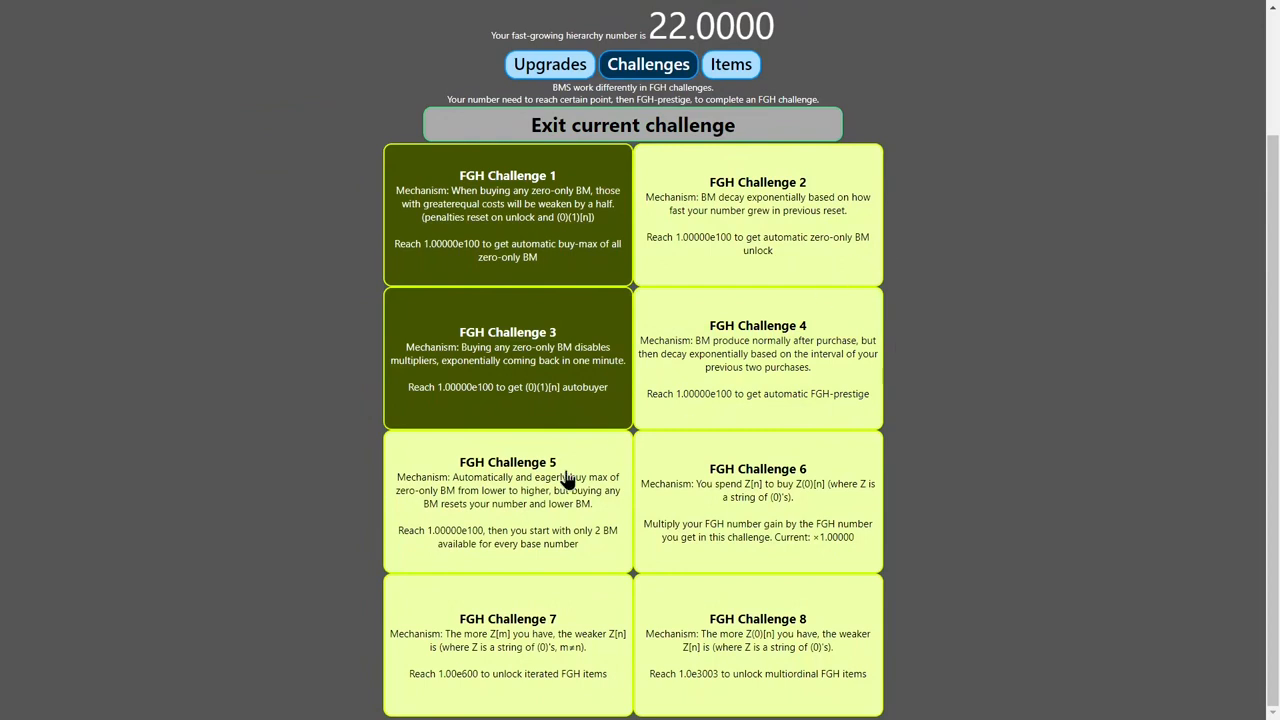
mouse_move(604, 544)
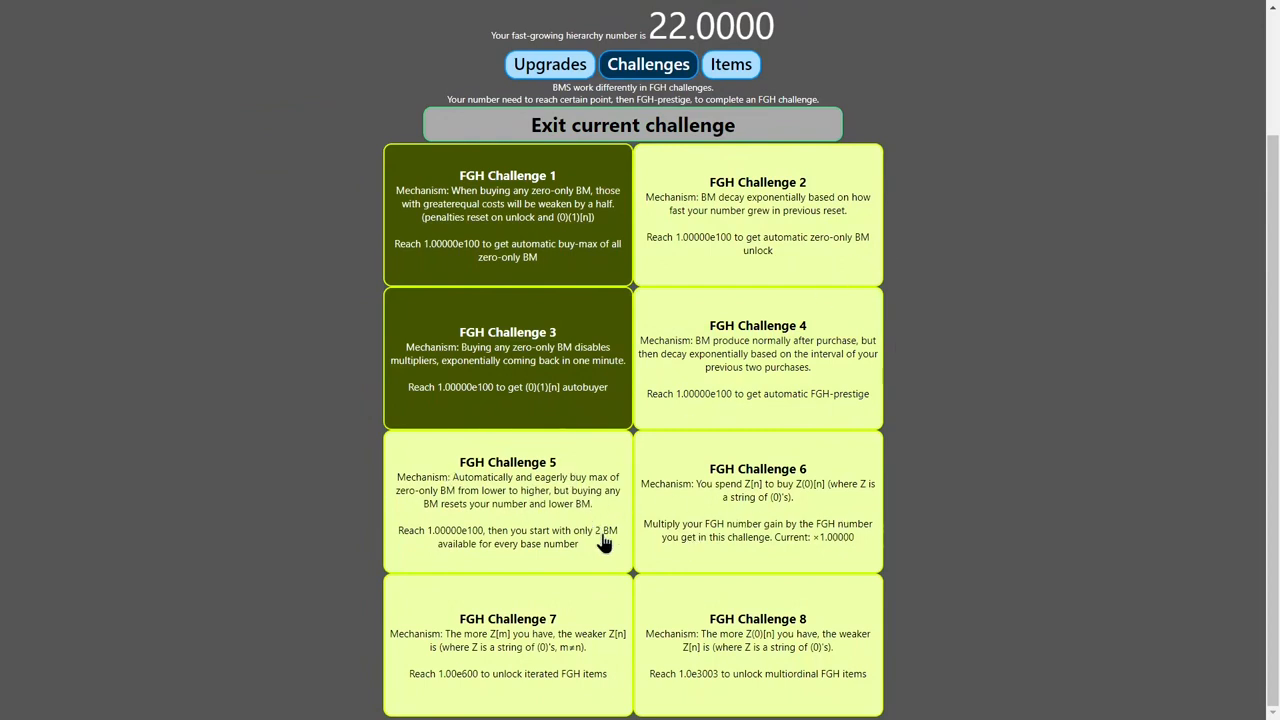
mouse_move(570, 516)
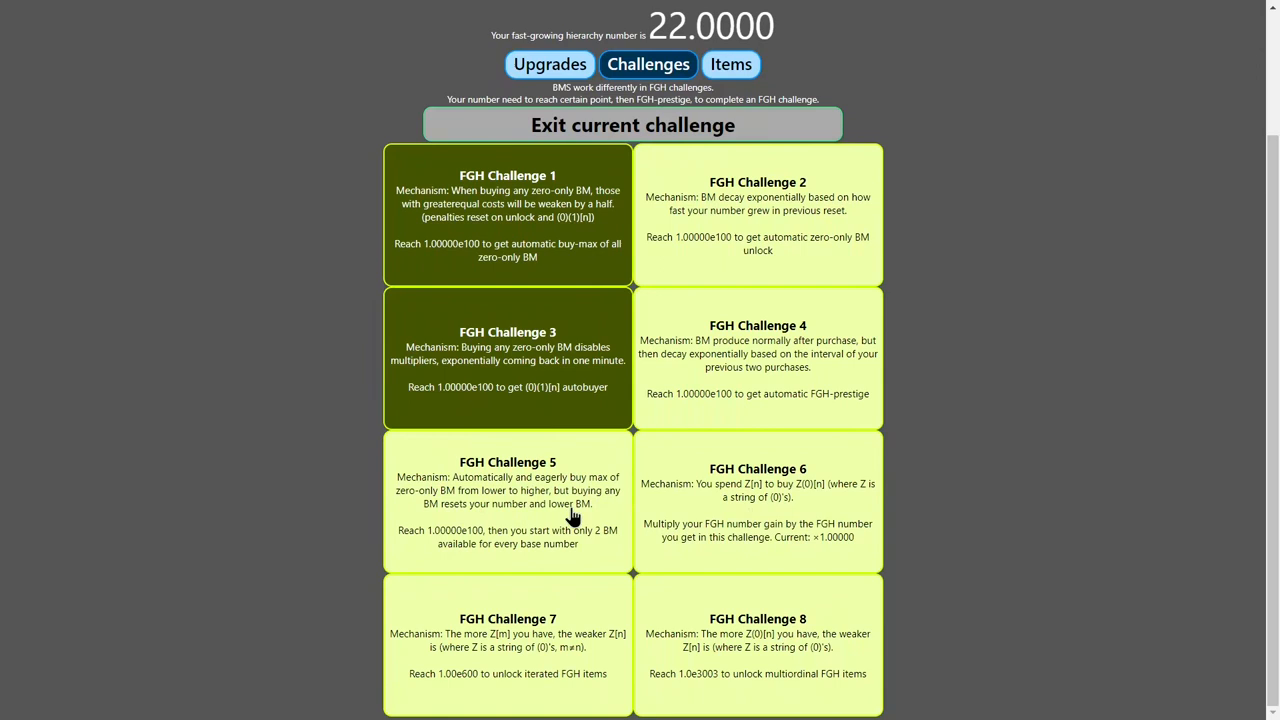
mouse_move(490, 532)
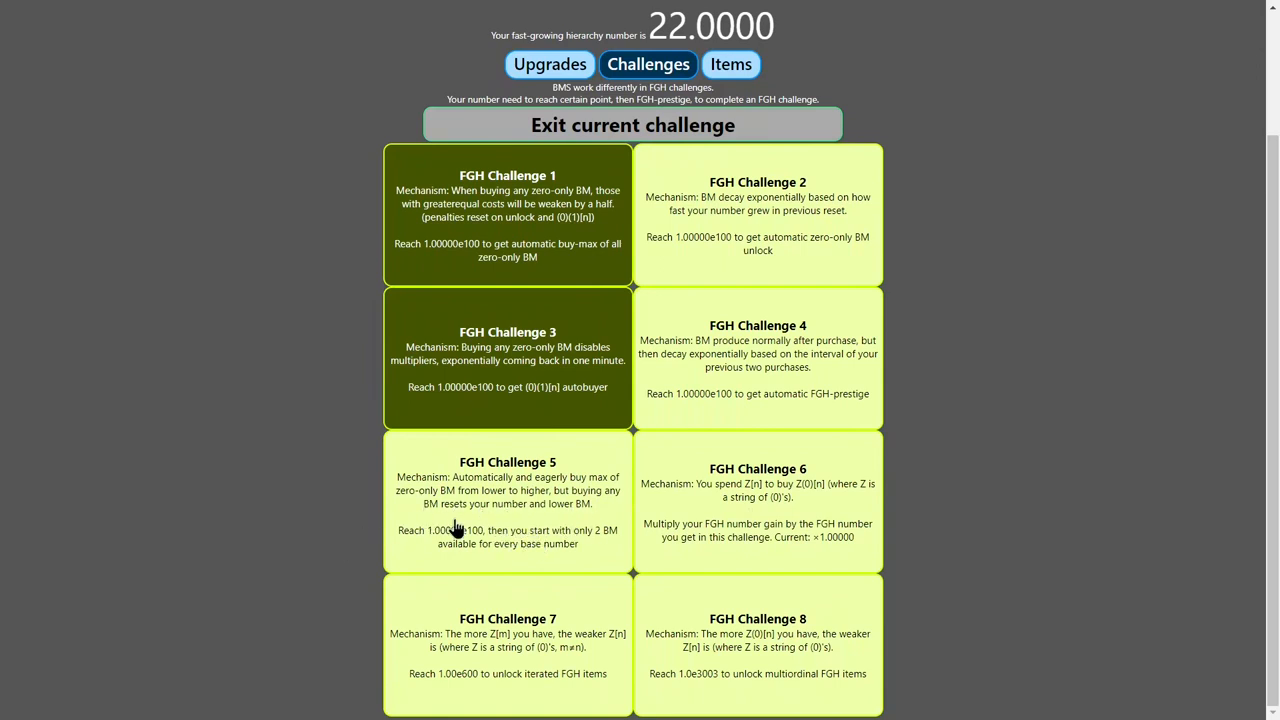
mouse_move(510, 530)
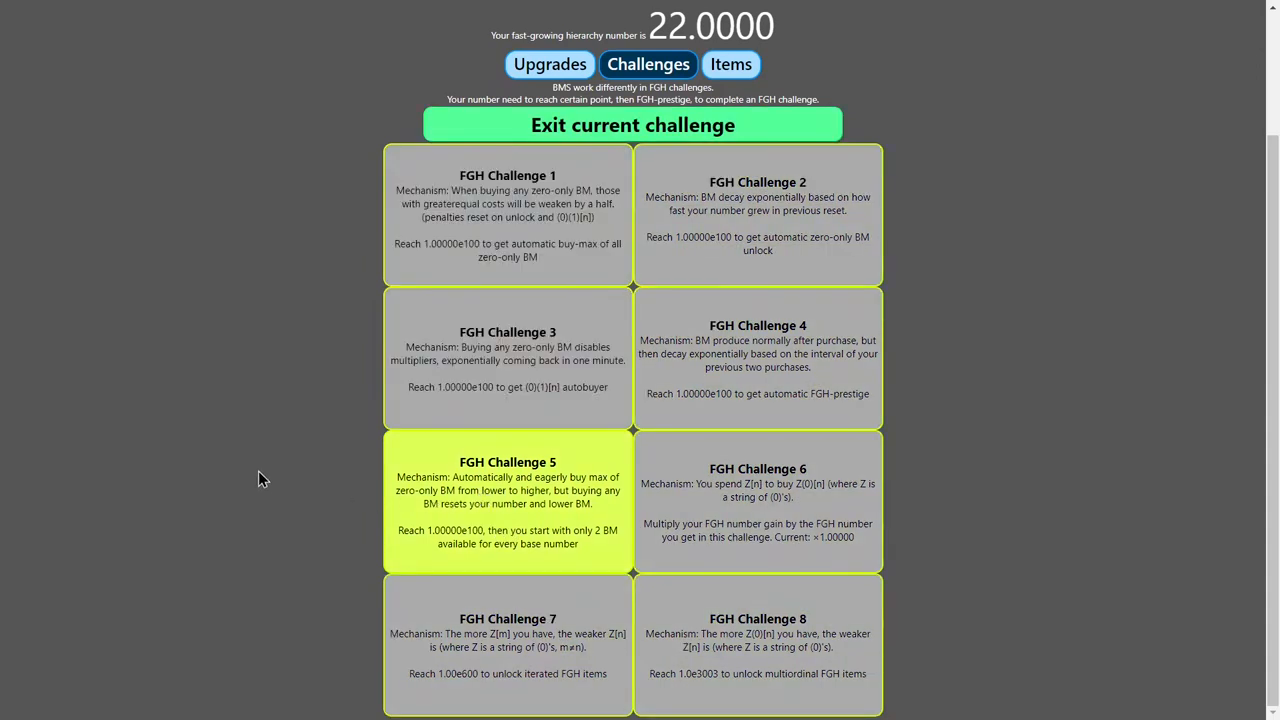
mouse_move(232, 448)
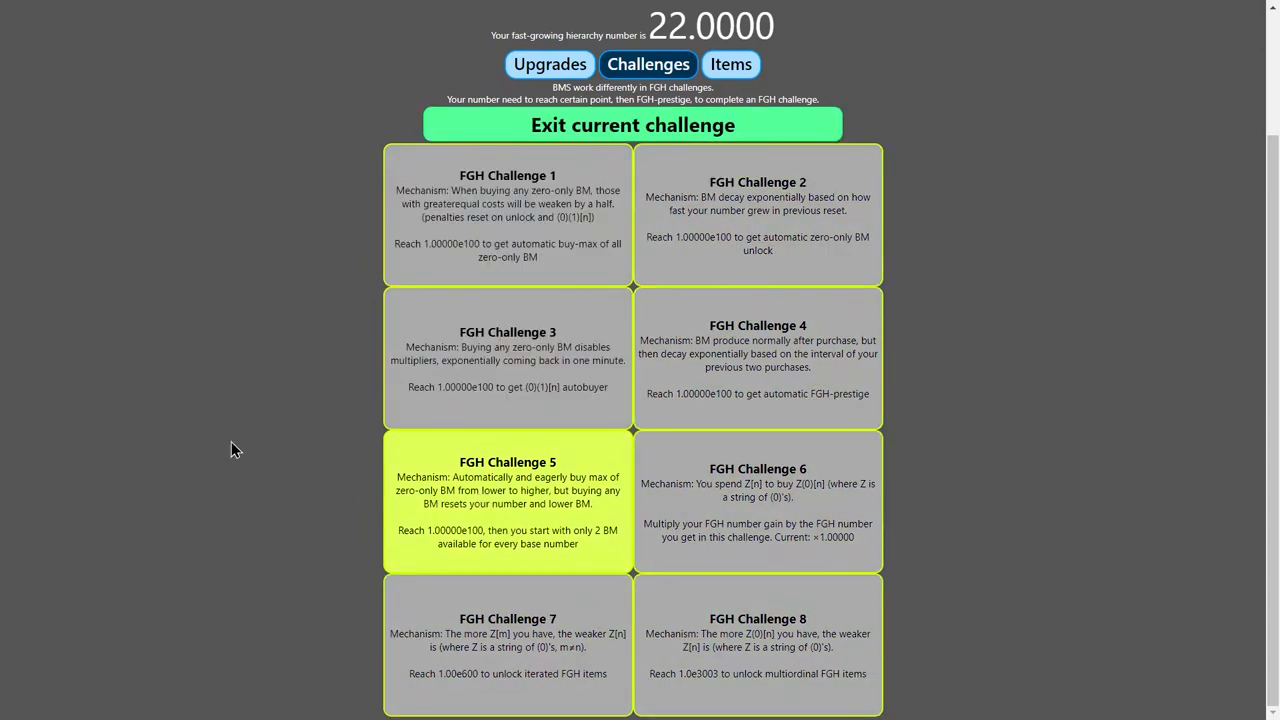
Check time since last FGH-prestige, buy another (0)(0)(0)(2) and unlock the fifth zero-only matrix.
click(632, 128)
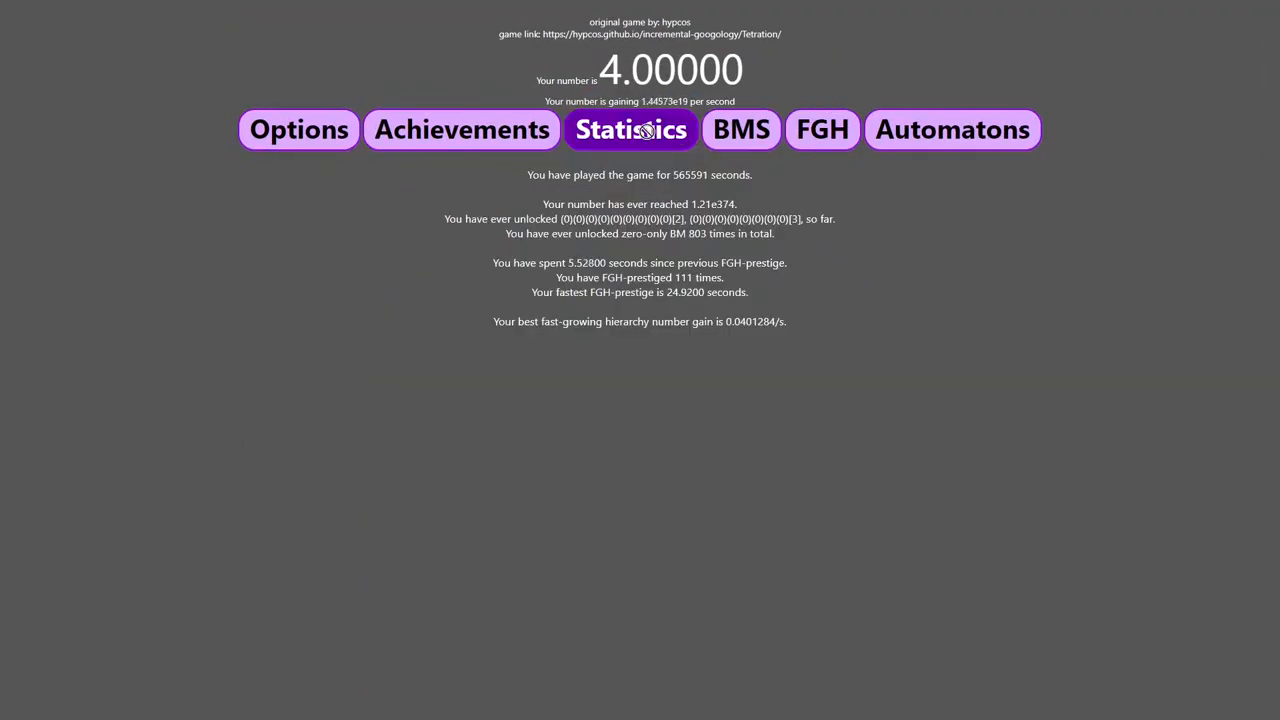
click(740, 128)
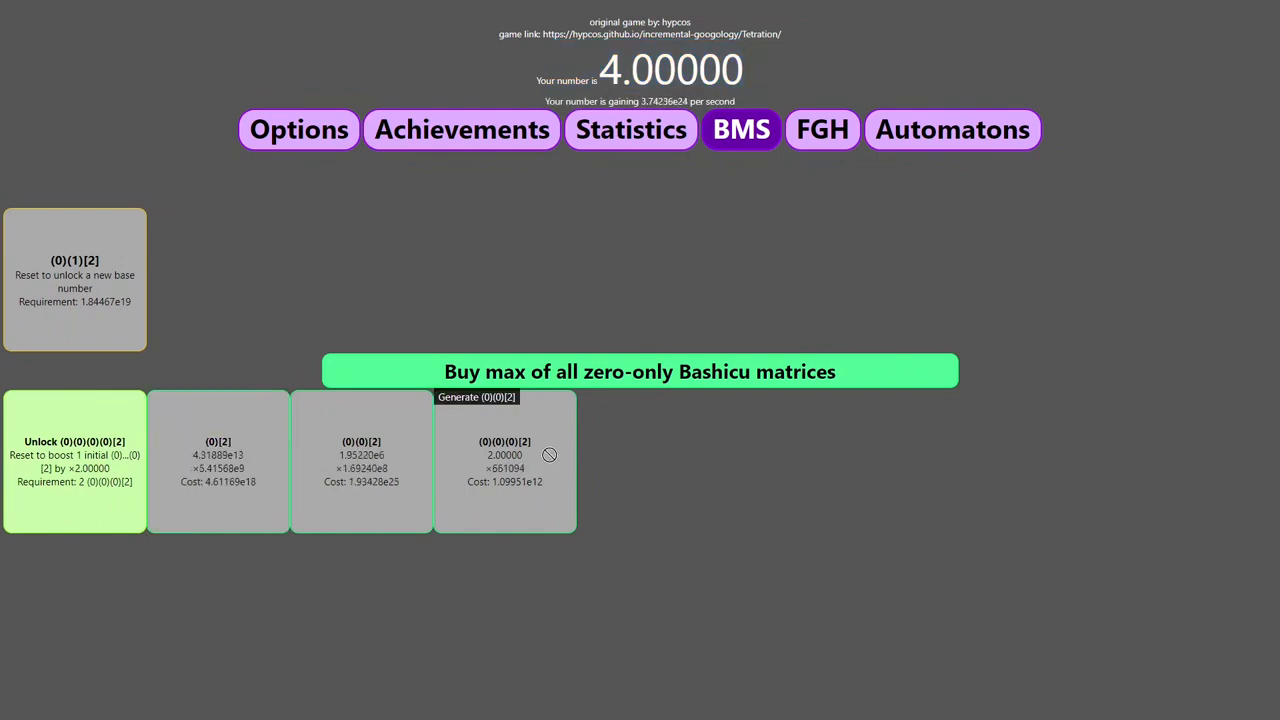
click(504, 460)
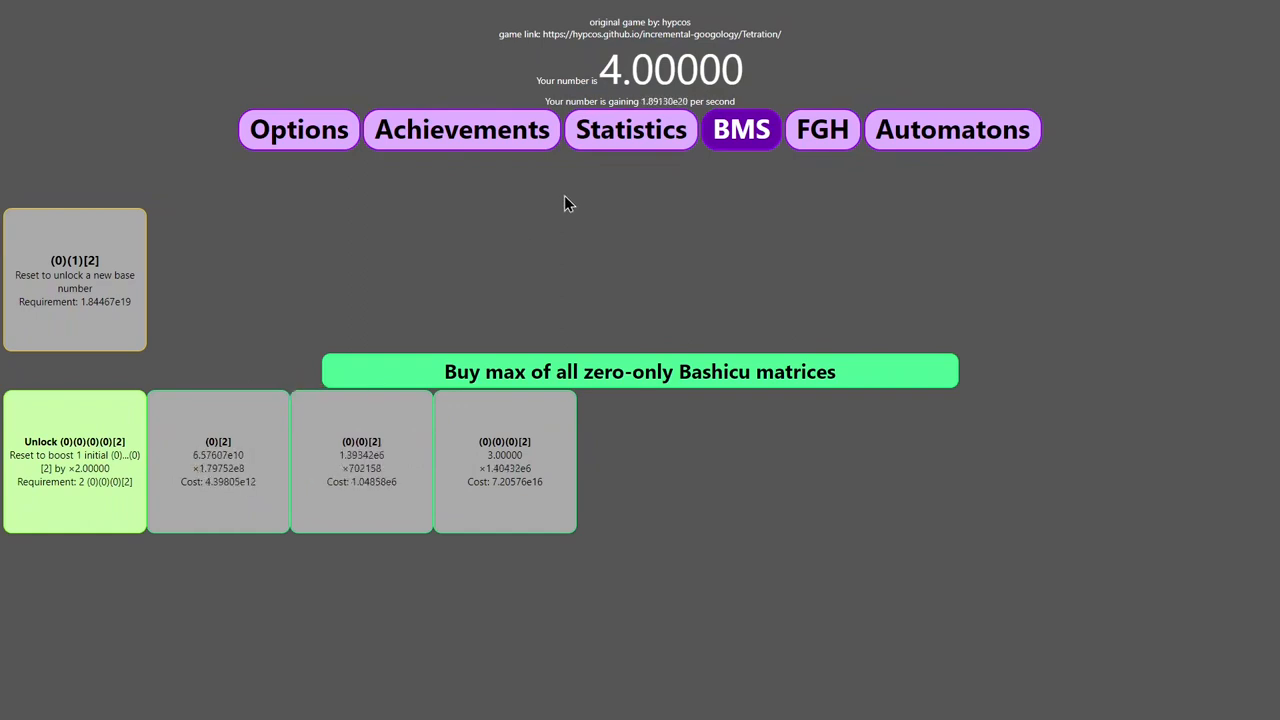
click(640, 370)
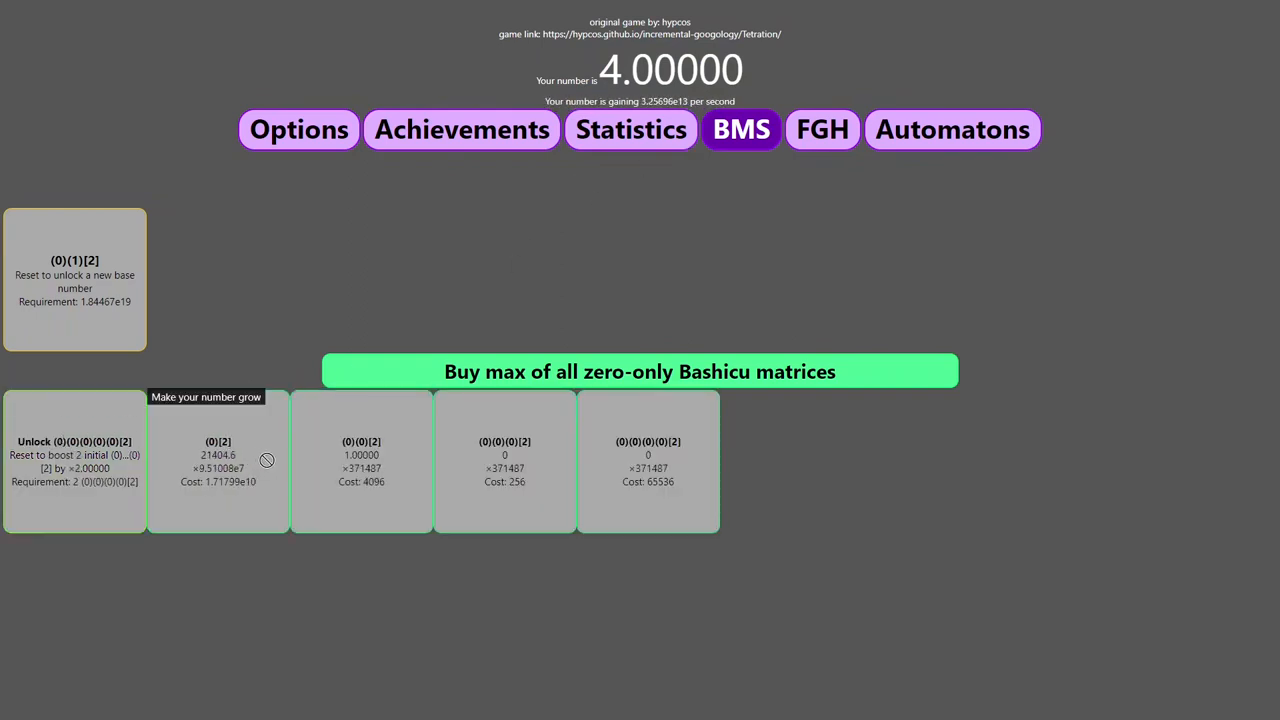
Confirm the matrix unlock count in Statistics and return to the FGH Challenges list.
click(630, 128)
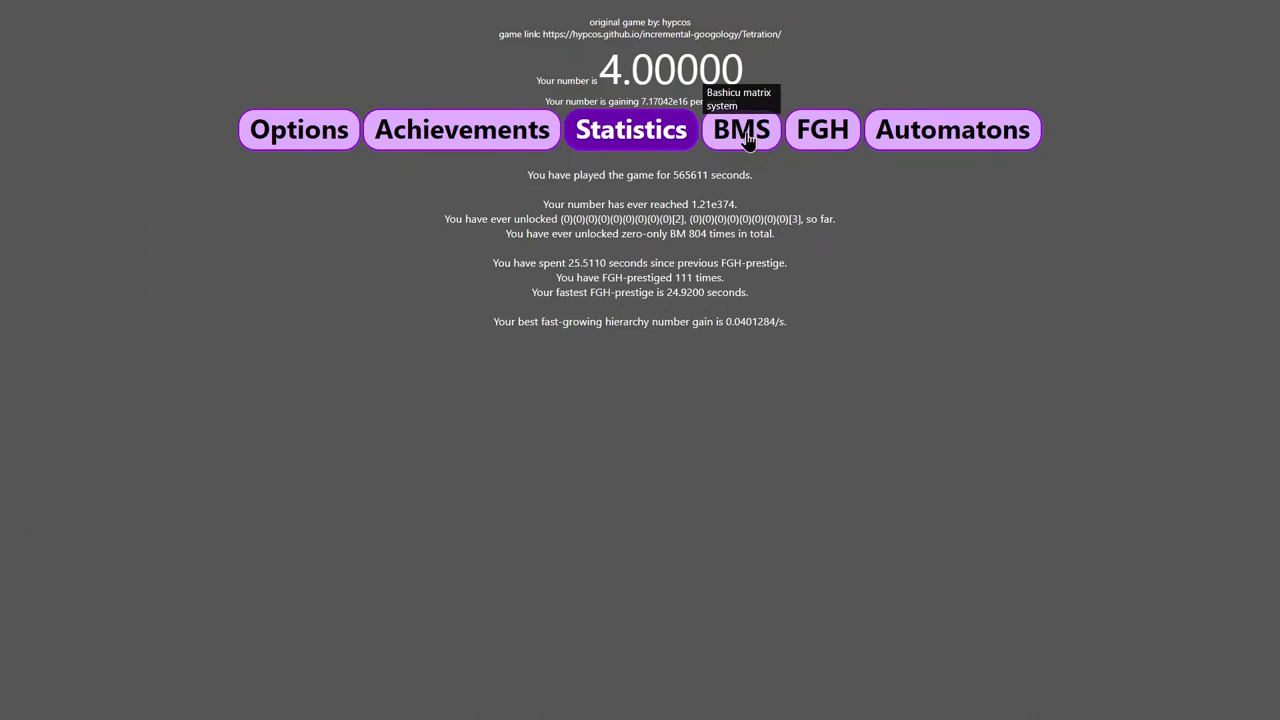
click(822, 128)
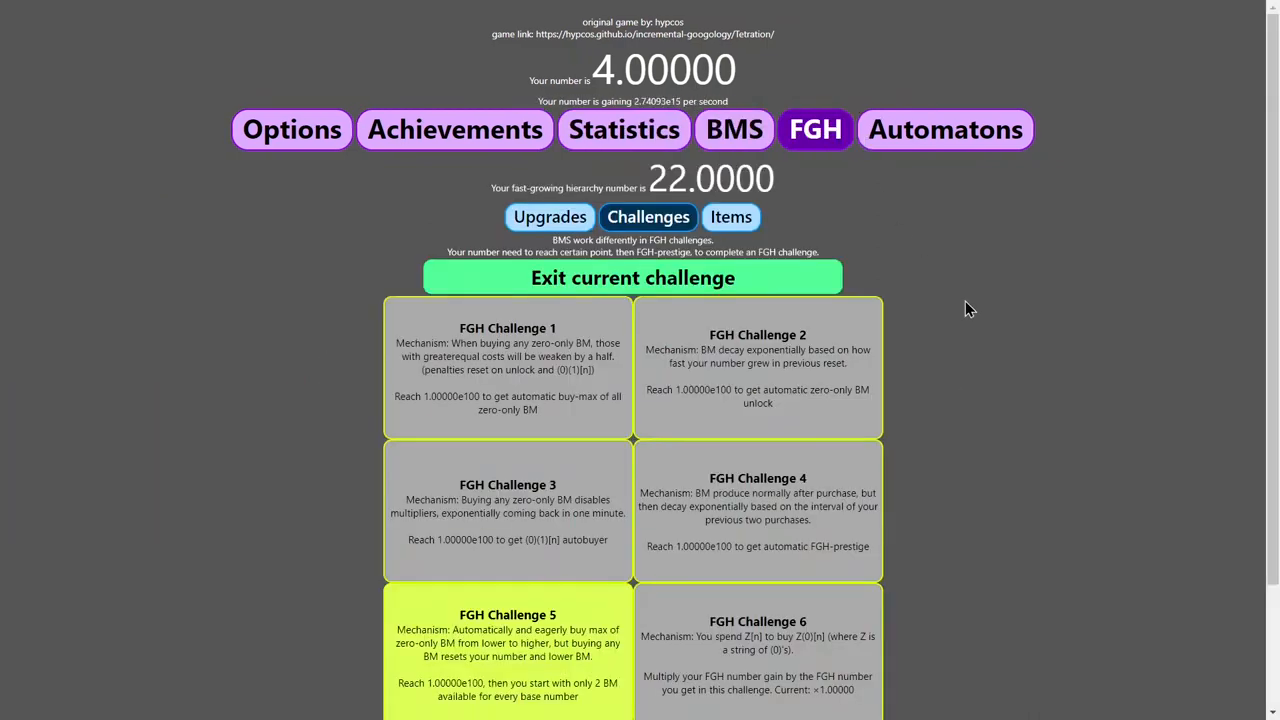
scroll(down, 3)
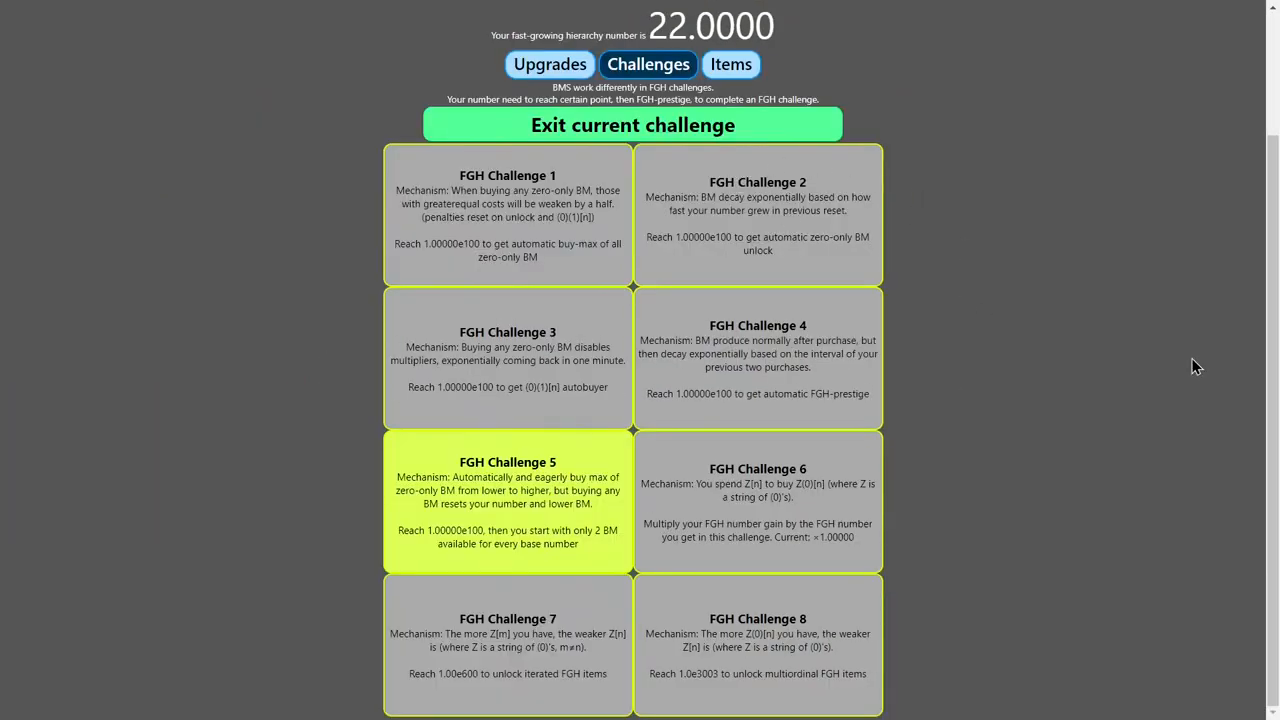
Quit FGH Challenge 5 and switch to buying zero-only Bashicu matrices toward ~1.59e13.
click(632, 124)
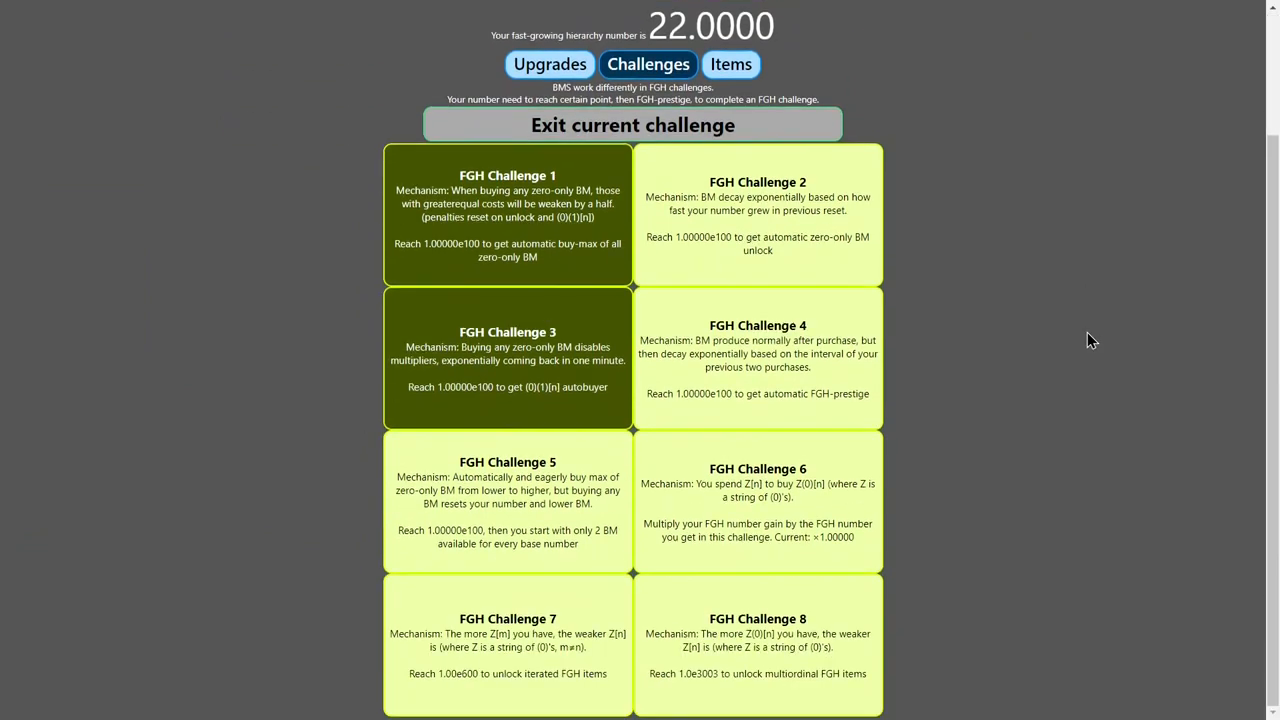
mouse_move(940, 500)
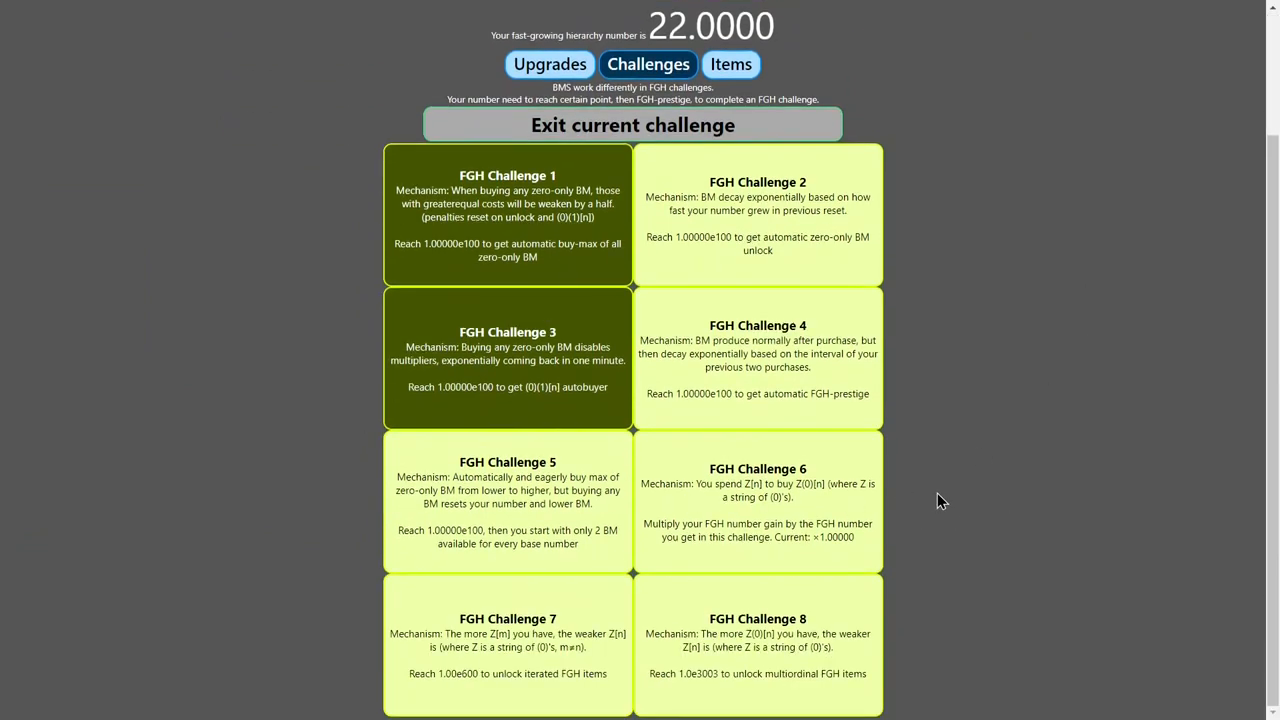
mouse_move(984, 540)
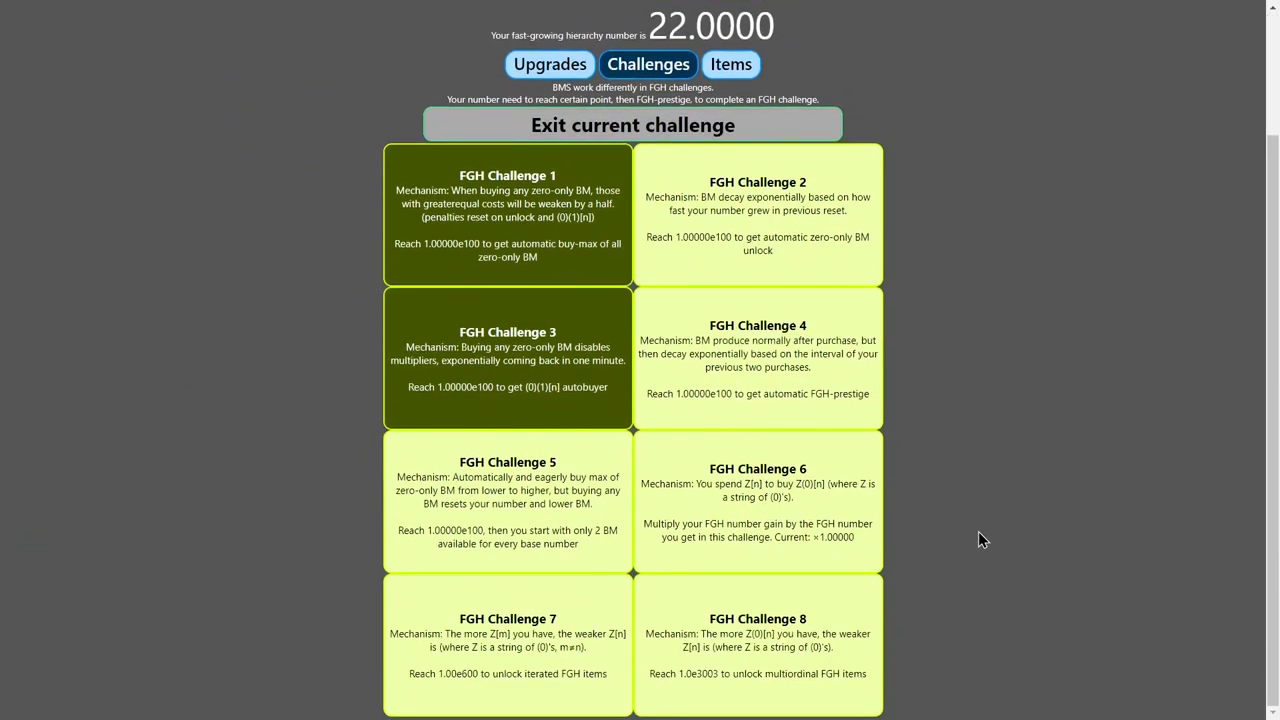
mouse_move(824, 476)
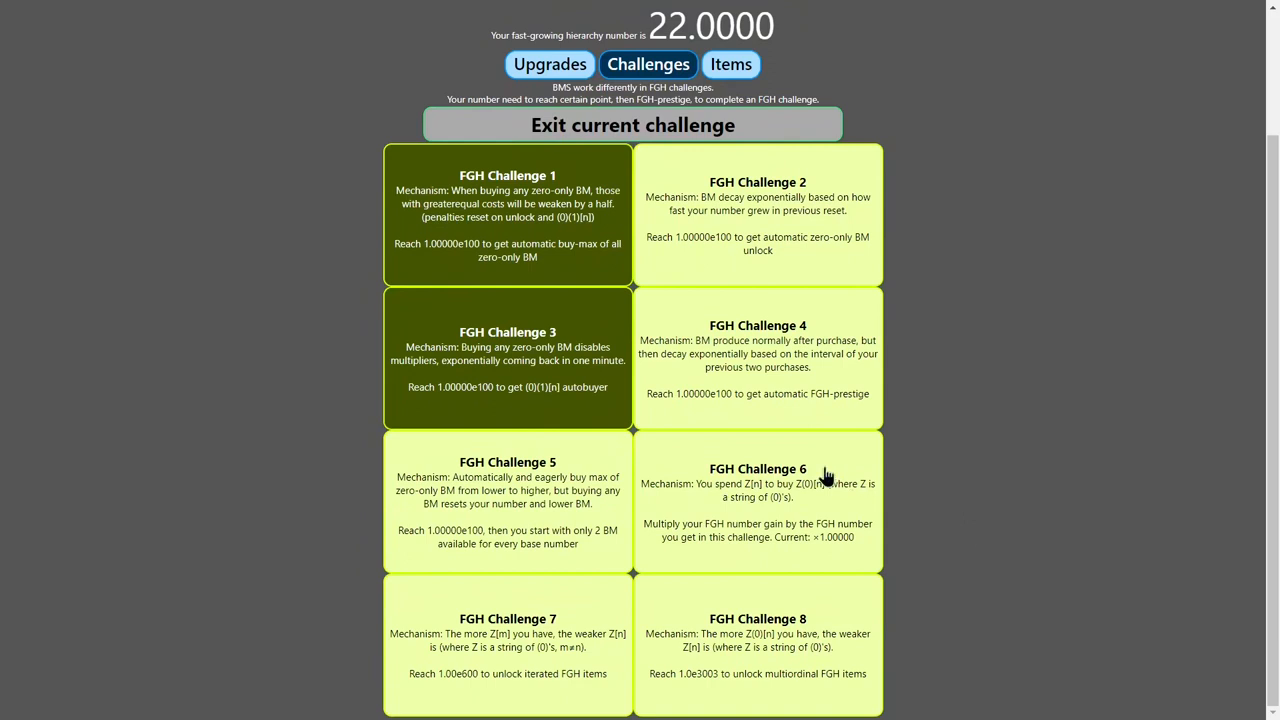
mouse_move(862, 500)
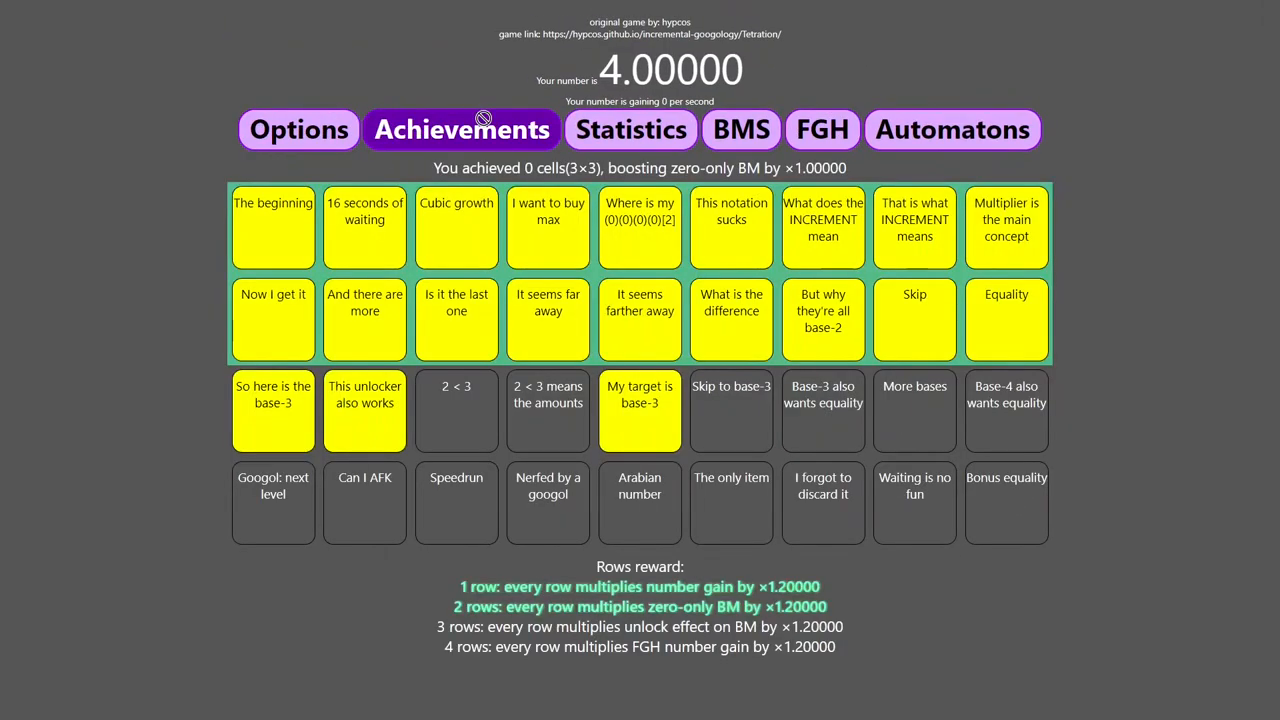
click(740, 128)
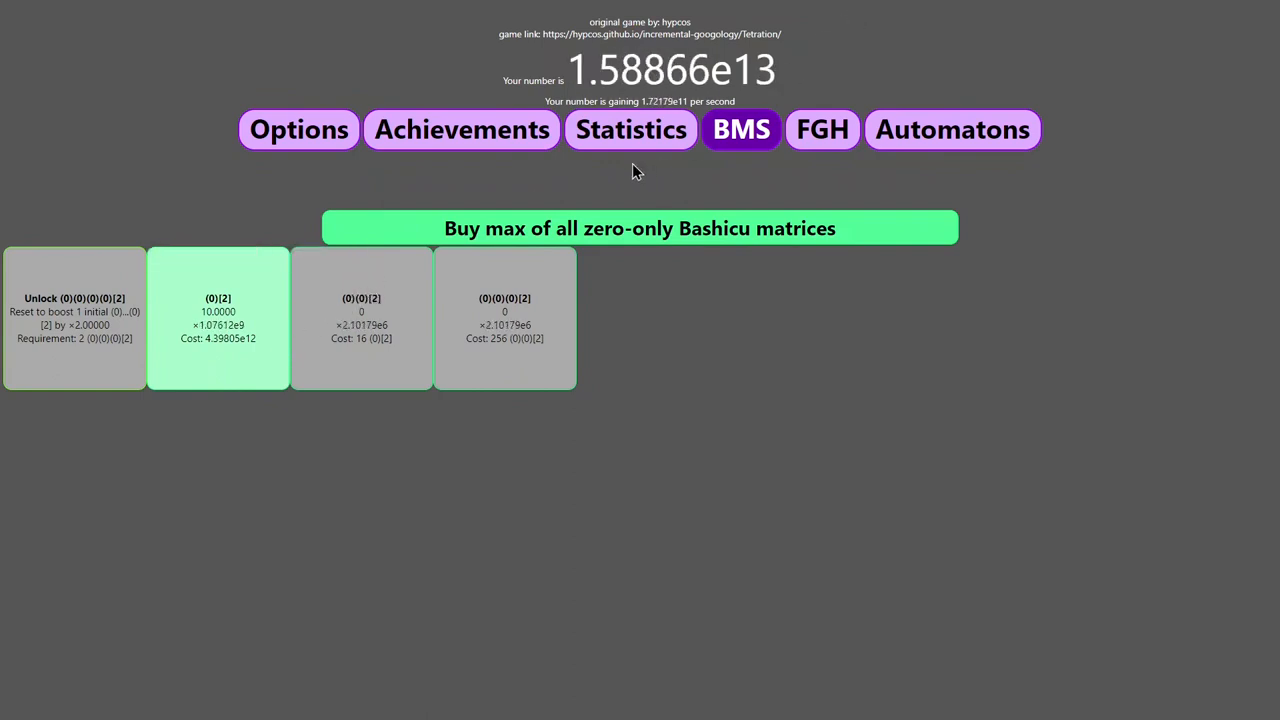
Browse Achievements, Options, FGH Challenges and the FGH number upgrades.
click(460, 128)
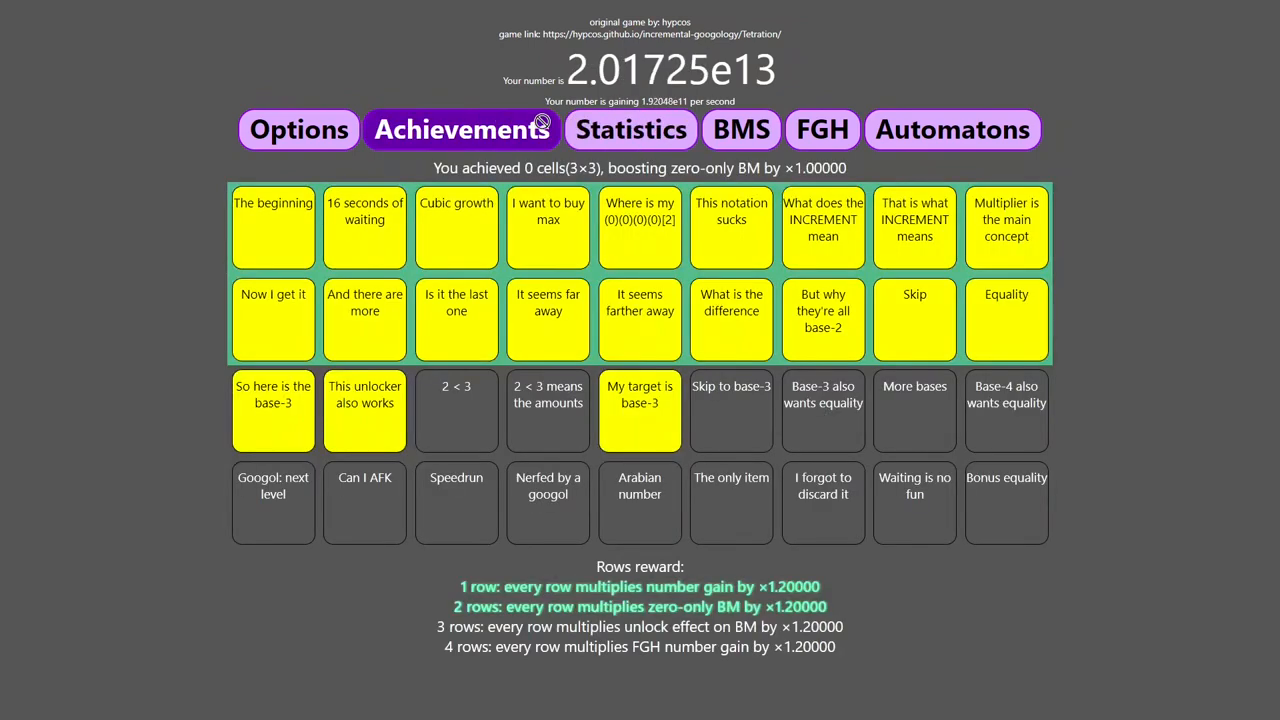
click(298, 128)
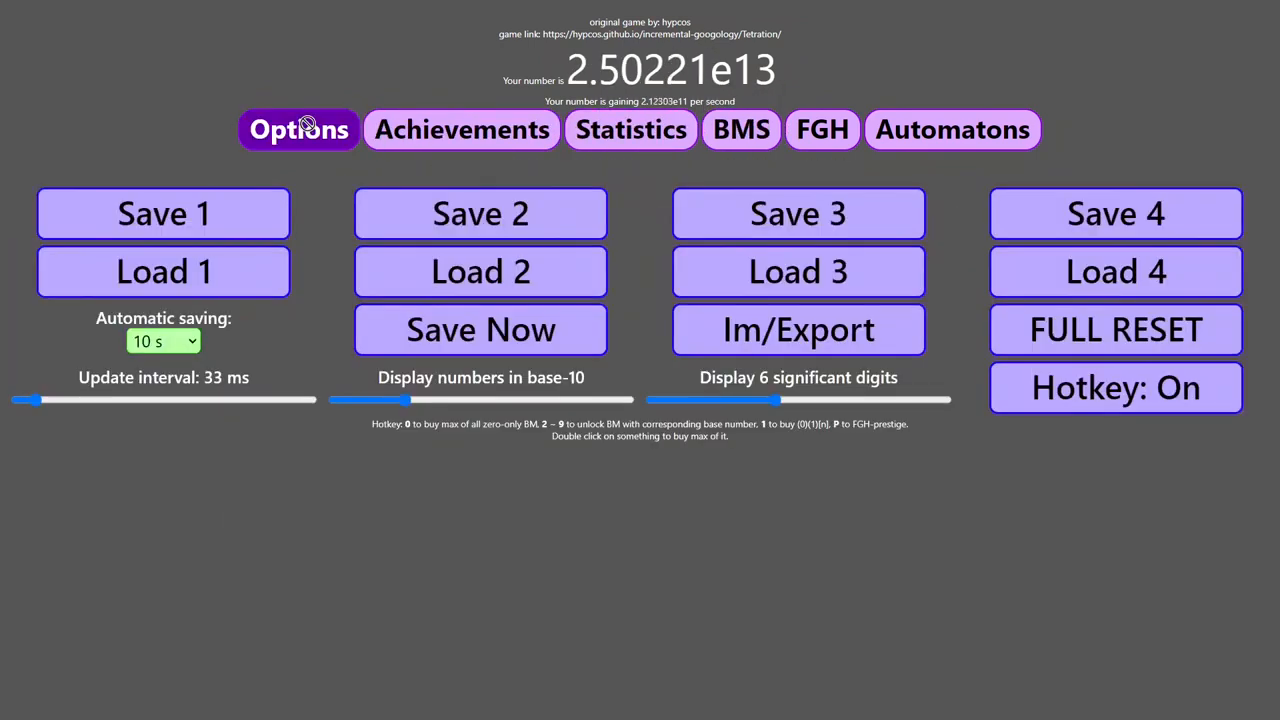
click(820, 128)
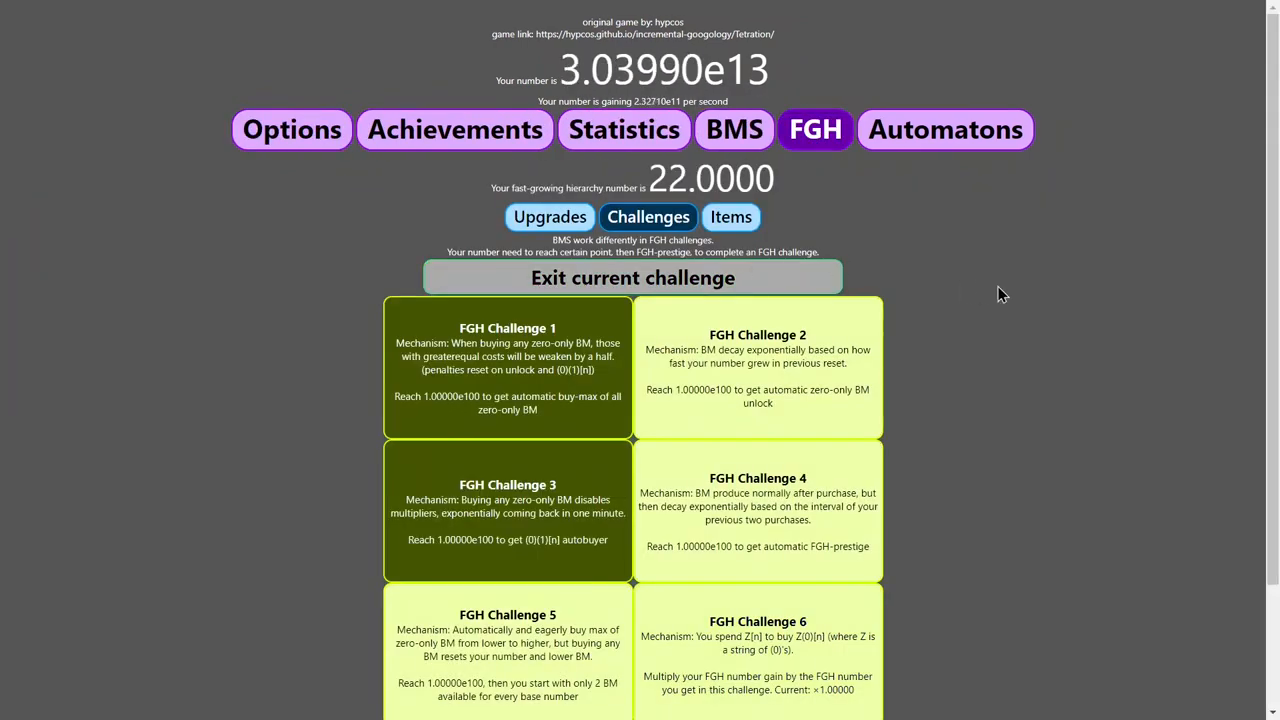
mouse_move(964, 332)
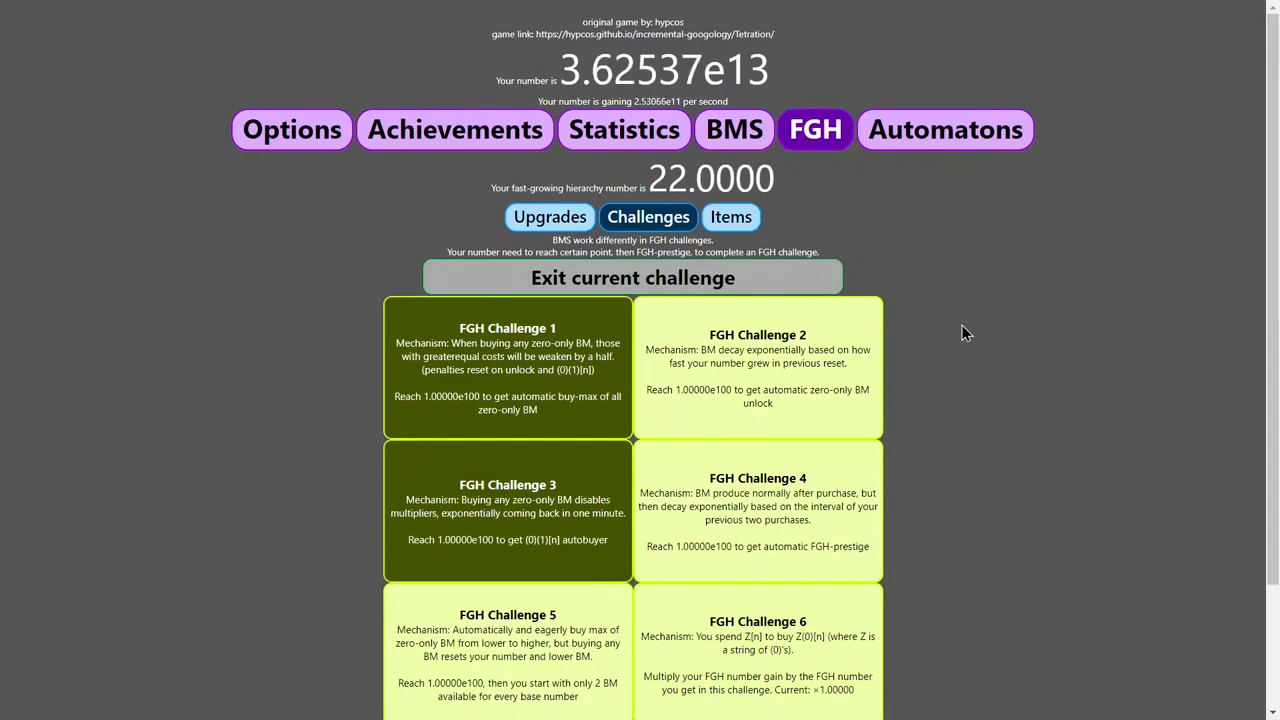
mouse_move(1060, 336)
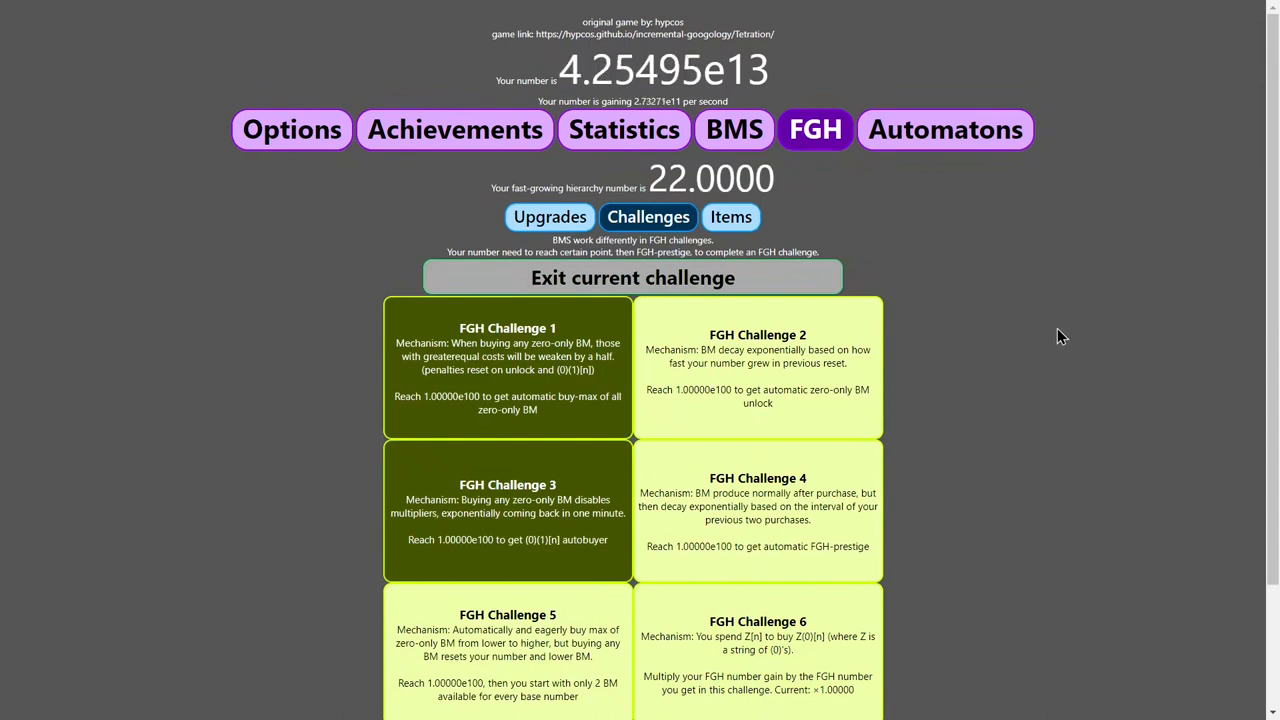
click(732, 216)
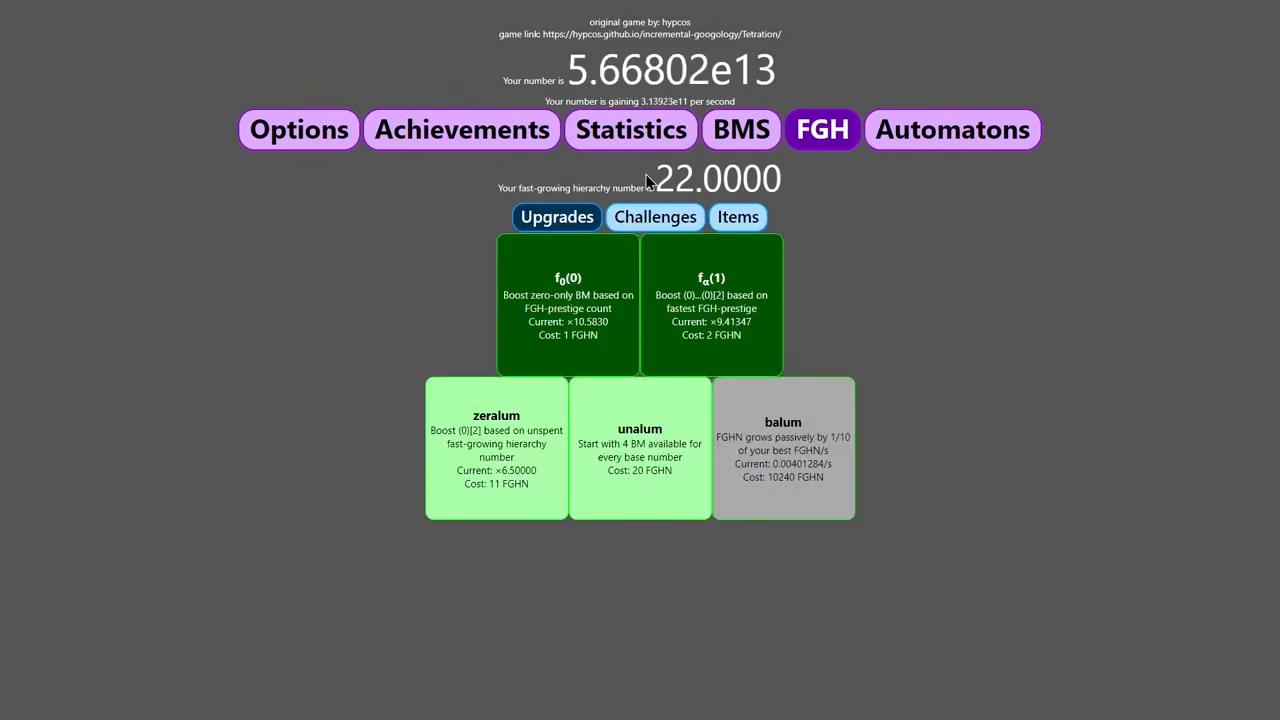
click(460, 128)
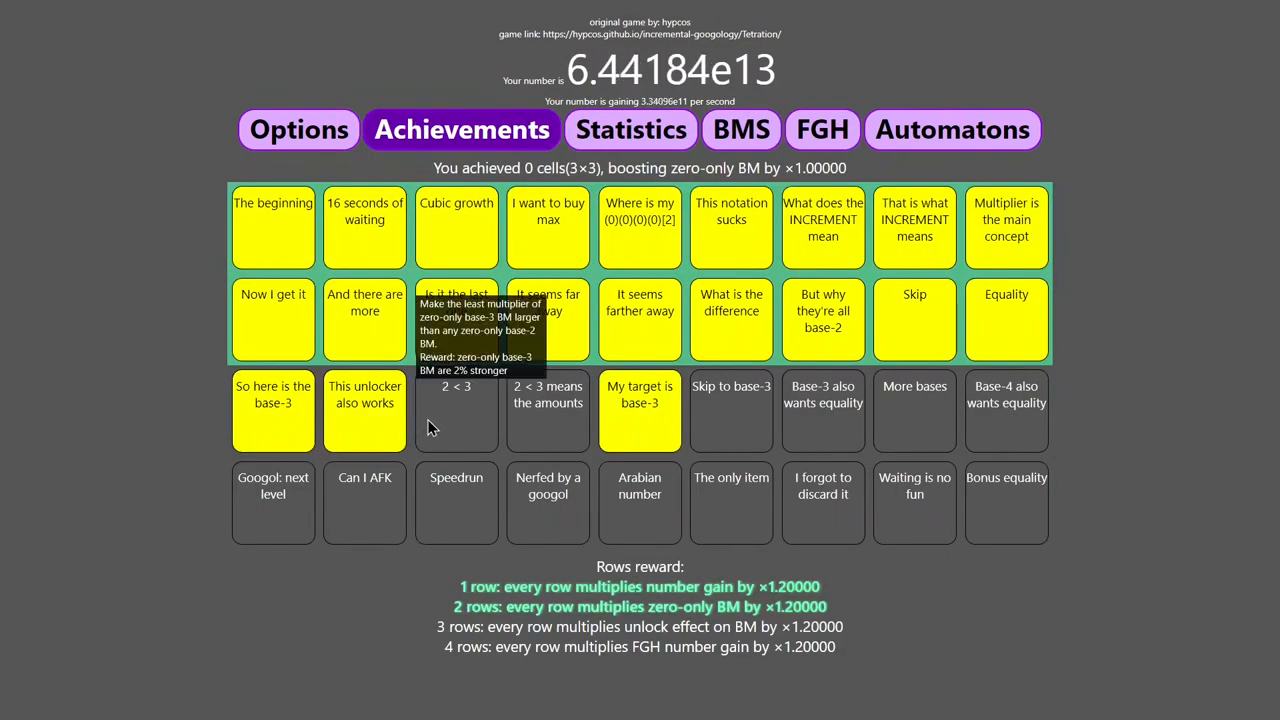
mouse_move(640, 404)
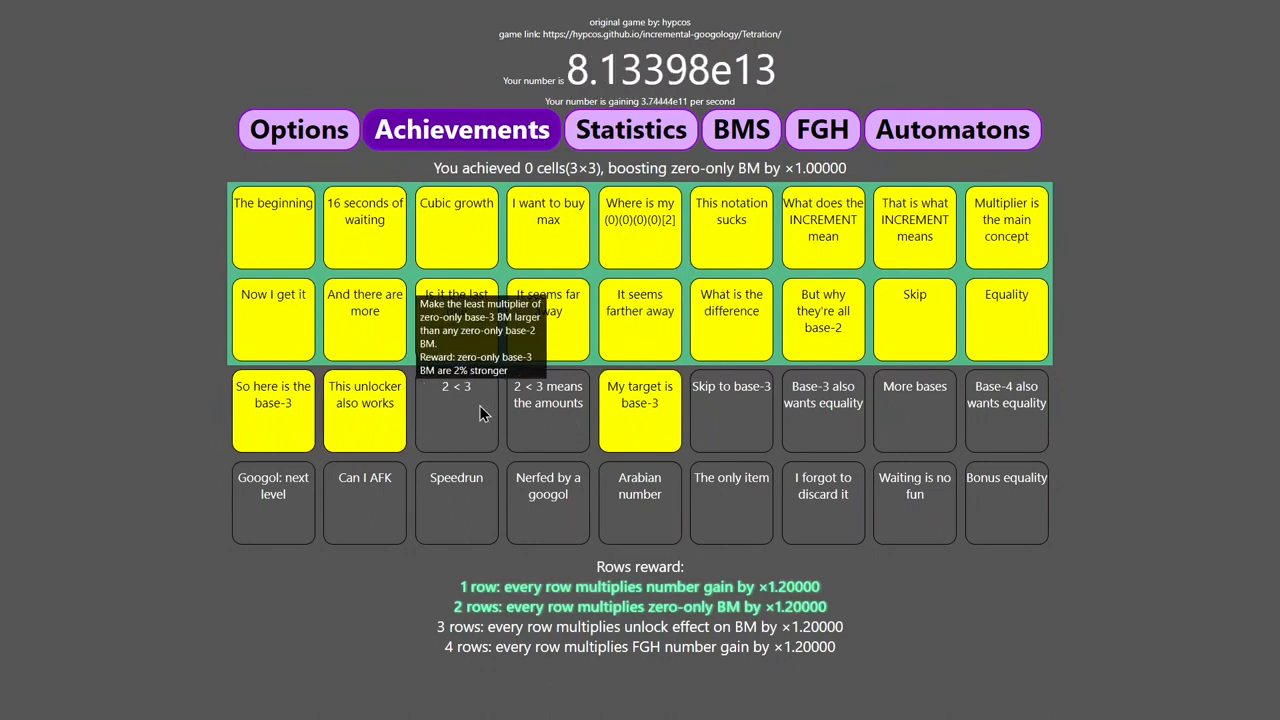
mouse_move(456, 404)
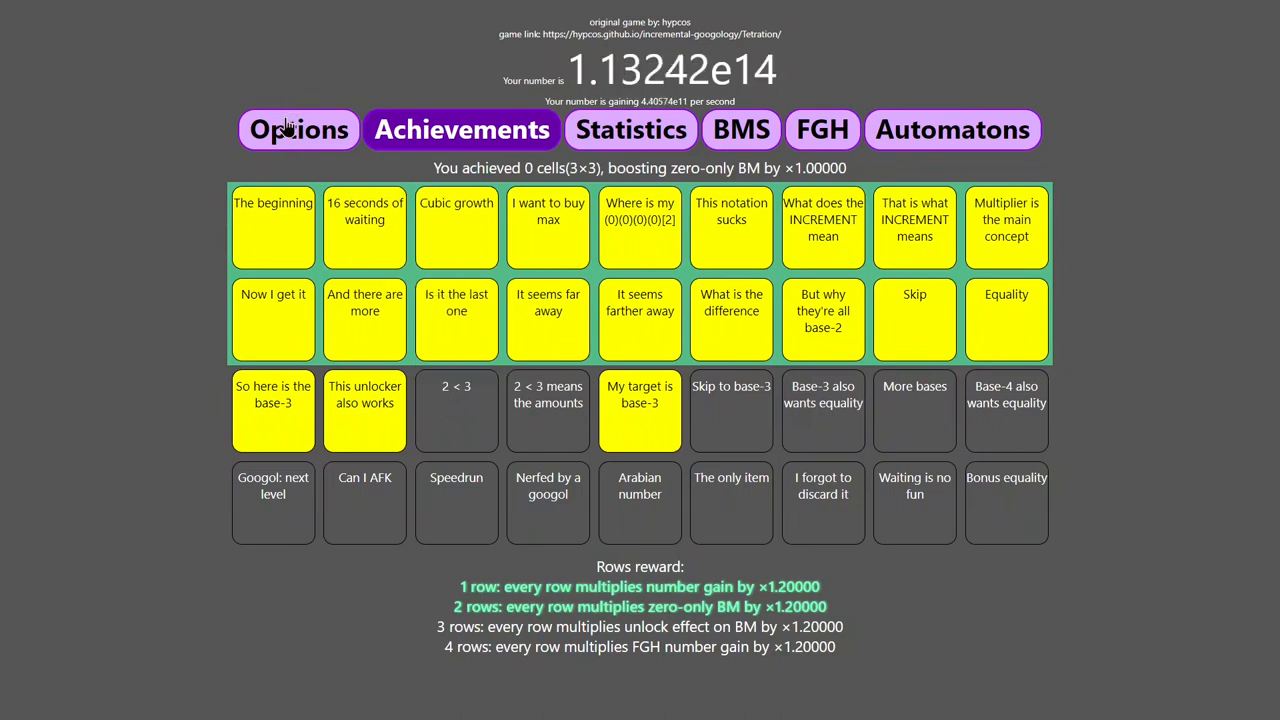
mouse_move(824, 128)
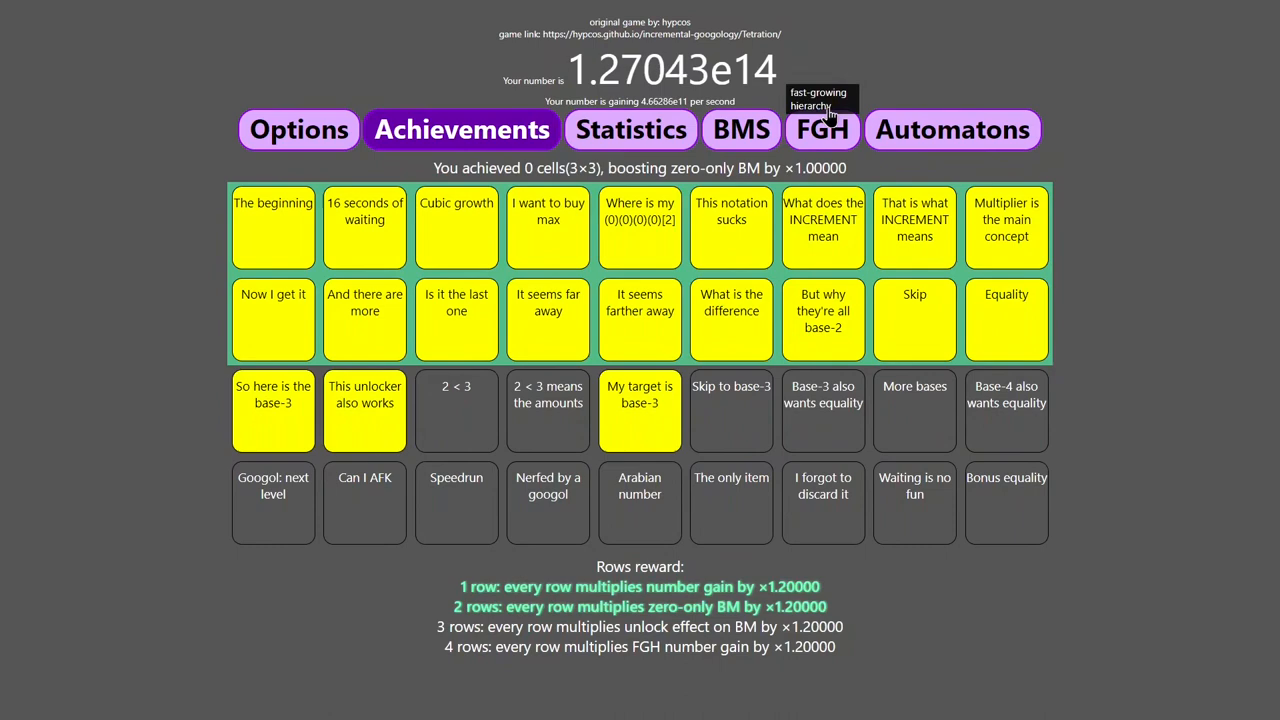
Reset via (0)(1)[2] to unlock base-3 matrices, pushing past 1e164, then check achievements and statistics.
click(740, 128)
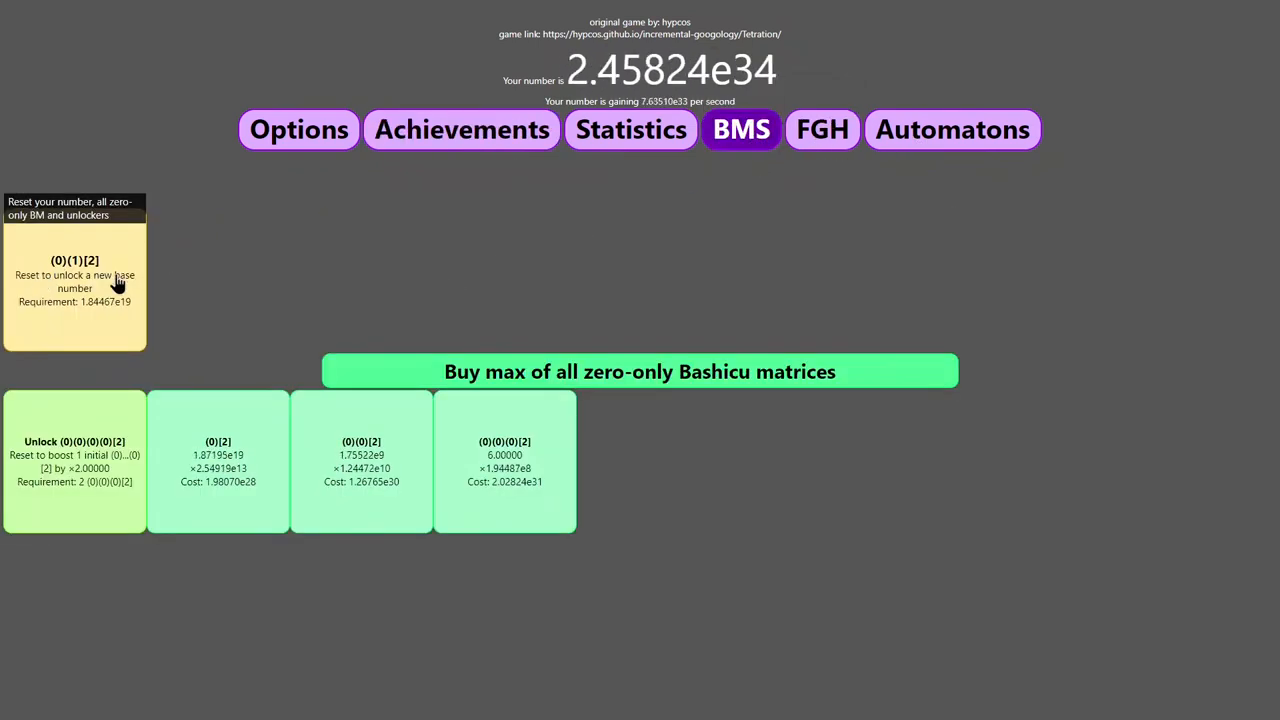
click(74, 280)
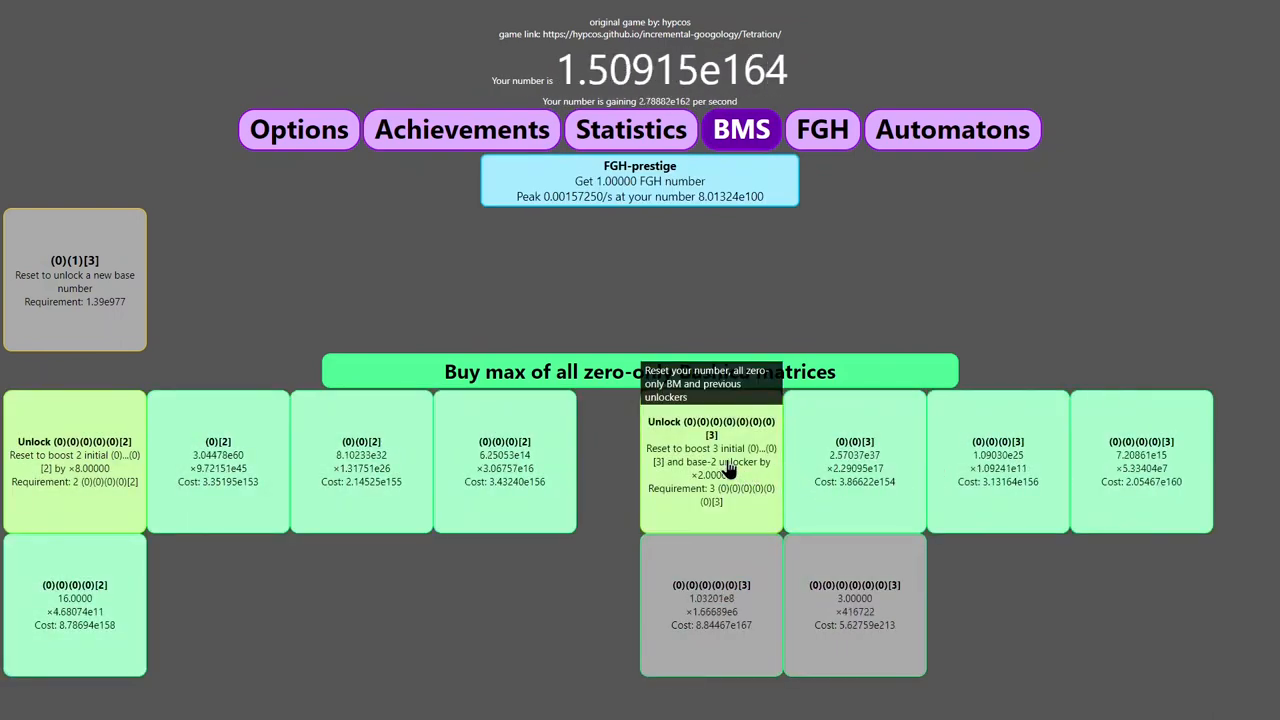
click(462, 128)
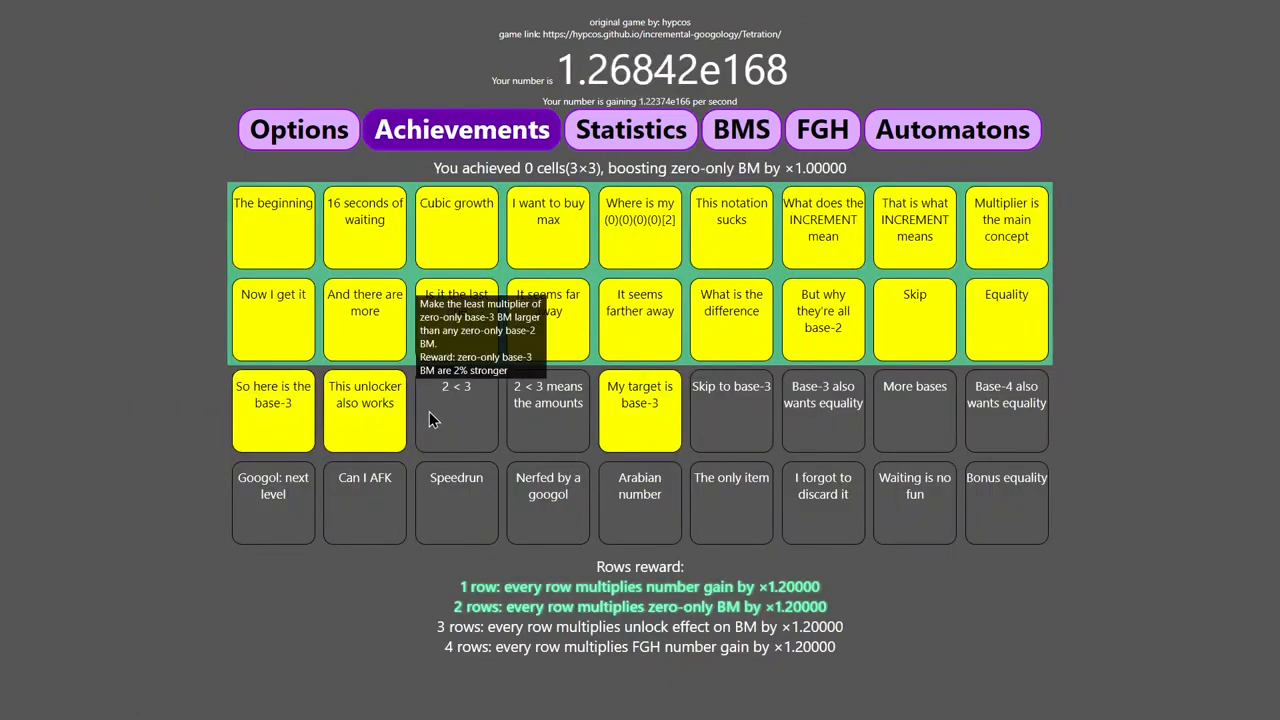
click(630, 128)
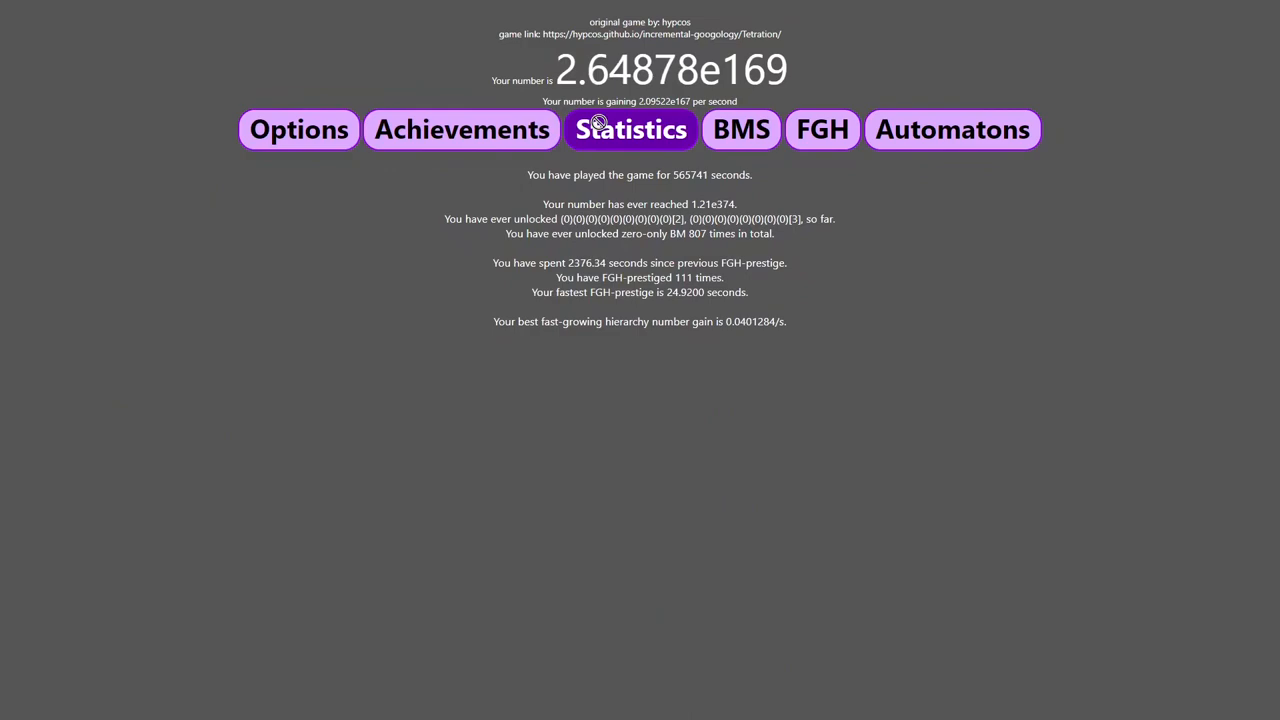
FGH-prestige for 1 then 3 FGH number, rebuying max zero-only matrices each time, then check achievements.
click(740, 128)
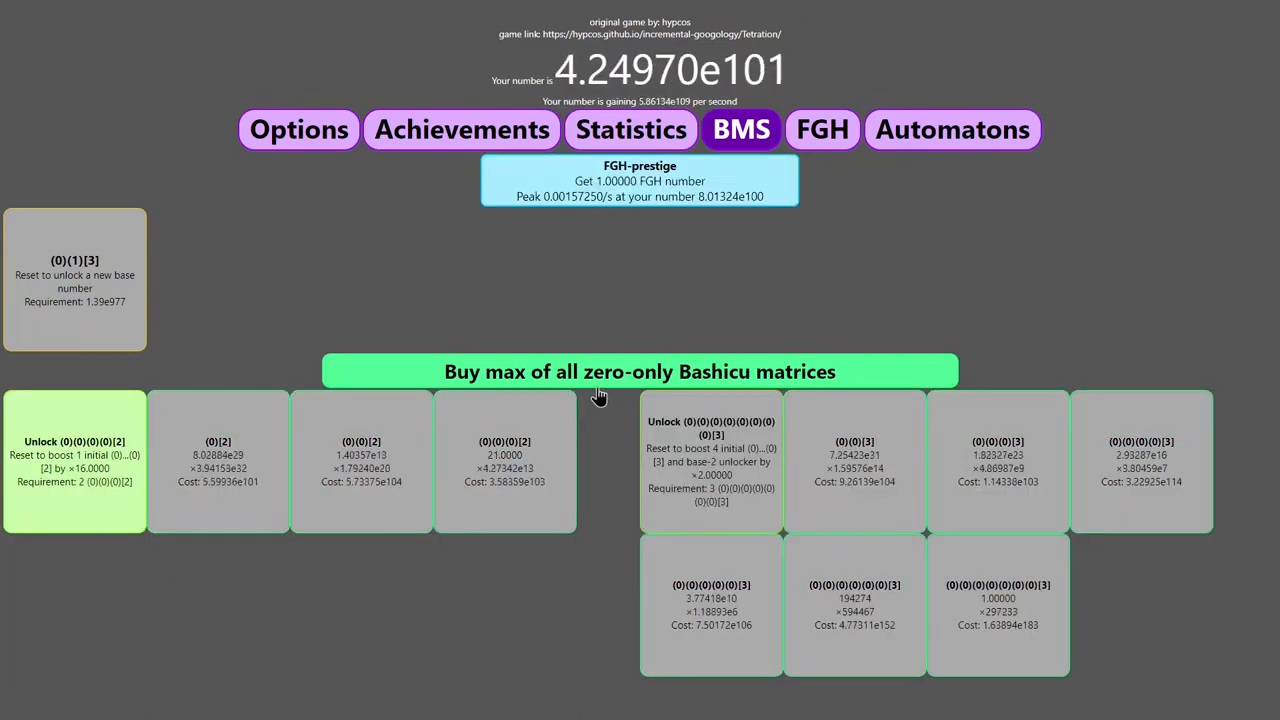
click(74, 460)
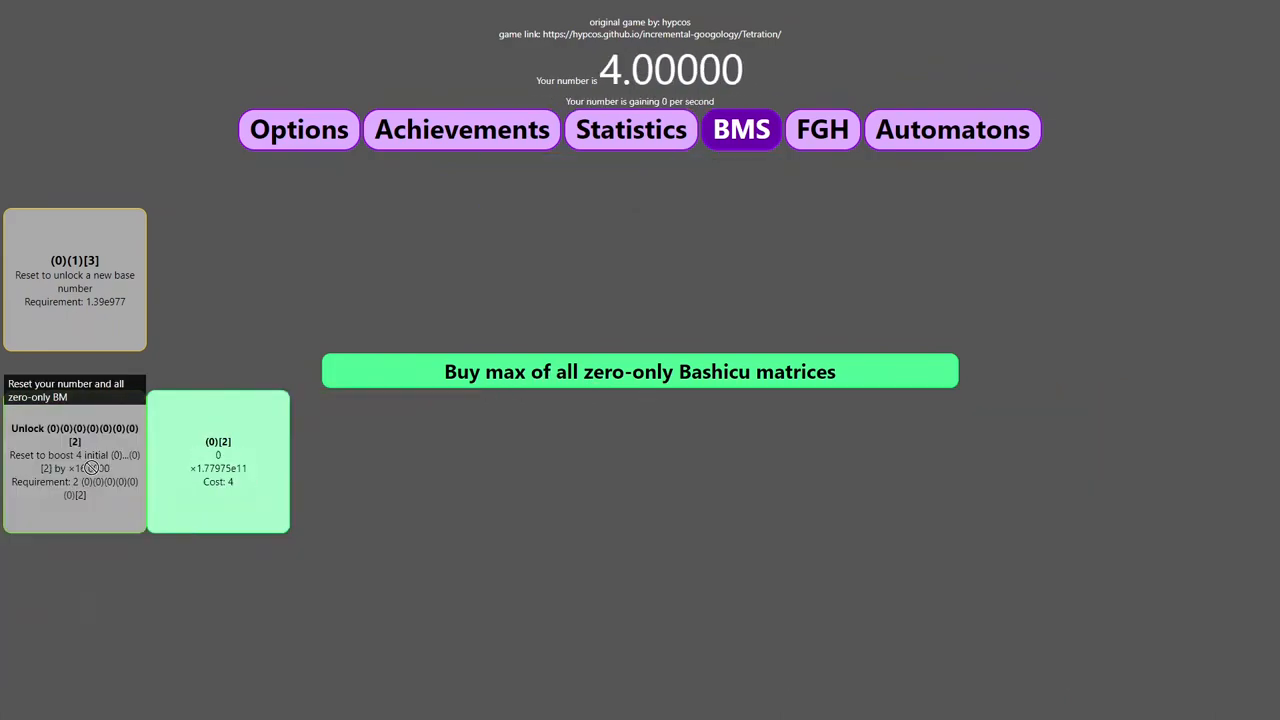
click(640, 370)
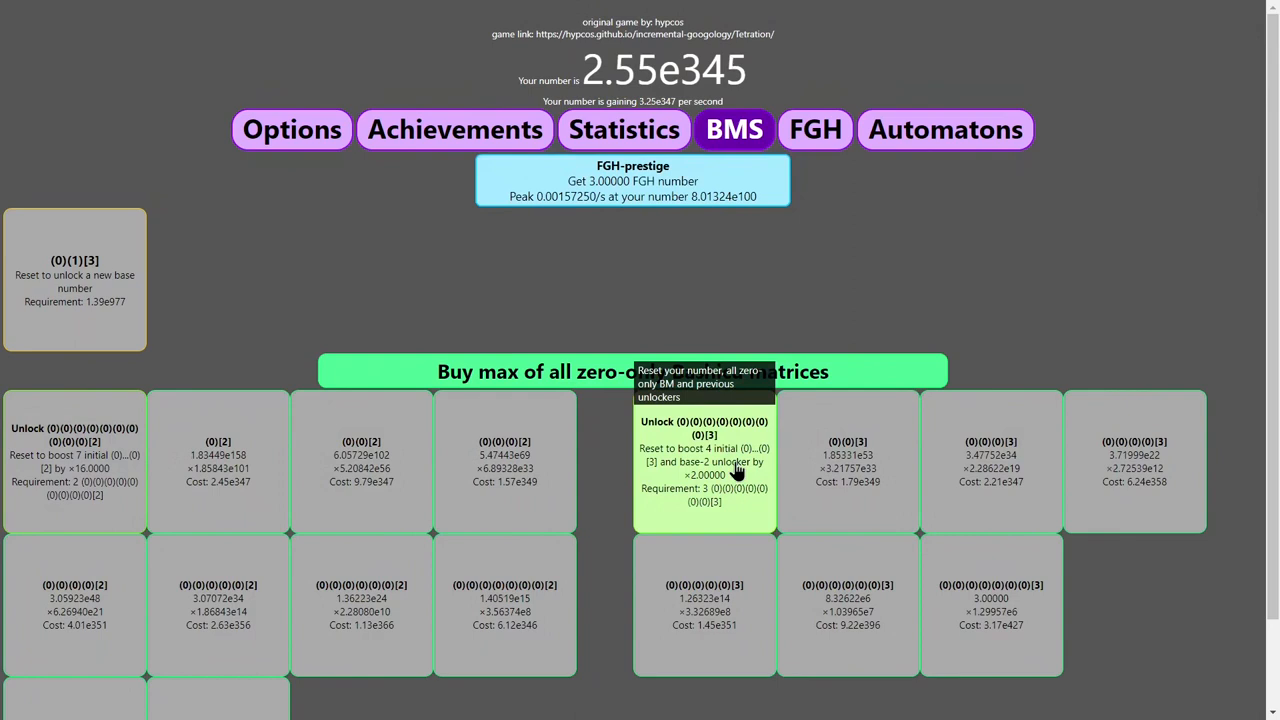
click(704, 460)
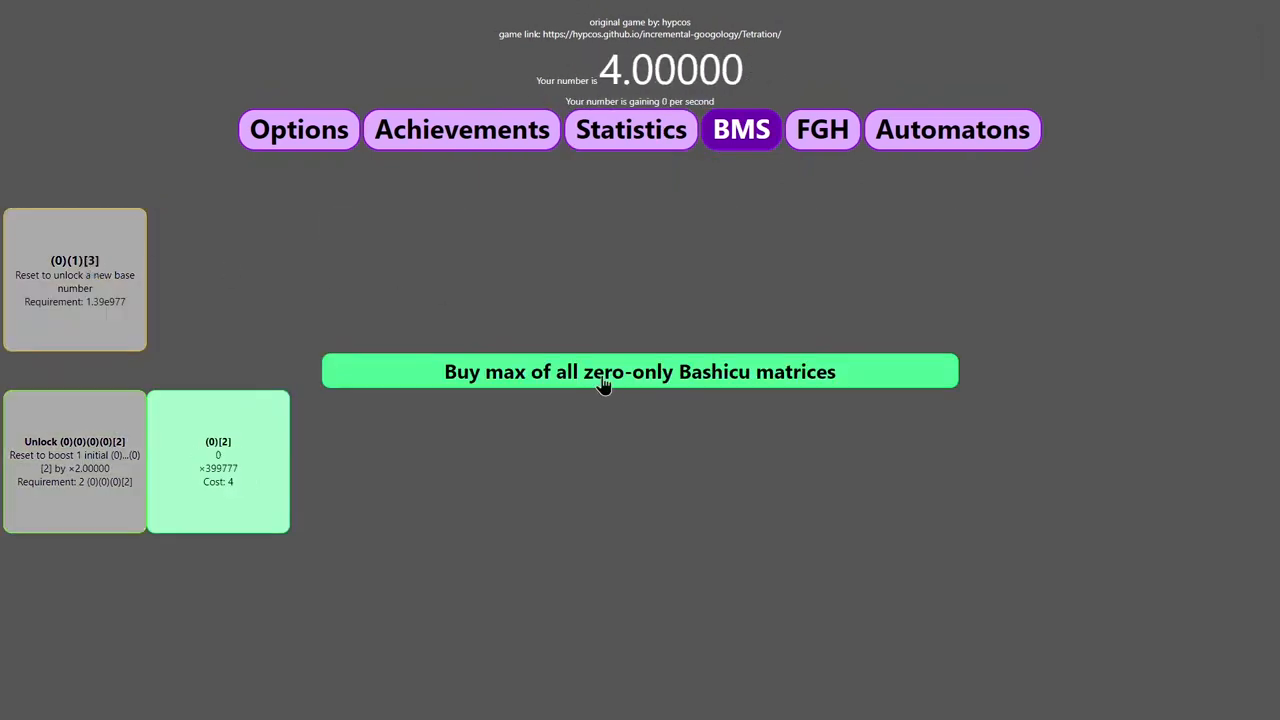
click(640, 370)
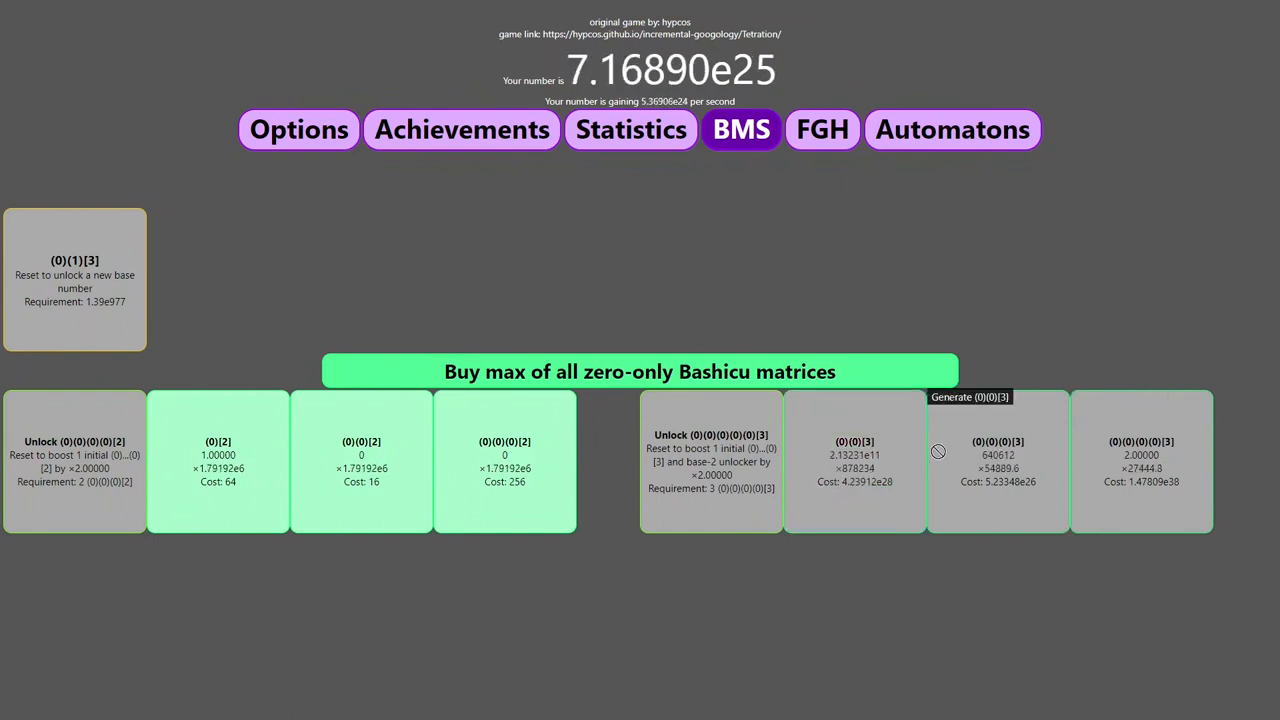
click(462, 128)
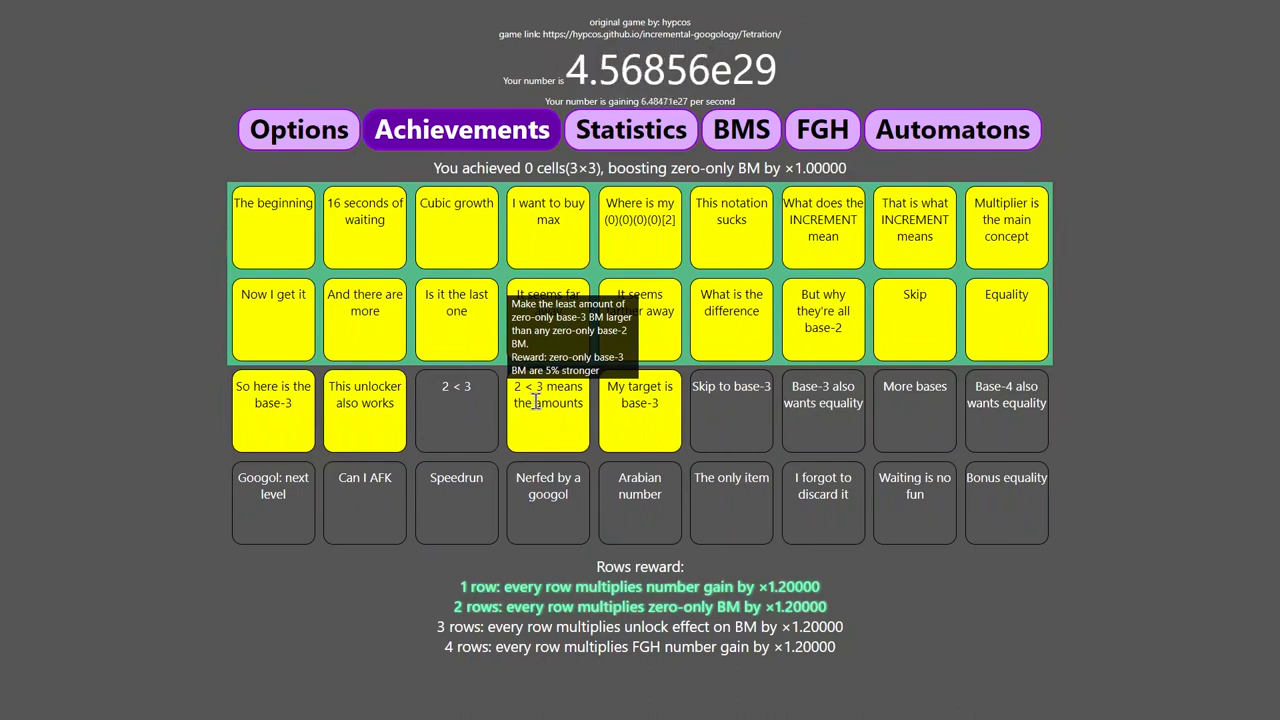
Alternate between Options, Achievements and BMS, buying zero-only matrices toward about 1.15e35.
click(298, 128)
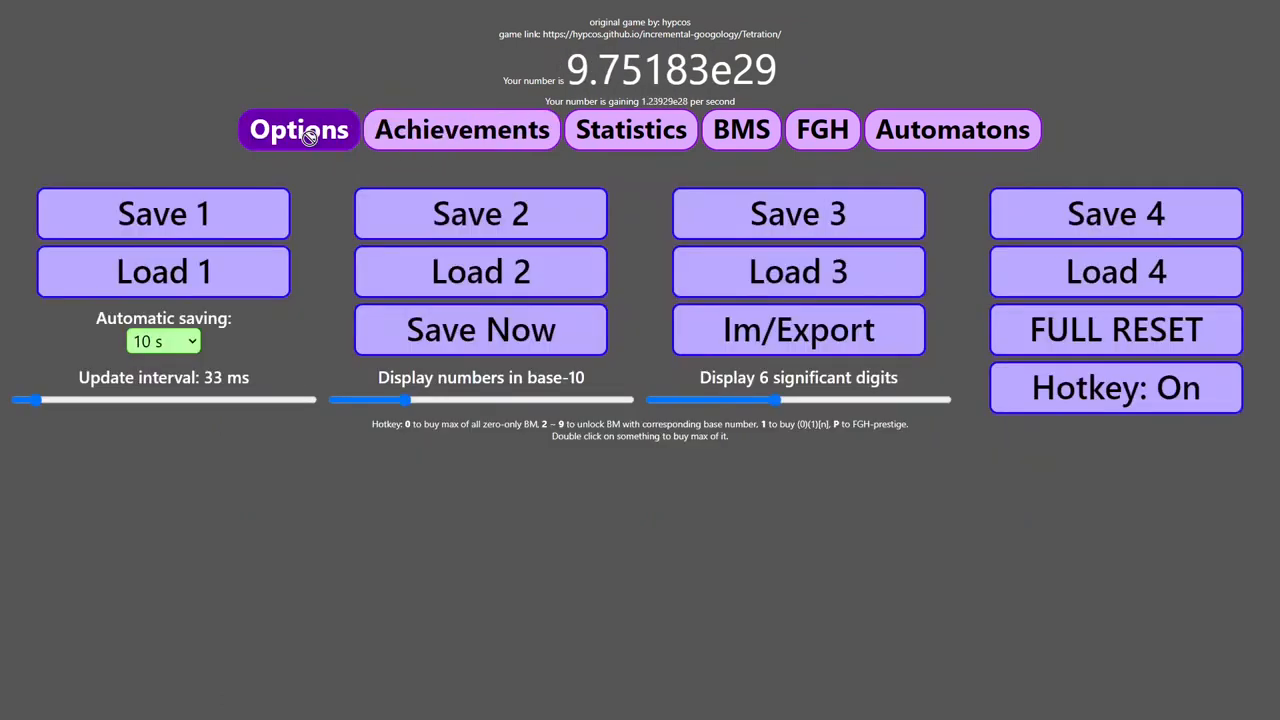
click(460, 128)
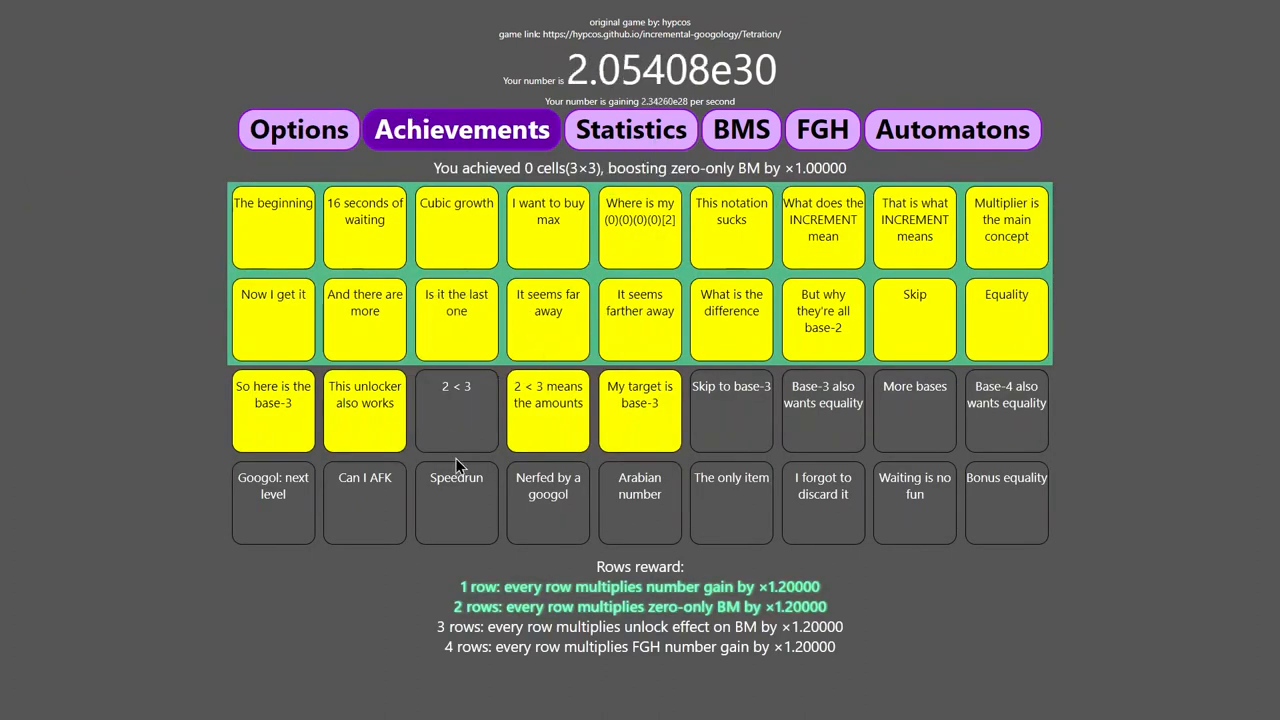
mouse_move(548, 402)
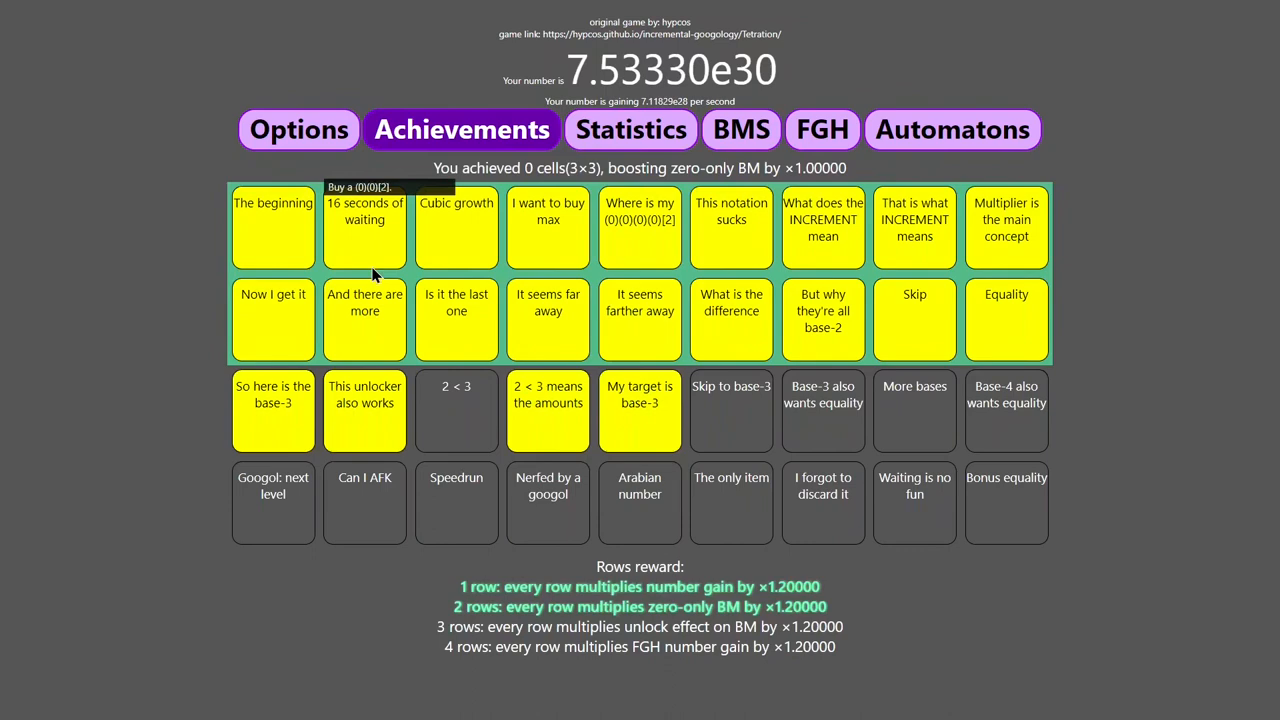
click(740, 128)
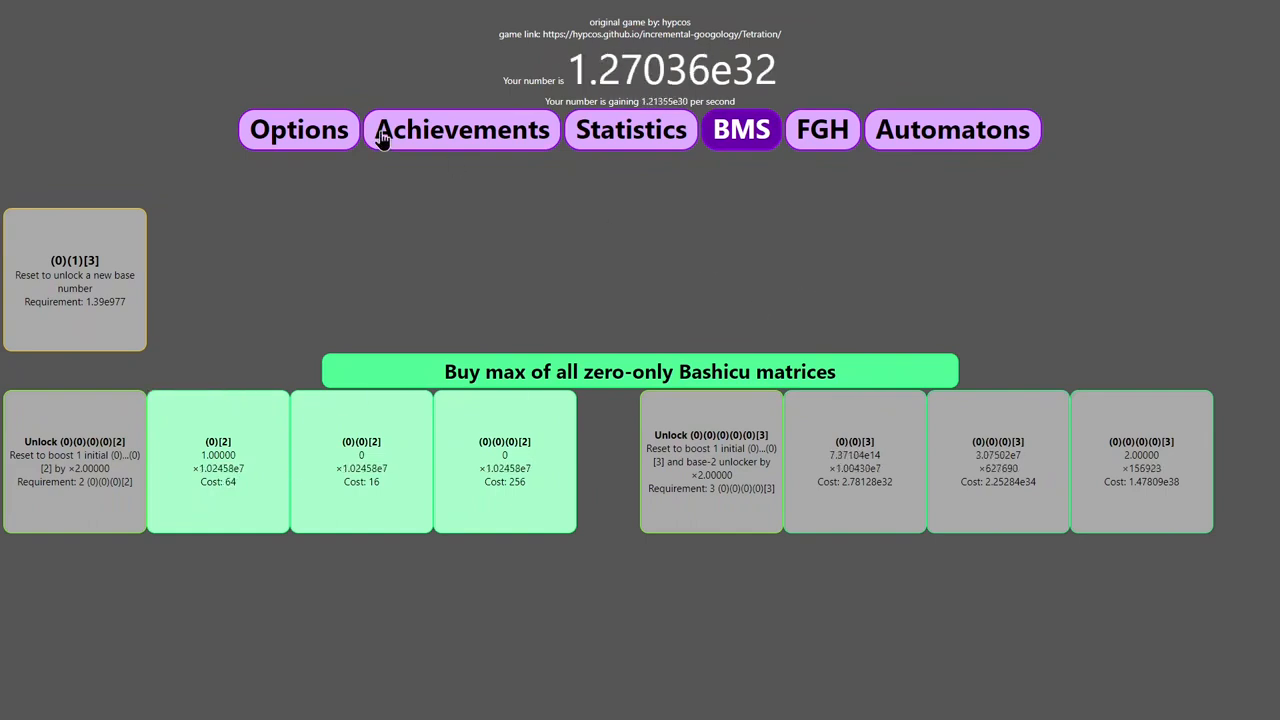
click(462, 128)
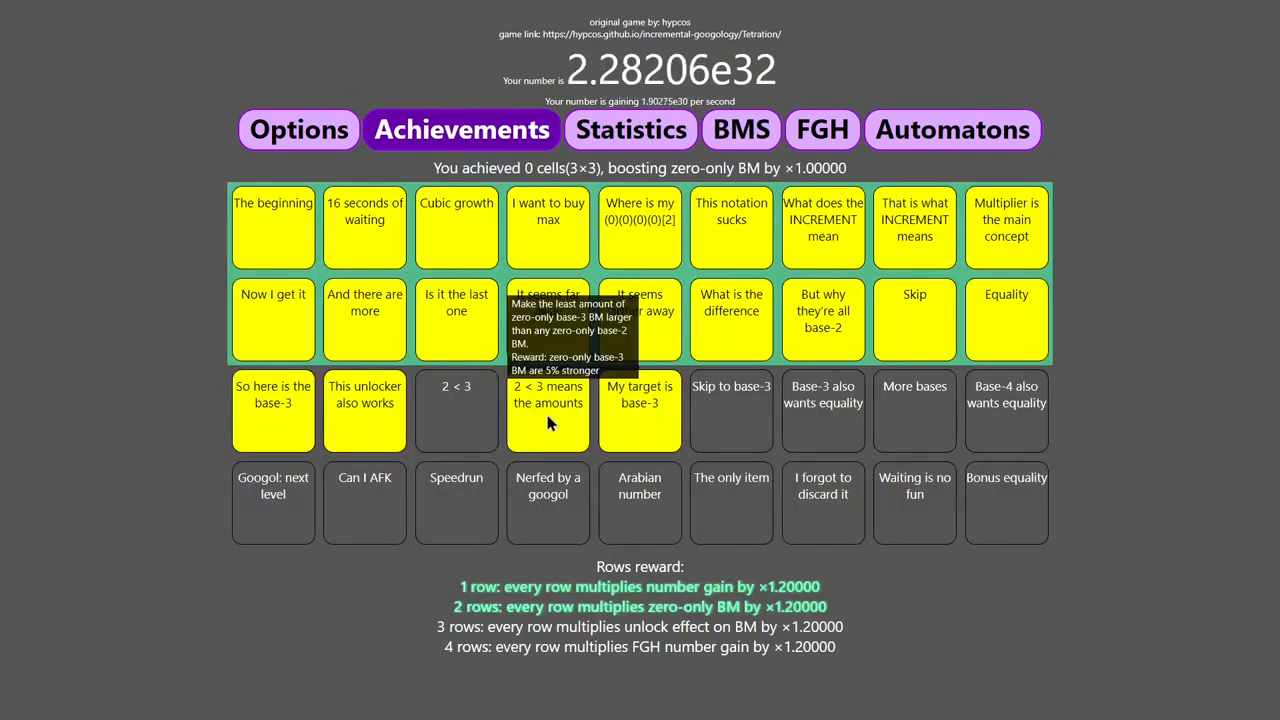
mouse_move(490, 418)
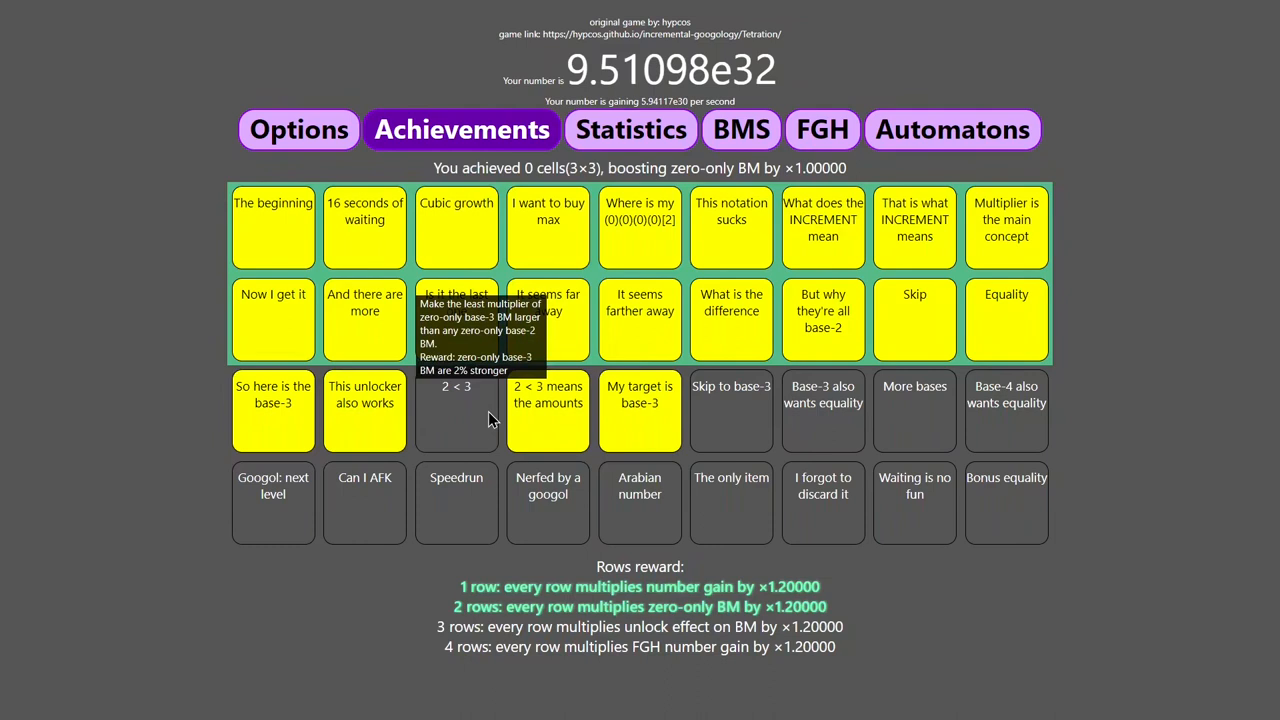
mouse_move(716, 428)
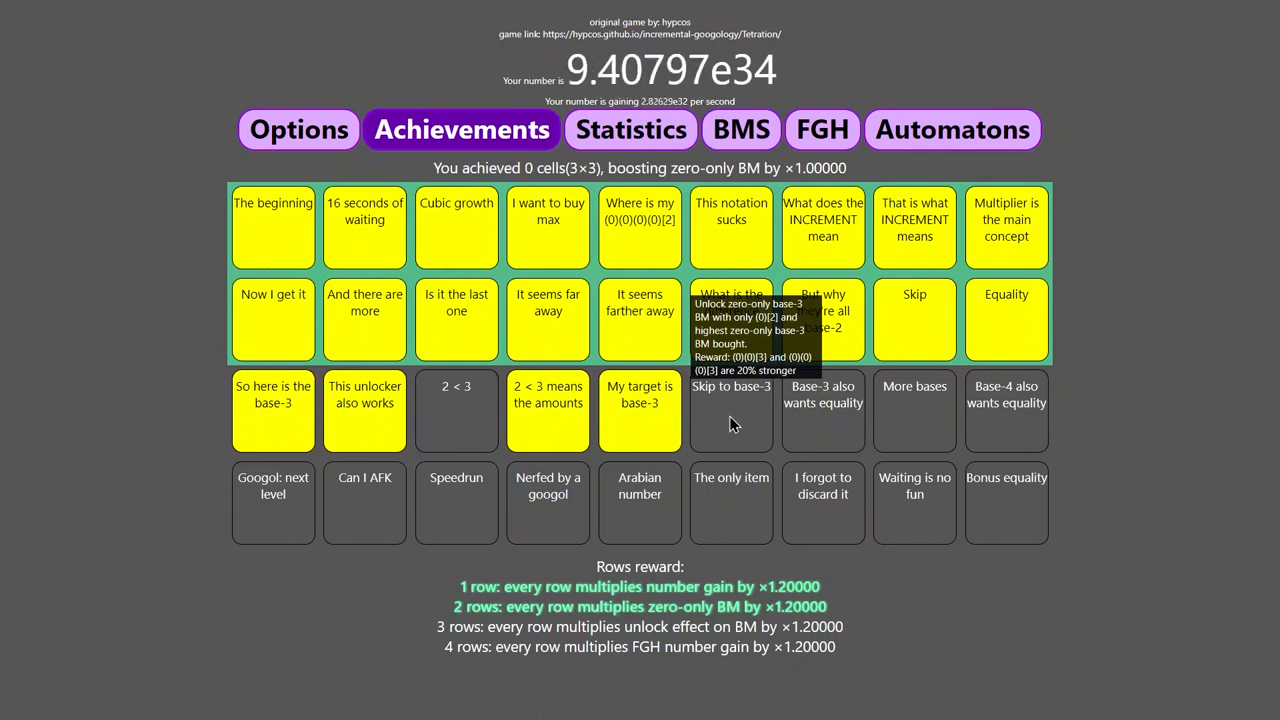
click(740, 128)
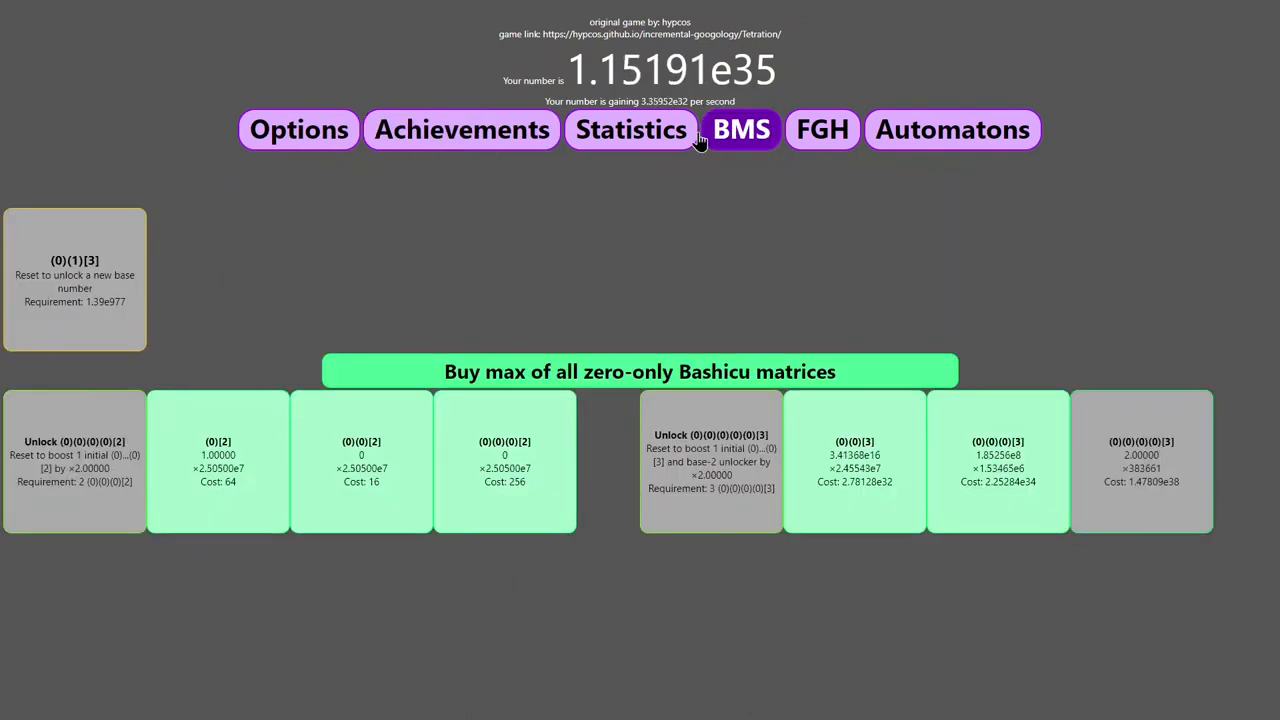
Buy max zero-only matrices, FGH-prestige for 3 FGH number, then buy the first (0)(2) to restart growth.
click(640, 370)
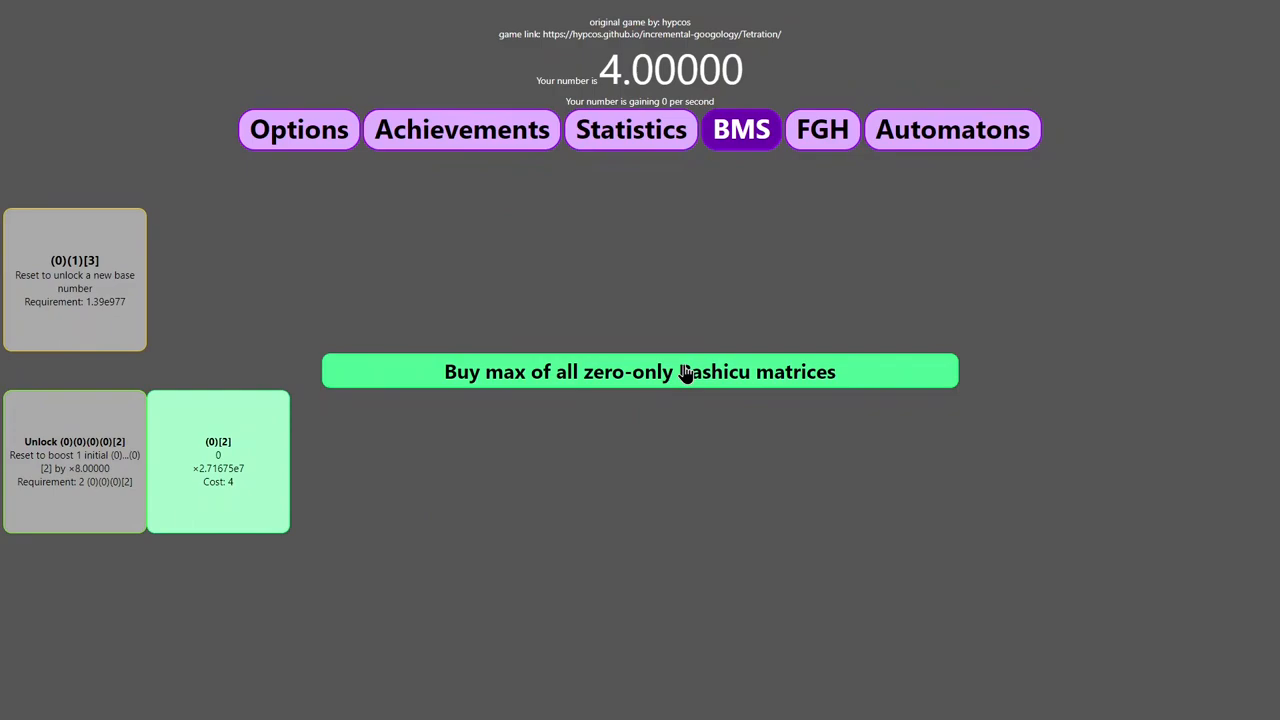
click(640, 370)
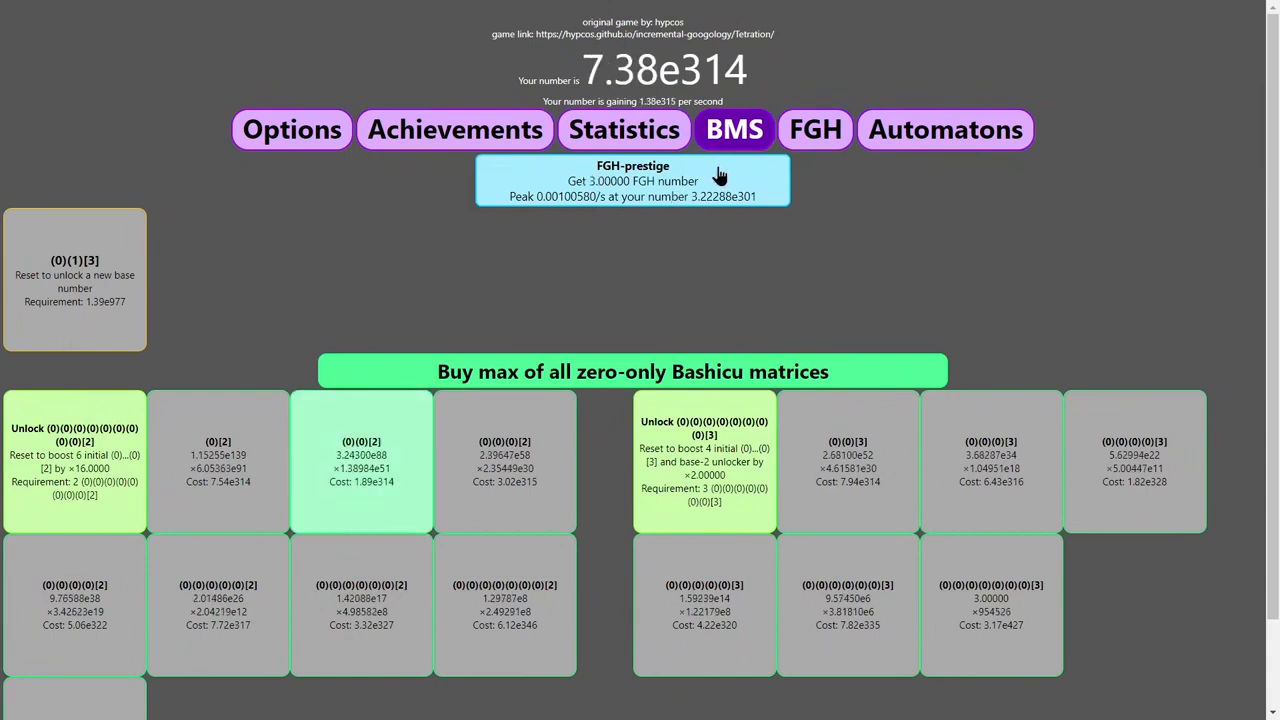
click(632, 180)
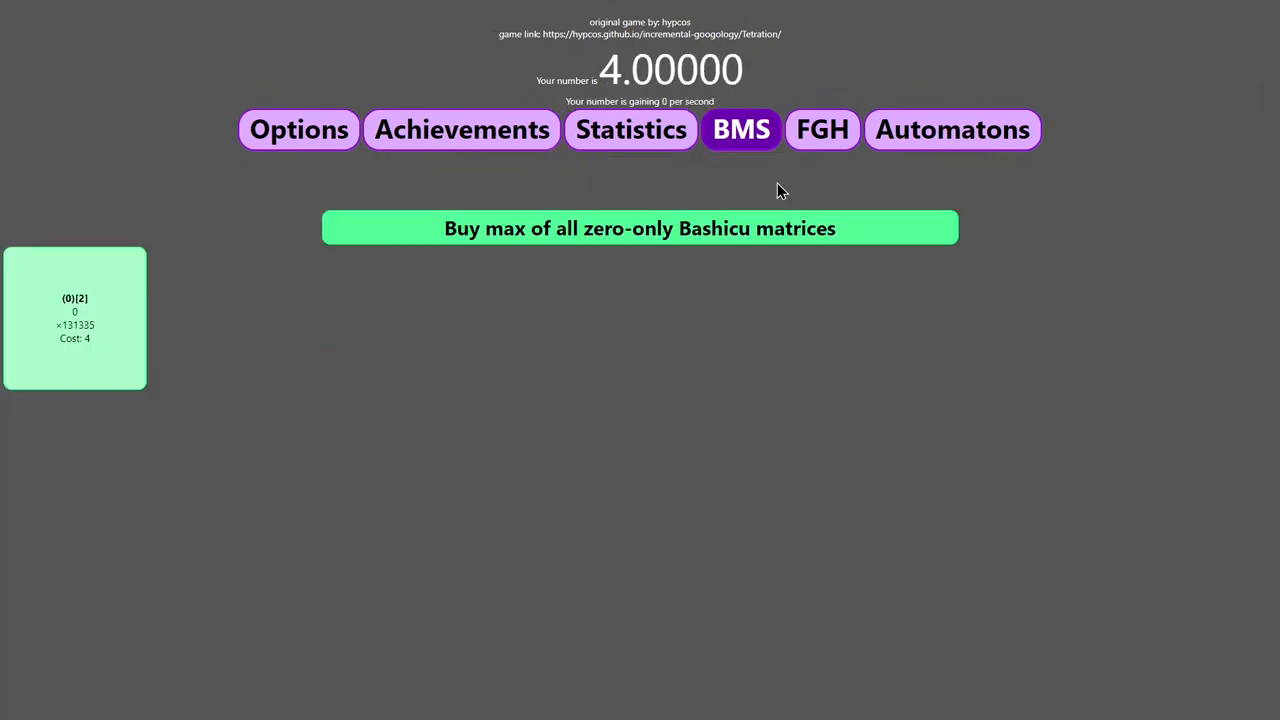
mouse_move(128, 344)
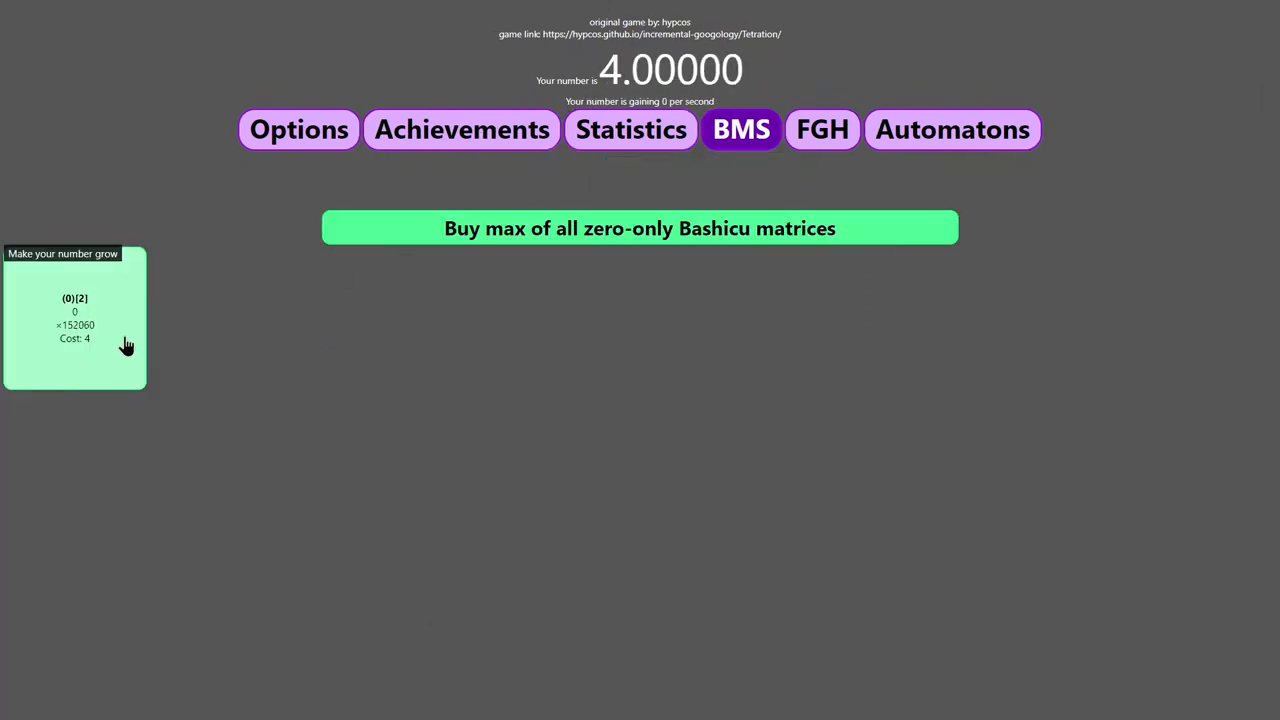
click(76, 320)
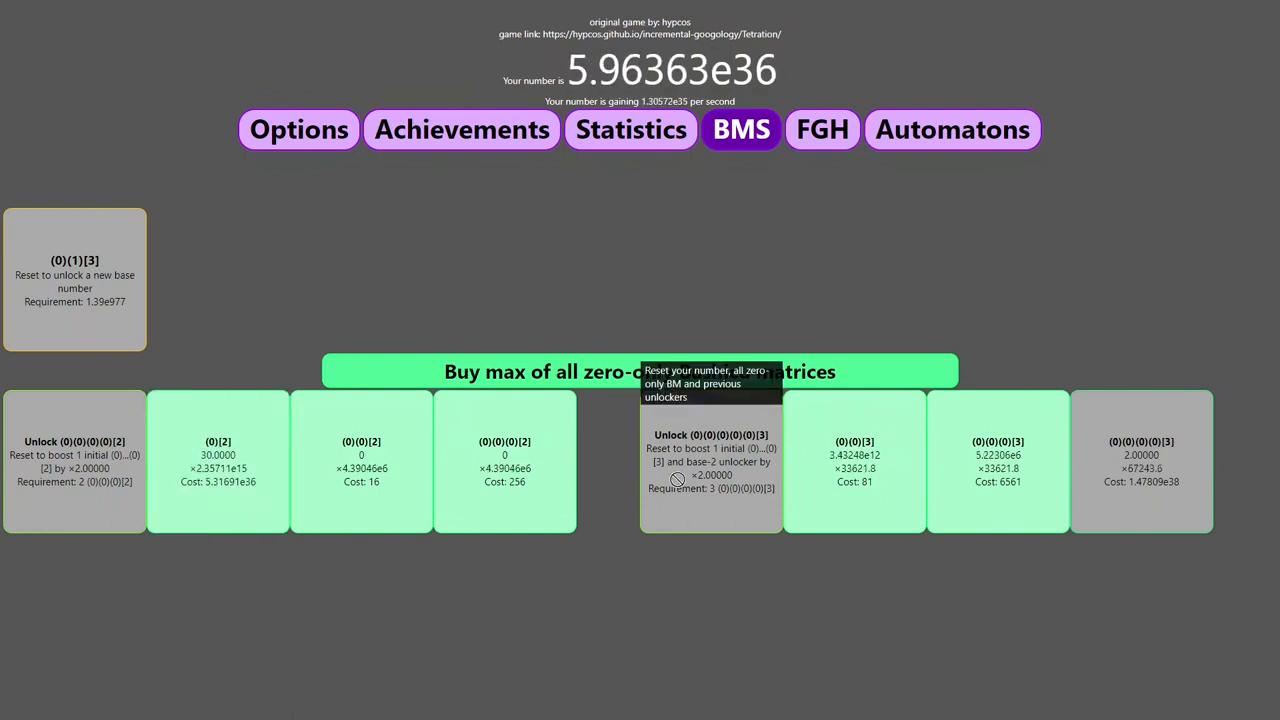
mouse_move(878, 318)
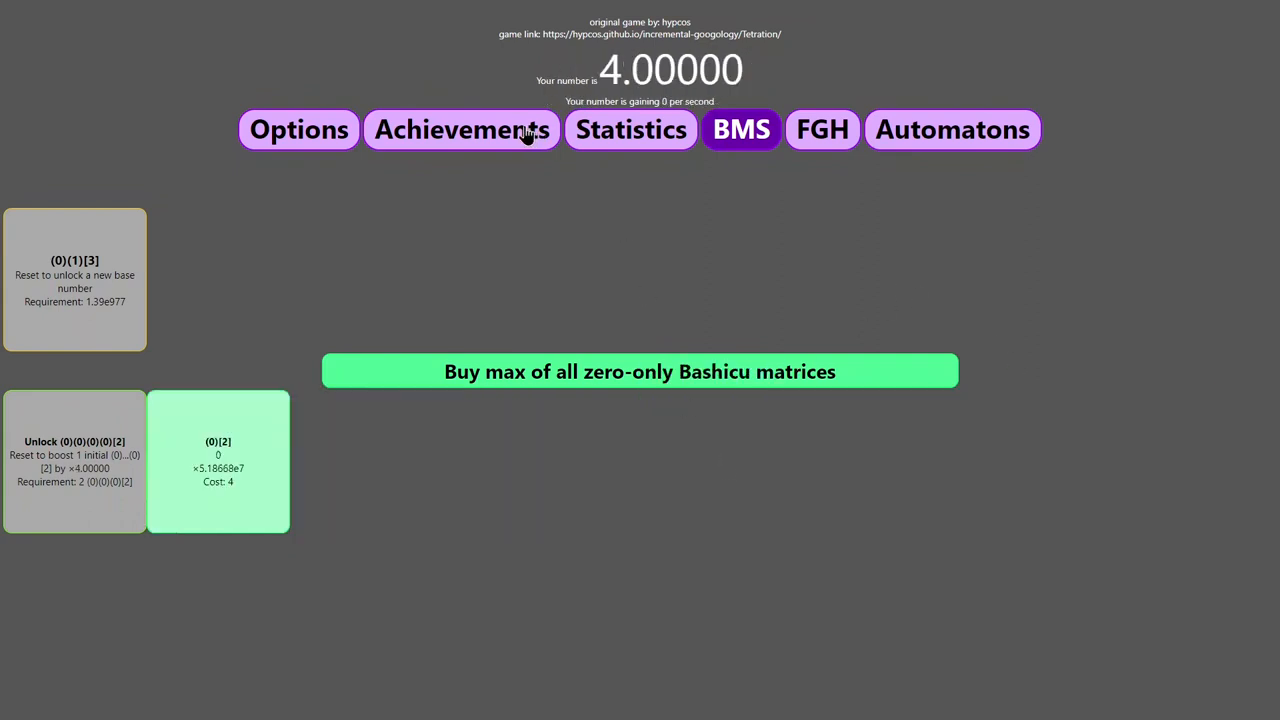
Look over the achievements grid twice, then bring up statistics showing 113 FGH-prestiges and a 24.92-second fastest run.
click(460, 128)
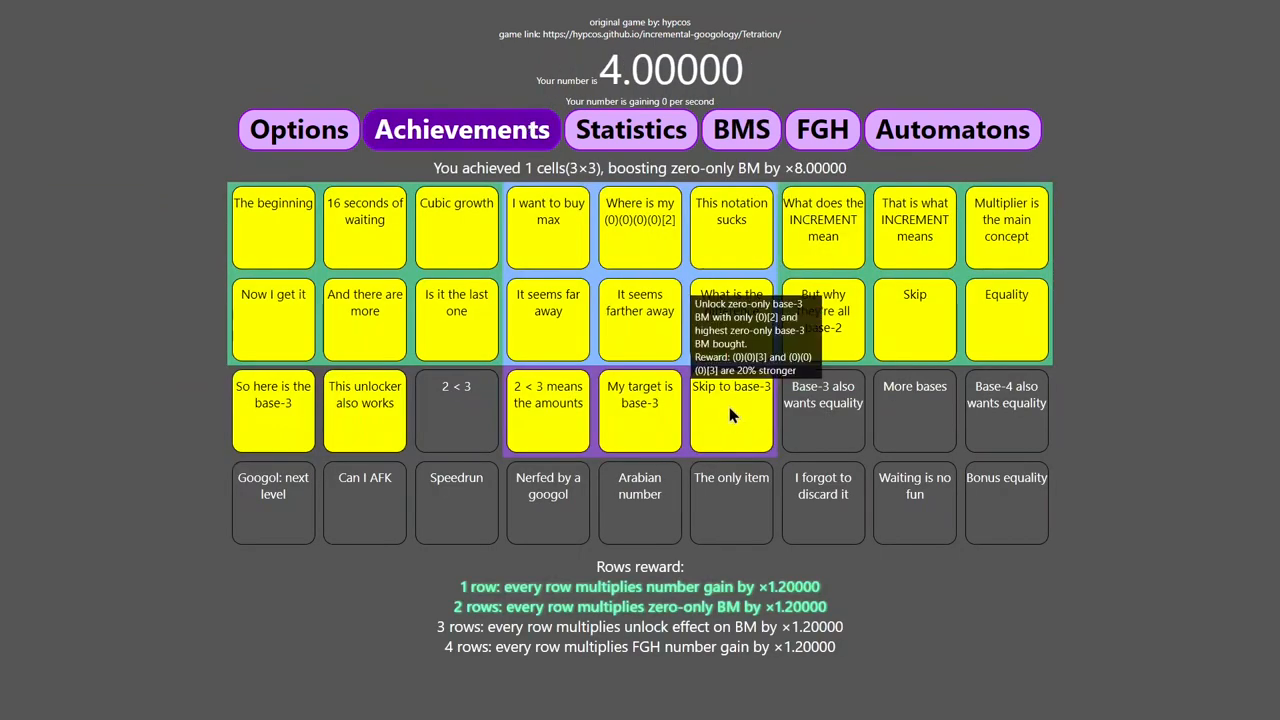
mouse_move(742, 344)
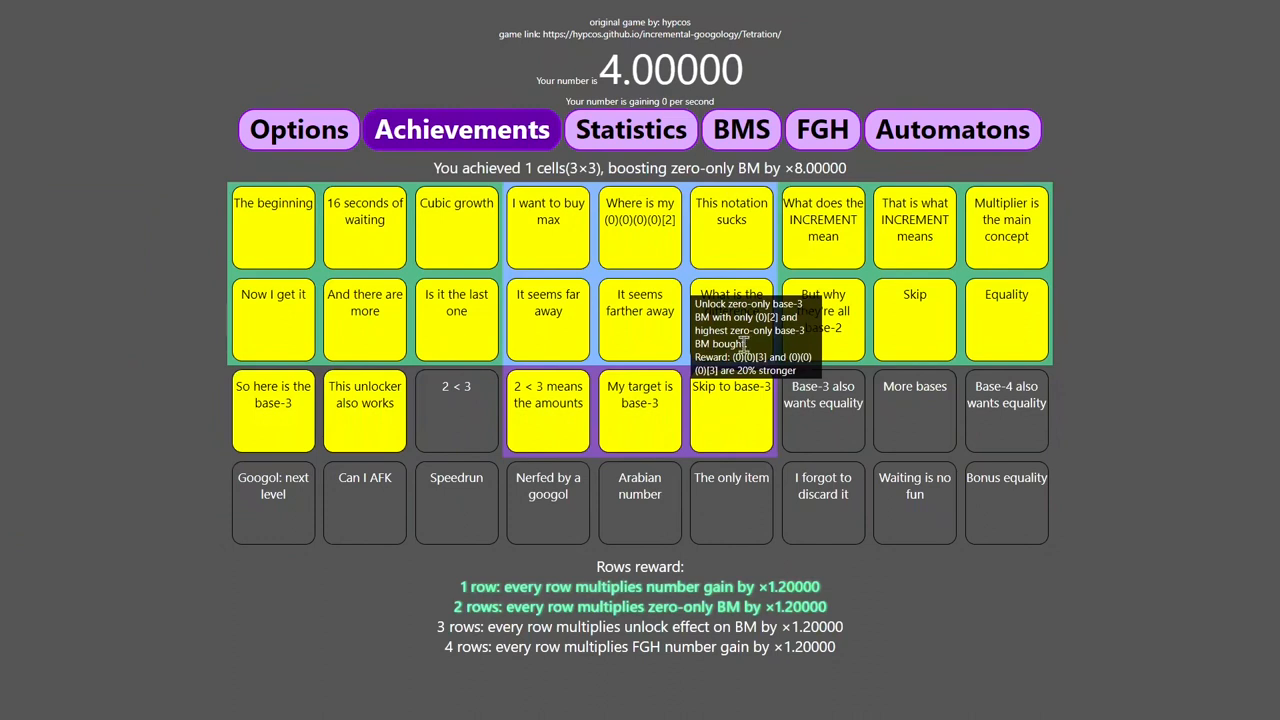
mouse_move(840, 158)
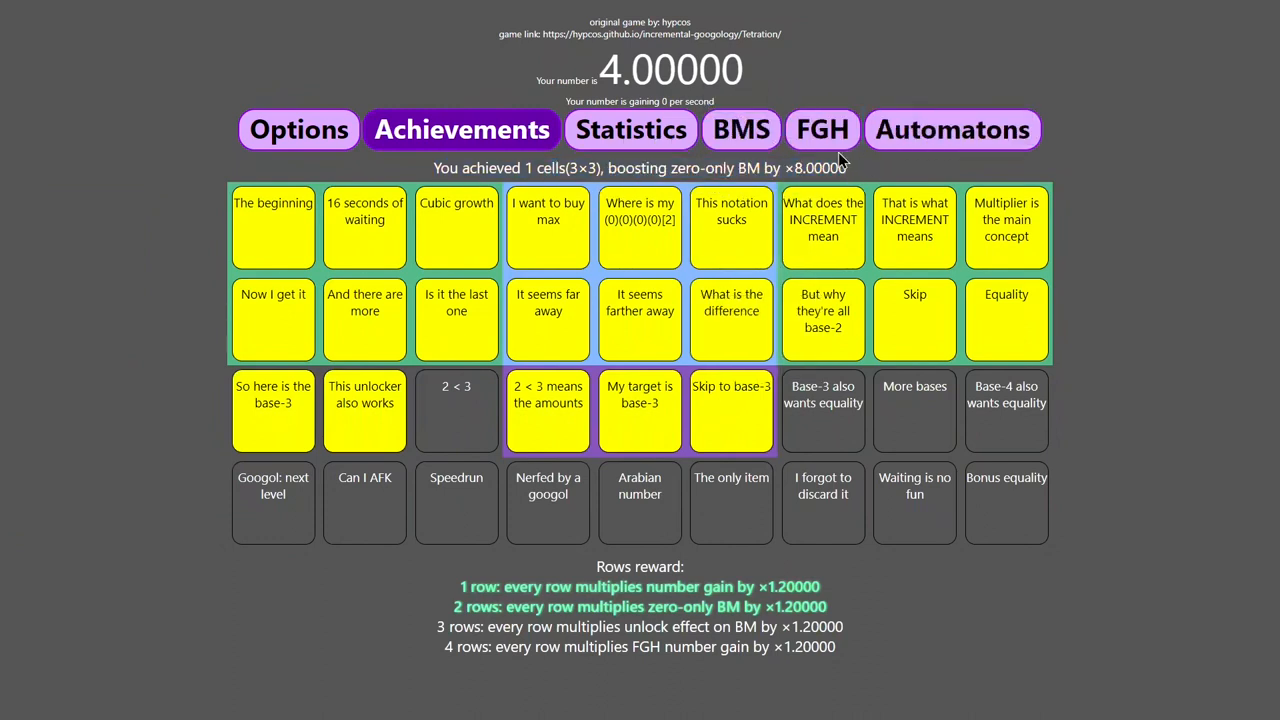
mouse_move(1088, 180)
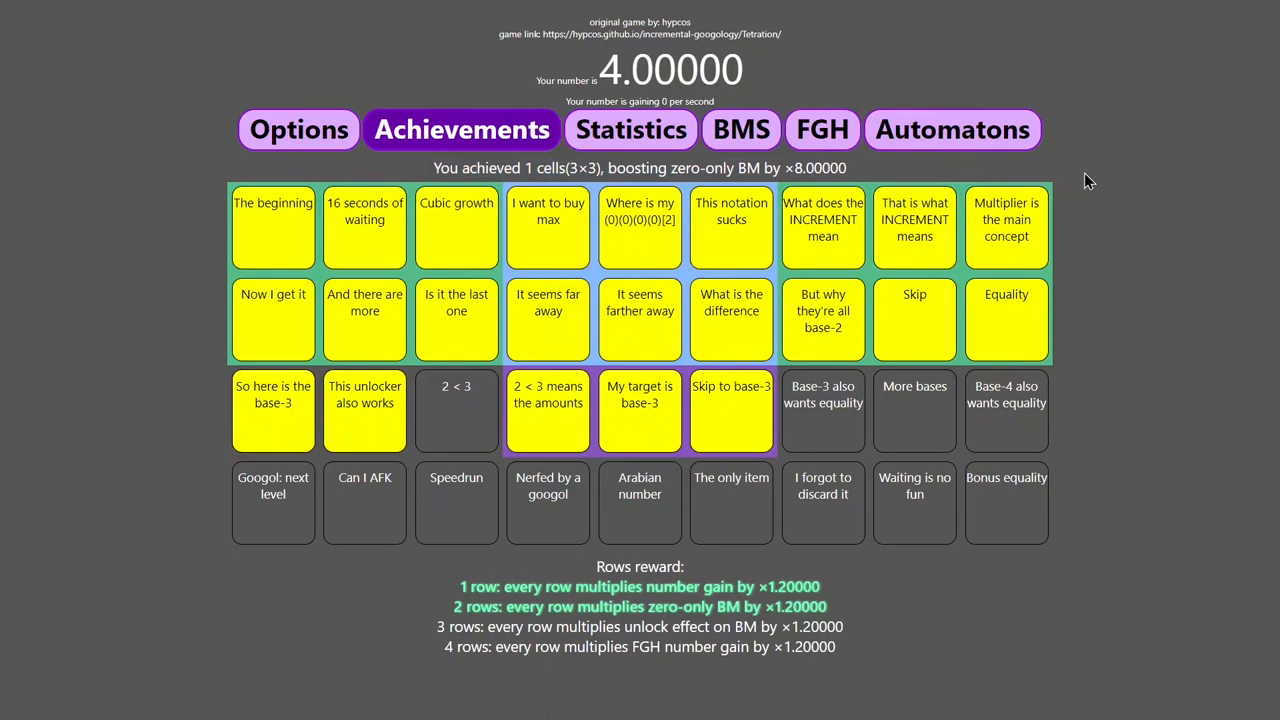
click(740, 128)
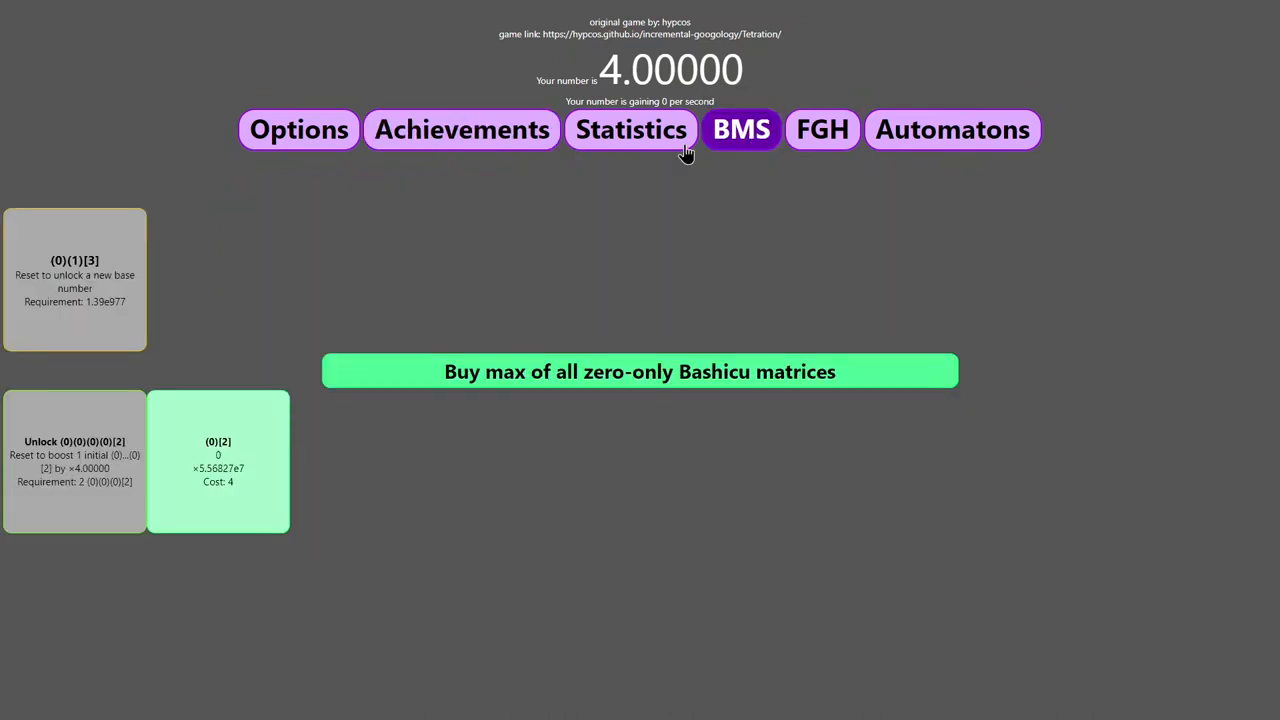
click(460, 128)
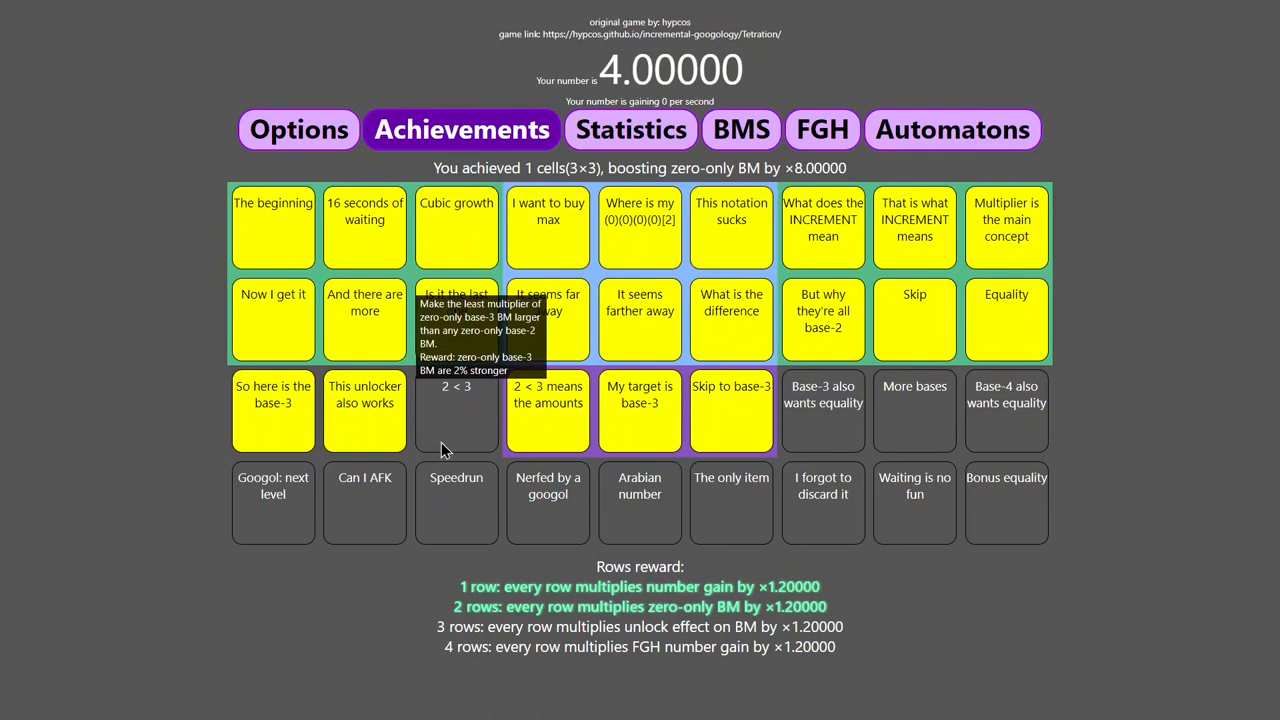
mouse_move(470, 226)
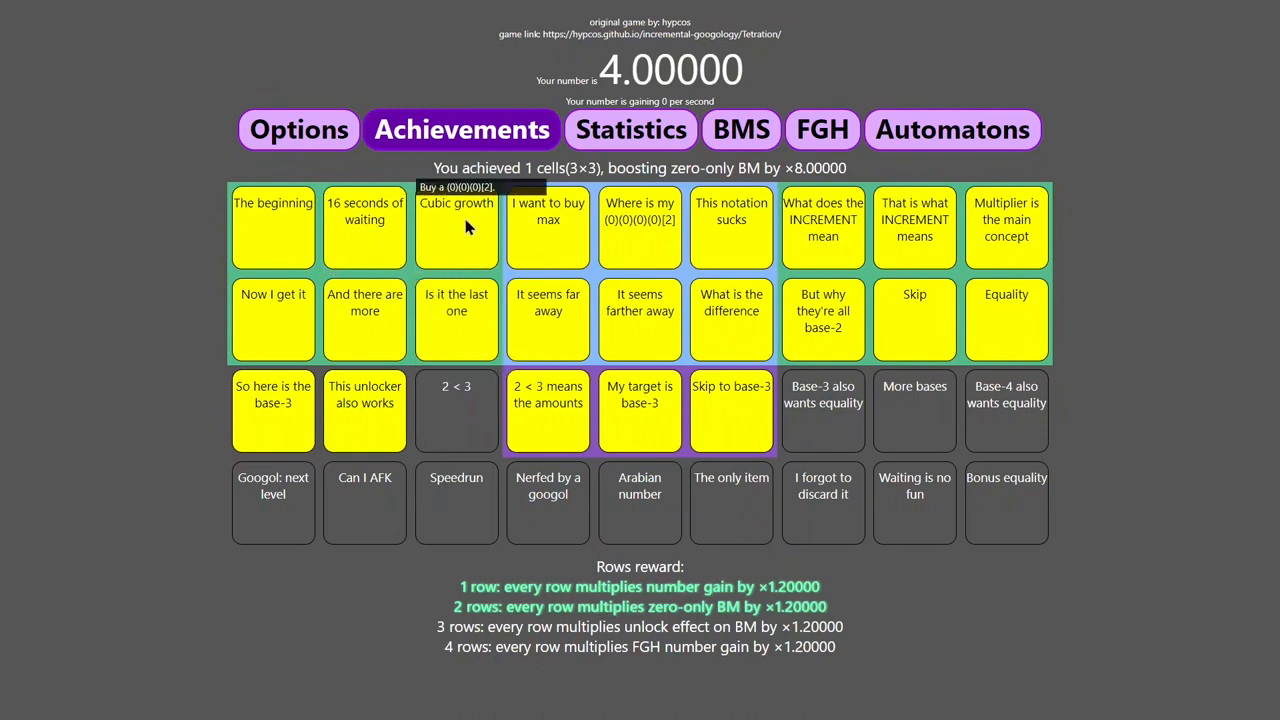
mouse_move(408, 262)
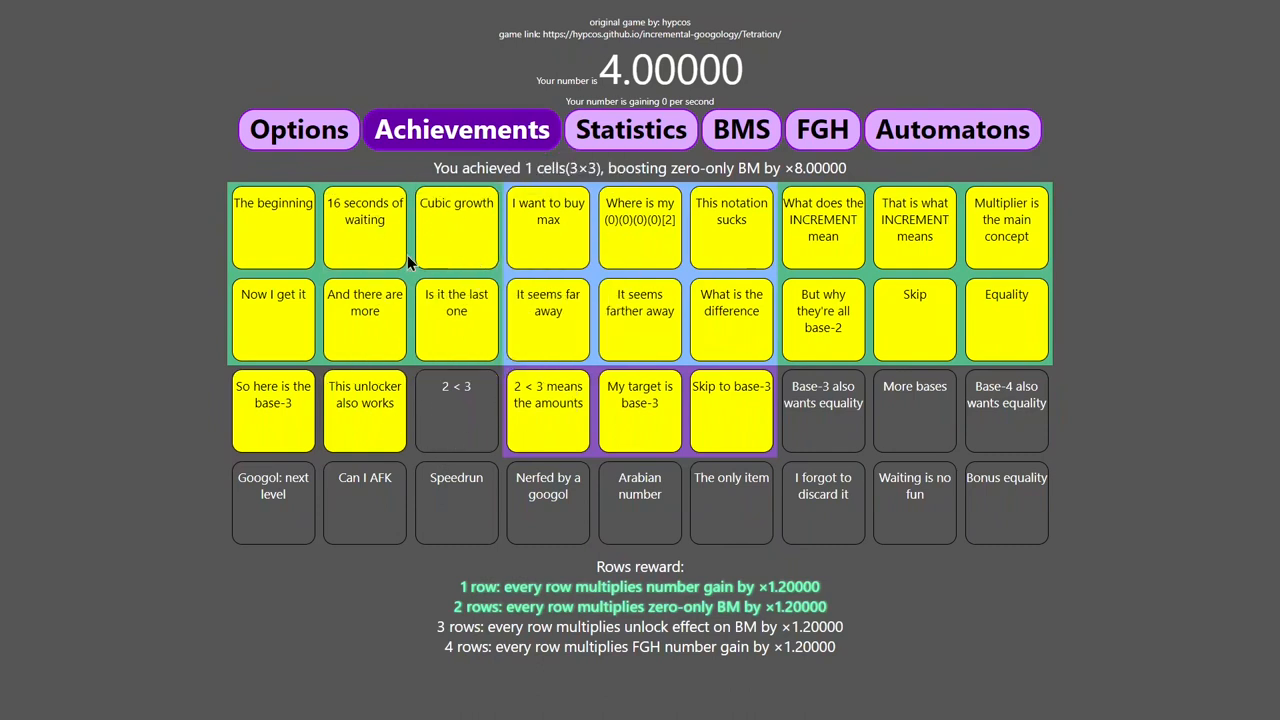
mouse_move(456, 302)
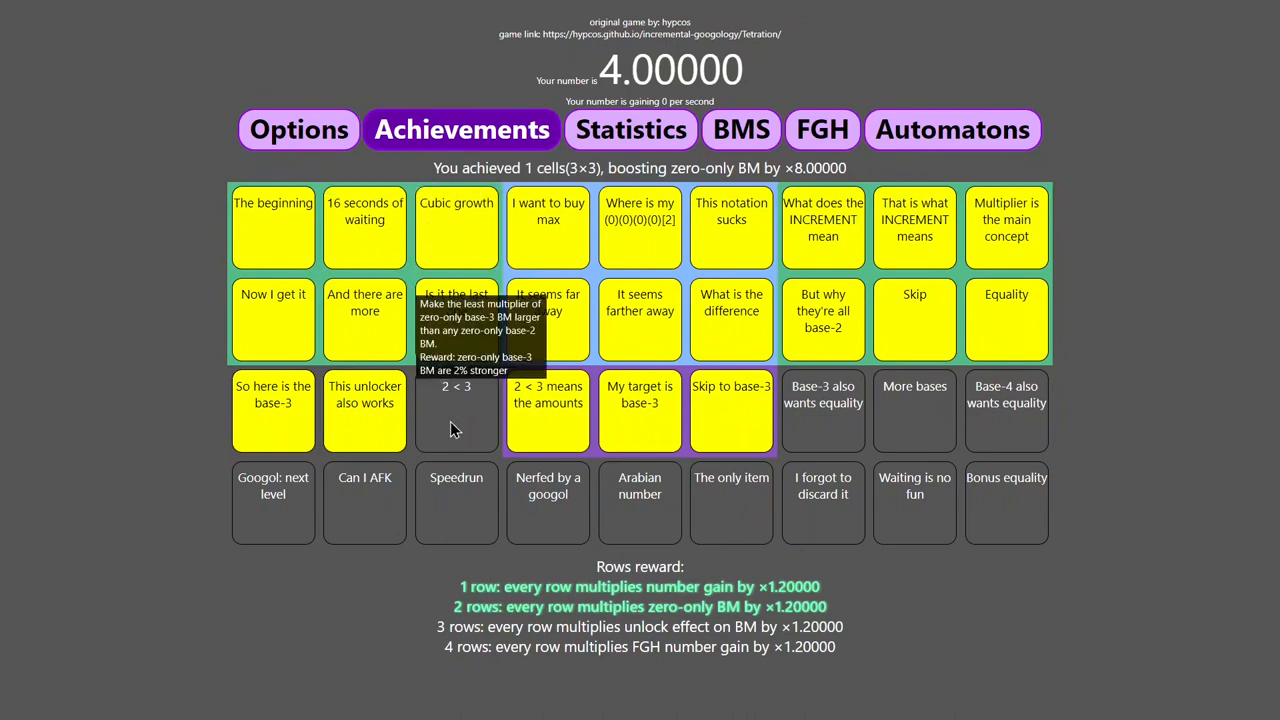
click(632, 128)
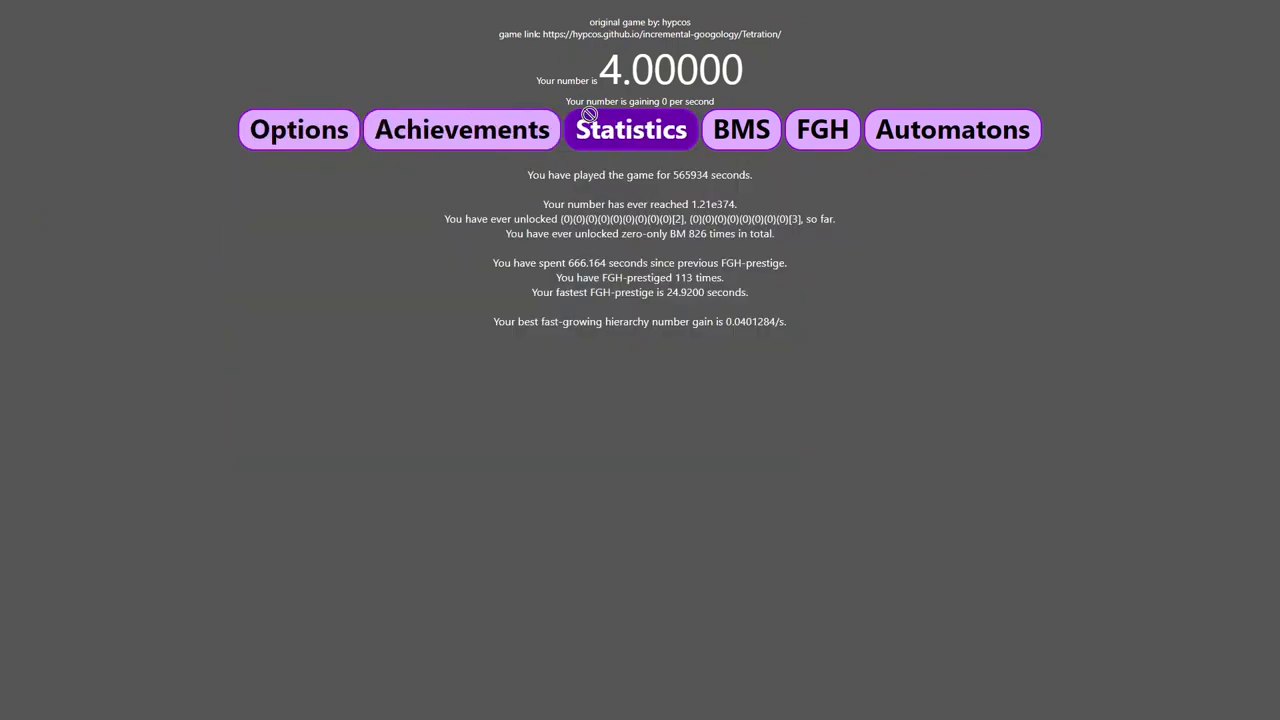
Buy max of zero-only Bashicu matrices to regrow the number from 4 with base-3 matrices unlocked again.
click(740, 128)
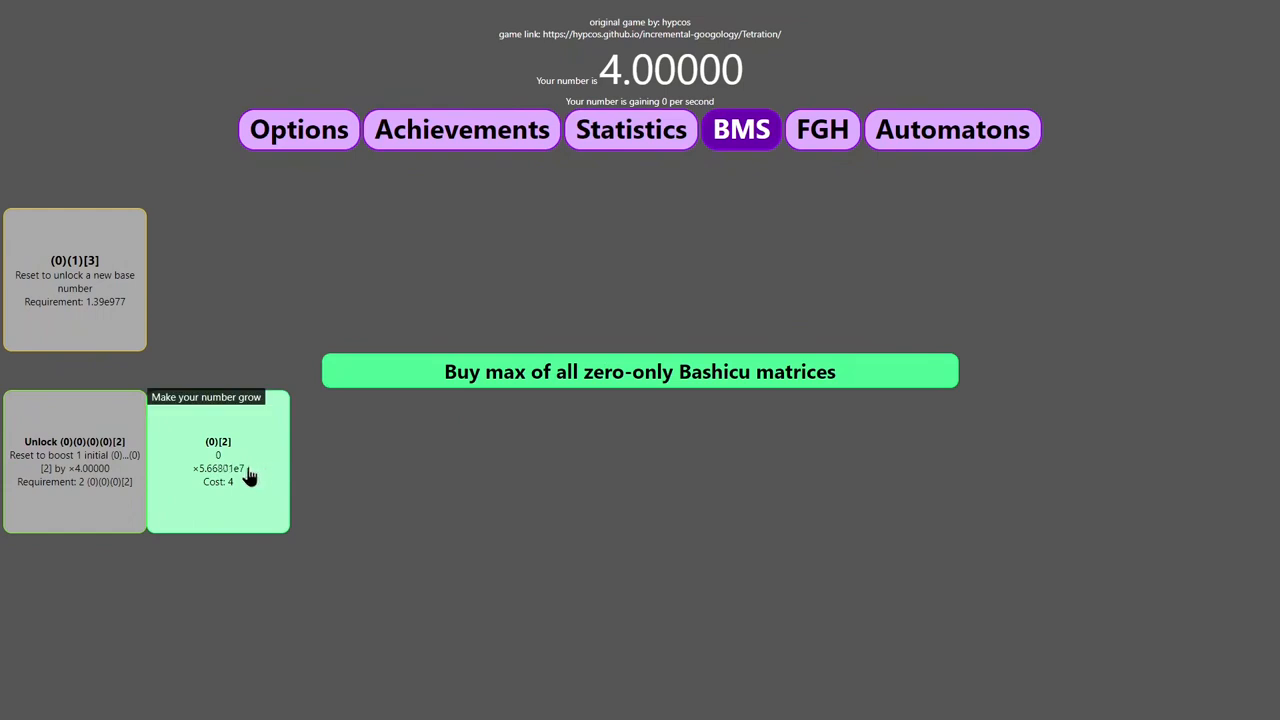
mouse_move(80, 618)
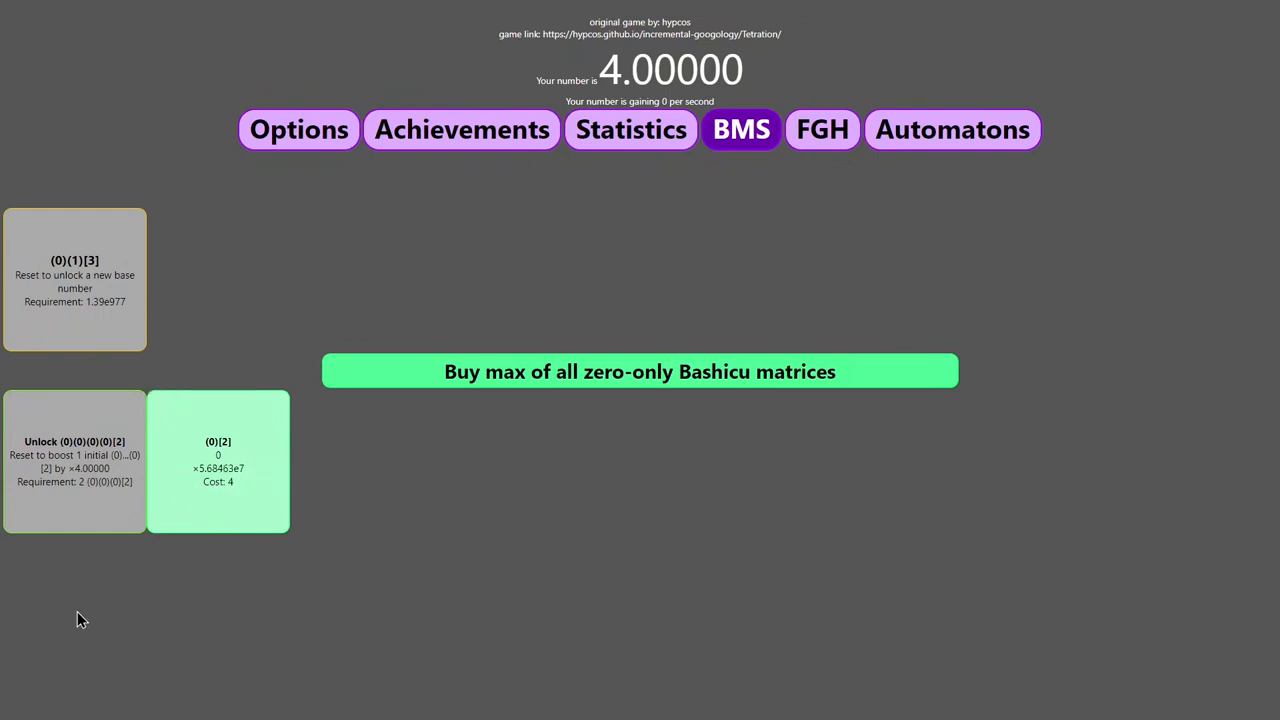
mouse_move(142, 468)
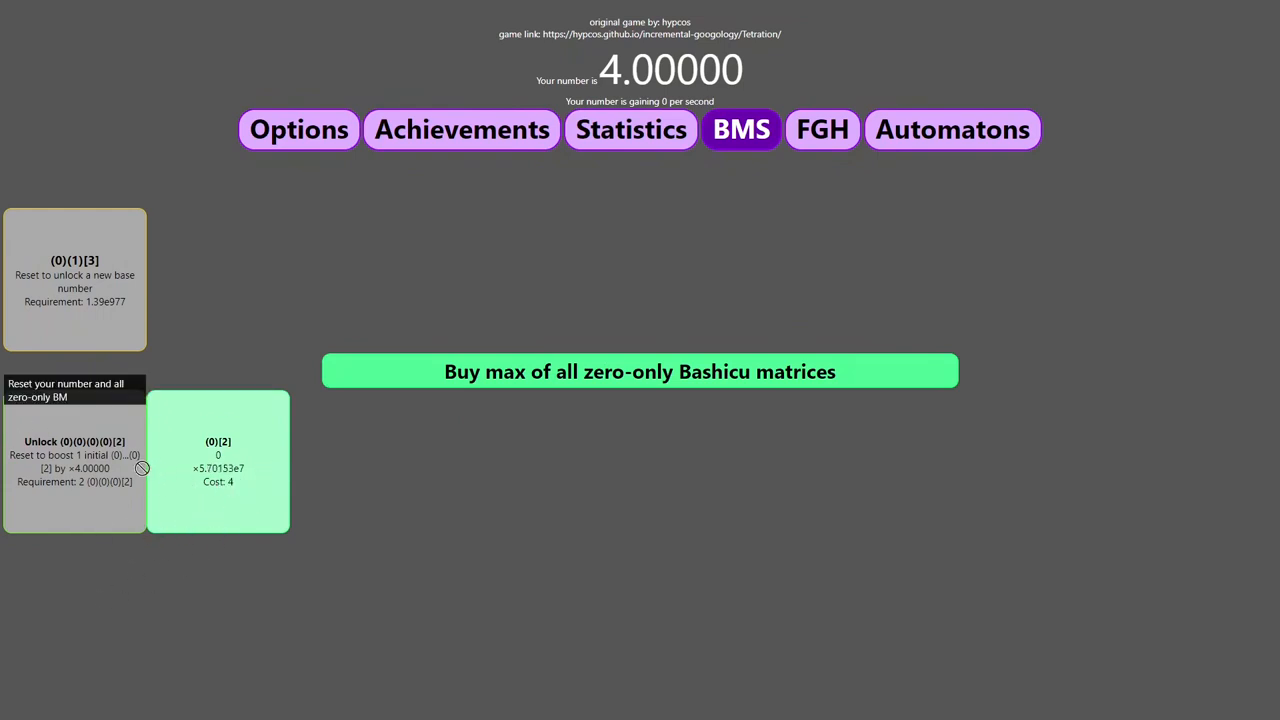
click(640, 370)
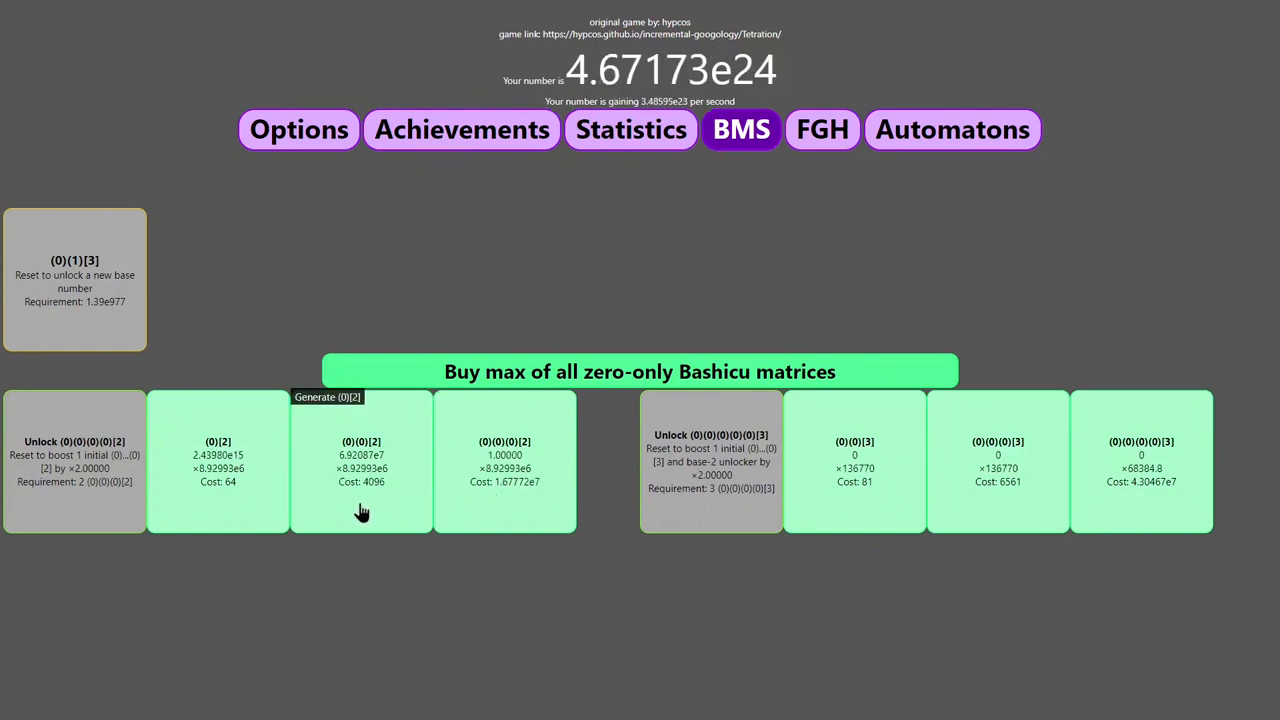
mouse_move(710, 464)
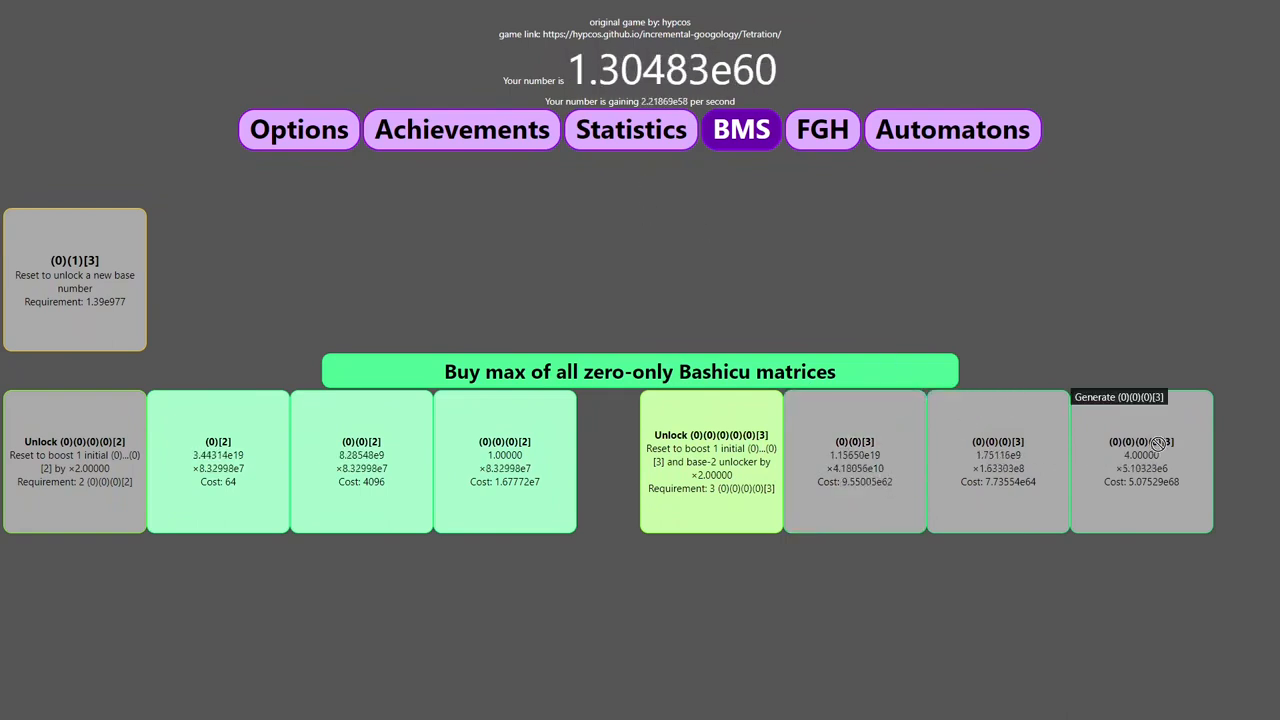
mouse_move(822, 128)
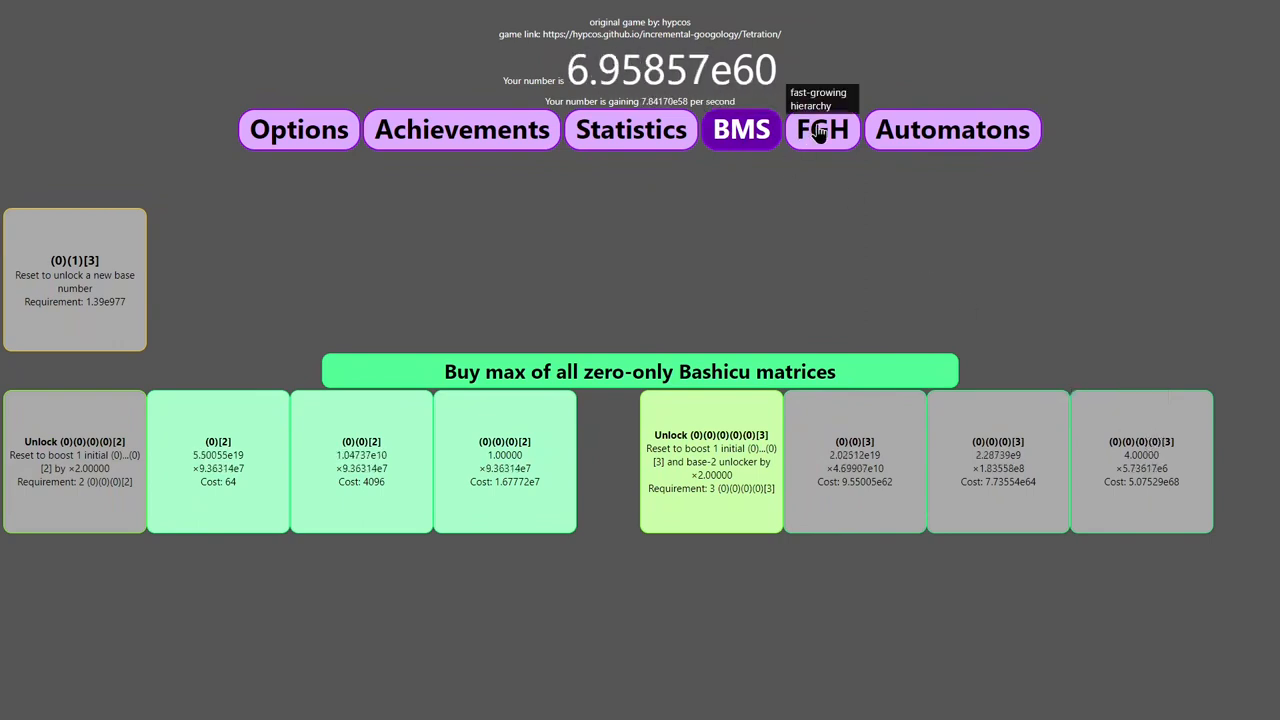
Check the FGH upgrades and automation lists, then return to the matrices with FGH-prestige worth 2 FGH number.
click(822, 128)
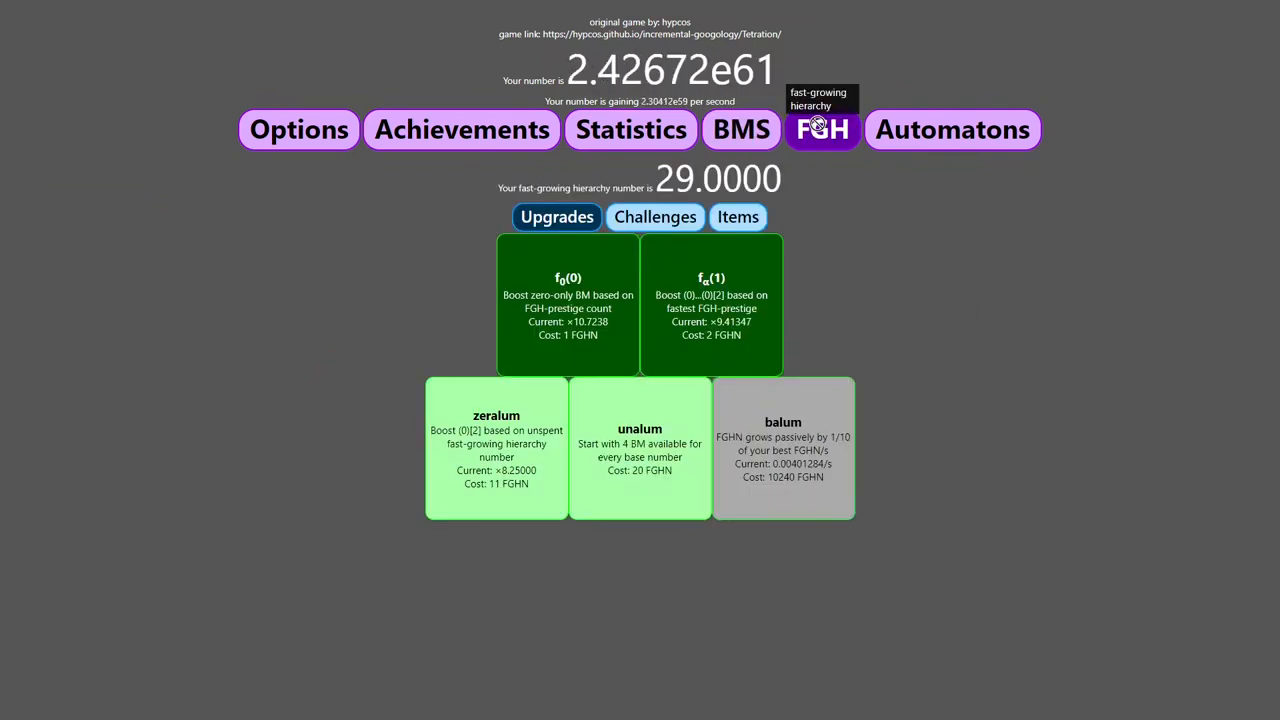
click(952, 128)
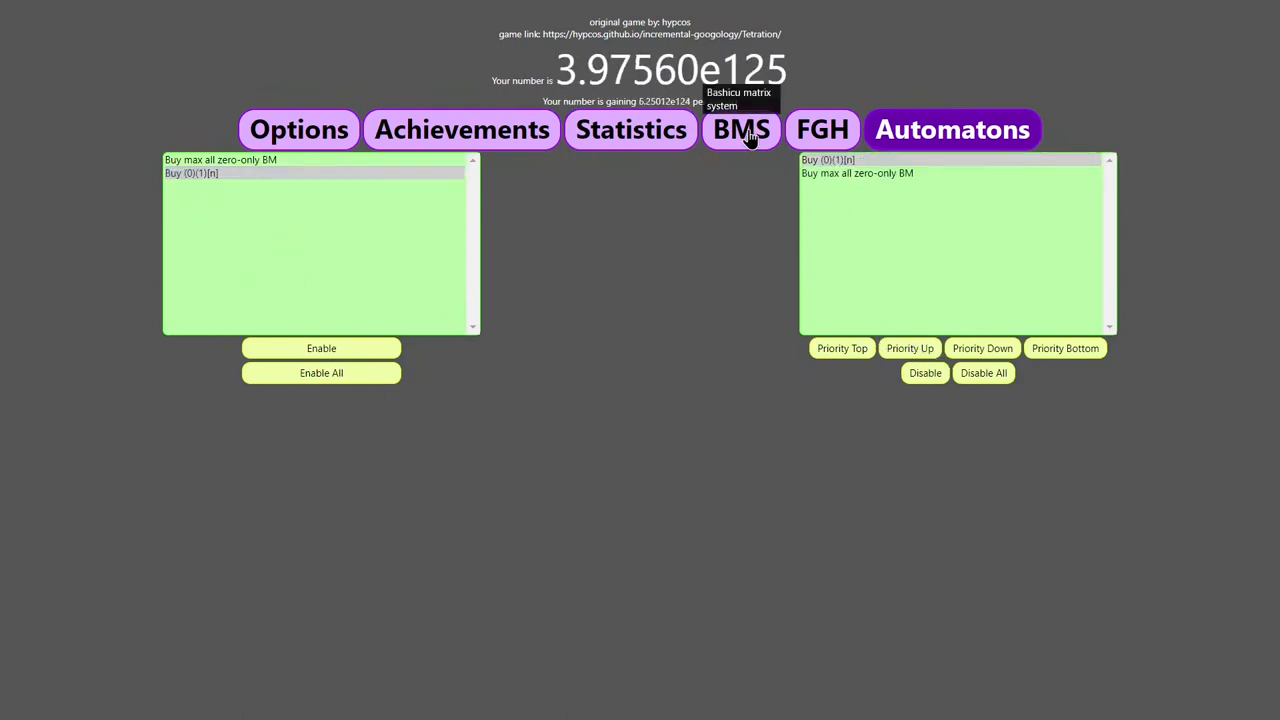
click(824, 128)
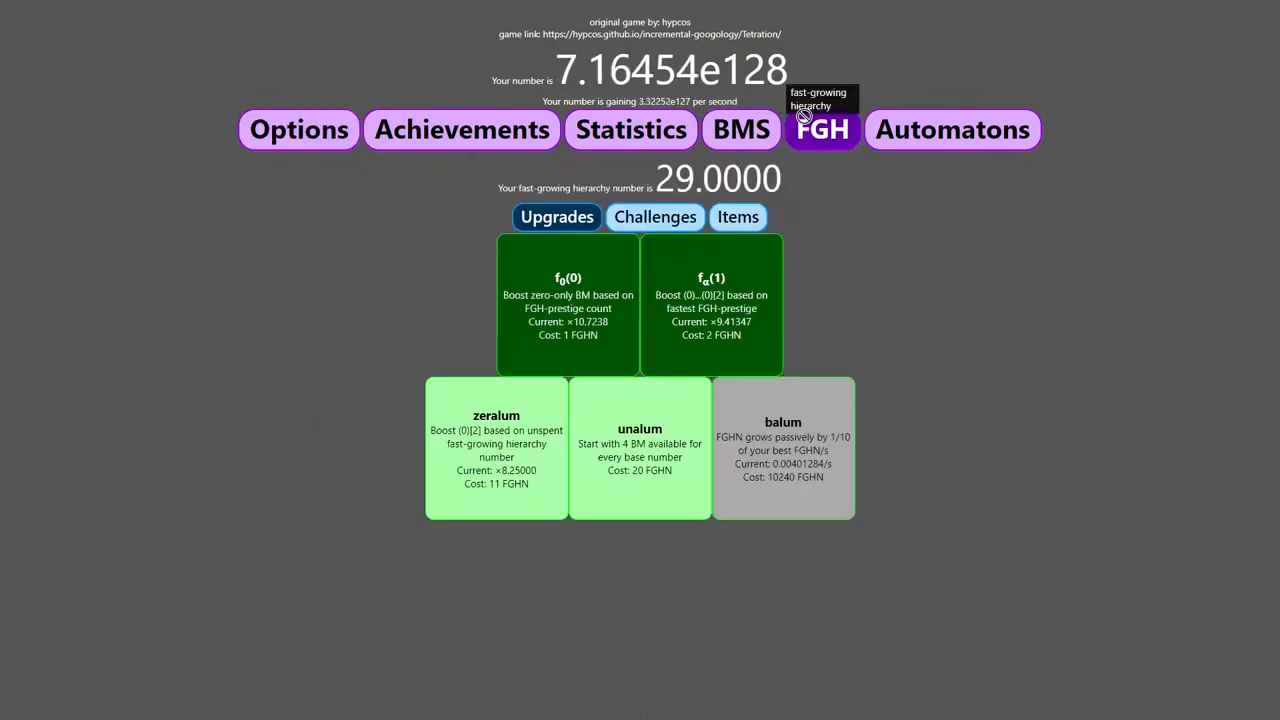
click(740, 128)
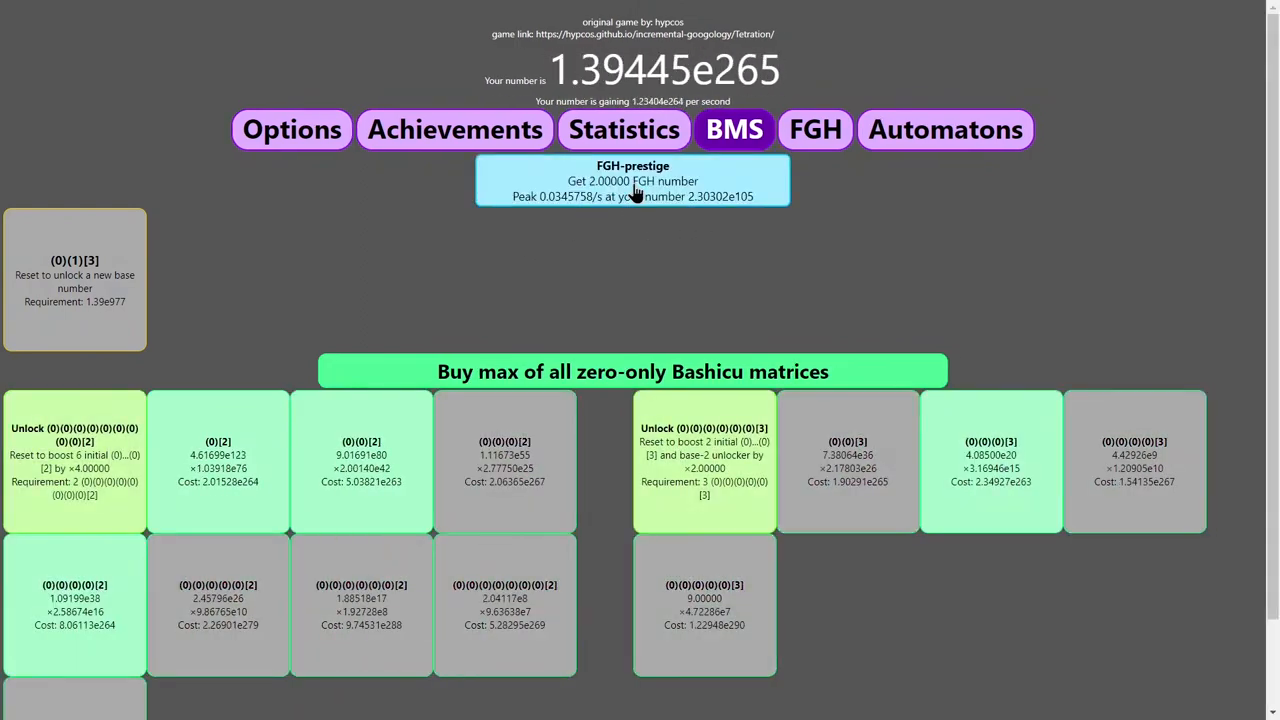
Cash in an FGH-prestige, rebuy max zero-only matrices to regrow the run, and view statistics reporting 125 FGH-prestiges.
click(632, 370)
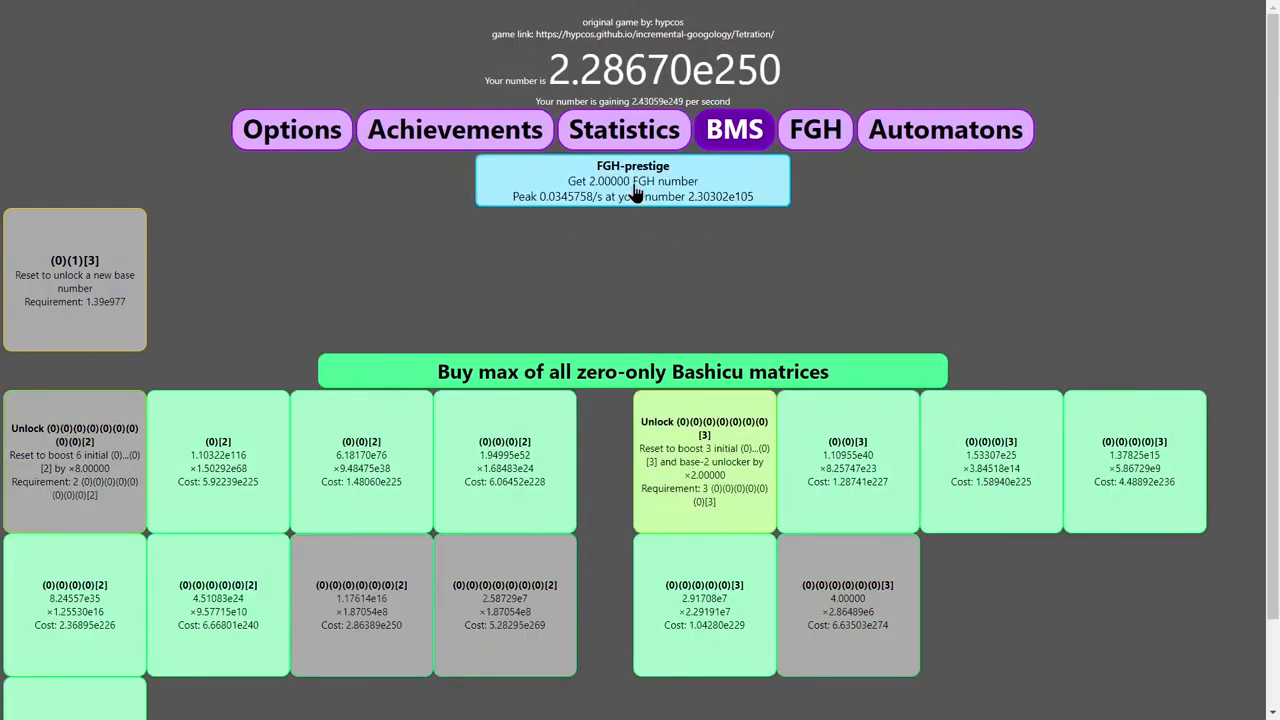
click(632, 180)
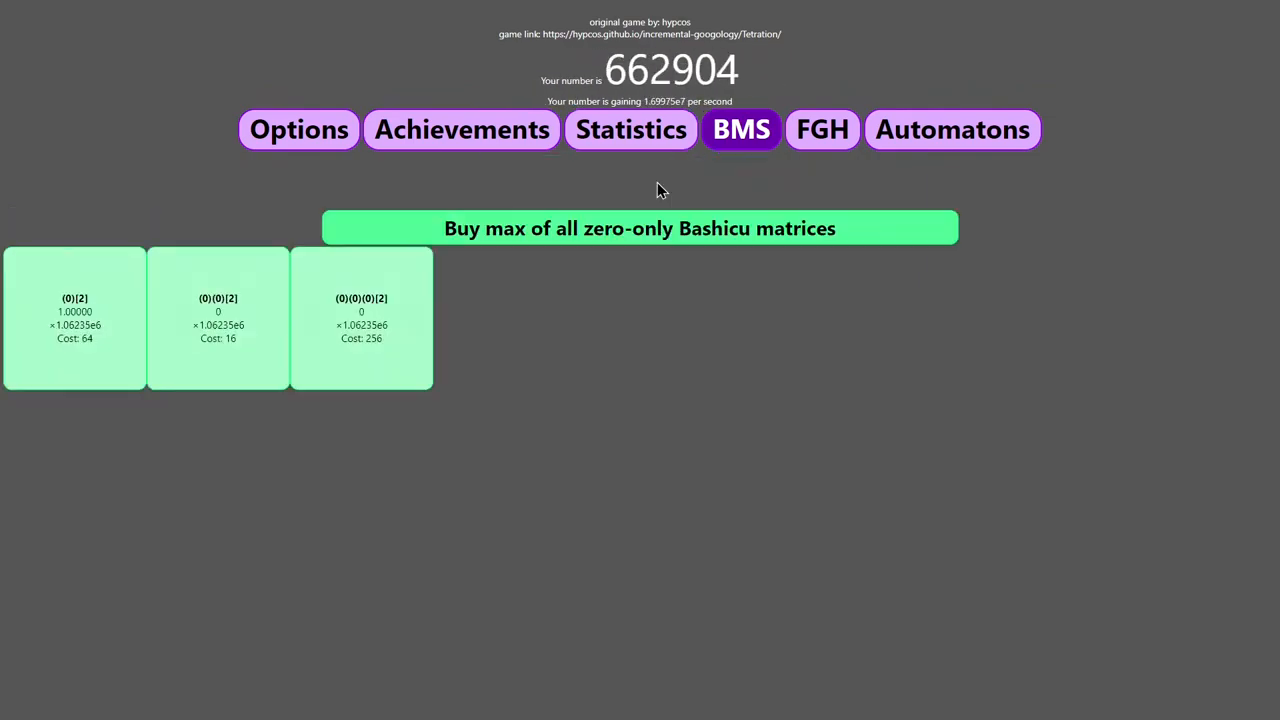
click(640, 228)
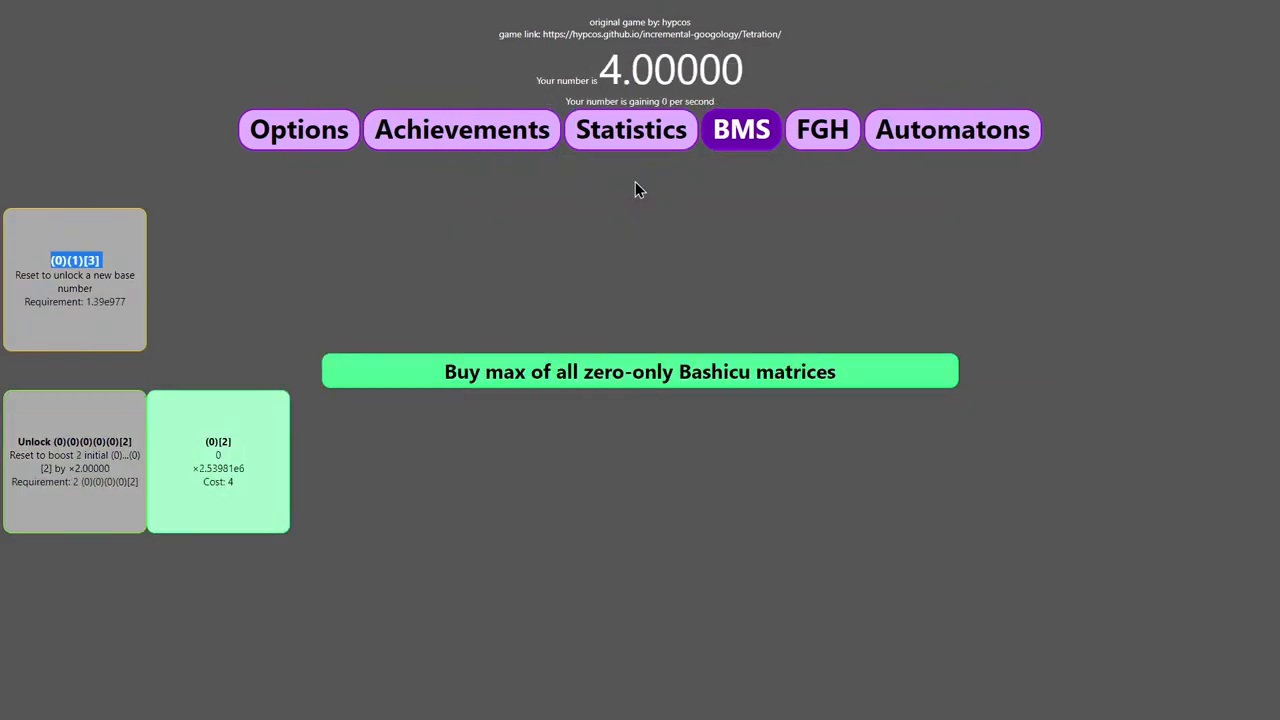
click(640, 370)
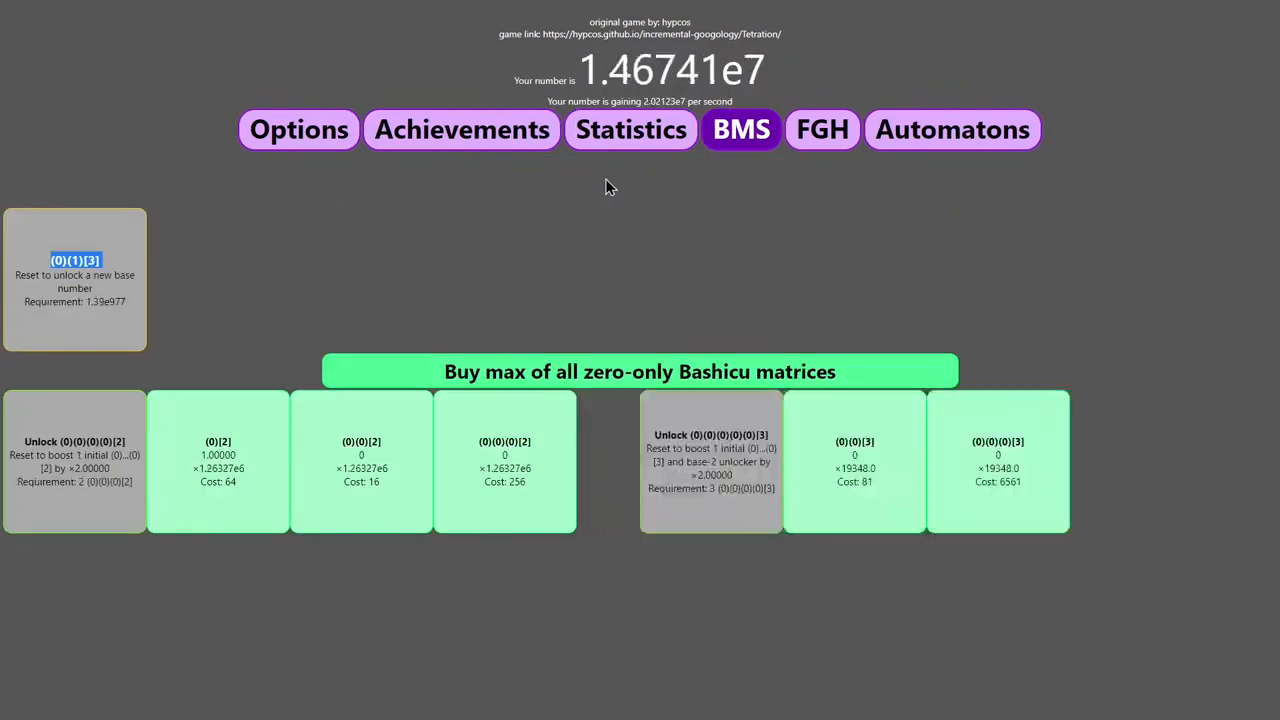
click(630, 128)
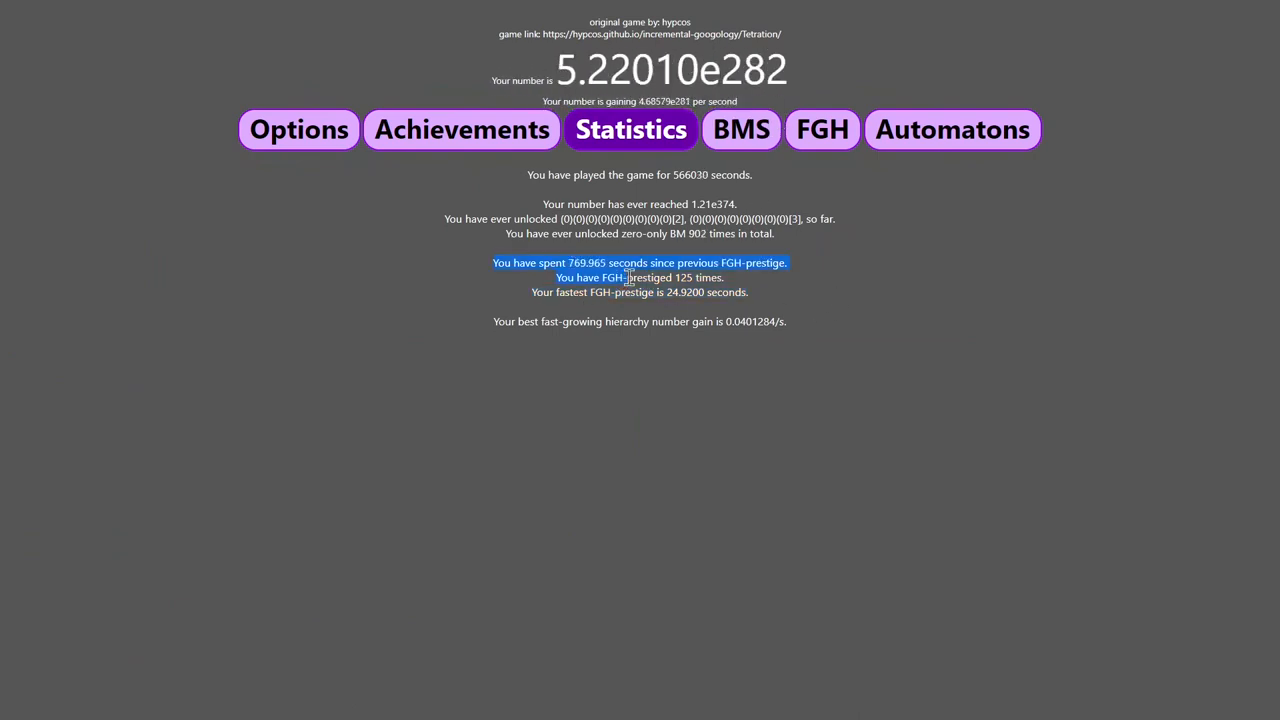
Glance at the FGH upgrades and the prestige statistics, then return to the Bashicu matrix purchases for a fresh run.
click(822, 128)
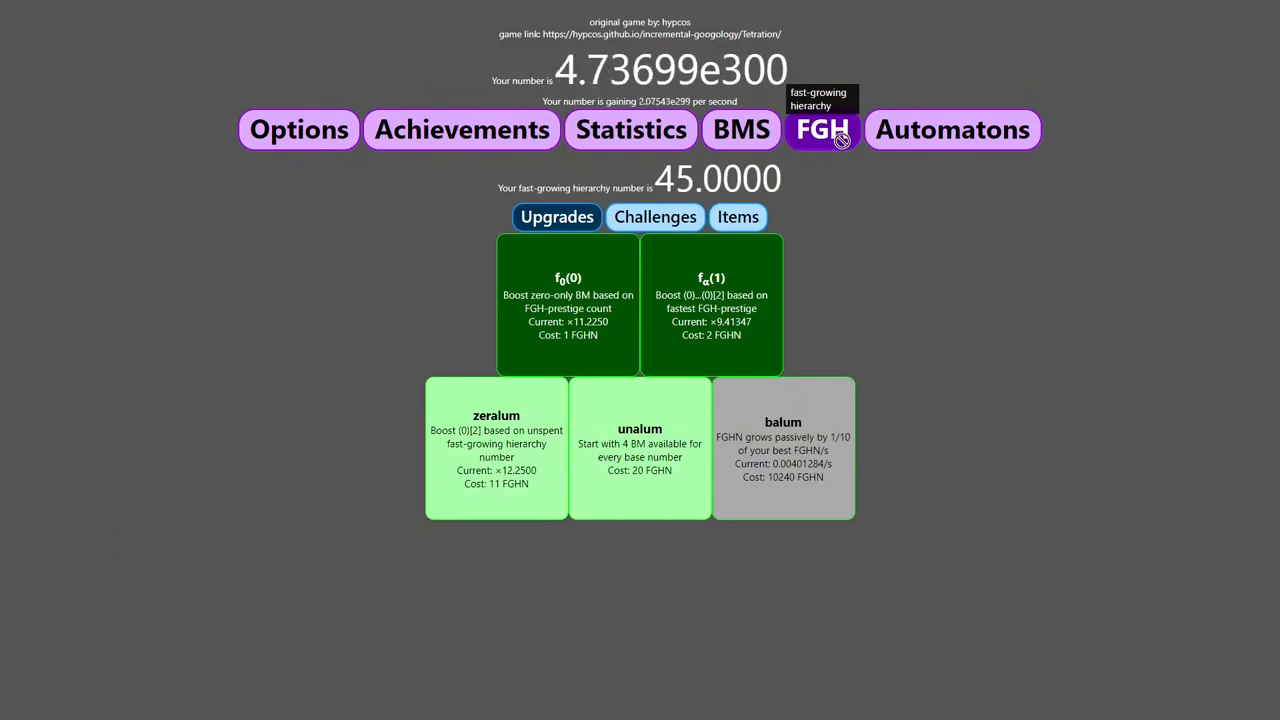
mouse_move(422, 150)
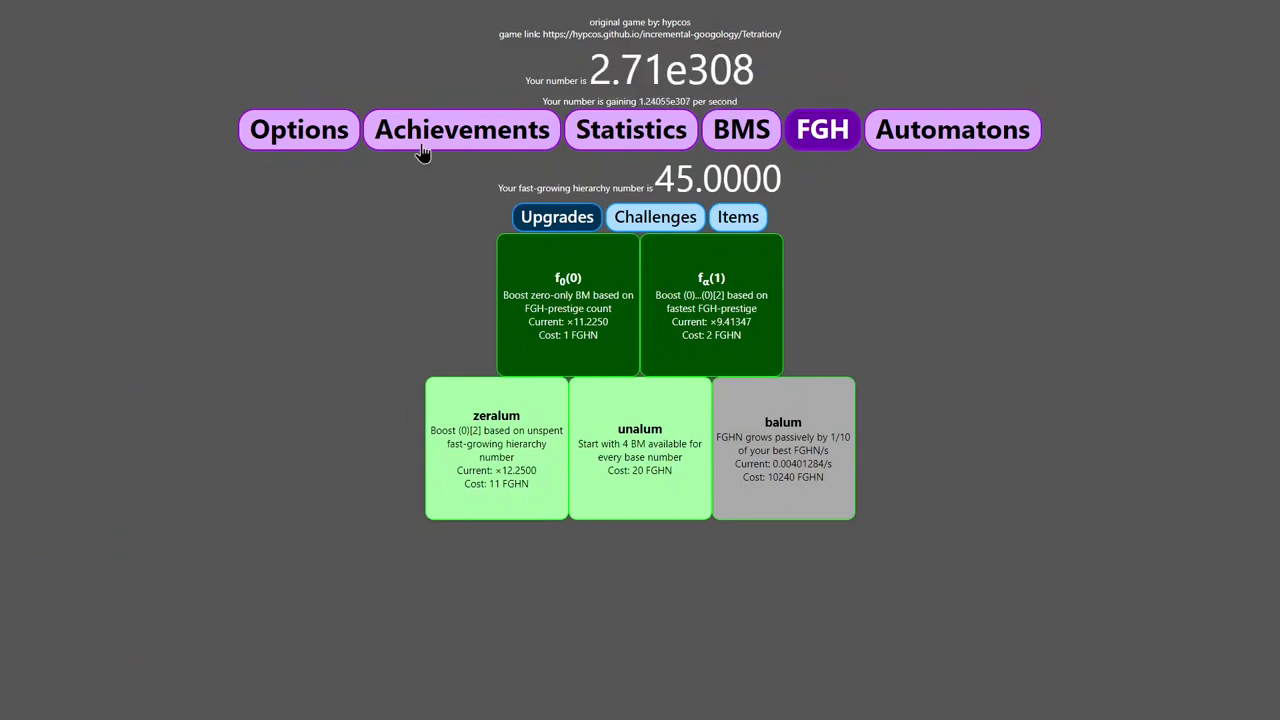
click(632, 128)
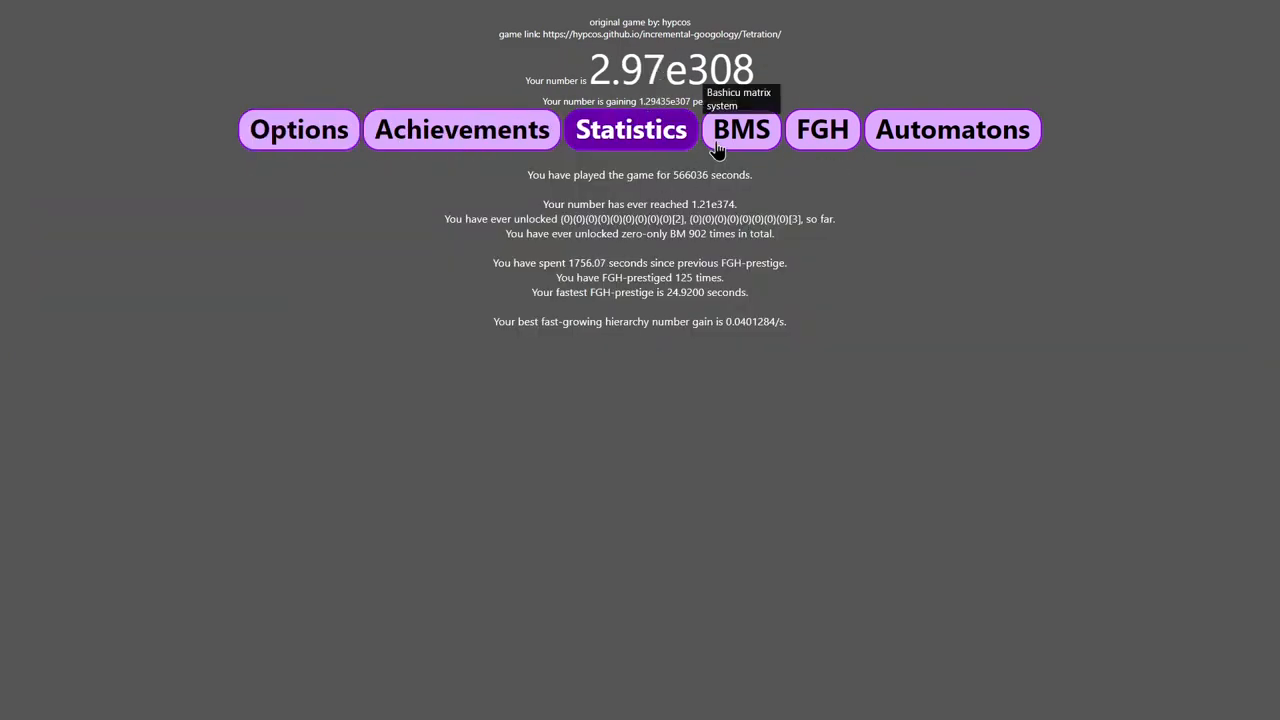
click(740, 128)
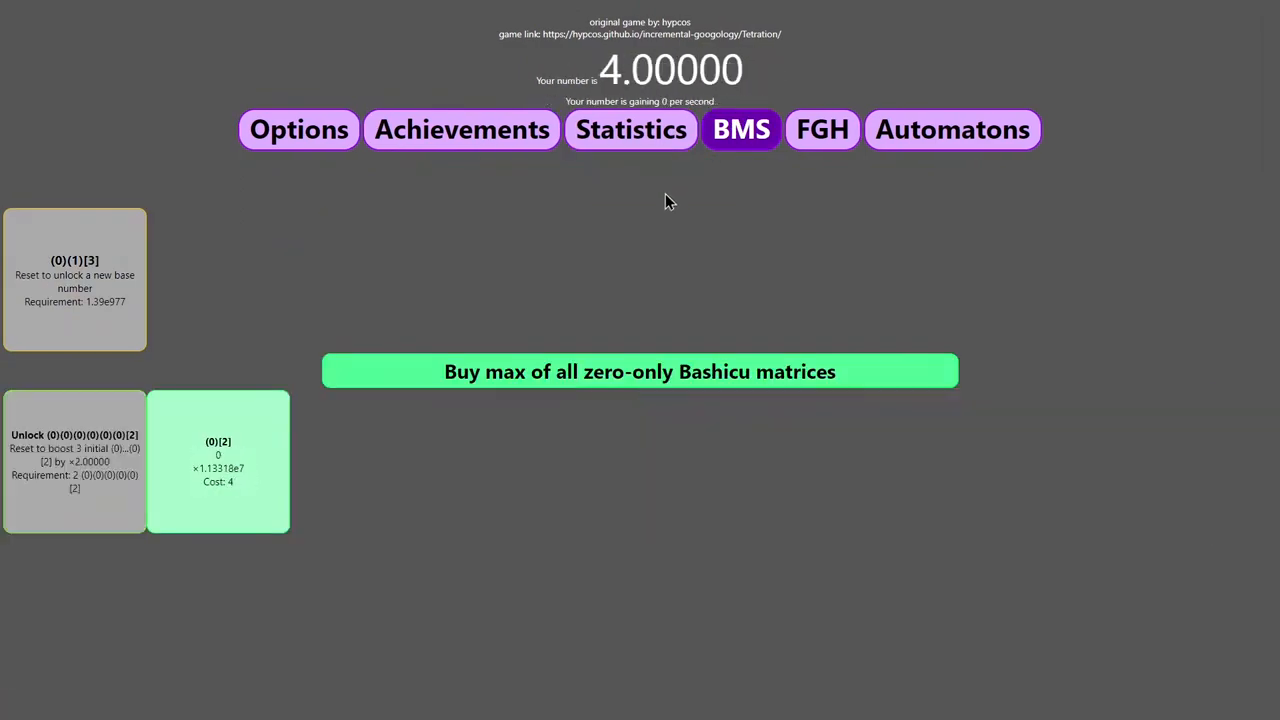
Buy max zero-only matrices past e100 and FGH-prestige for 1 FGH number, then start regrowing the next run.
click(640, 370)
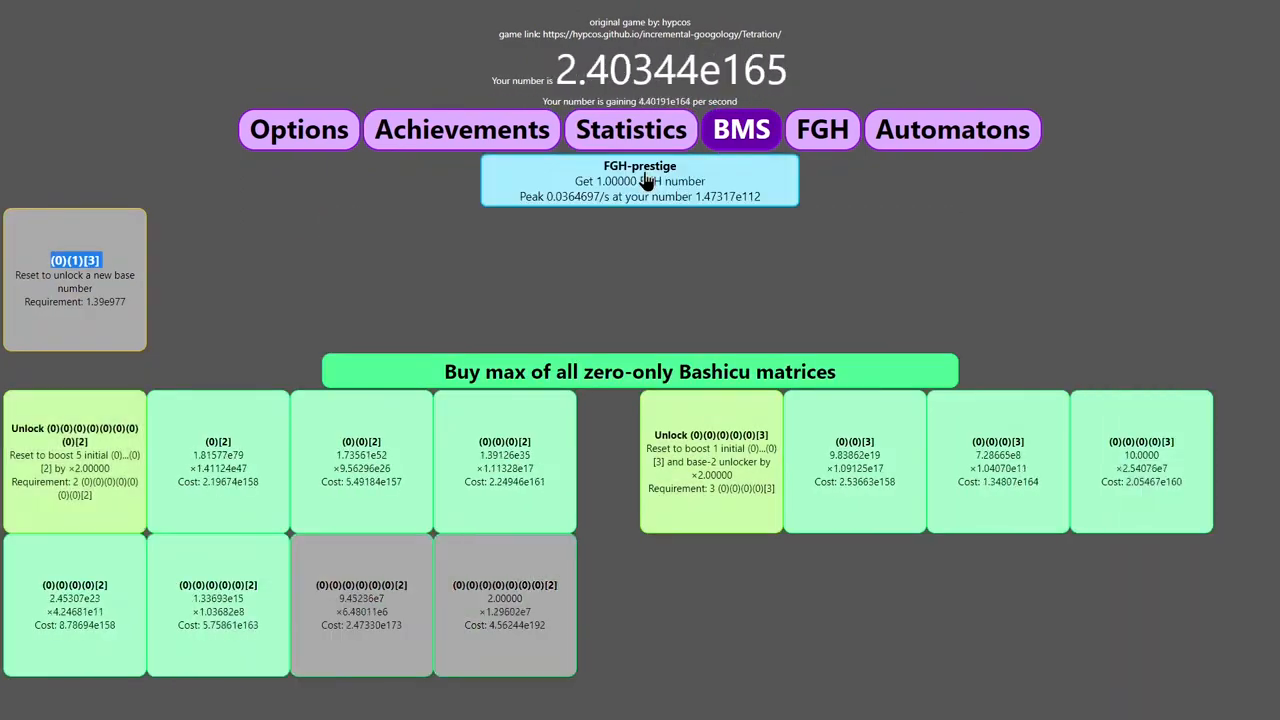
click(640, 180)
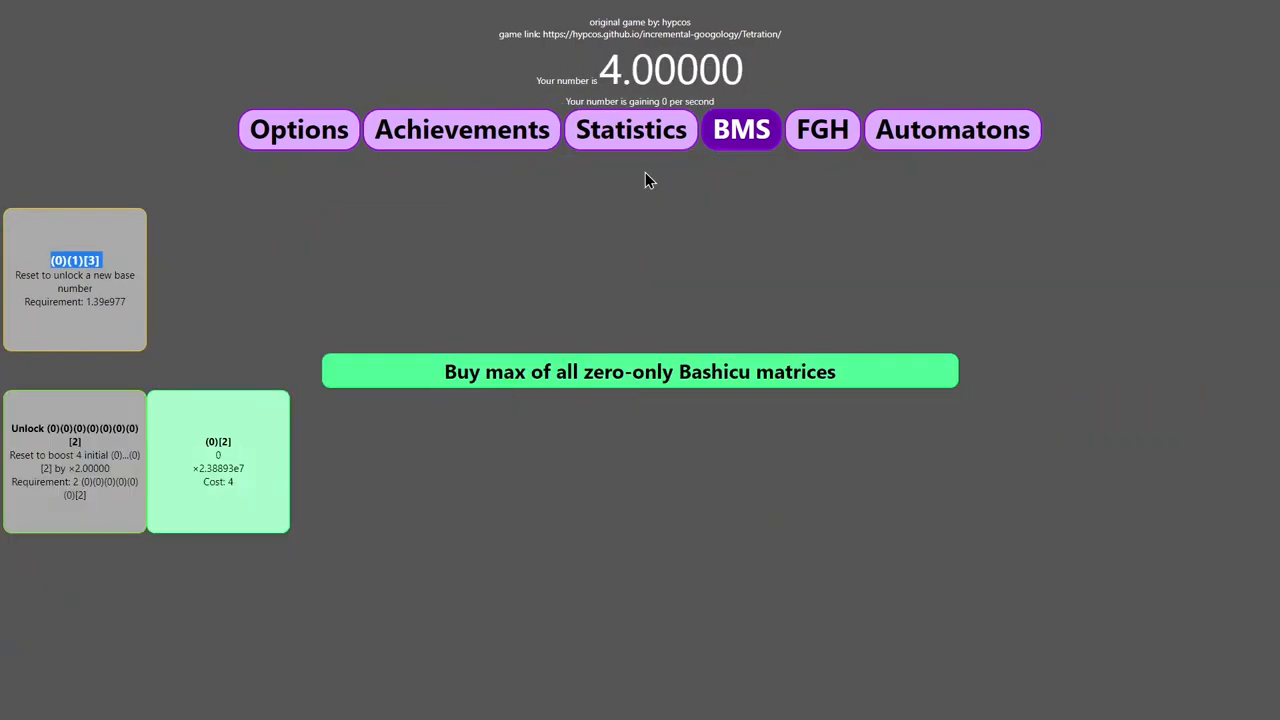
click(640, 370)
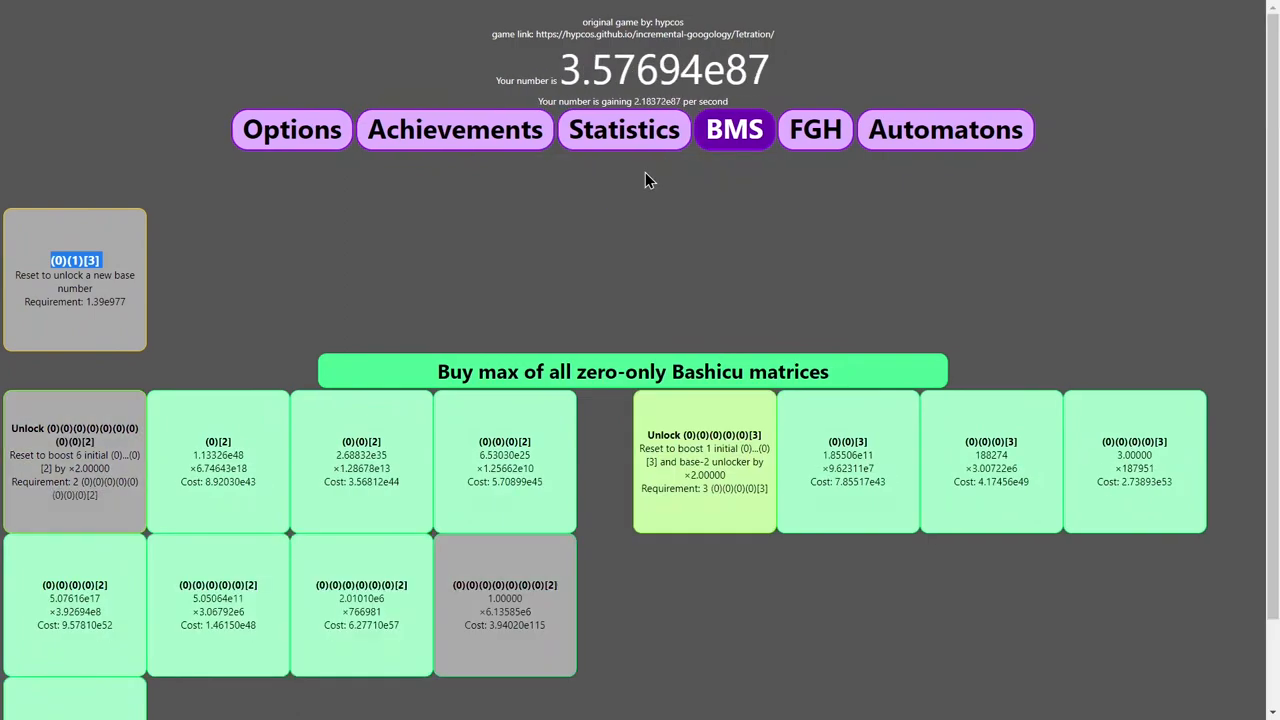
click(640, 370)
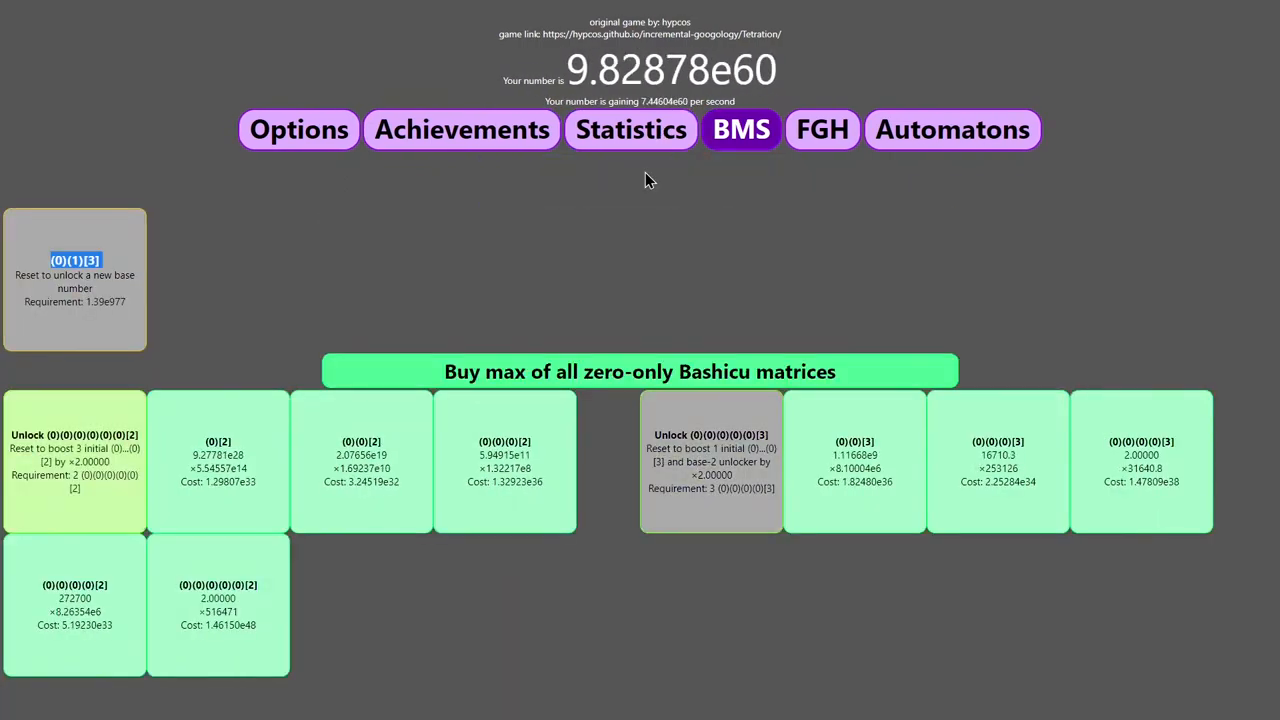
click(74, 280)
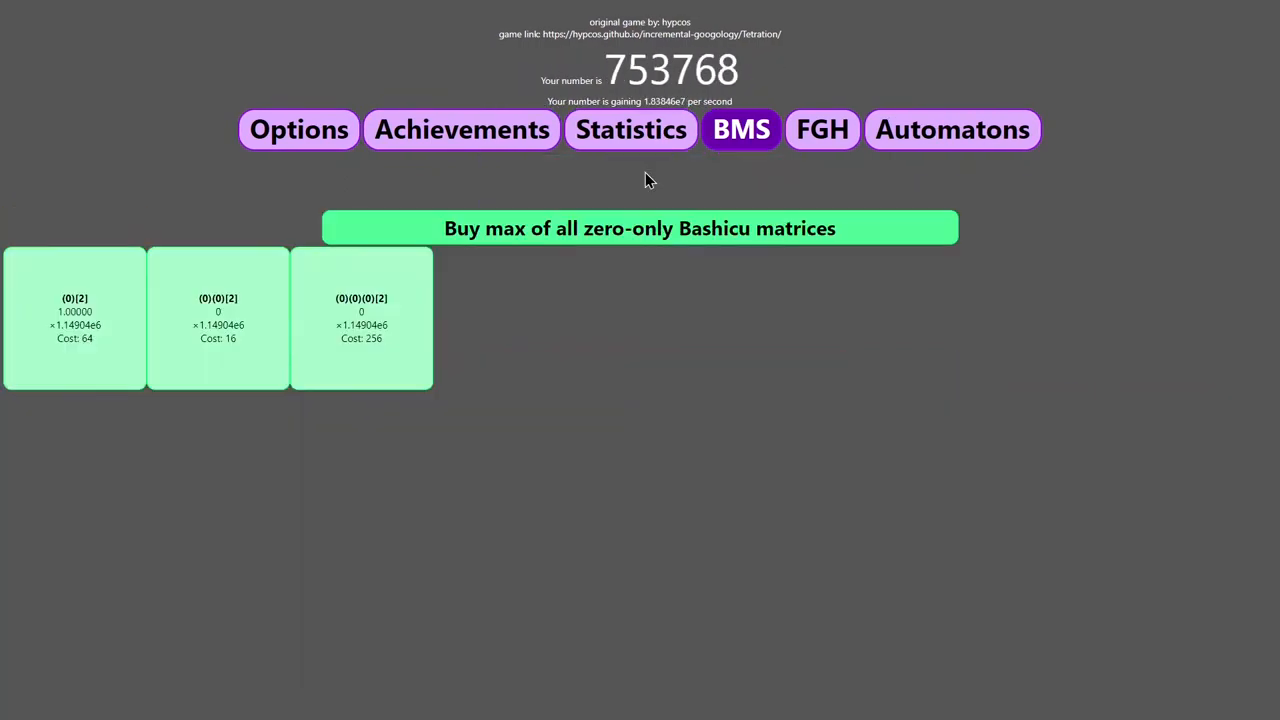
Run two more quick buy-max cycles past 1.36e197, each ended with an FGH-prestige.
click(640, 228)
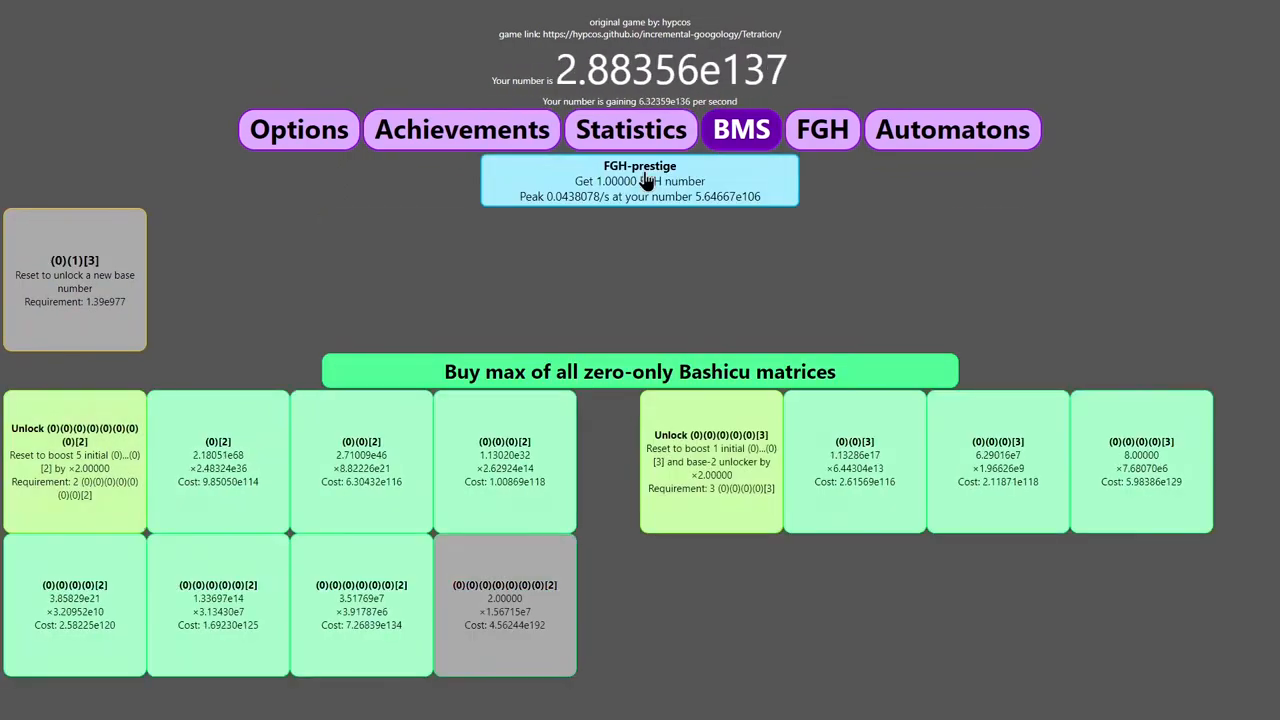
click(632, 370)
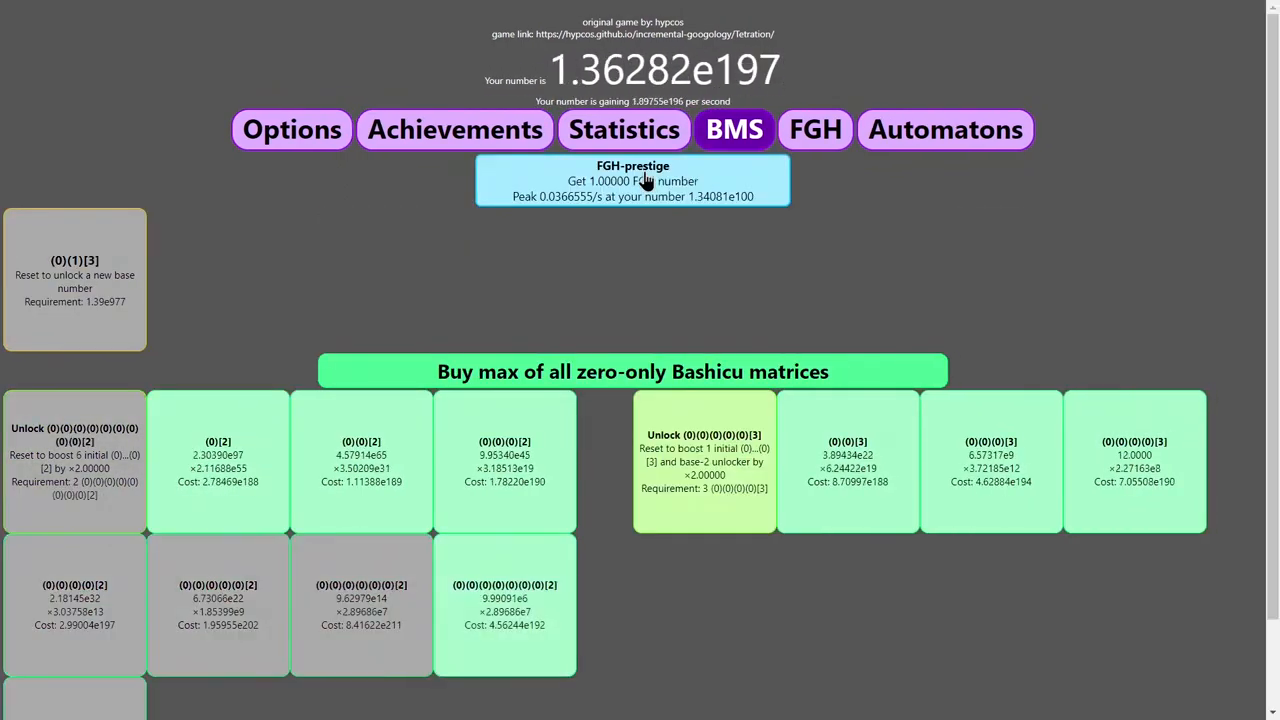
right_click(648, 180)
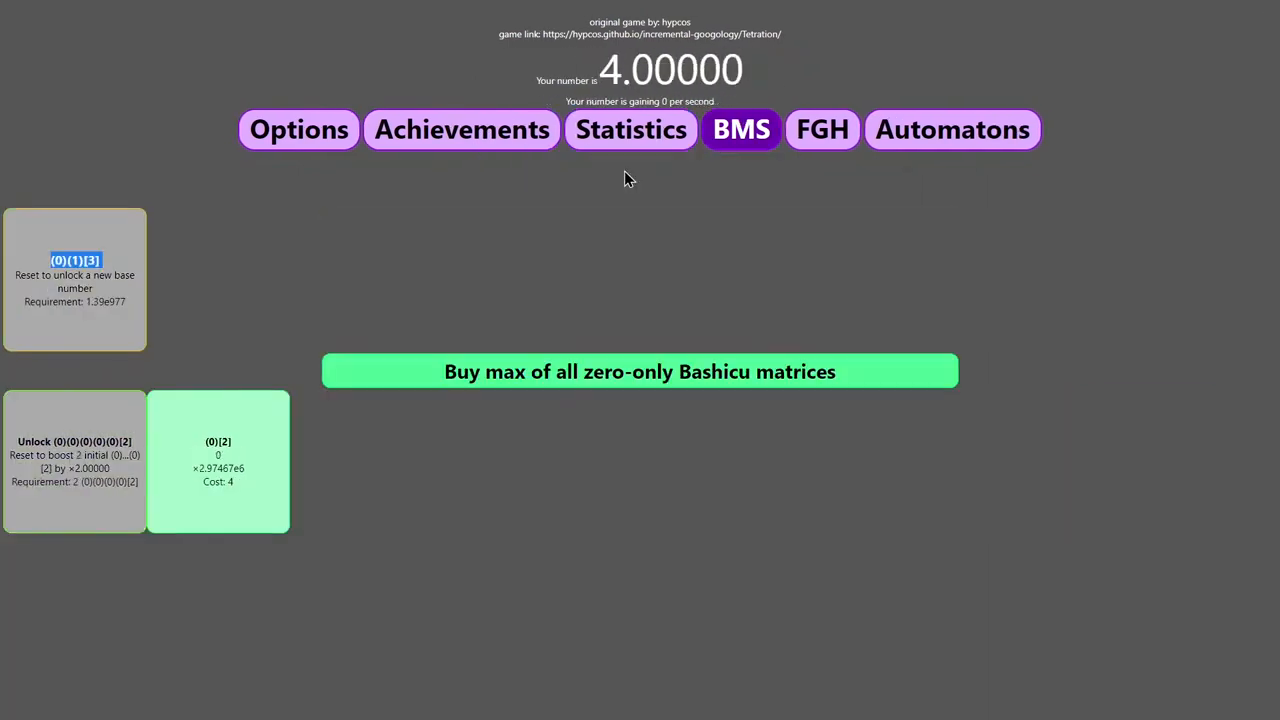
click(640, 370)
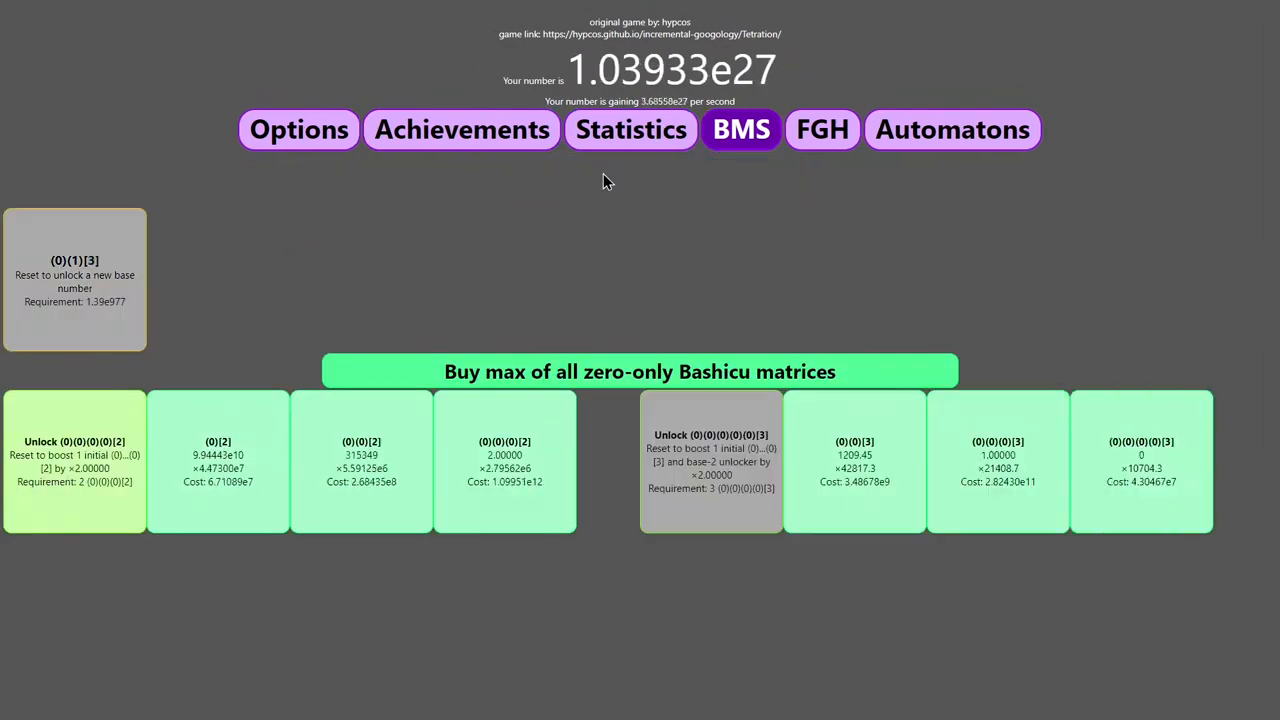
click(640, 370)
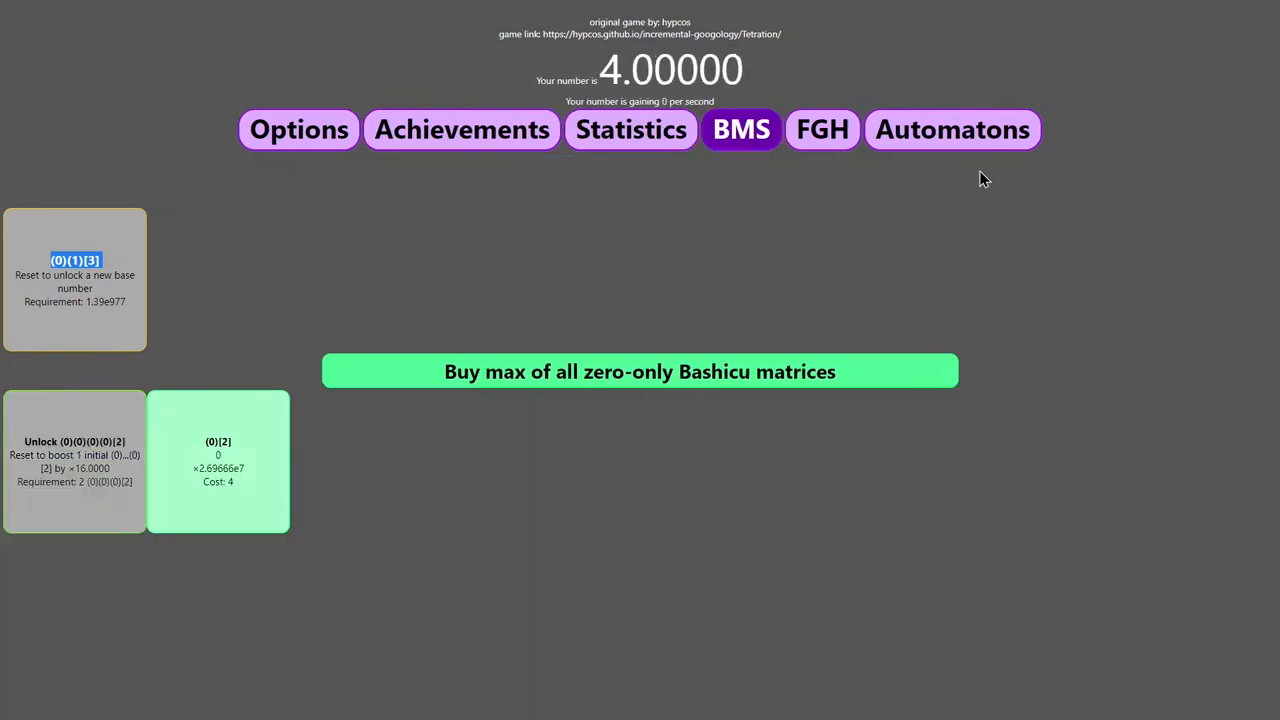
Buy max zero-only matrices and let the number surge to about 2.58e399 with FGH-prestige worth 4 FGH number.
click(640, 370)
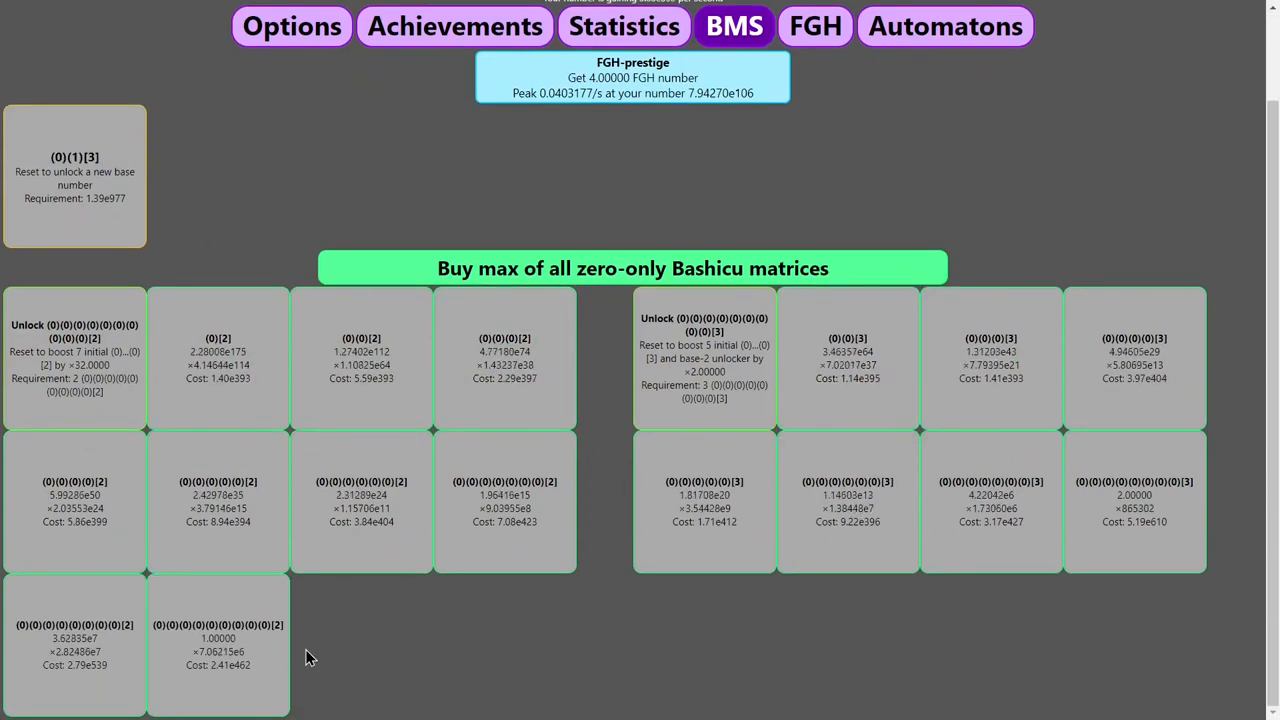
scroll(up, 3)
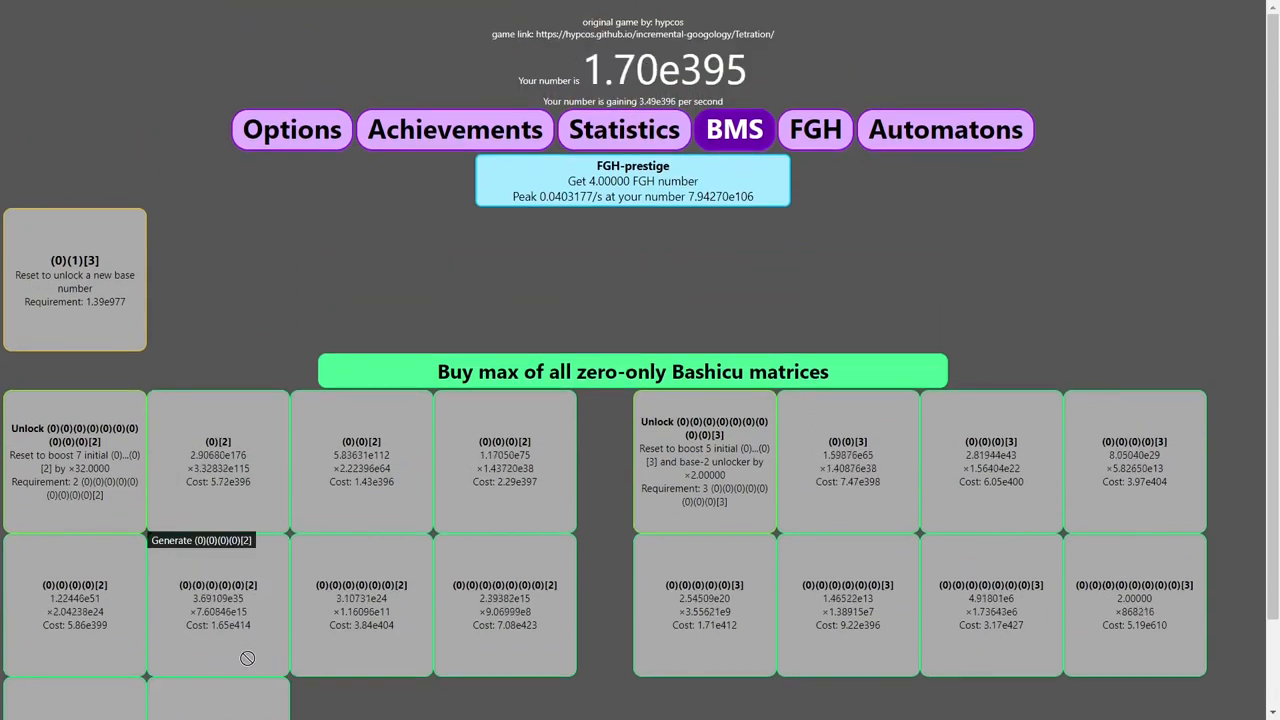
scroll(down, 3)
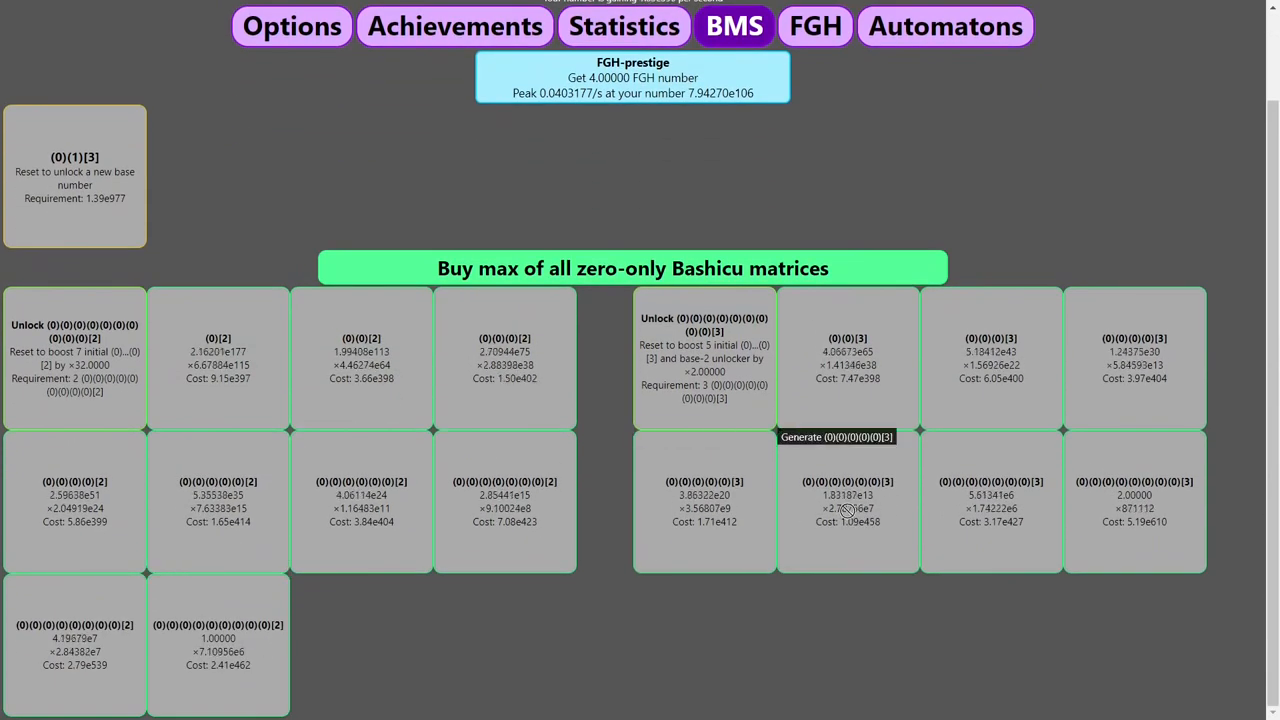
scroll(up, 3)
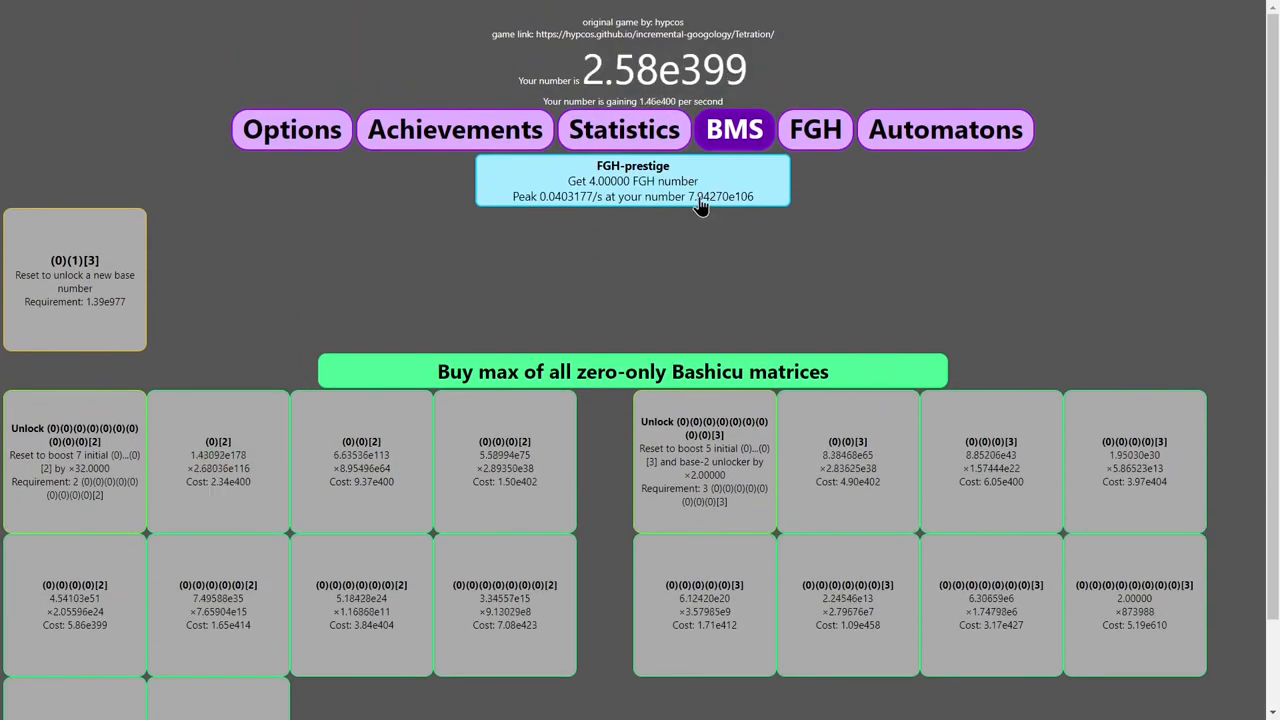
Prestige for 75 FGH number and buy the f₂ item for 64, leaving 11 FGH number.
click(816, 128)
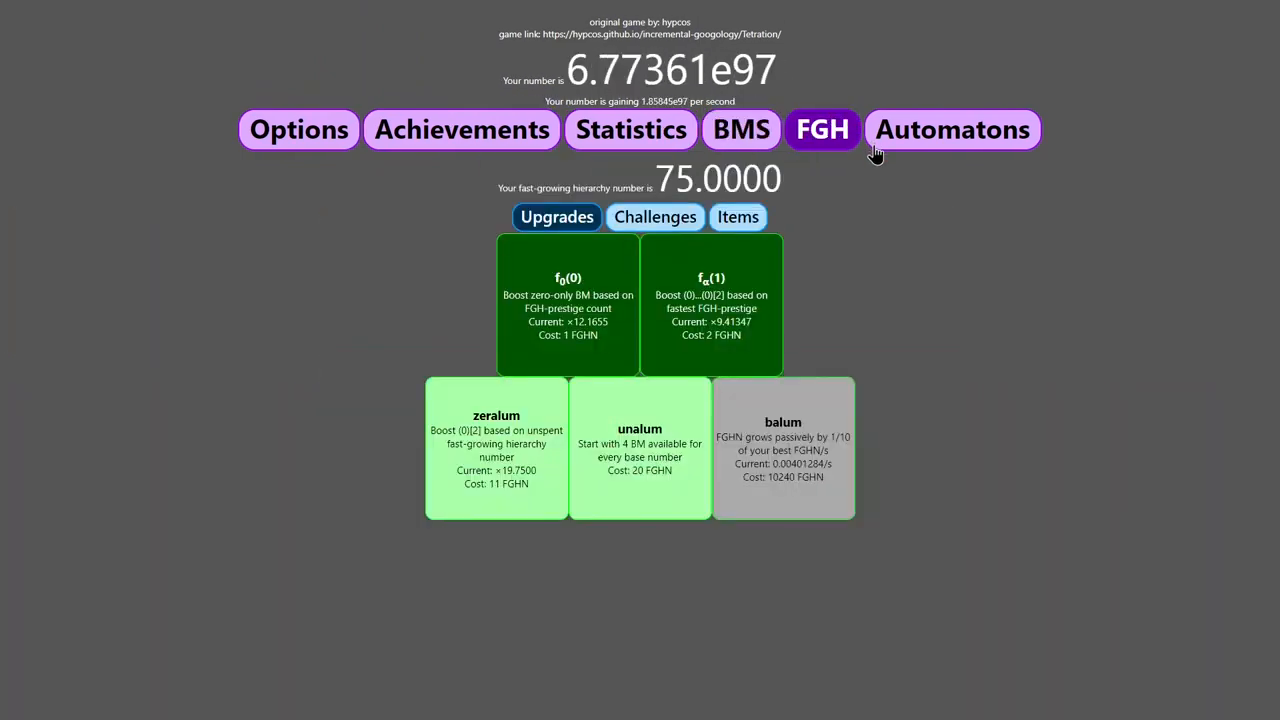
click(738, 216)
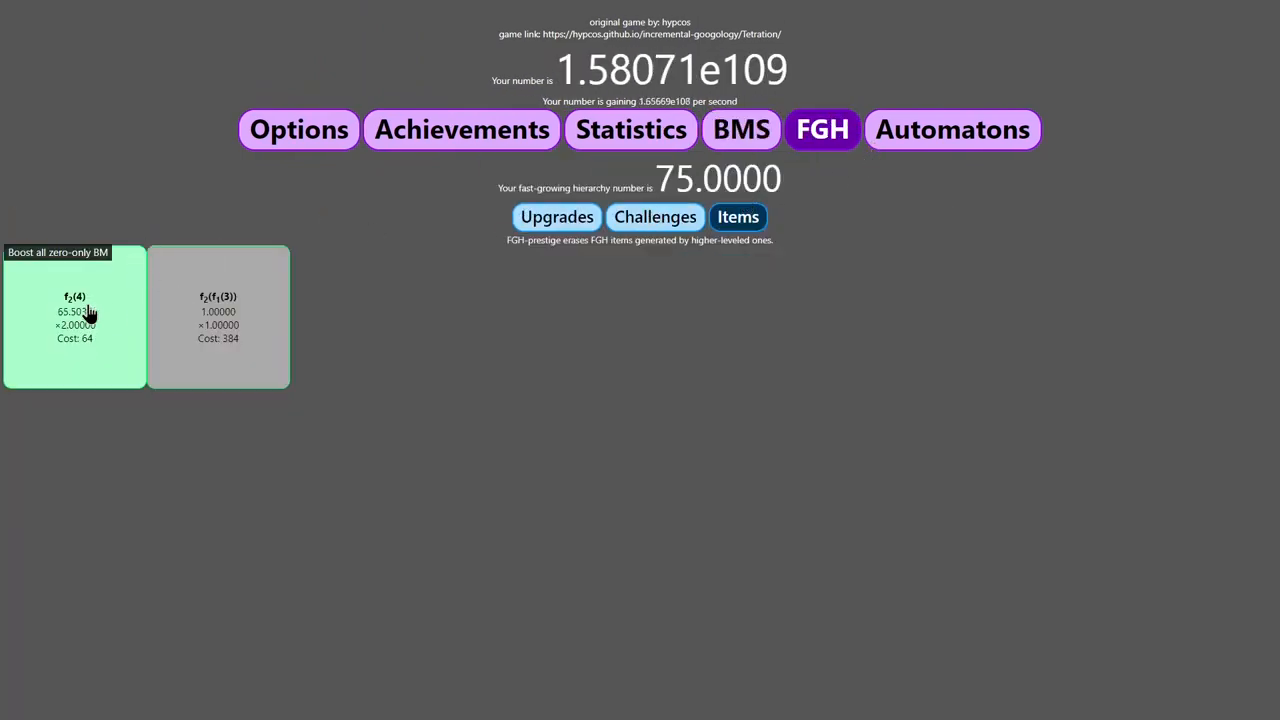
click(76, 316)
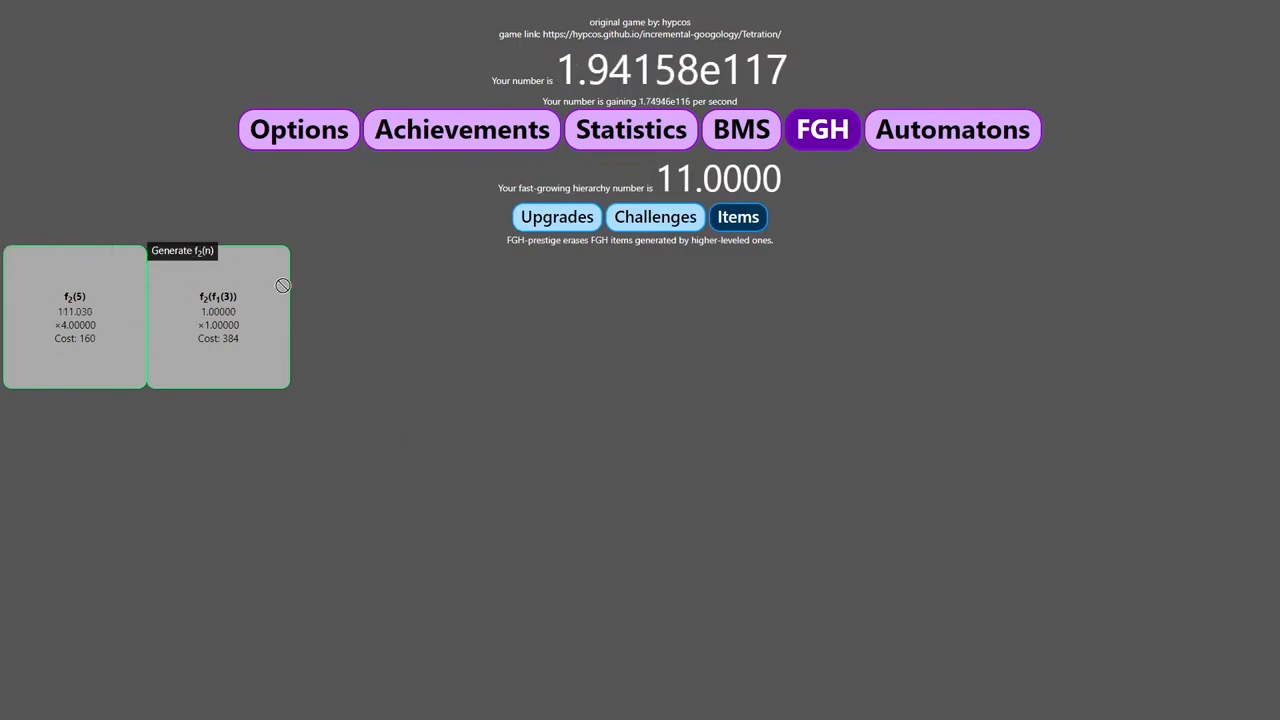
click(556, 216)
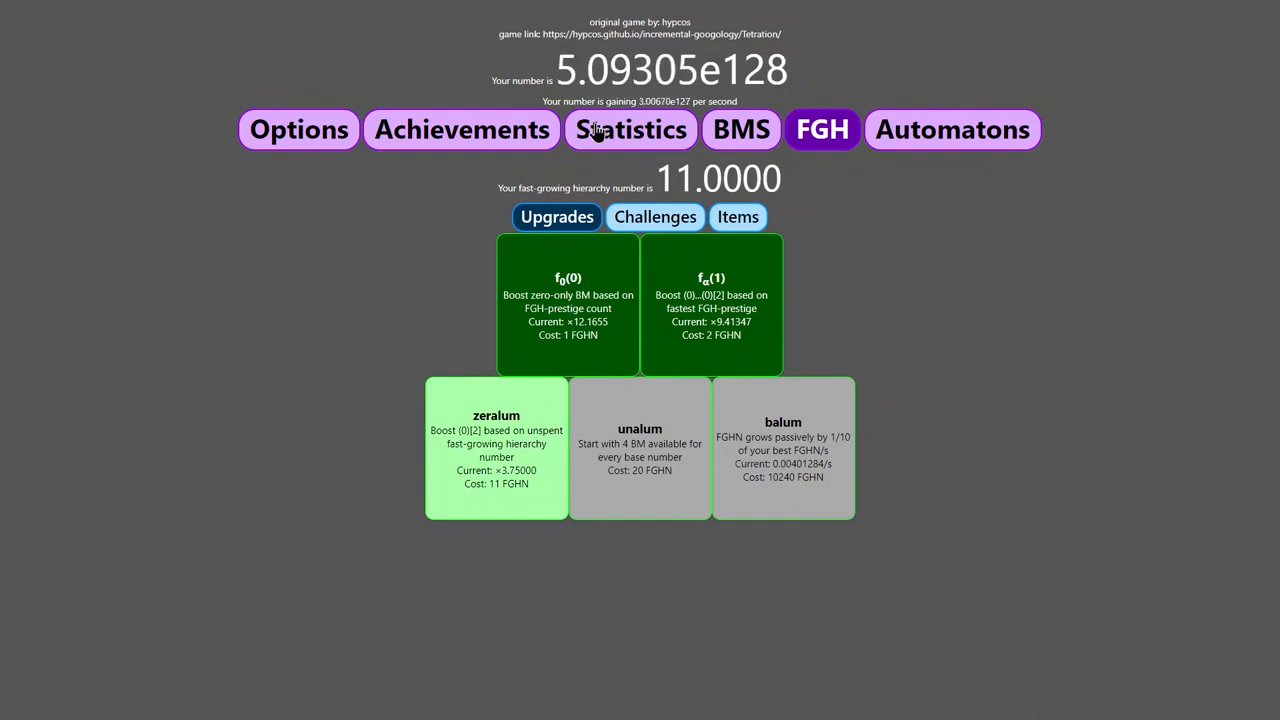
Glance over the achievements grid and return to the Bashicu matrix purchases as the run climbs past 5.39e142.
click(460, 128)
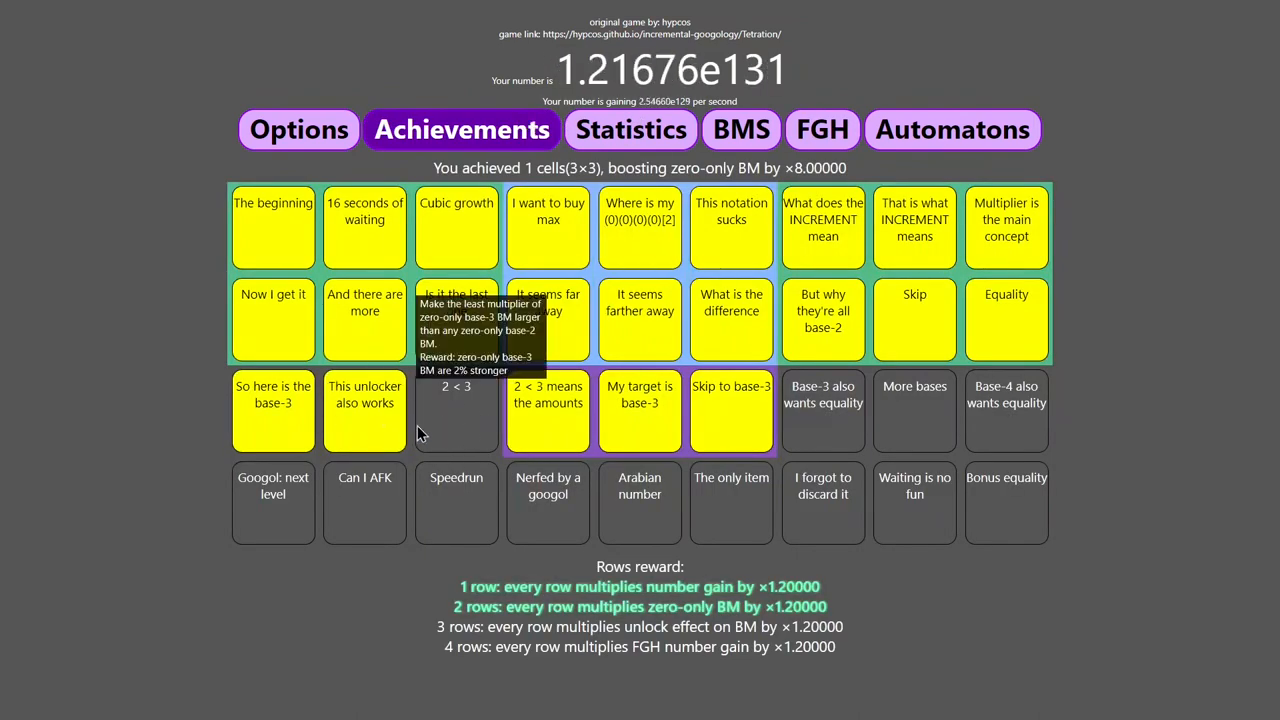
mouse_move(810, 356)
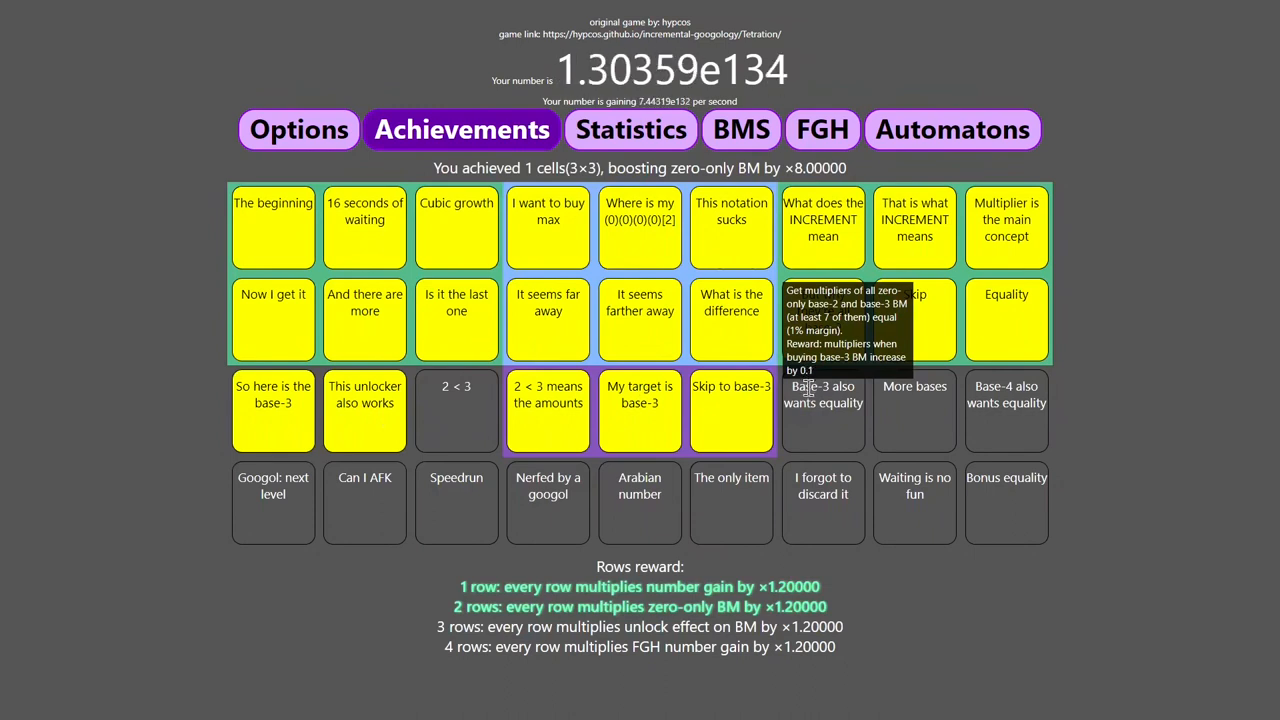
click(740, 128)
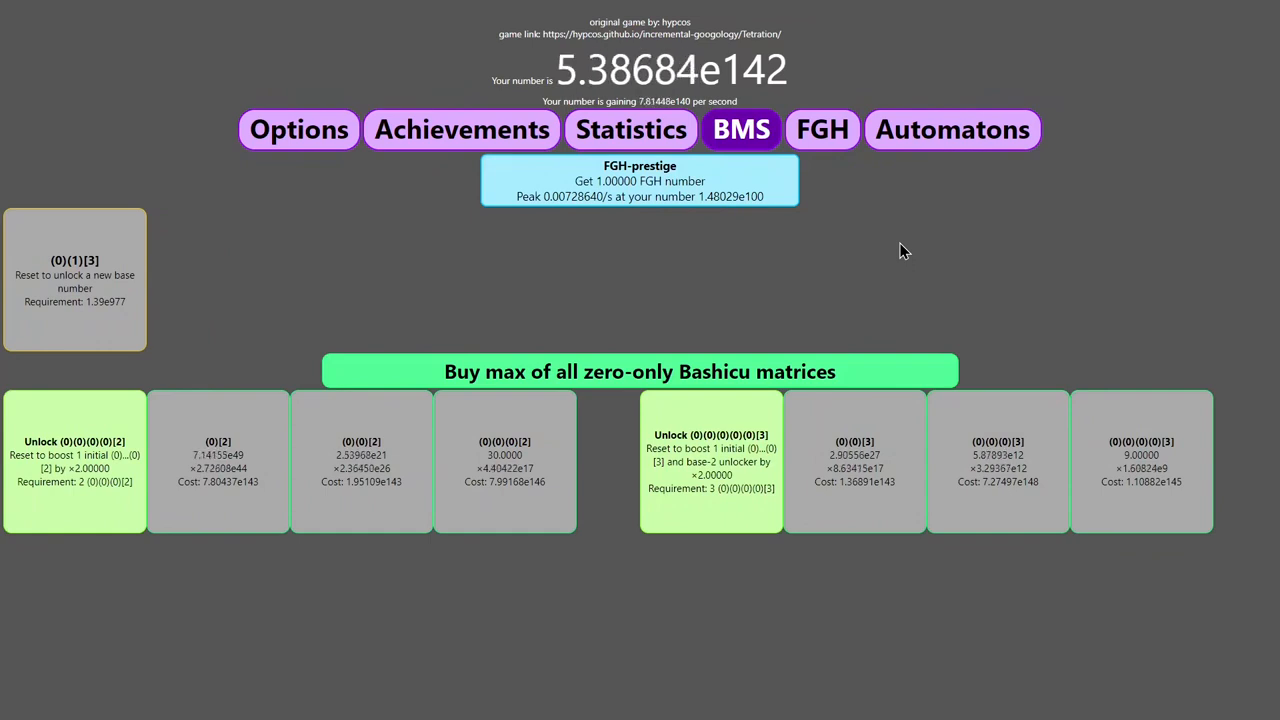
Review the FGH items, challenges and upgrades, finishing on the items list with the first item at 1326.08.
click(822, 128)
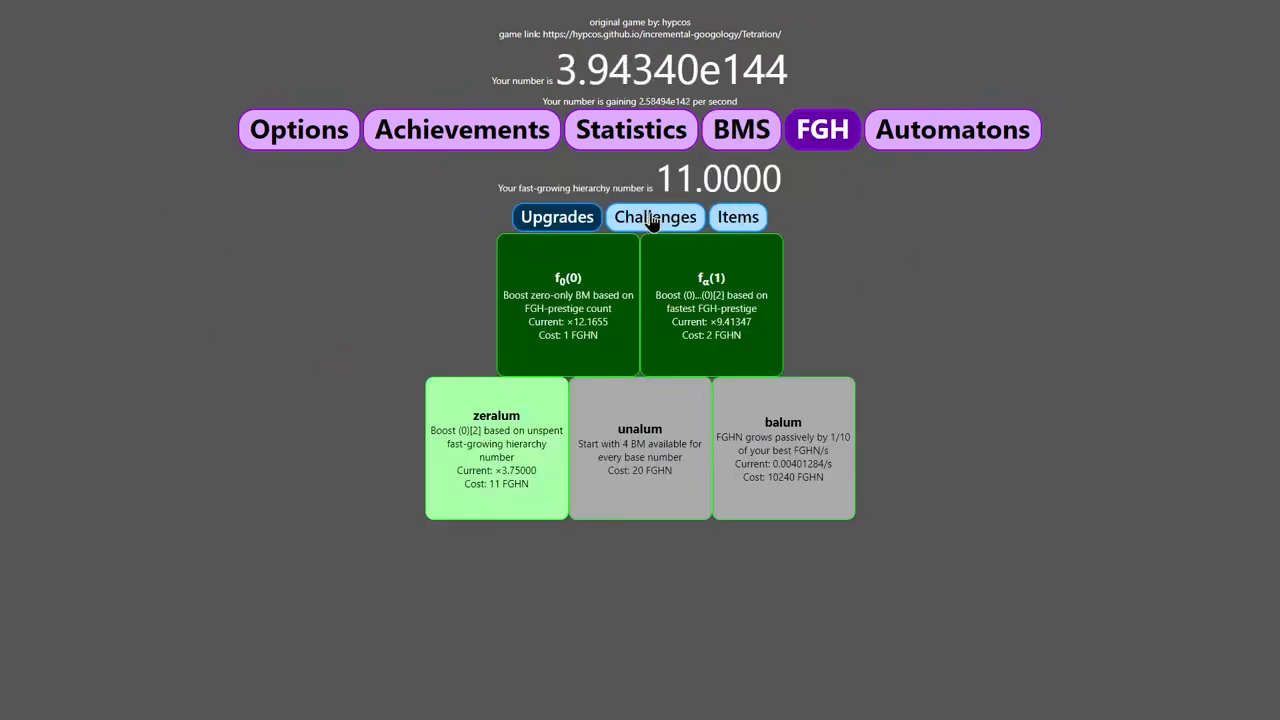
click(738, 216)
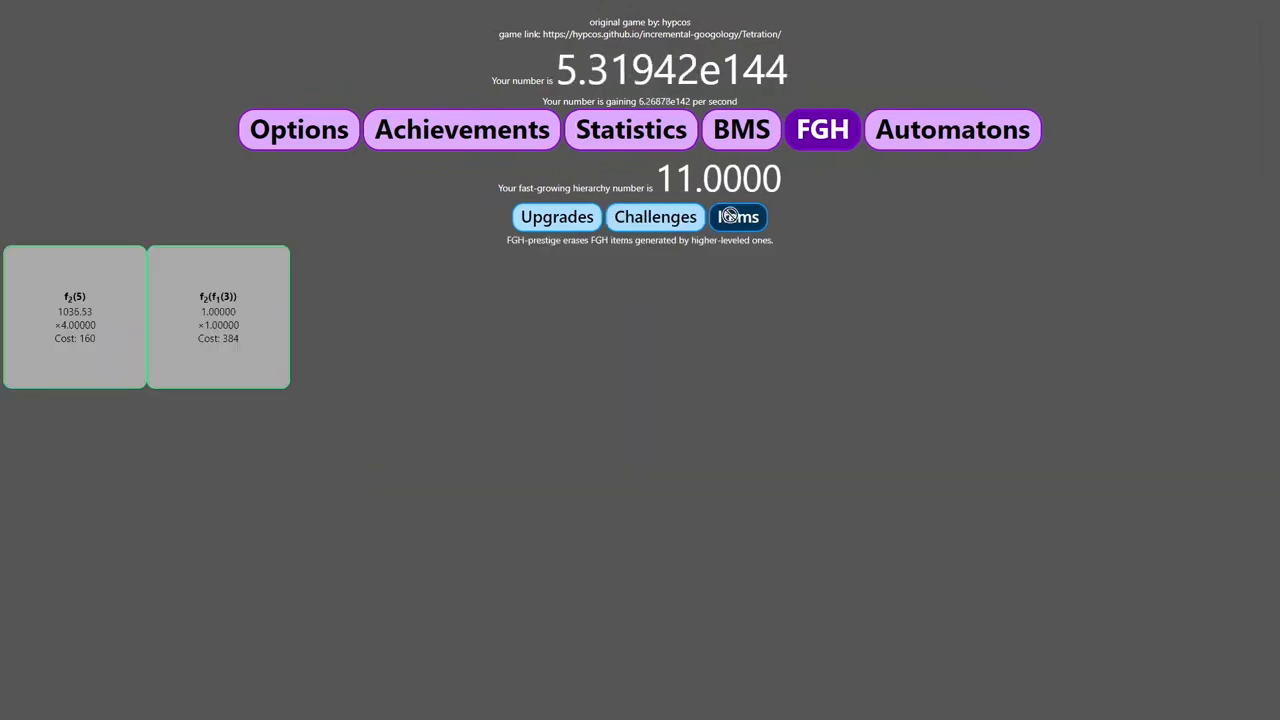
click(648, 216)
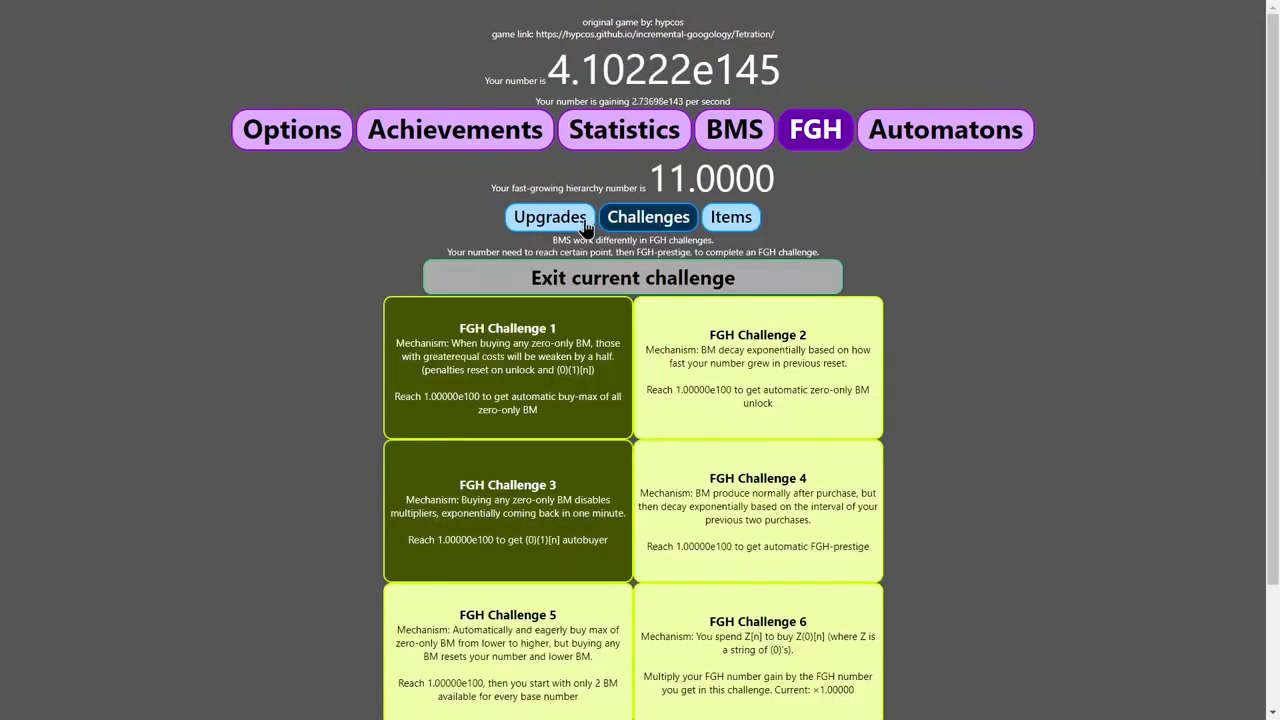
click(550, 216)
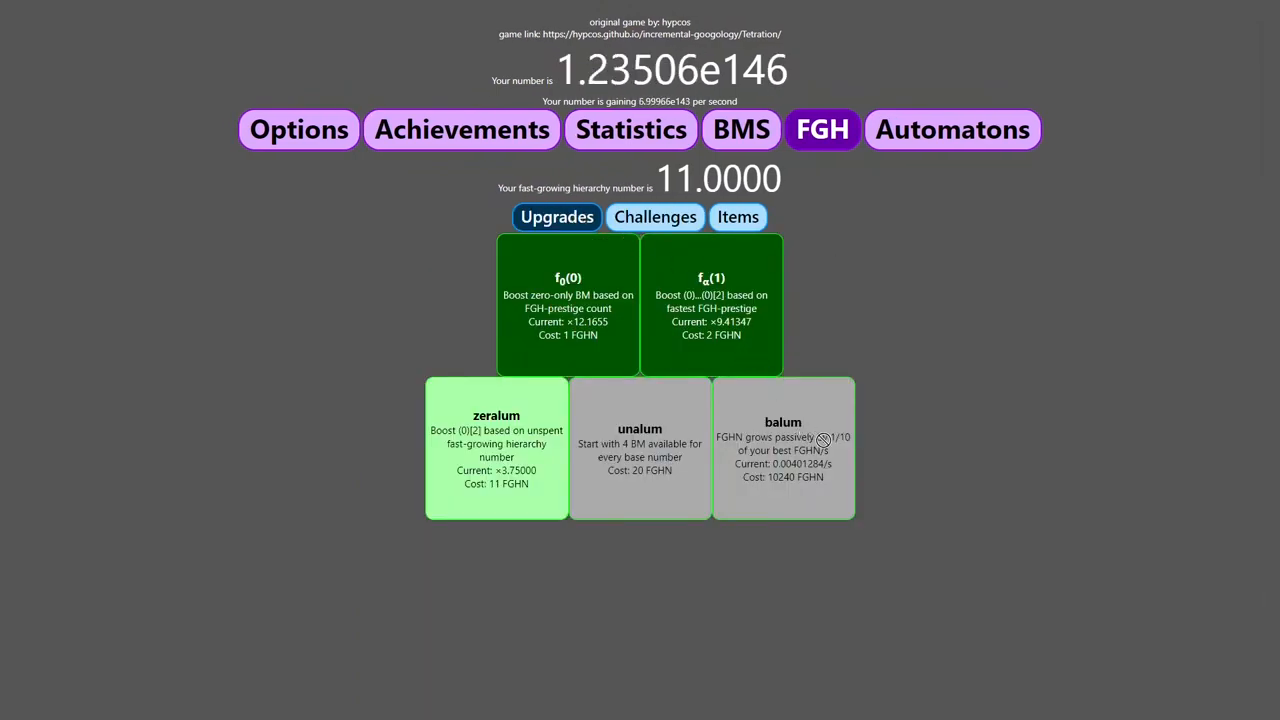
mouse_move(920, 420)
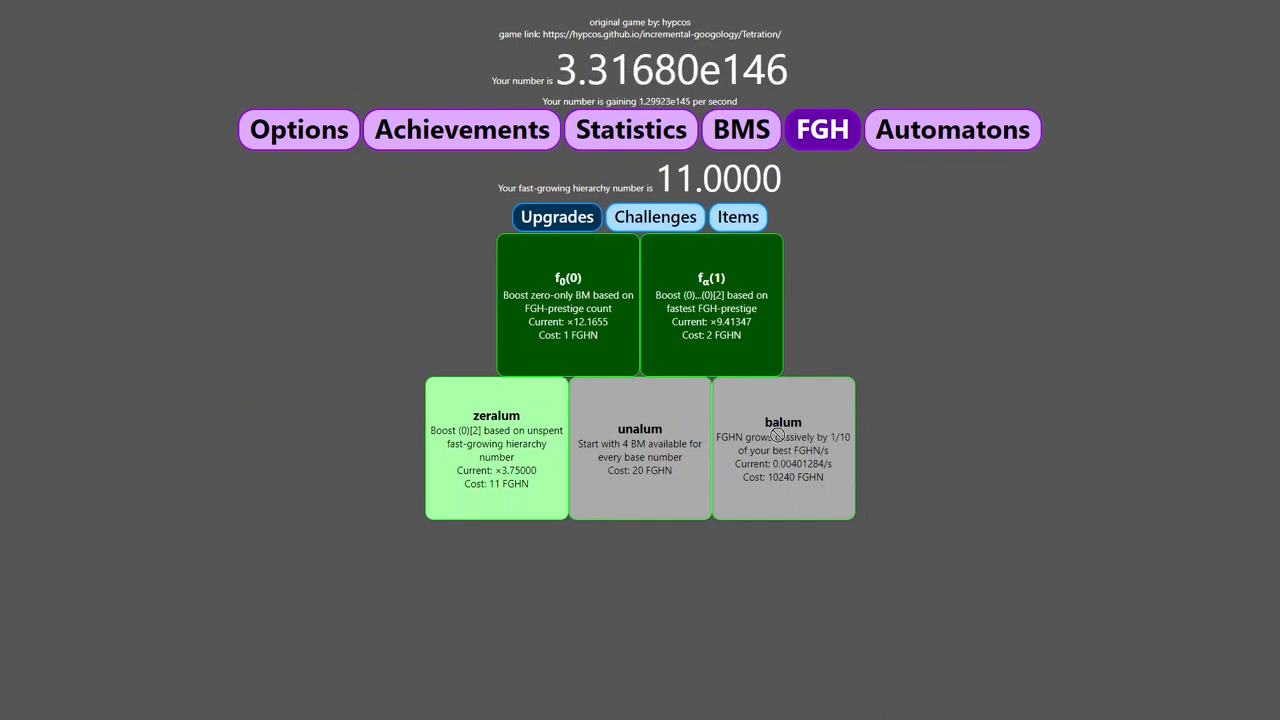
click(738, 216)
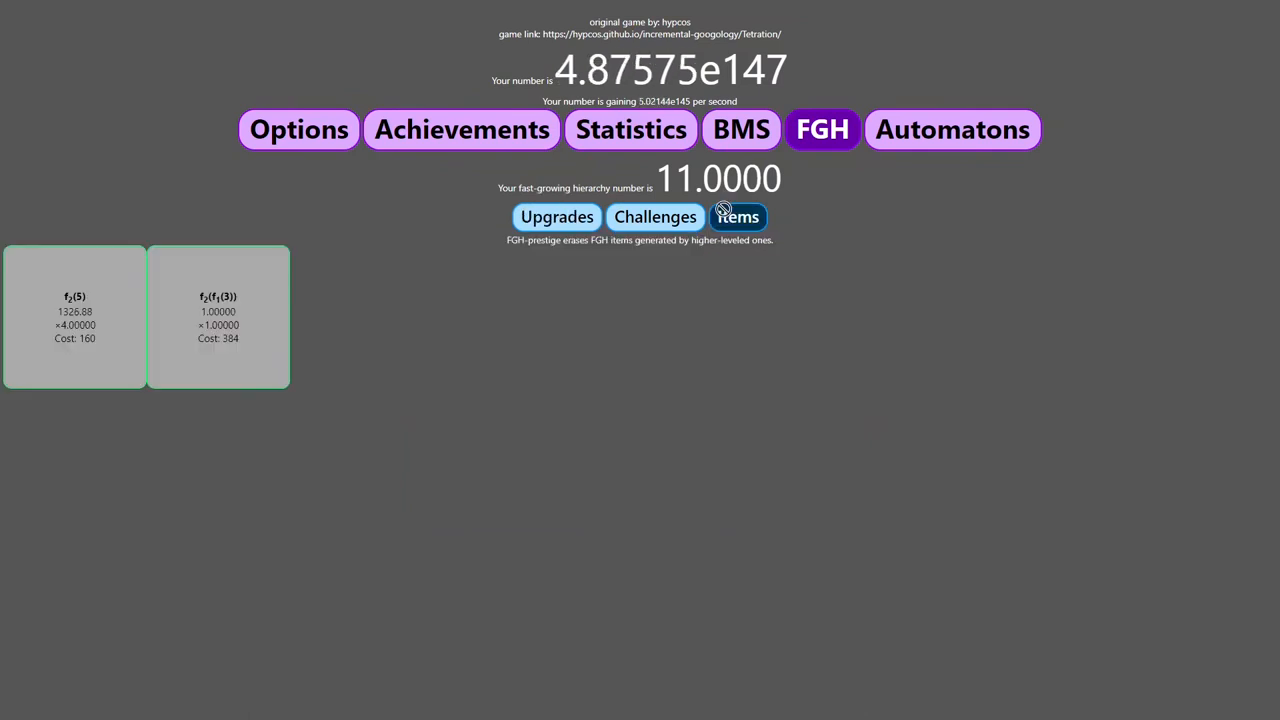